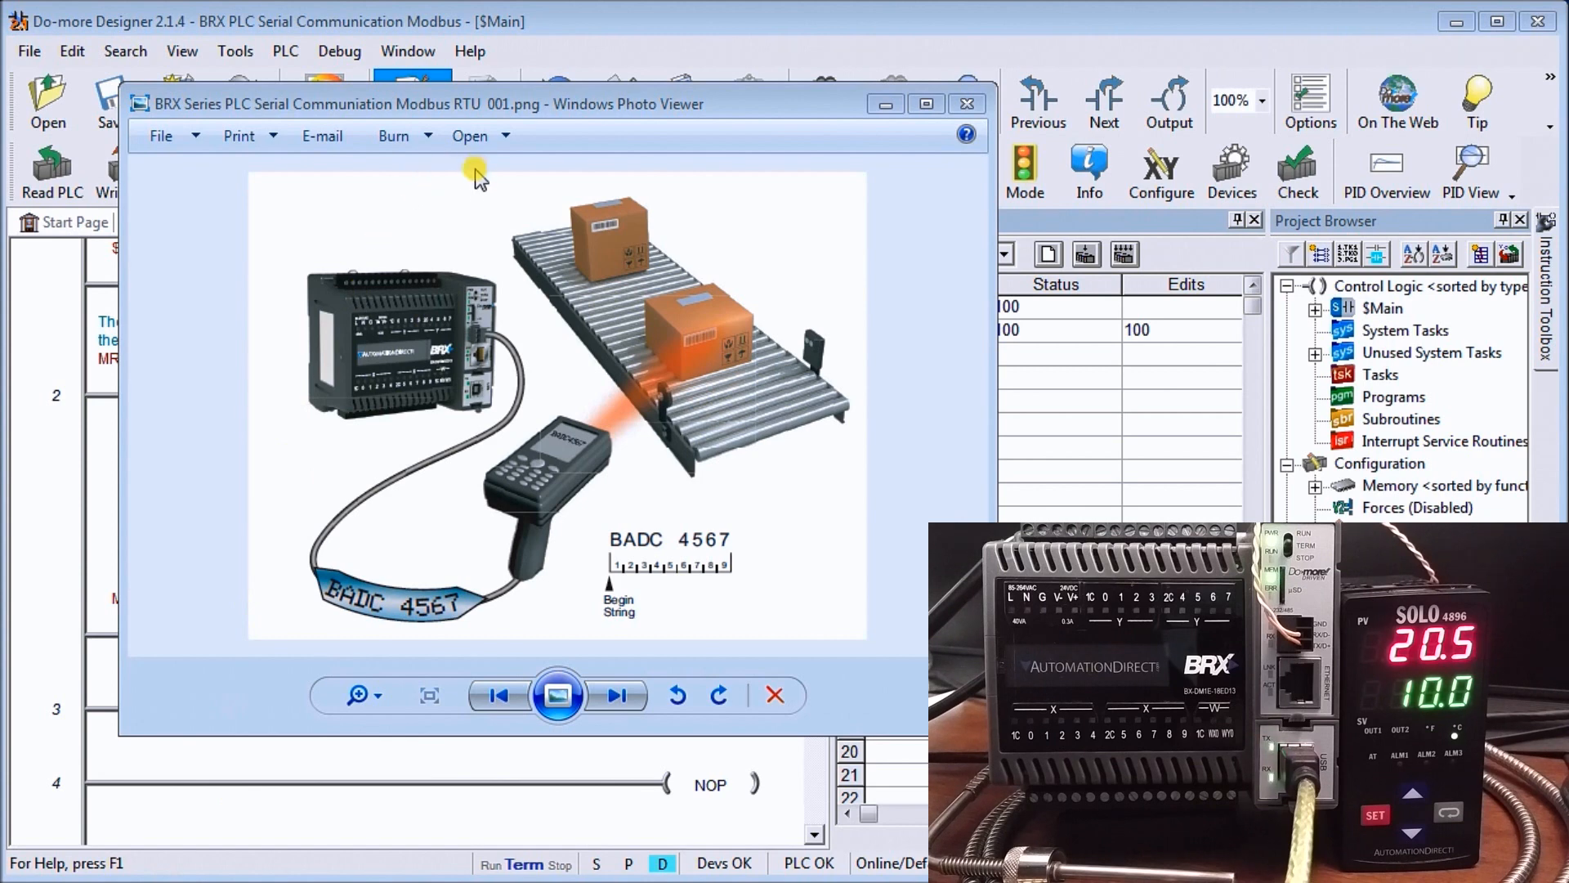
pyautogui.moveTo(515, 125)
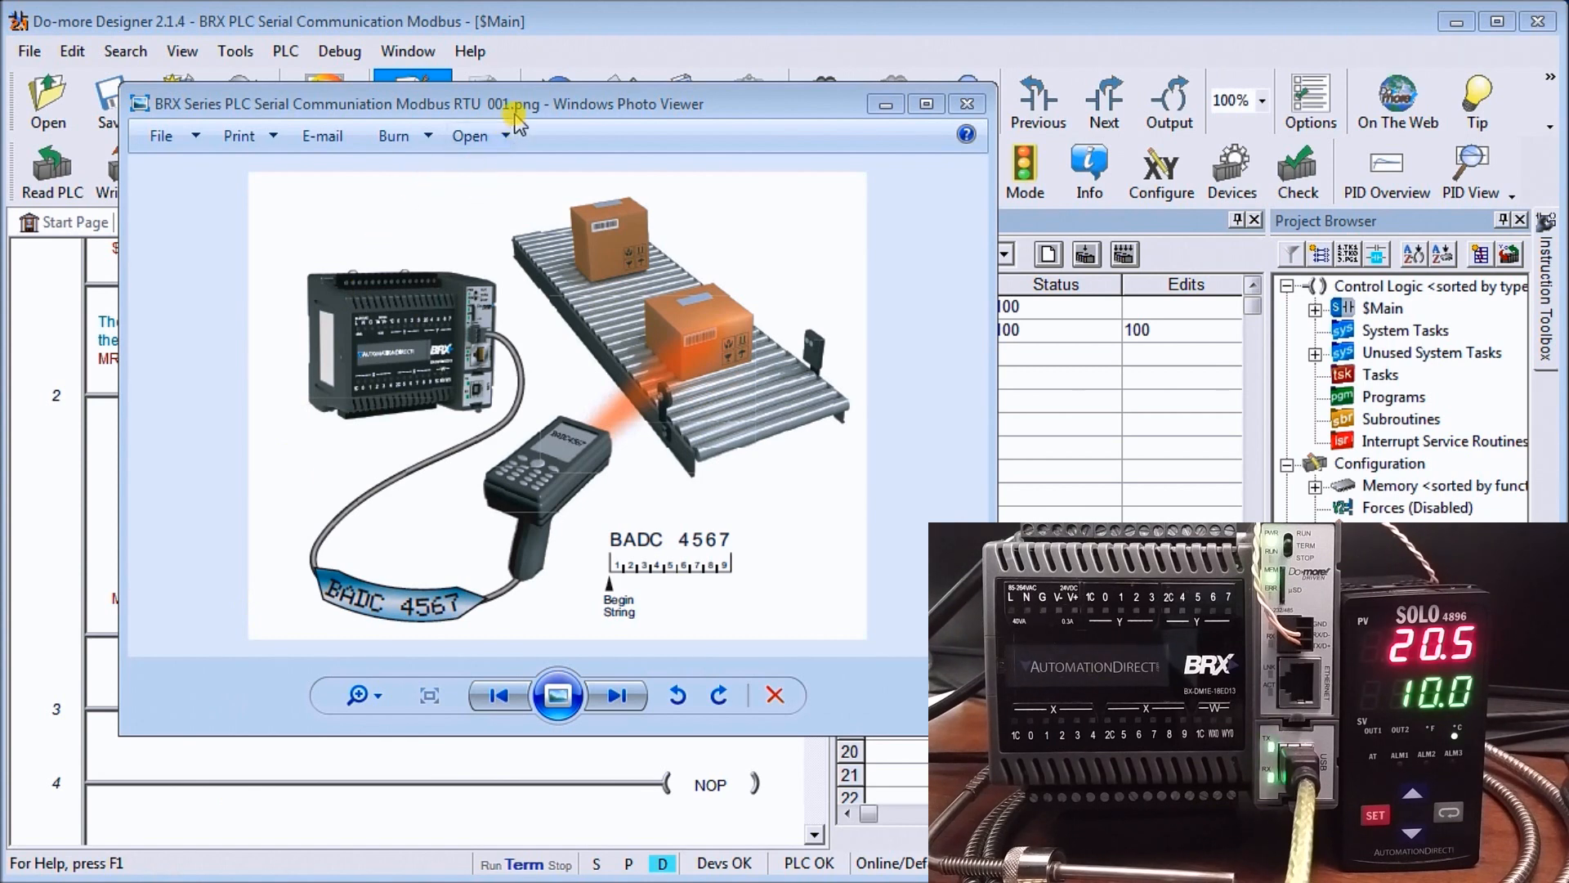
pyautogui.moveTo(471, 454)
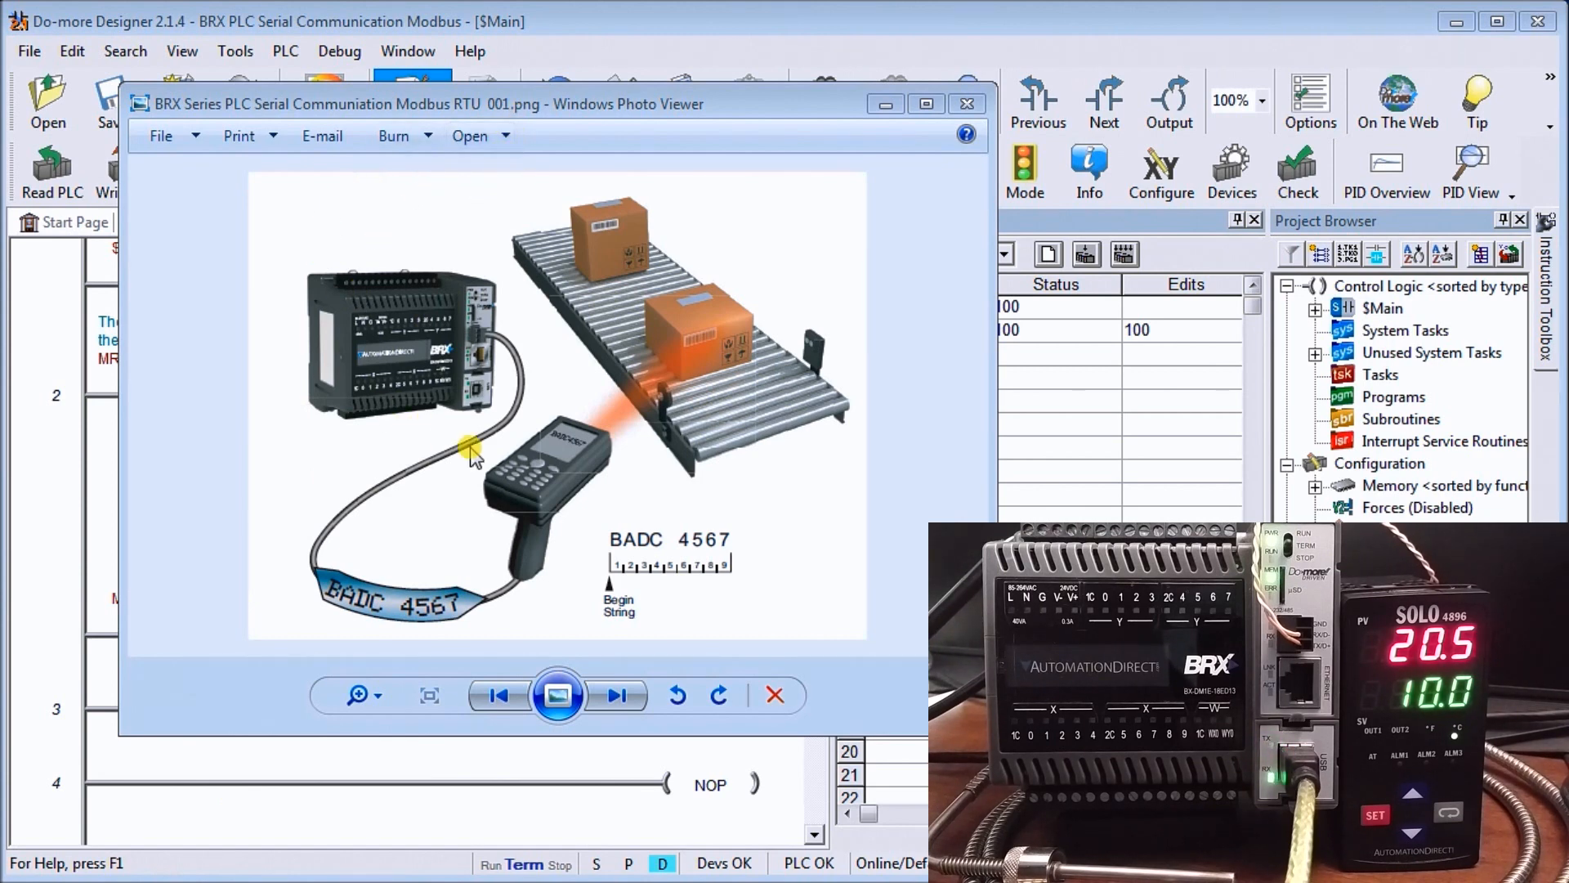
pyautogui.moveTo(550, 476)
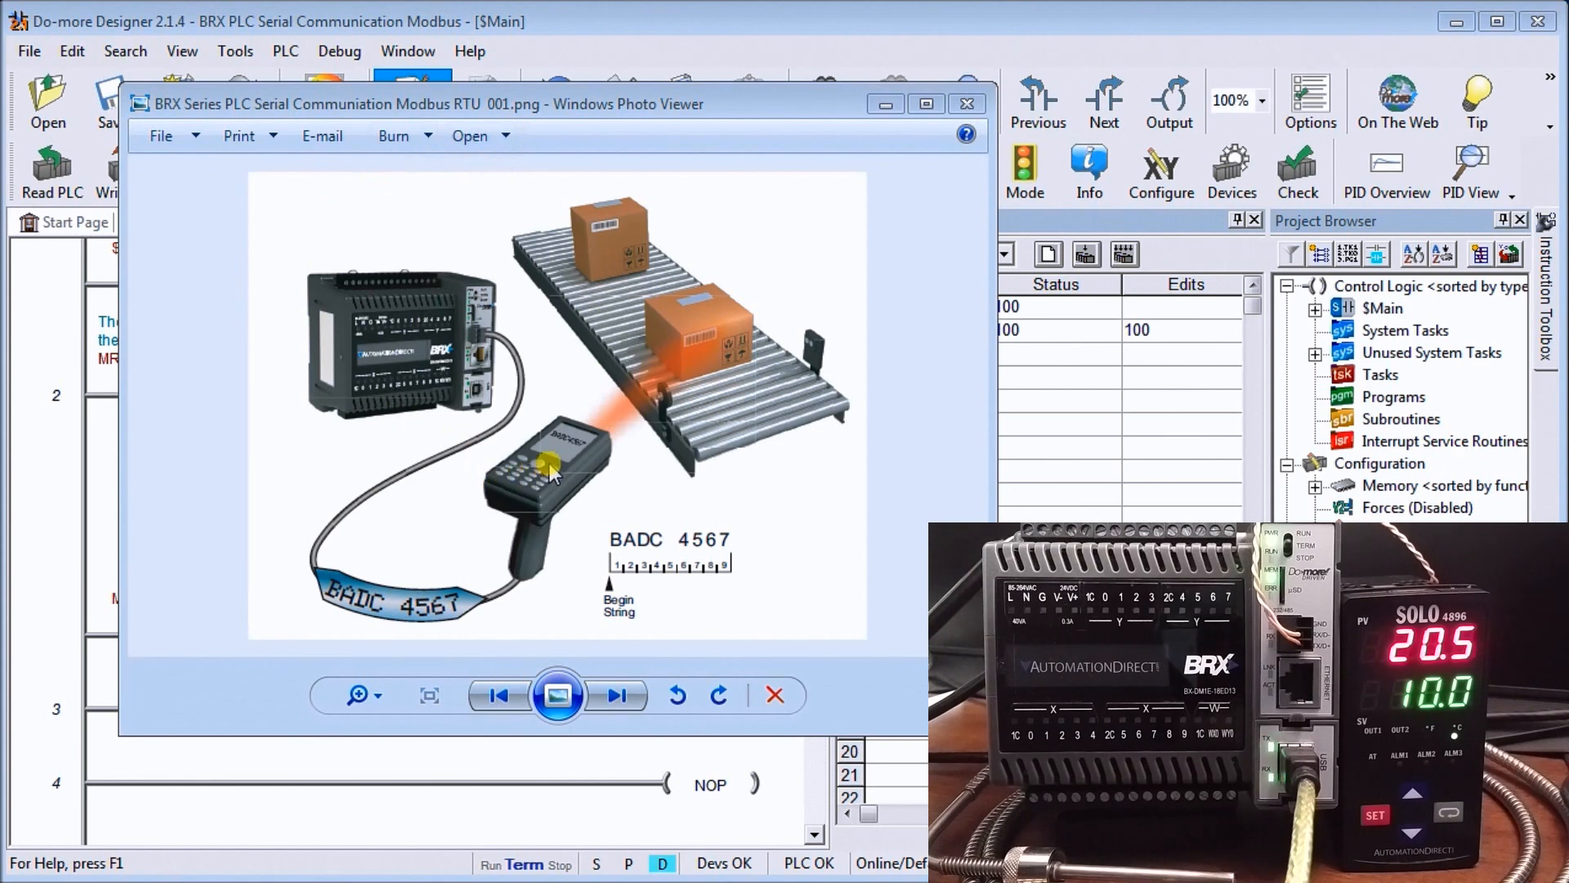
pyautogui.moveTo(535, 555)
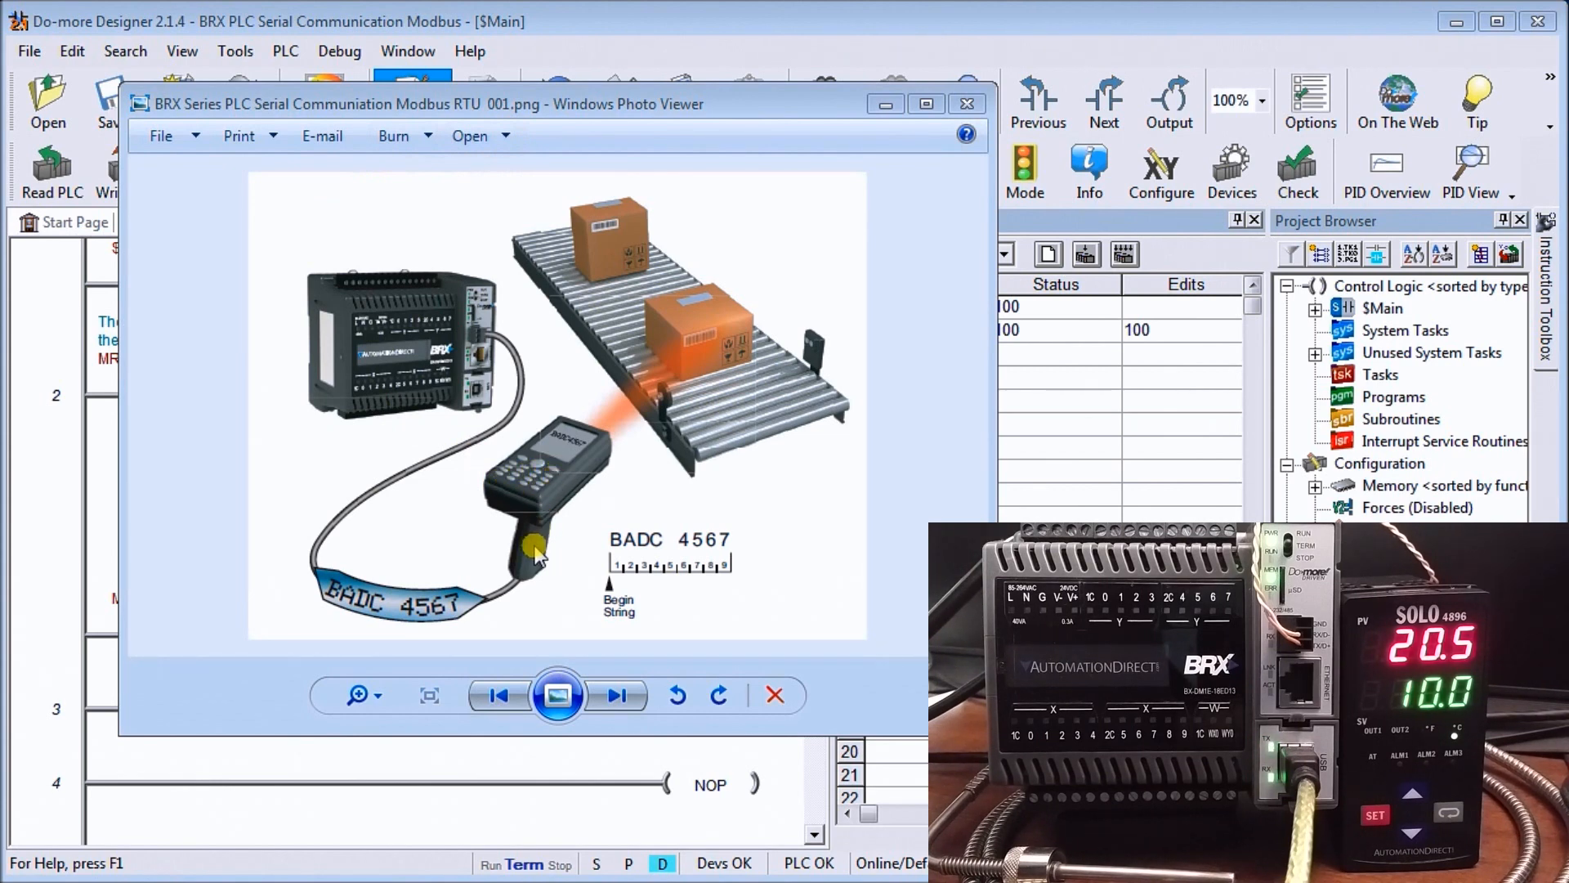
pyautogui.moveTo(525, 356)
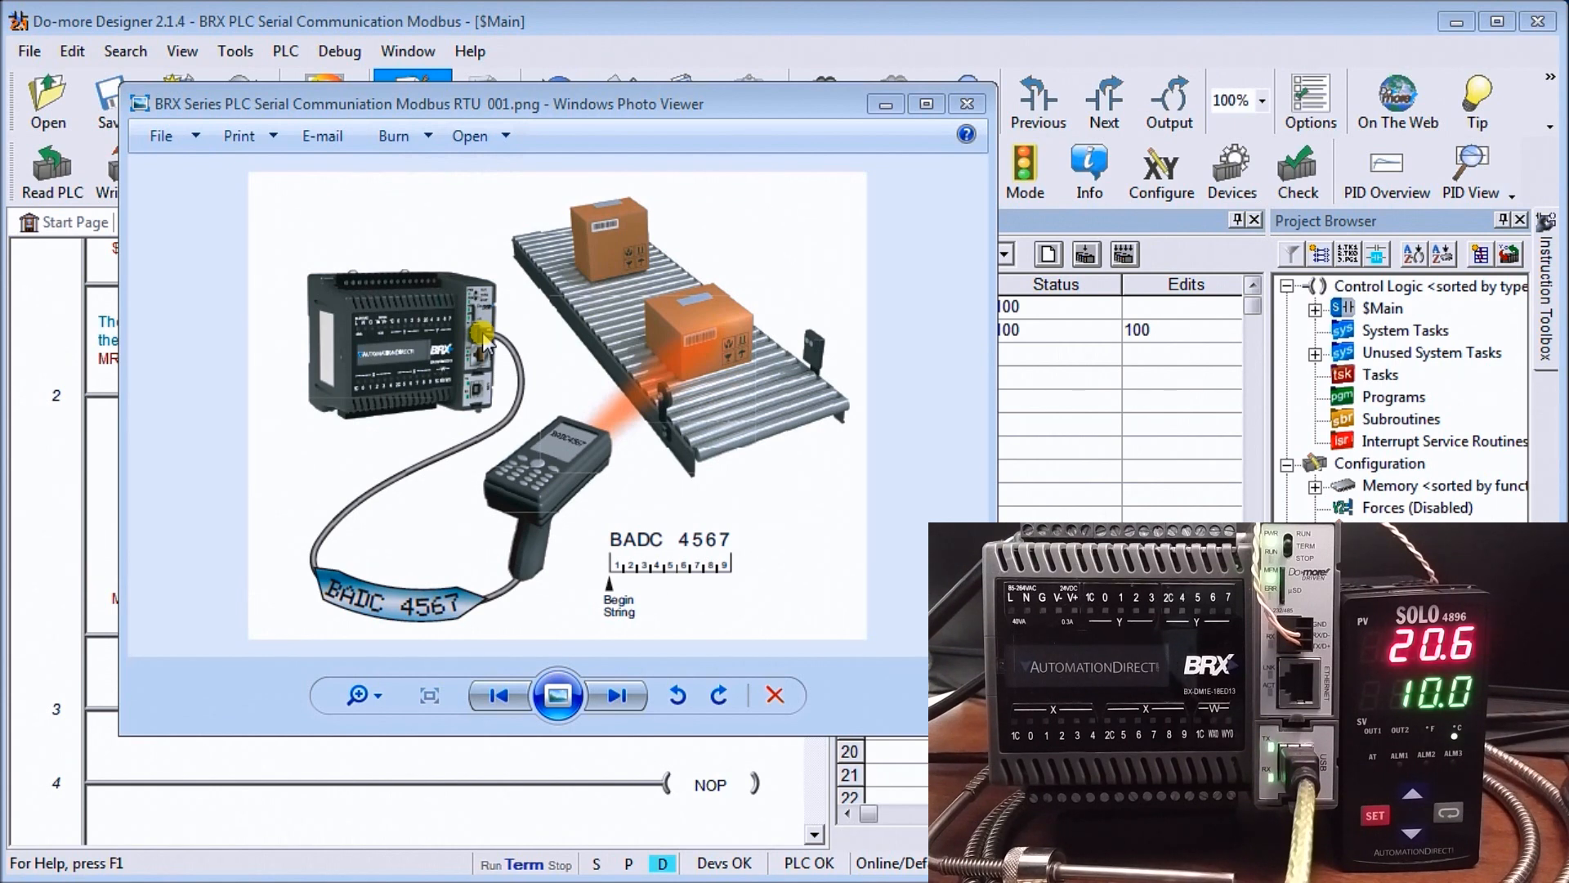
pyautogui.moveTo(574, 125)
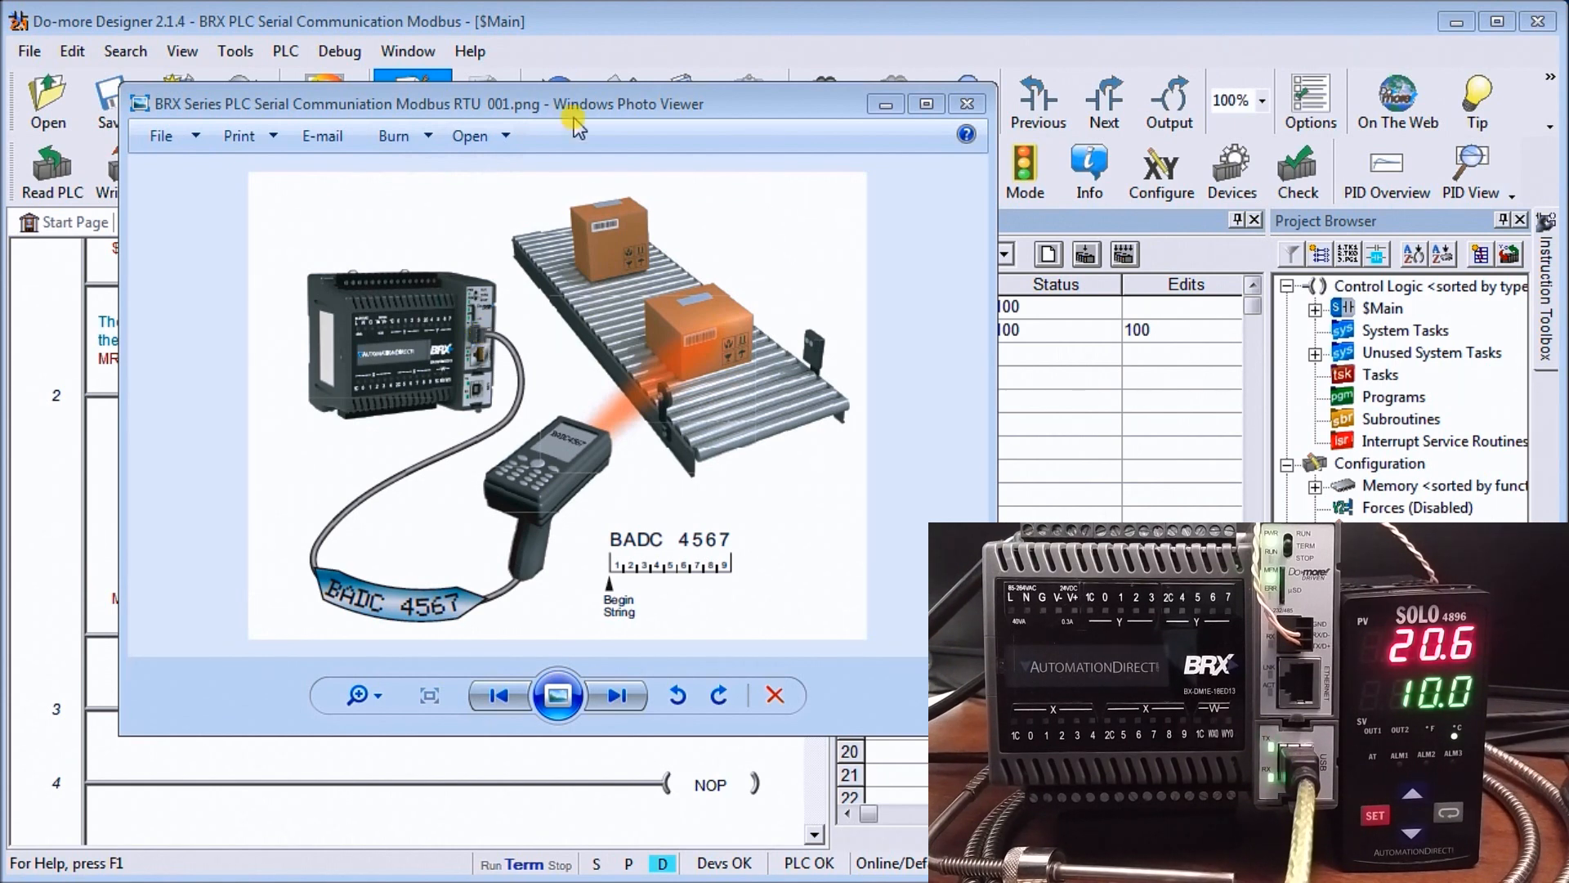
pyautogui.moveTo(505, 471)
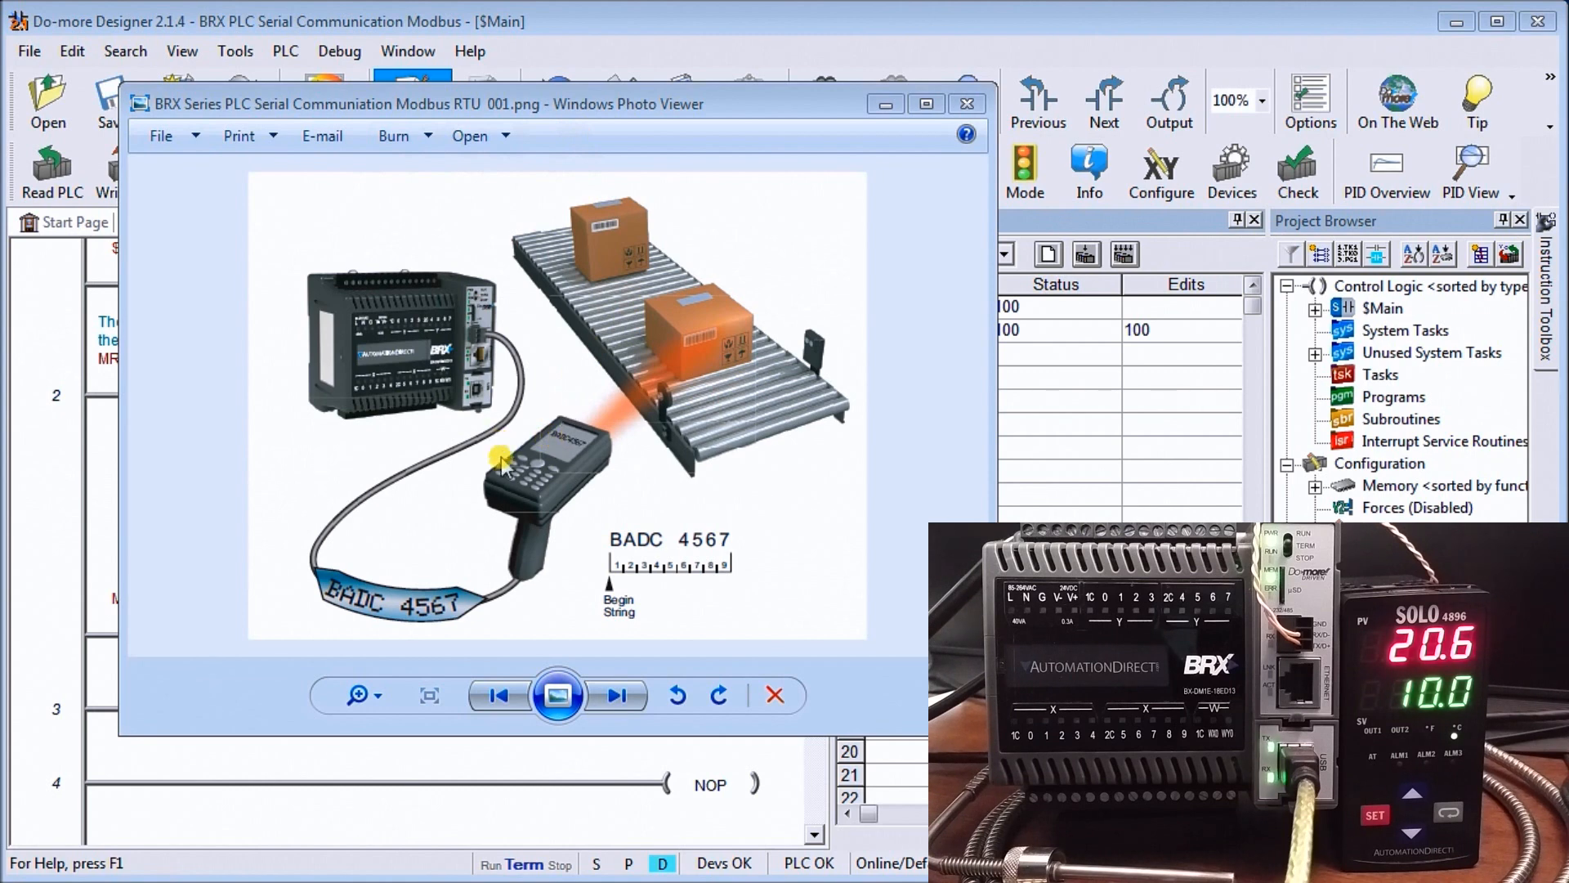
pyautogui.moveTo(611, 440)
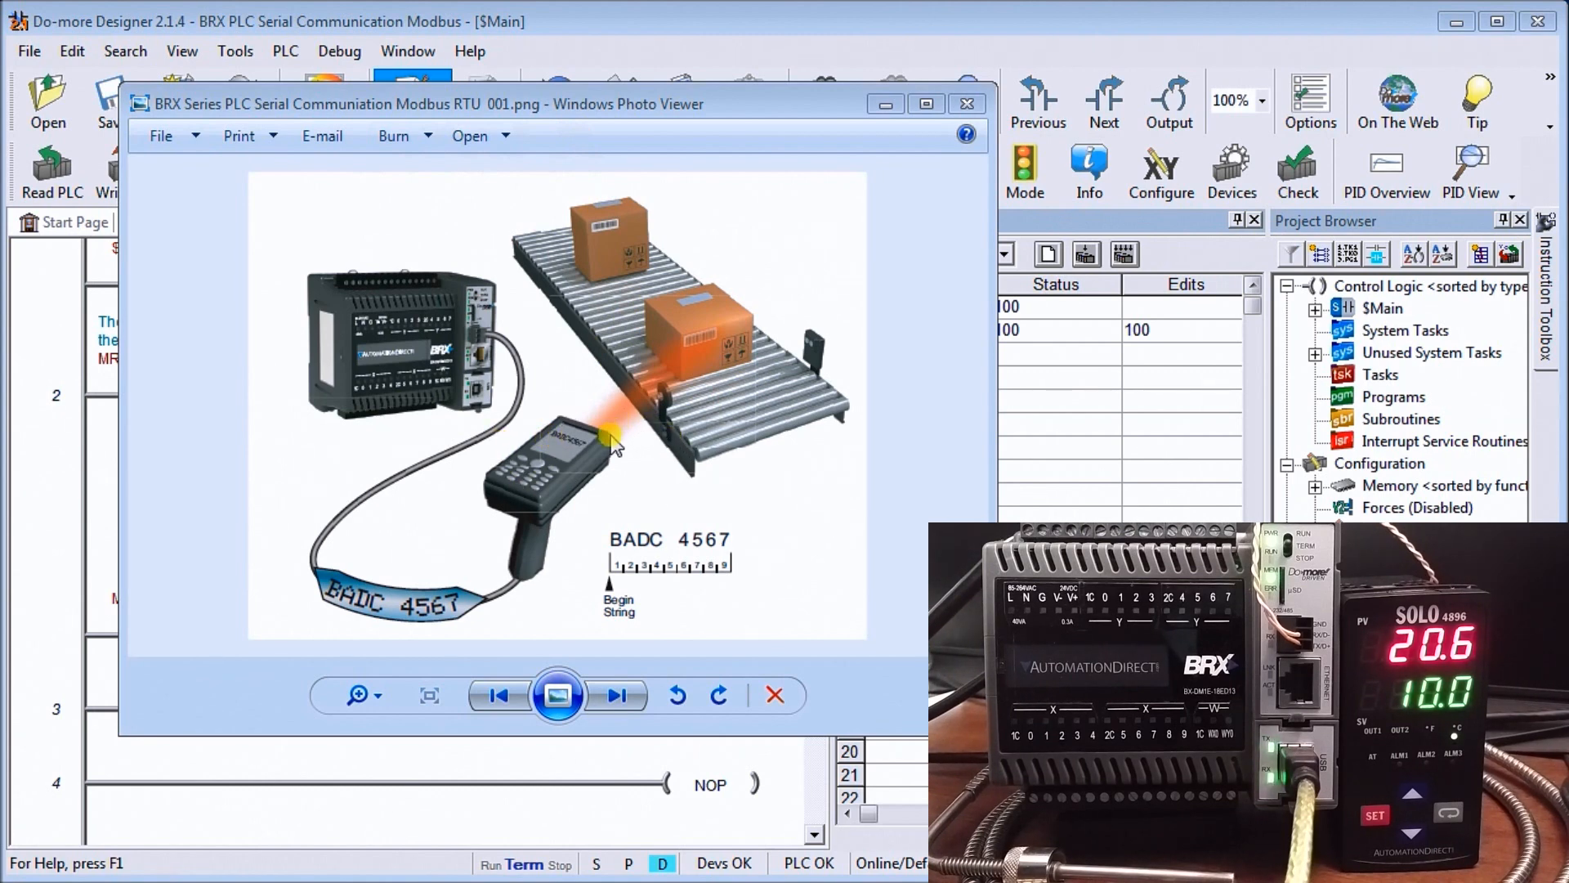
pyautogui.moveTo(400, 507)
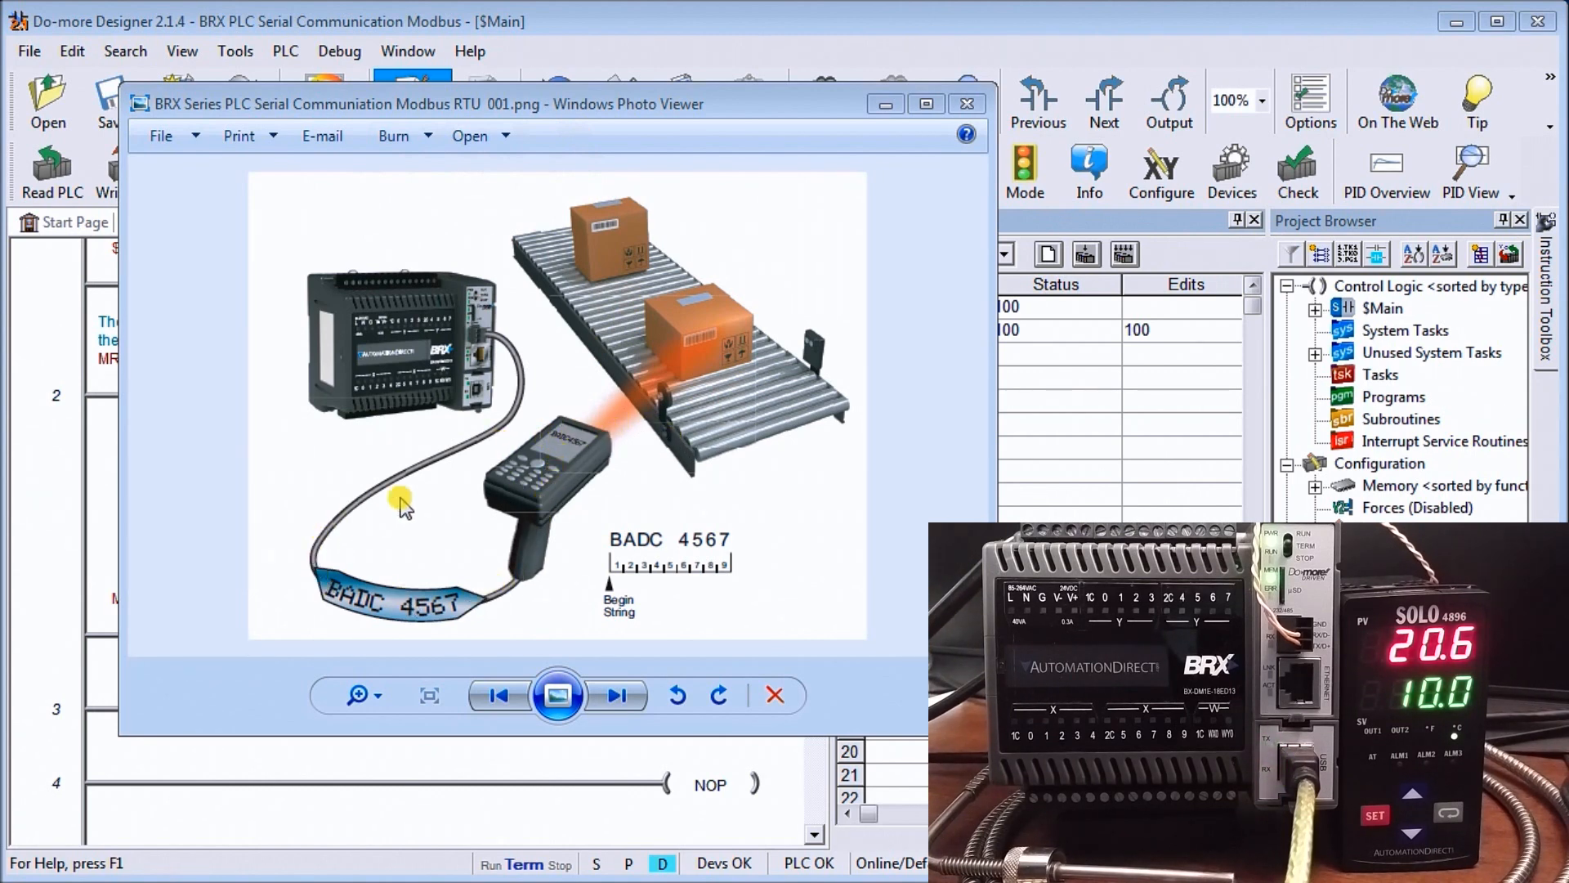
pyautogui.moveTo(605, 460)
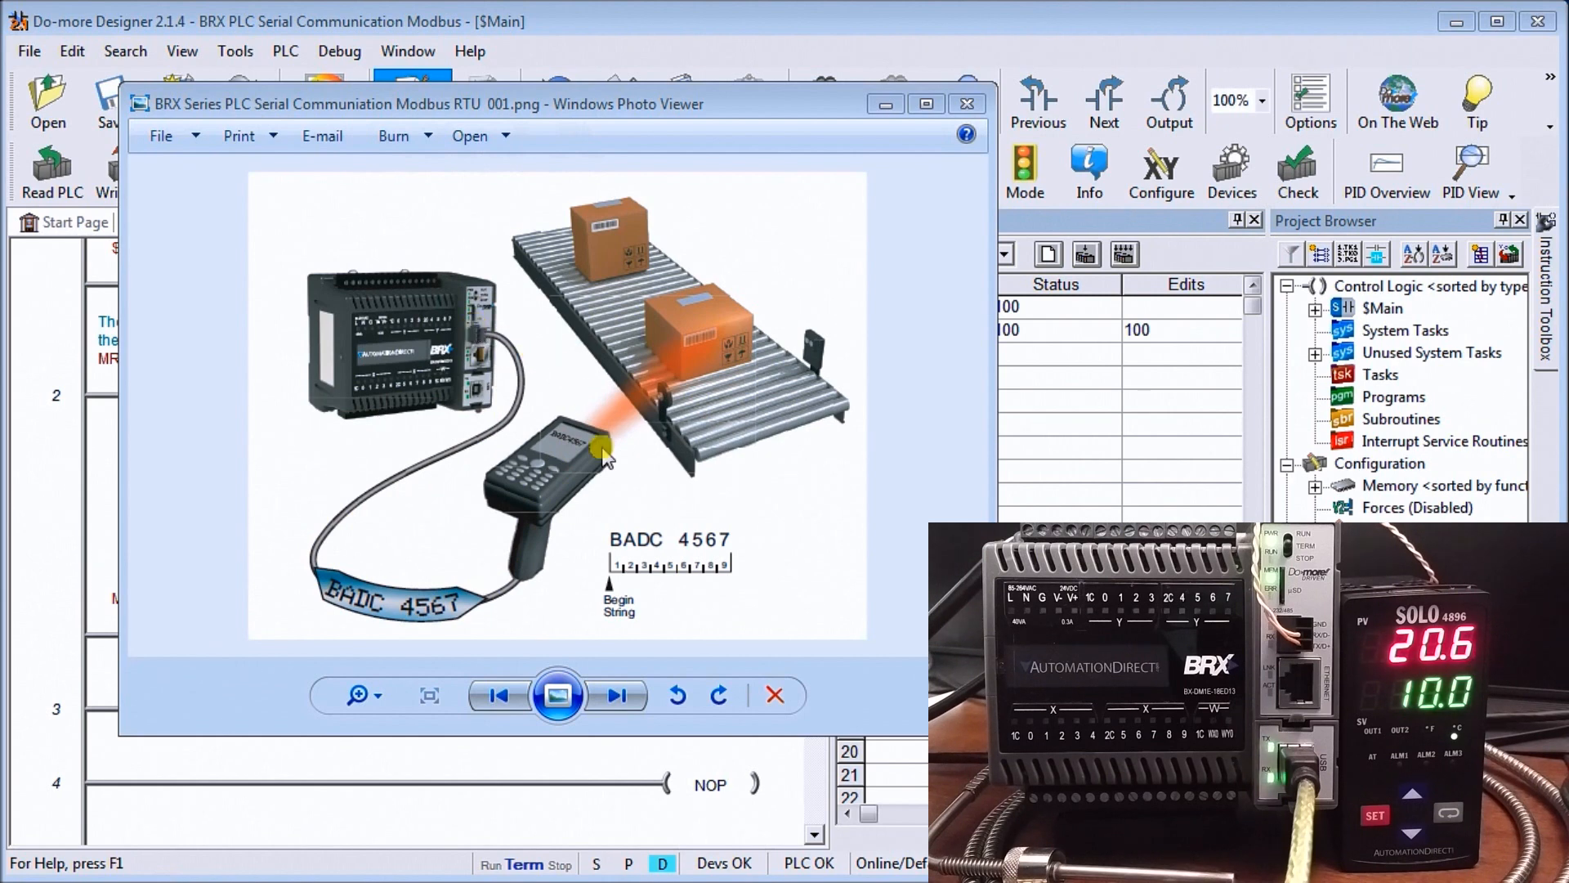
# Advance Photo Viewer to the Conveyor Jam sign diagram (image 002)
pyautogui.click(618, 694)
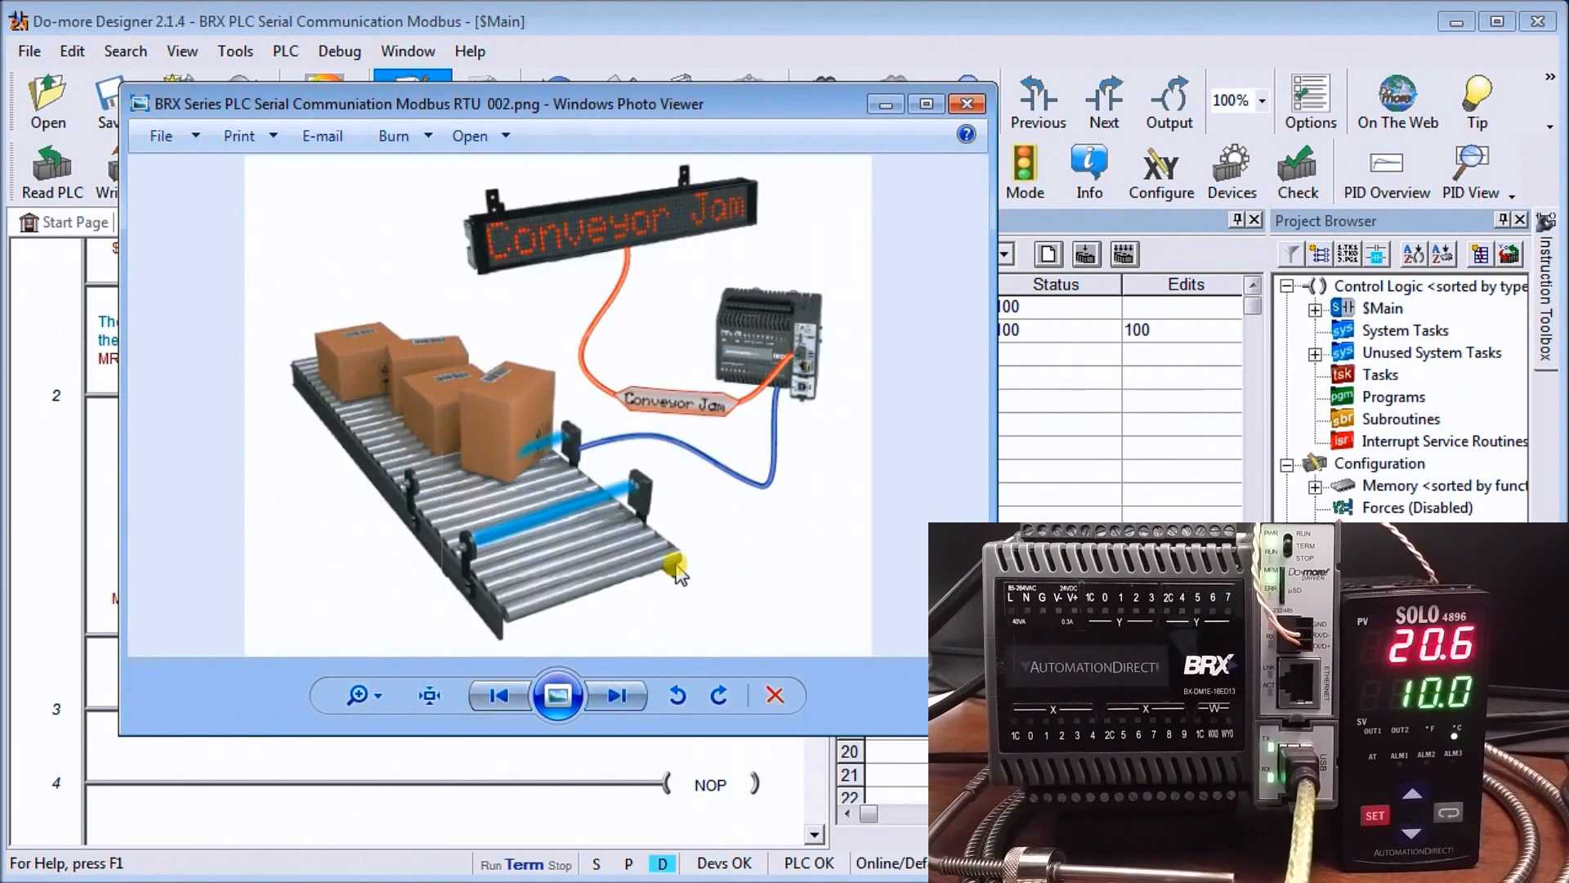
pyautogui.moveTo(845, 396)
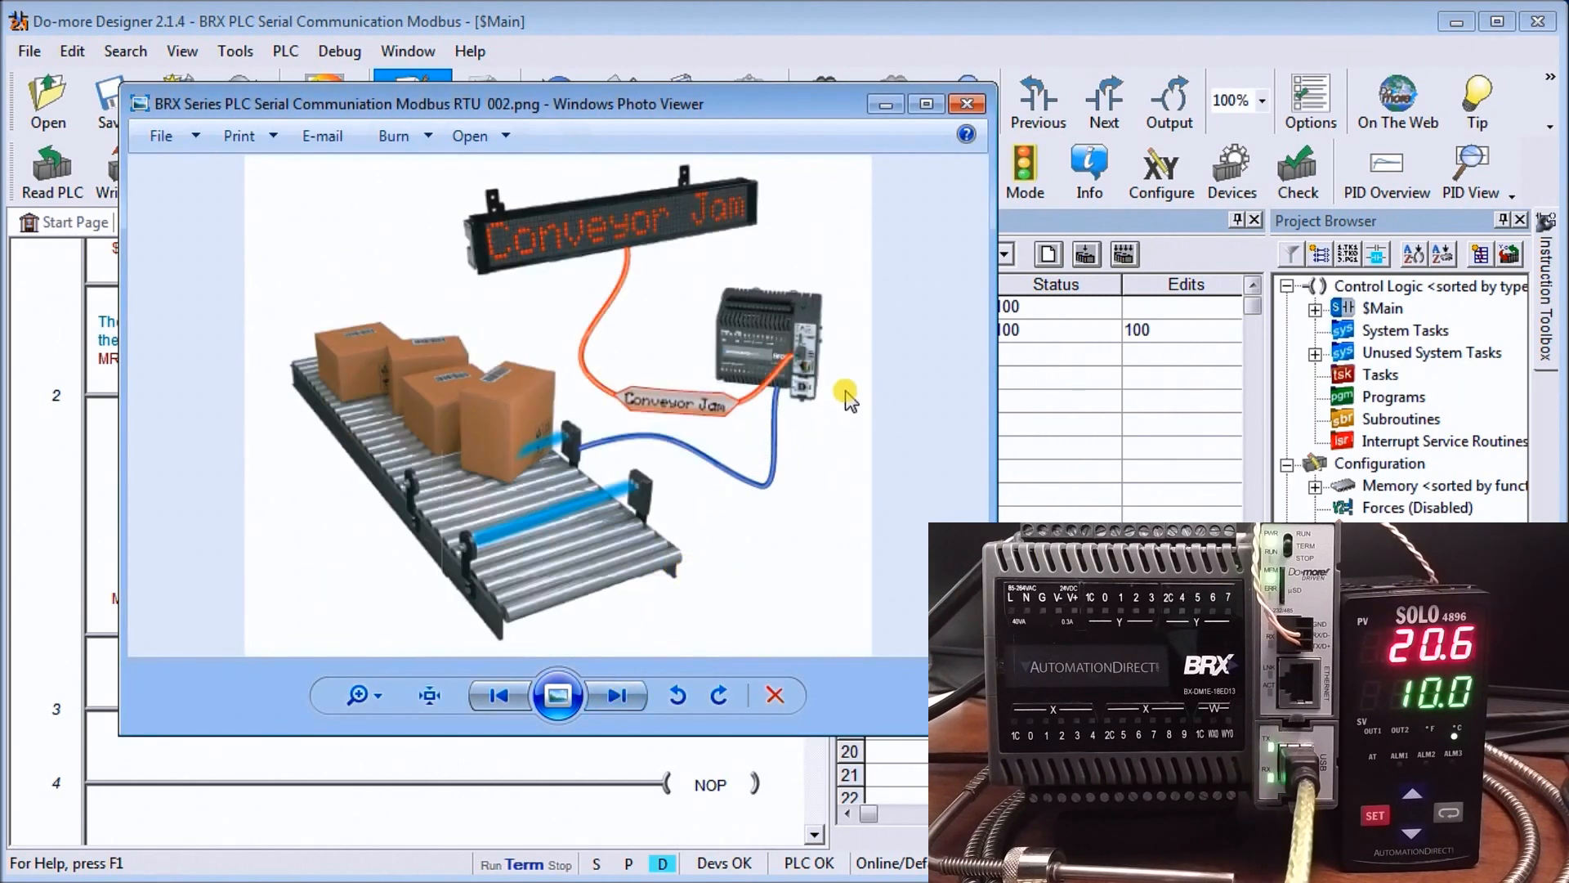
pyautogui.moveTo(740, 391)
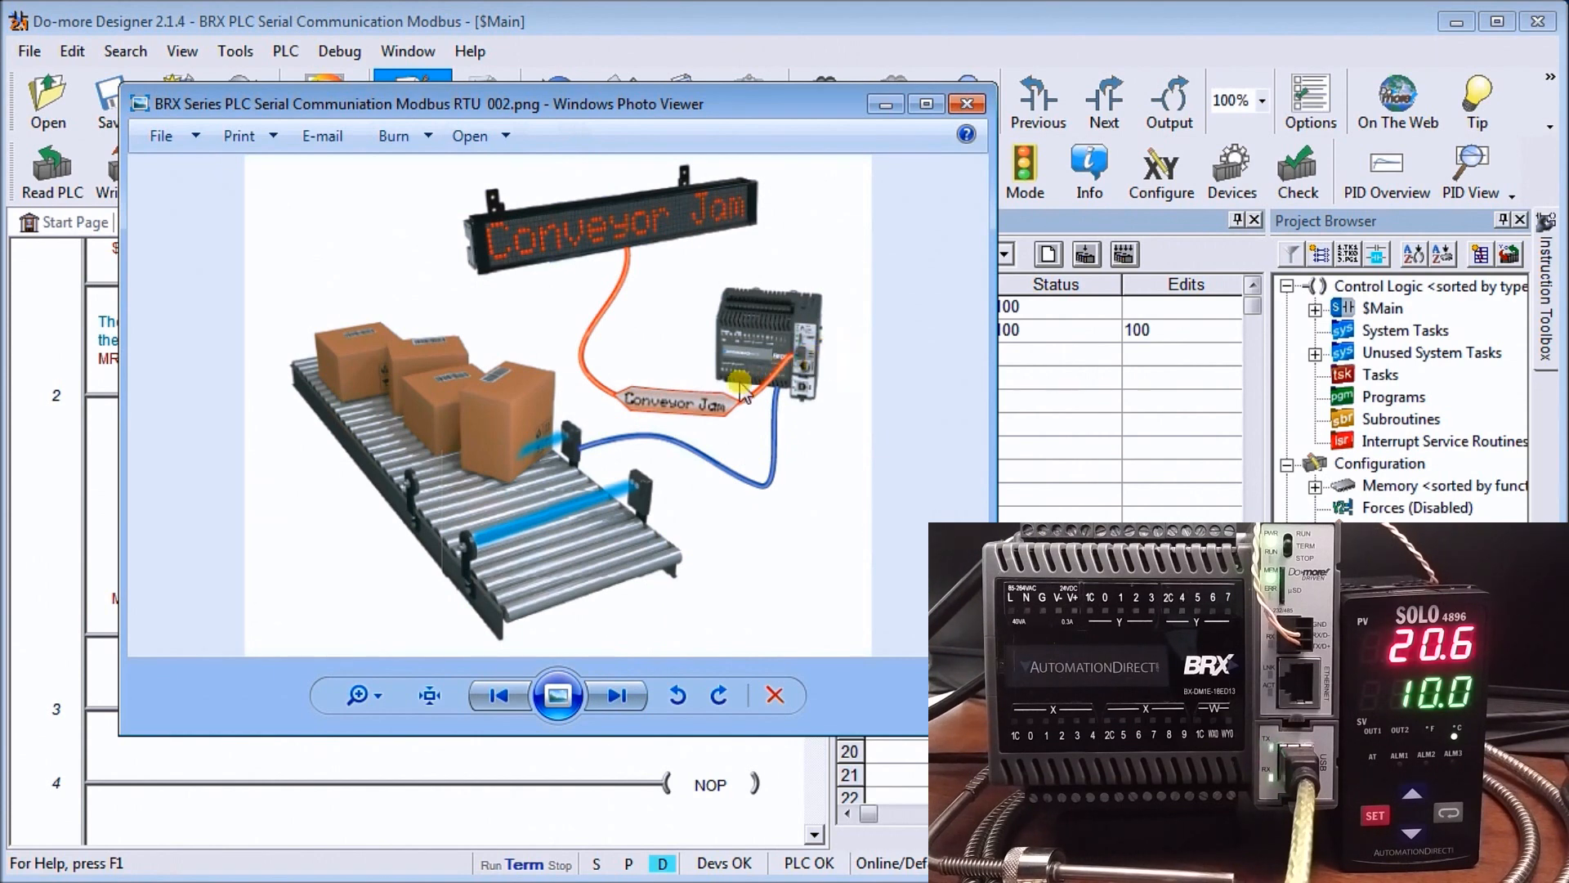
pyautogui.moveTo(630, 180)
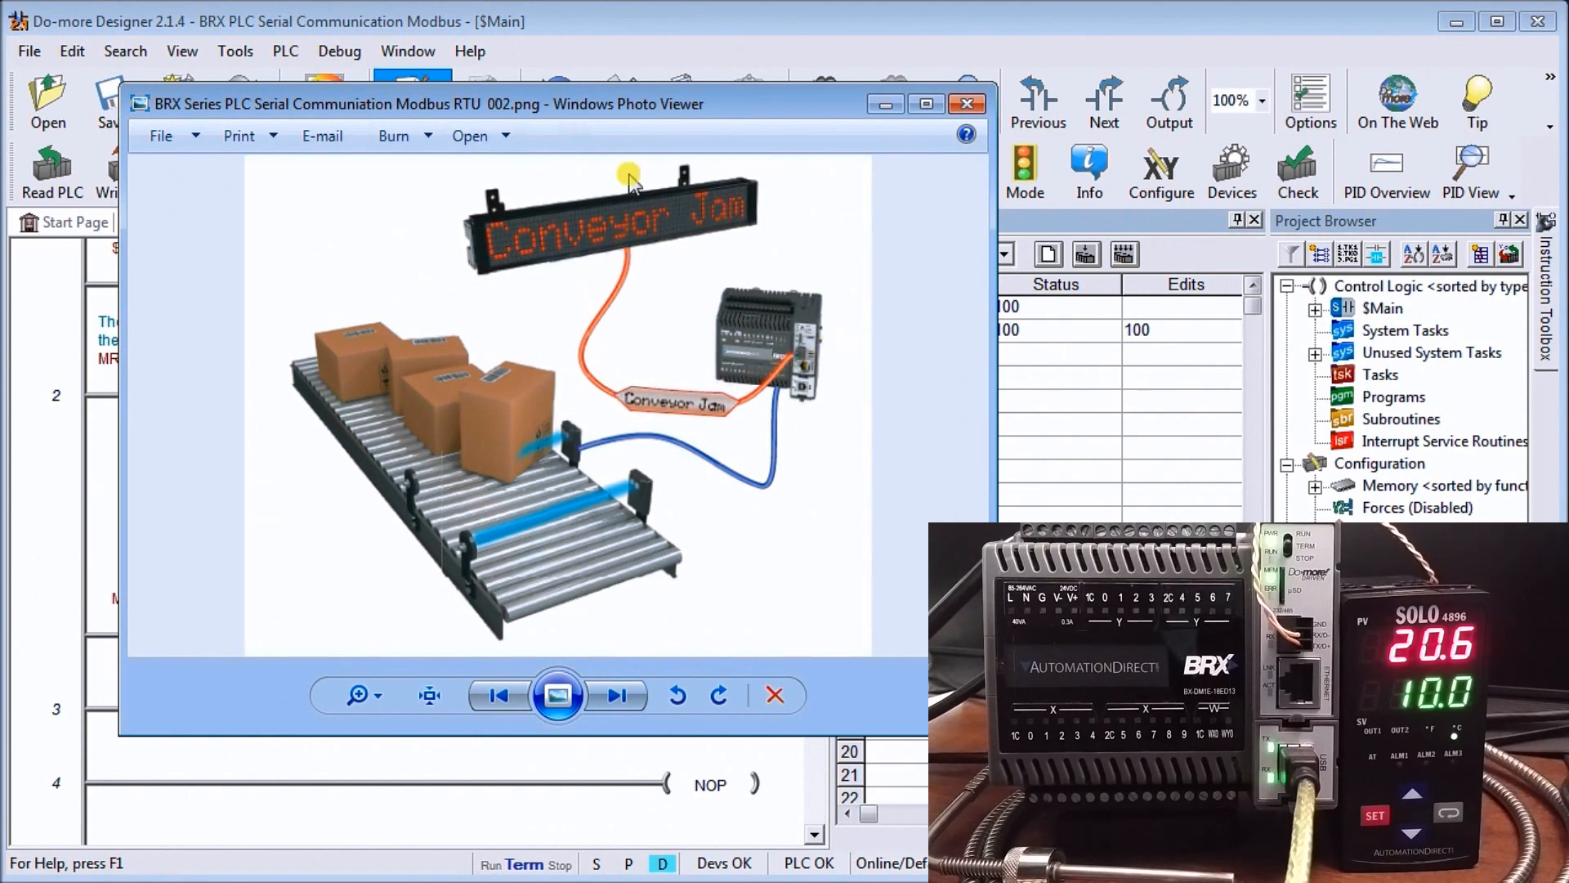
pyautogui.moveTo(679, 305)
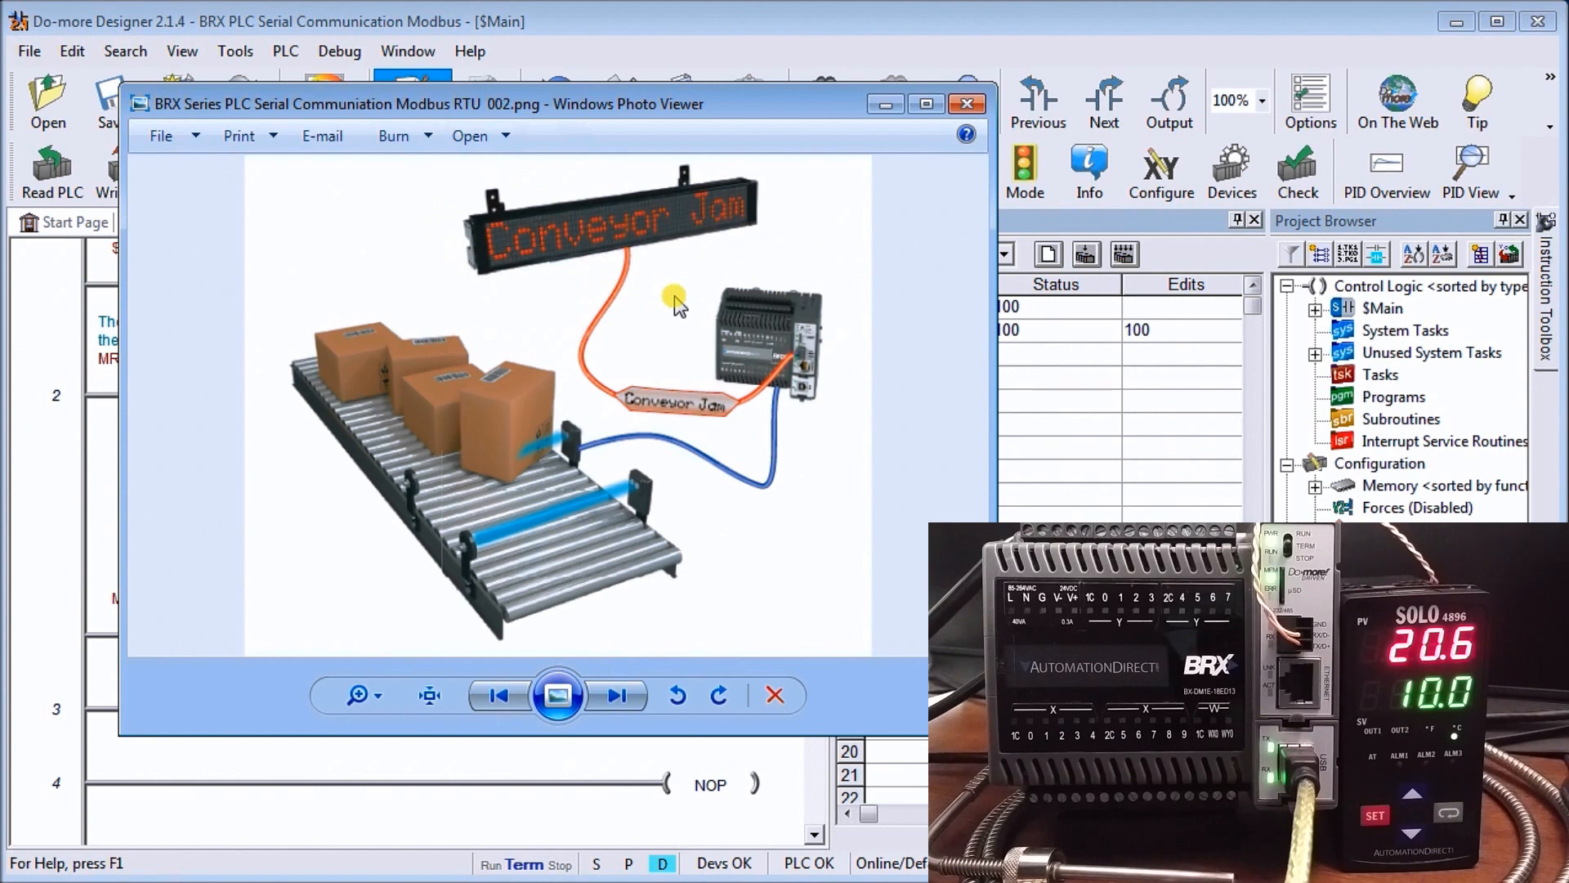
pyautogui.moveTo(612, 428)
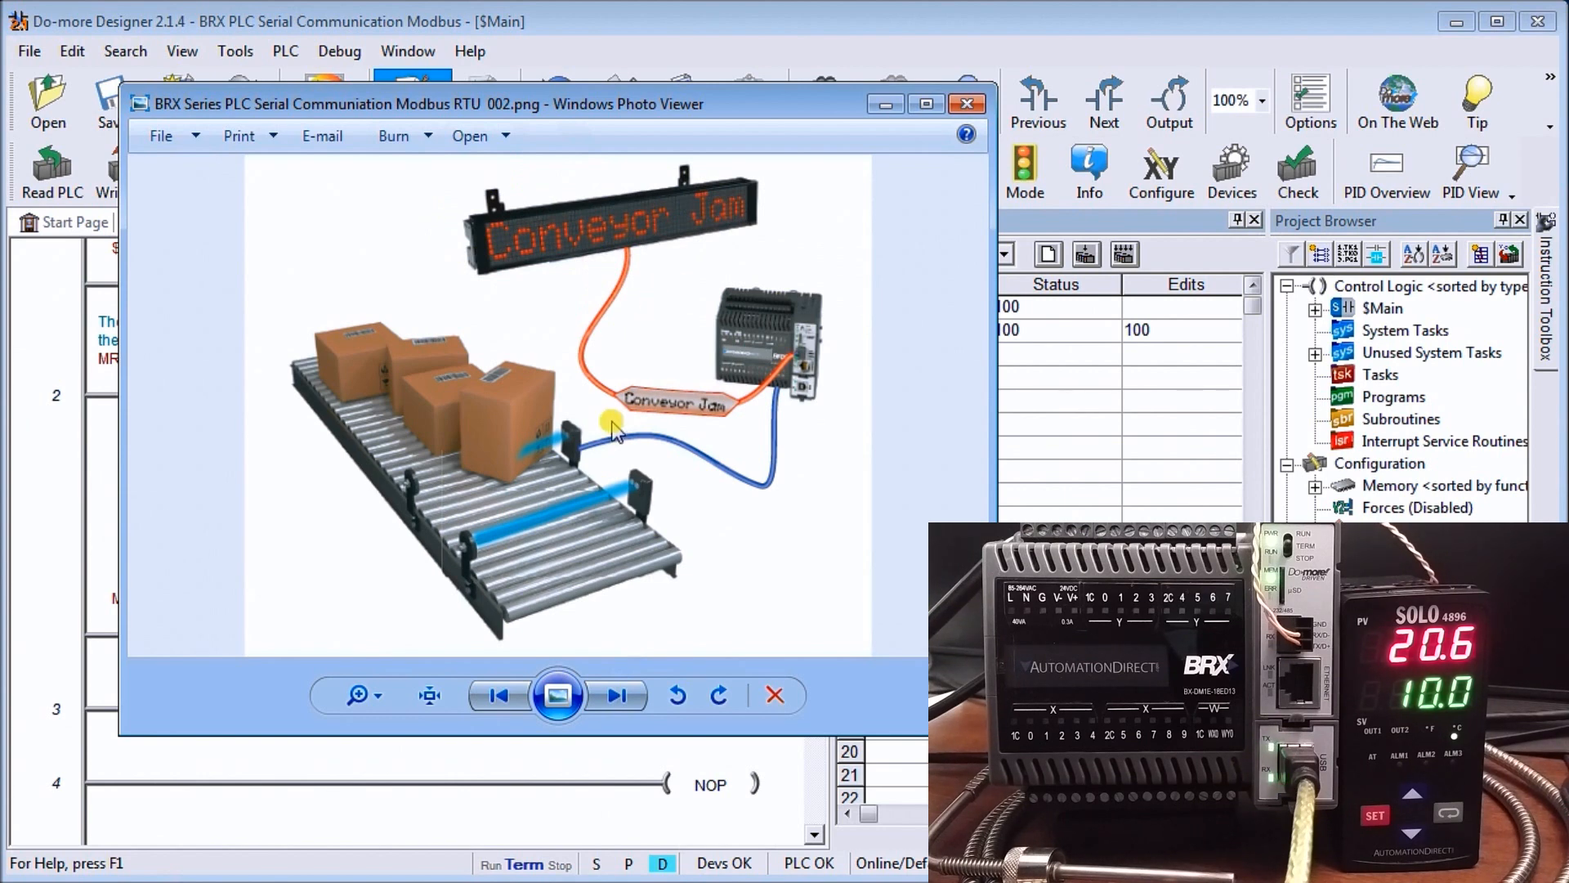
pyautogui.moveTo(445, 460)
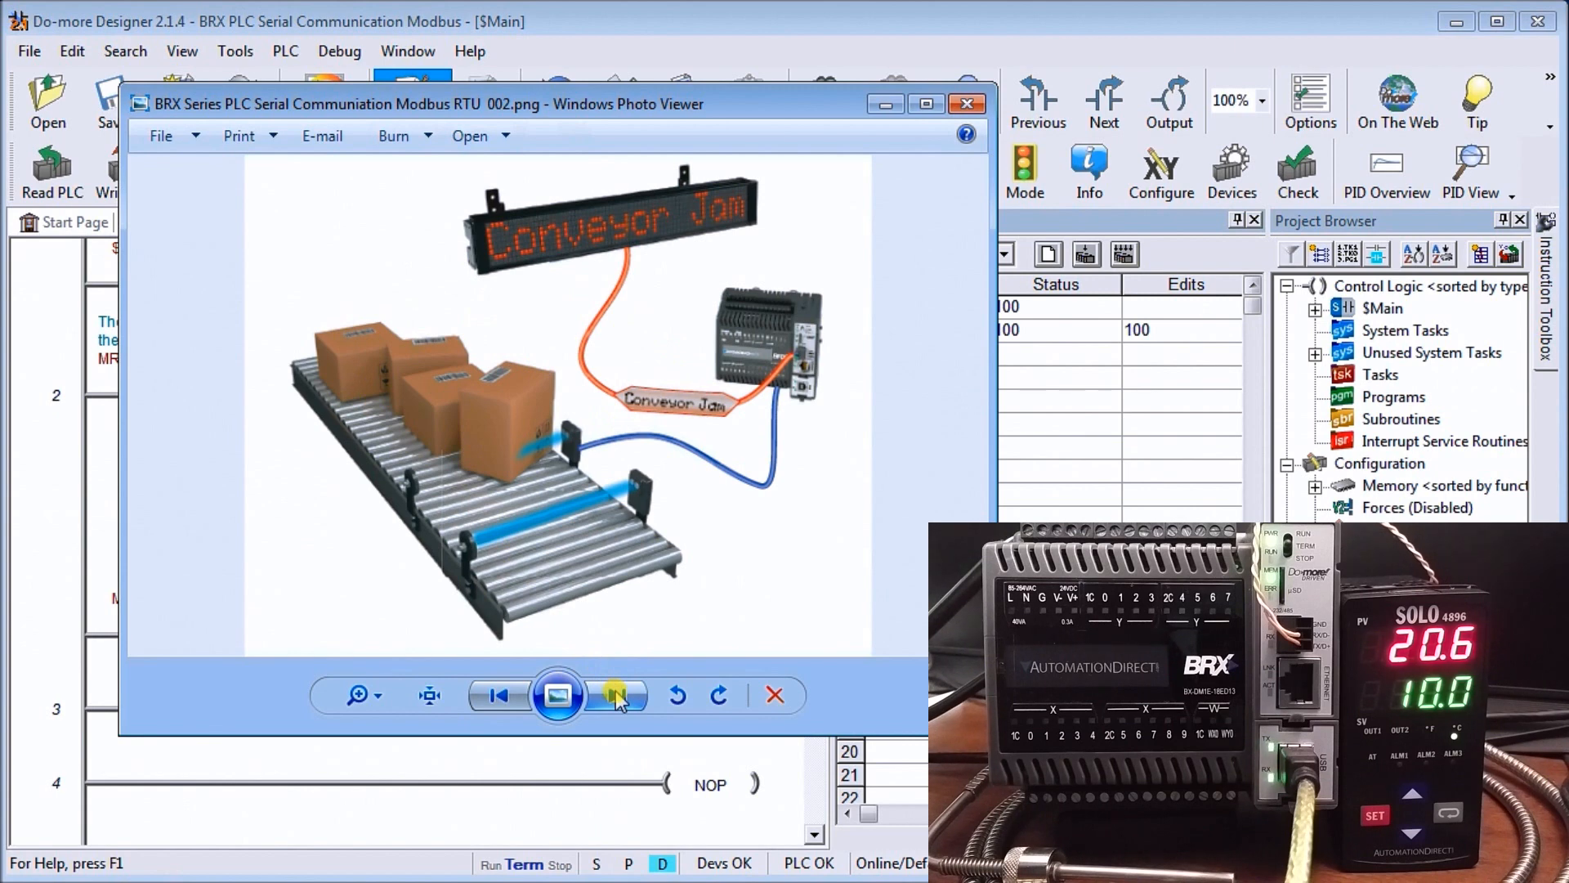
# Advance Photo Viewer to image 005, the RS-485 wiring diagram for the SOLO controller
pyautogui.click(618, 695)
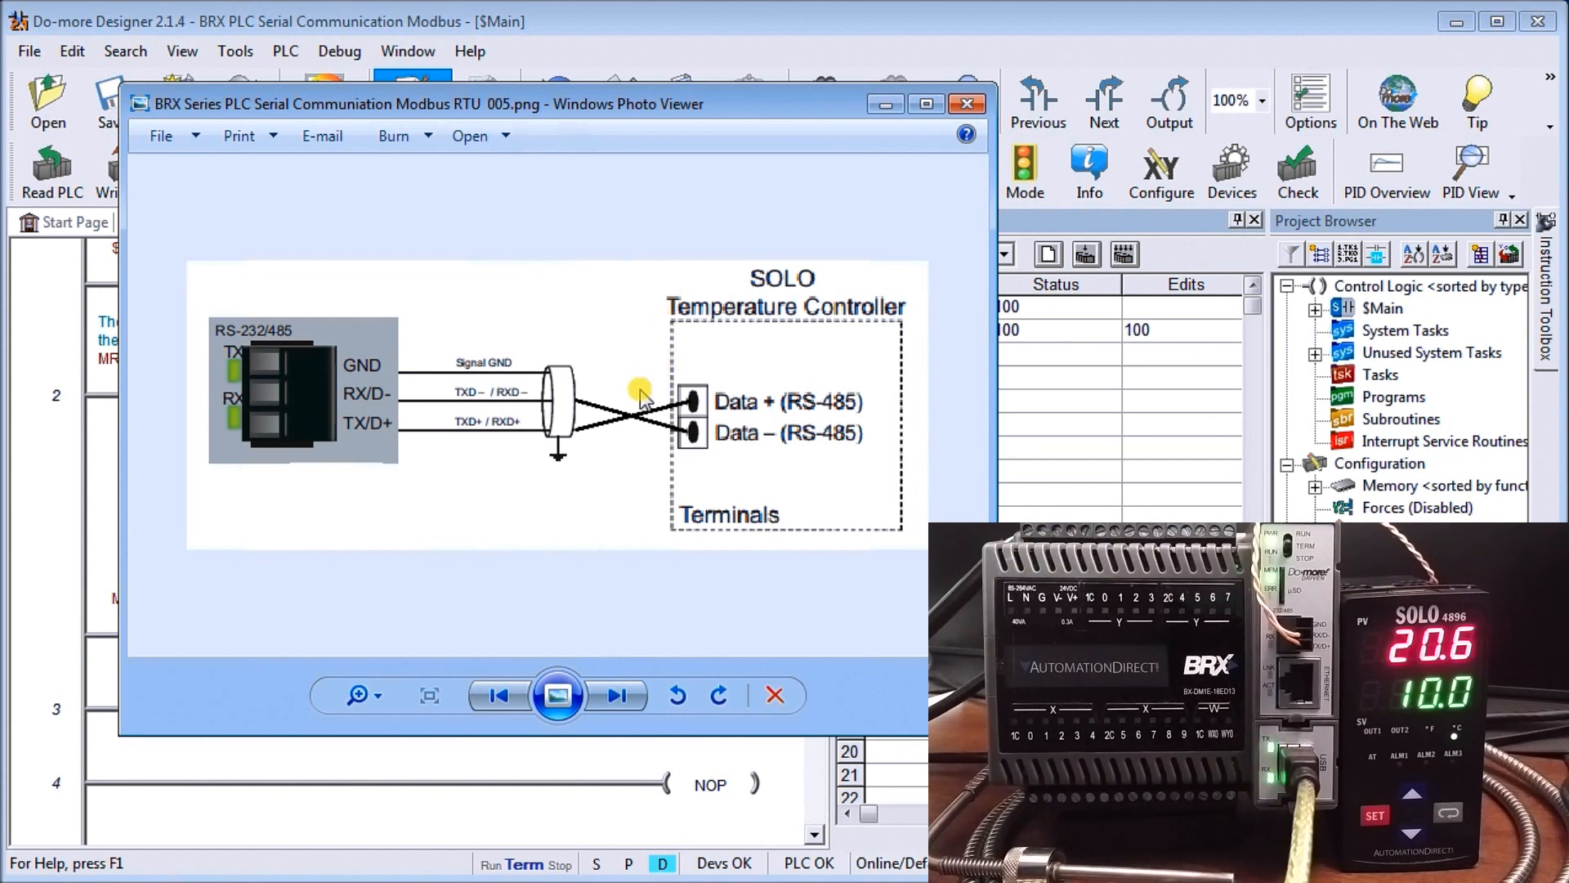
pyautogui.moveTo(700, 415)
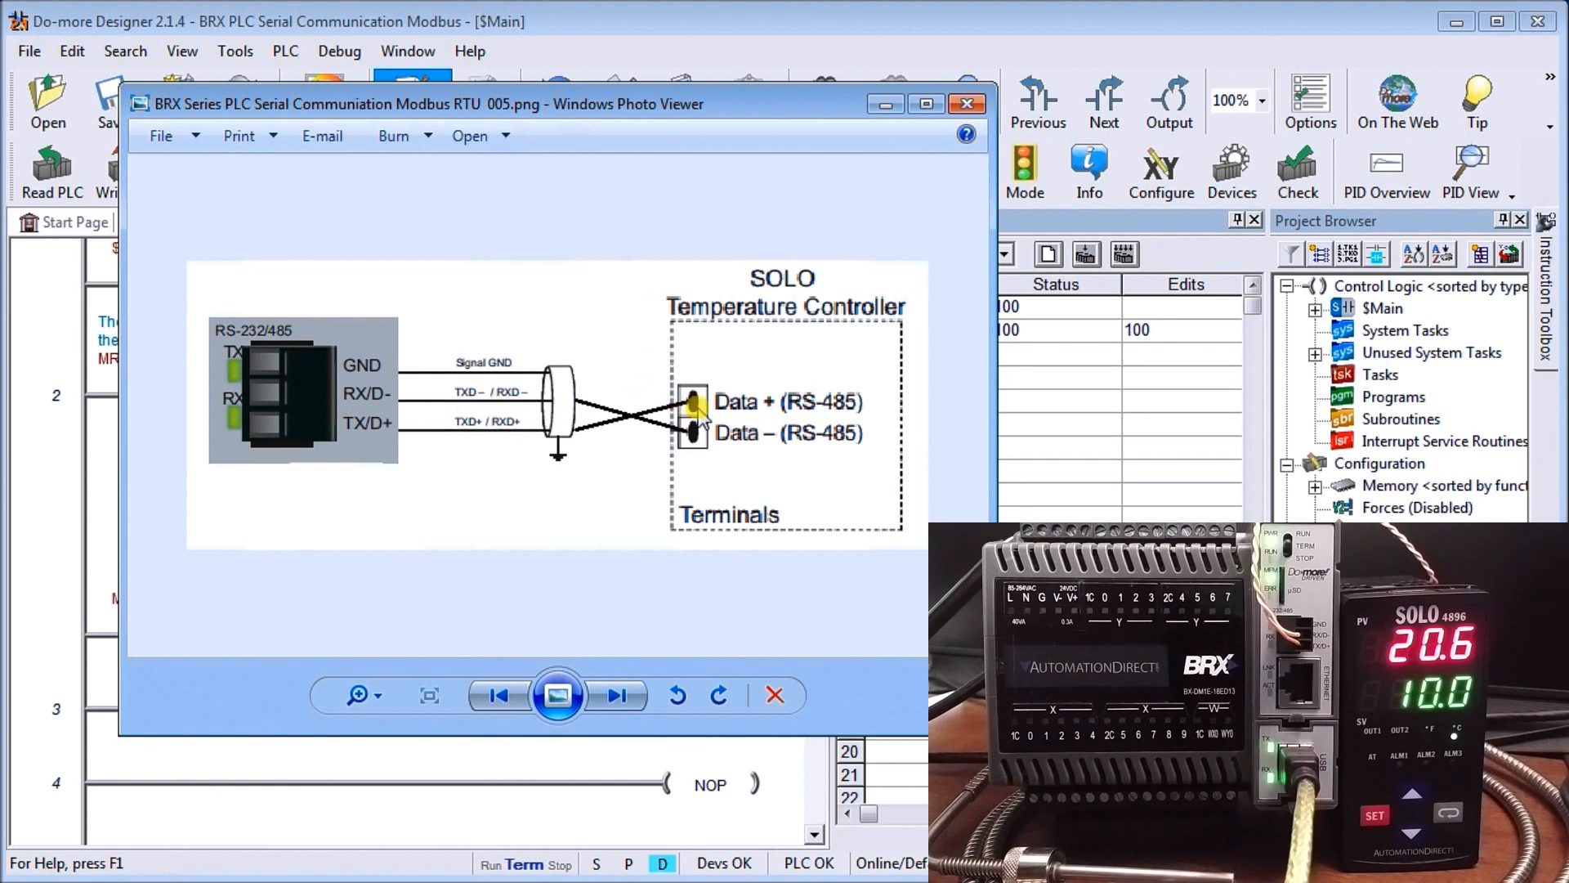
pyautogui.moveTo(510, 441)
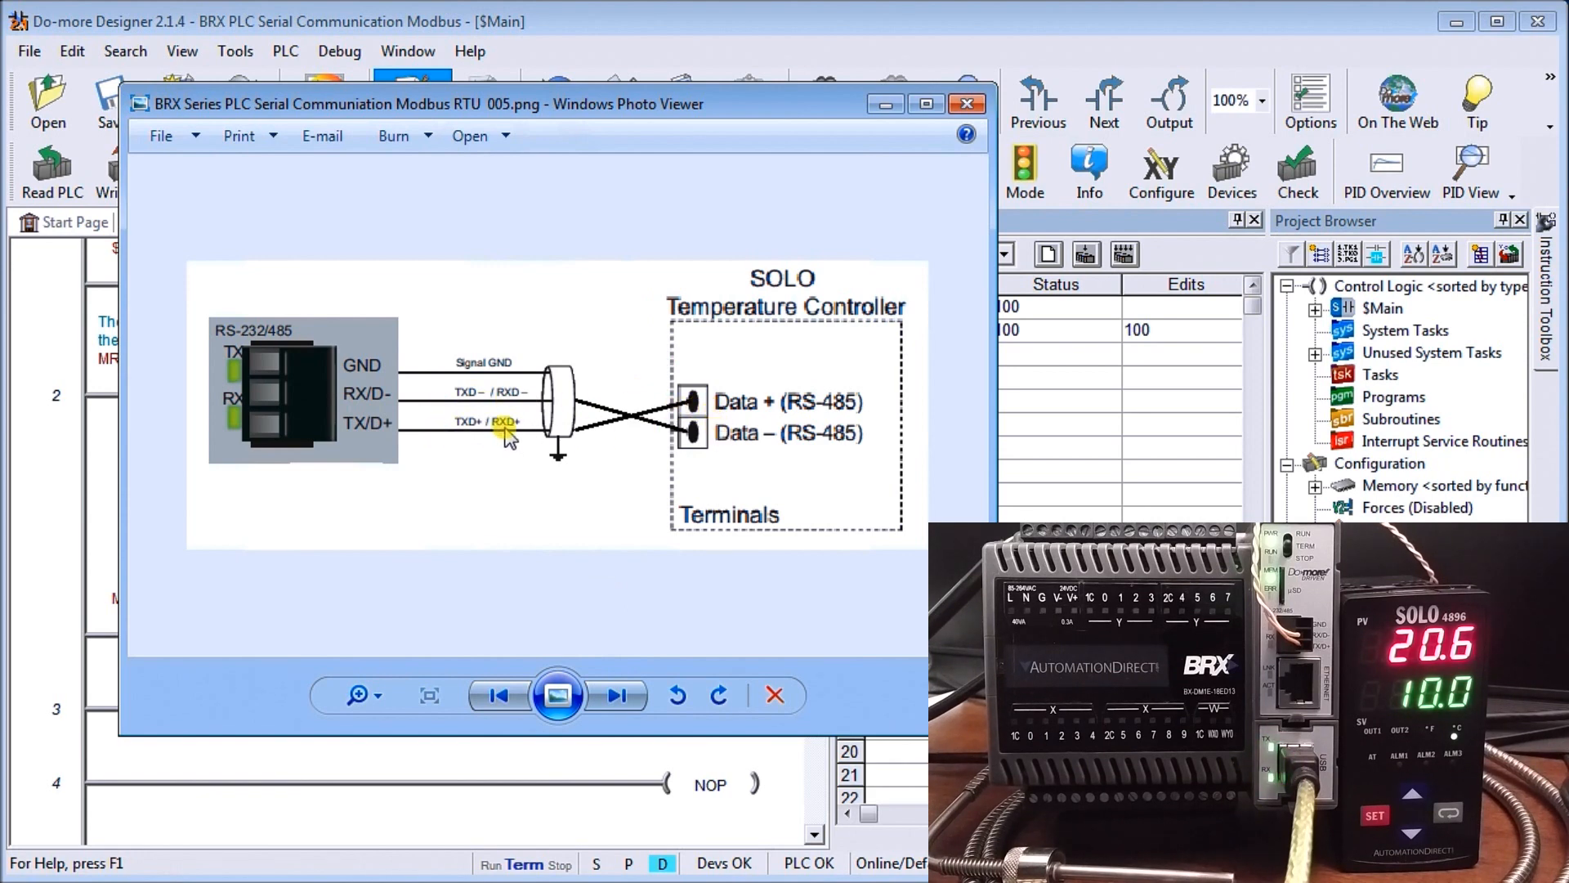
pyautogui.moveTo(505, 361)
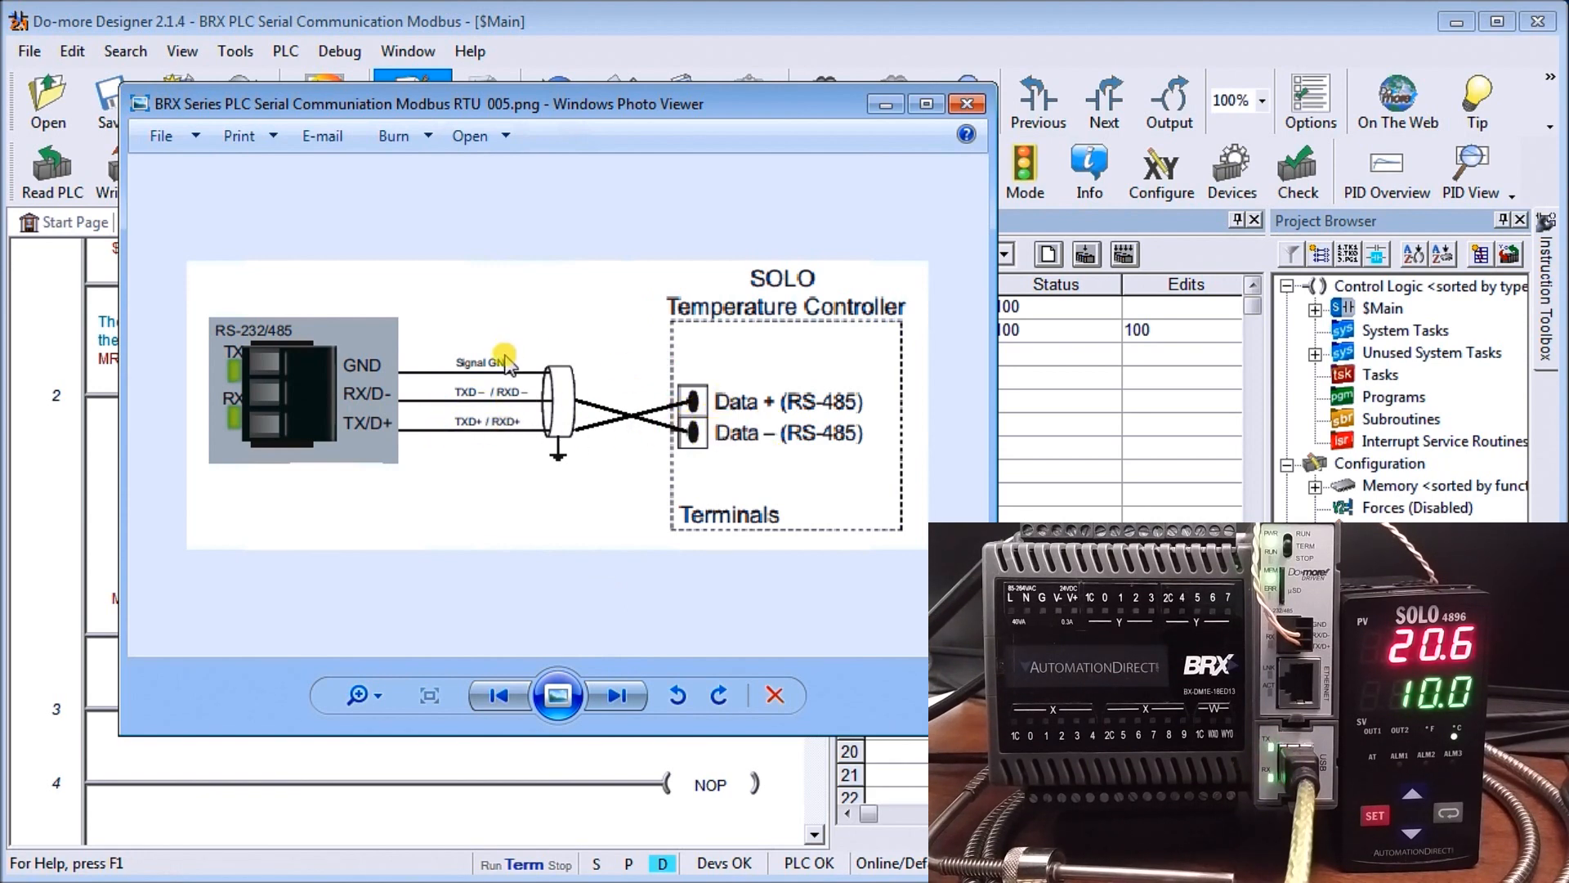
pyautogui.moveTo(543, 365)
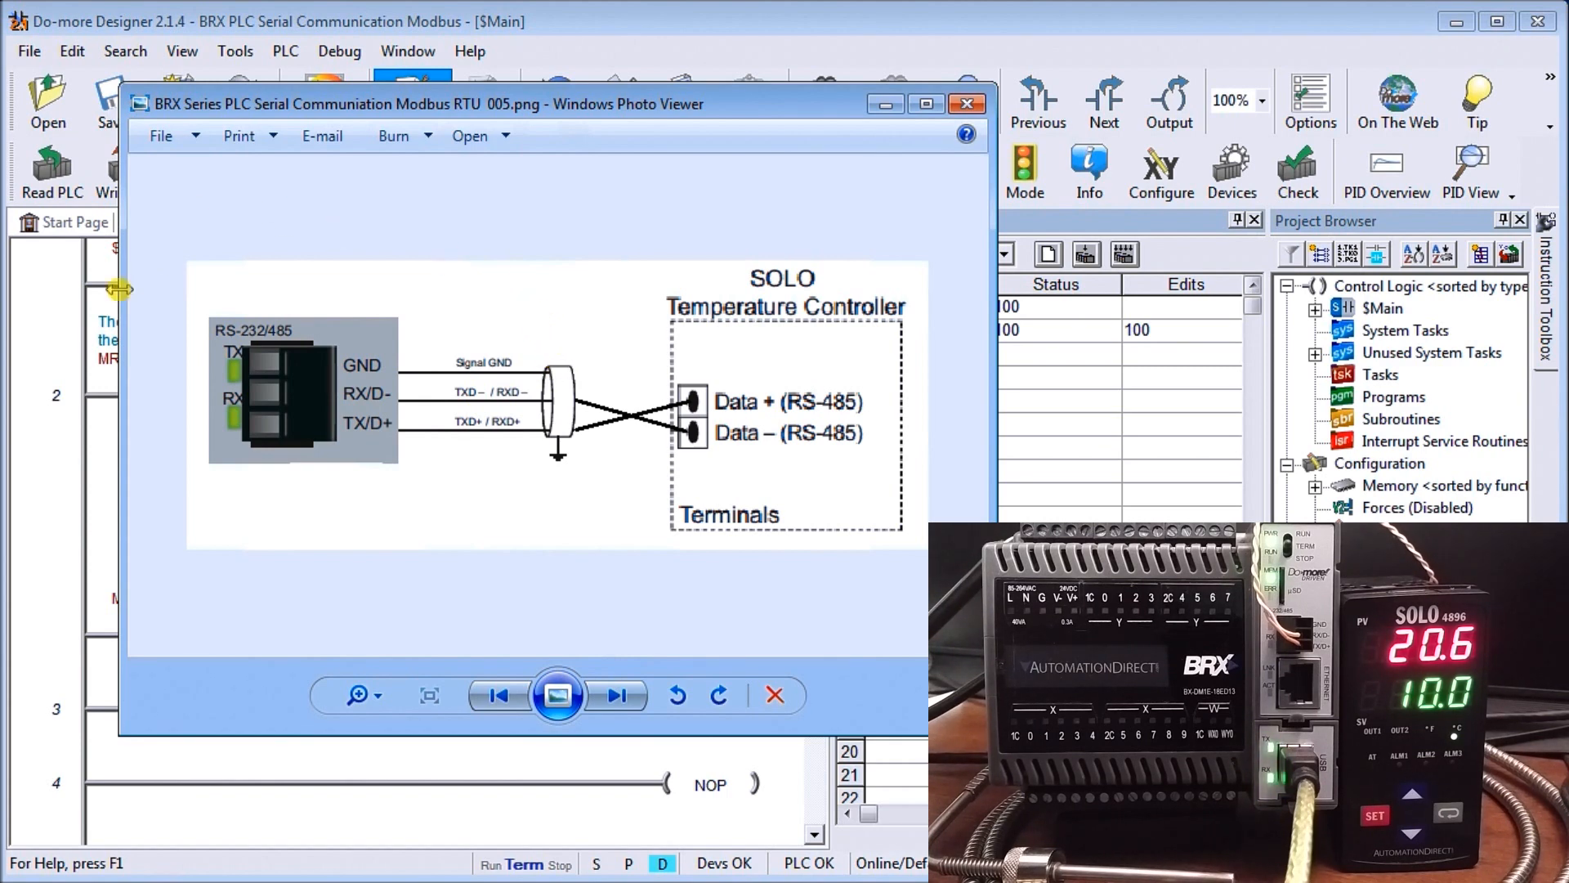
pyautogui.moveTo(231, 471)
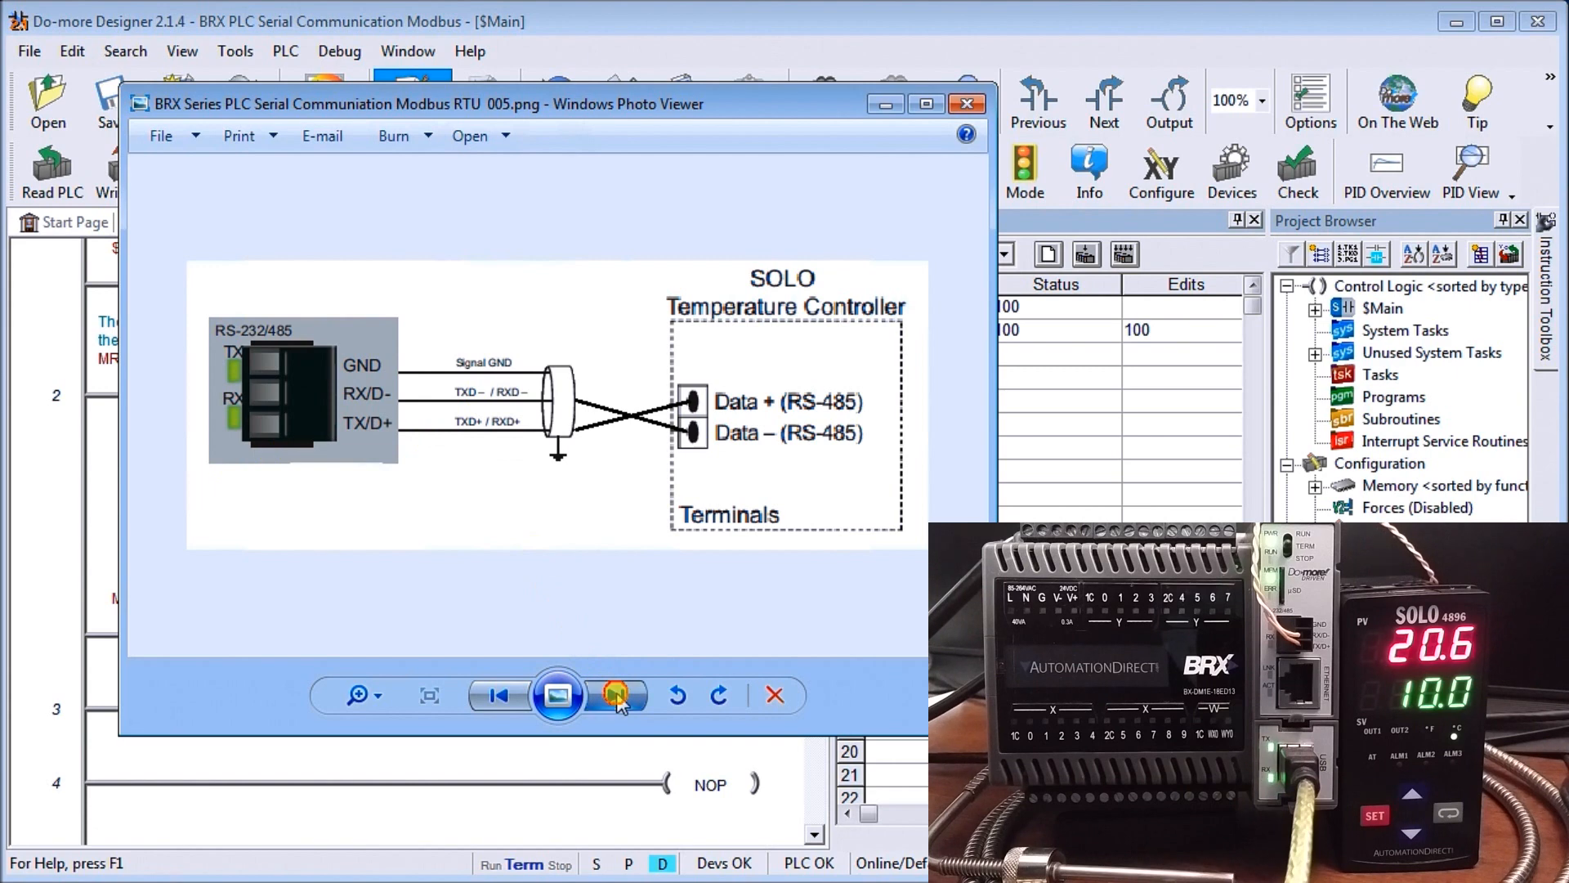
pyautogui.click(616, 694)
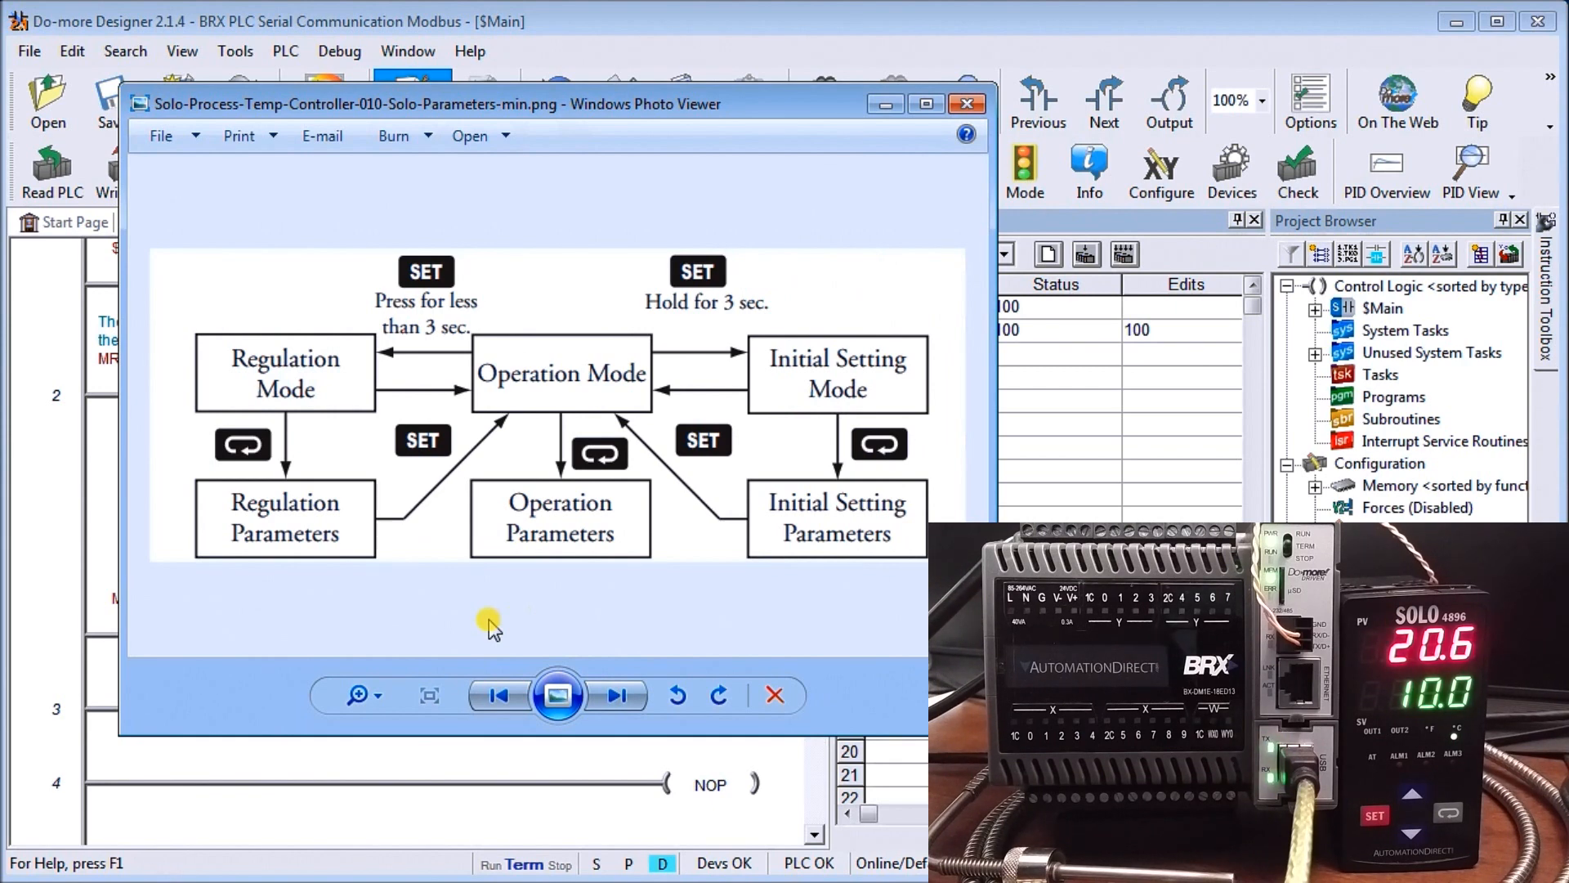
pyautogui.moveTo(495, 360)
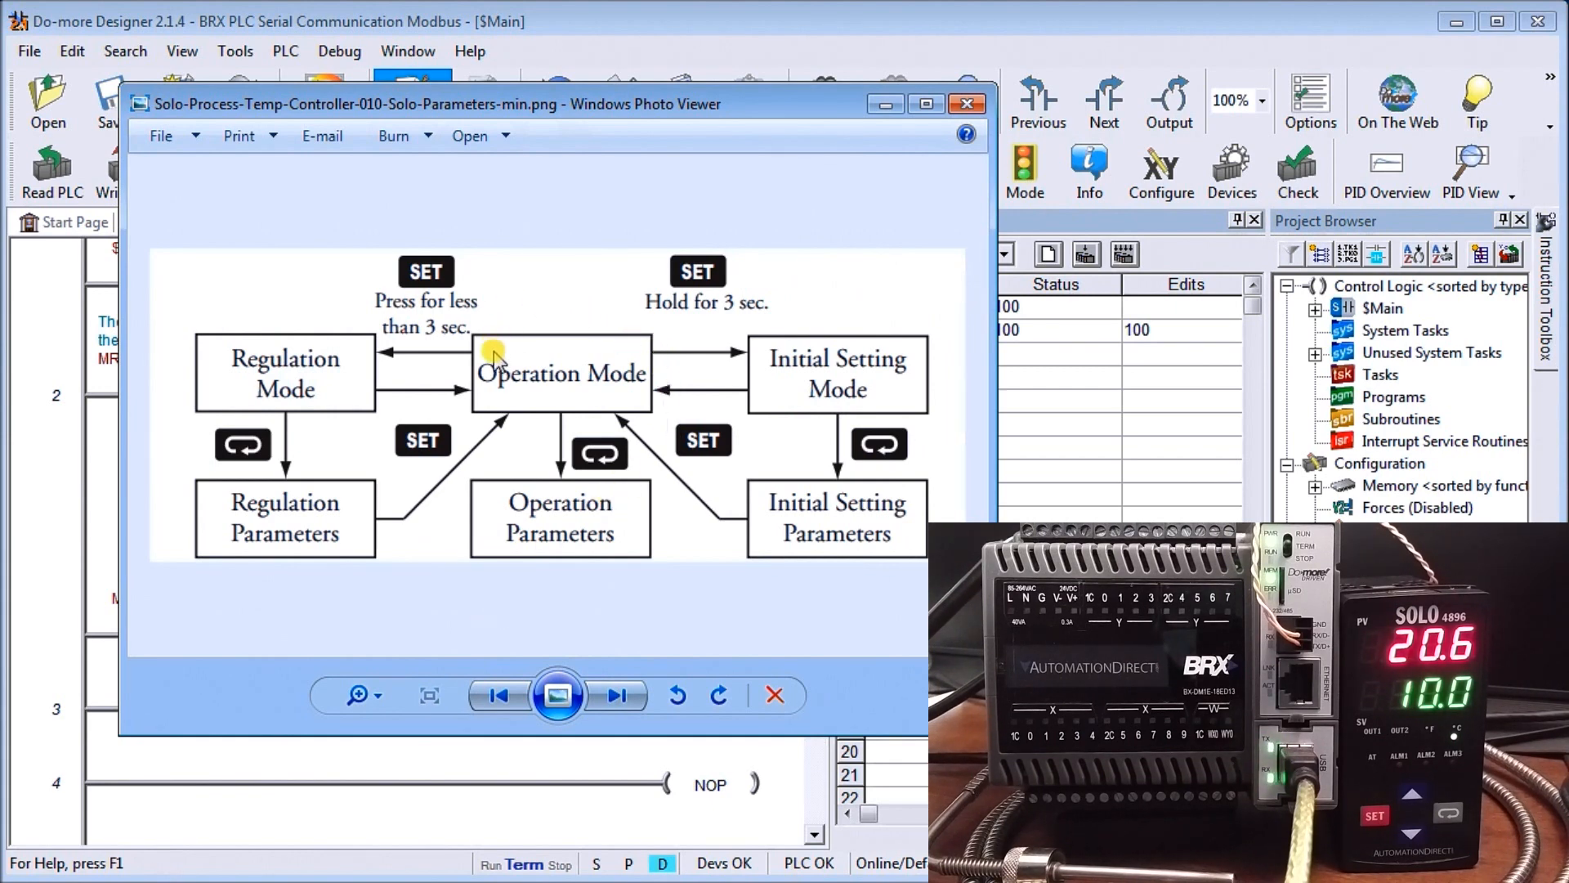
pyautogui.moveTo(516, 398)
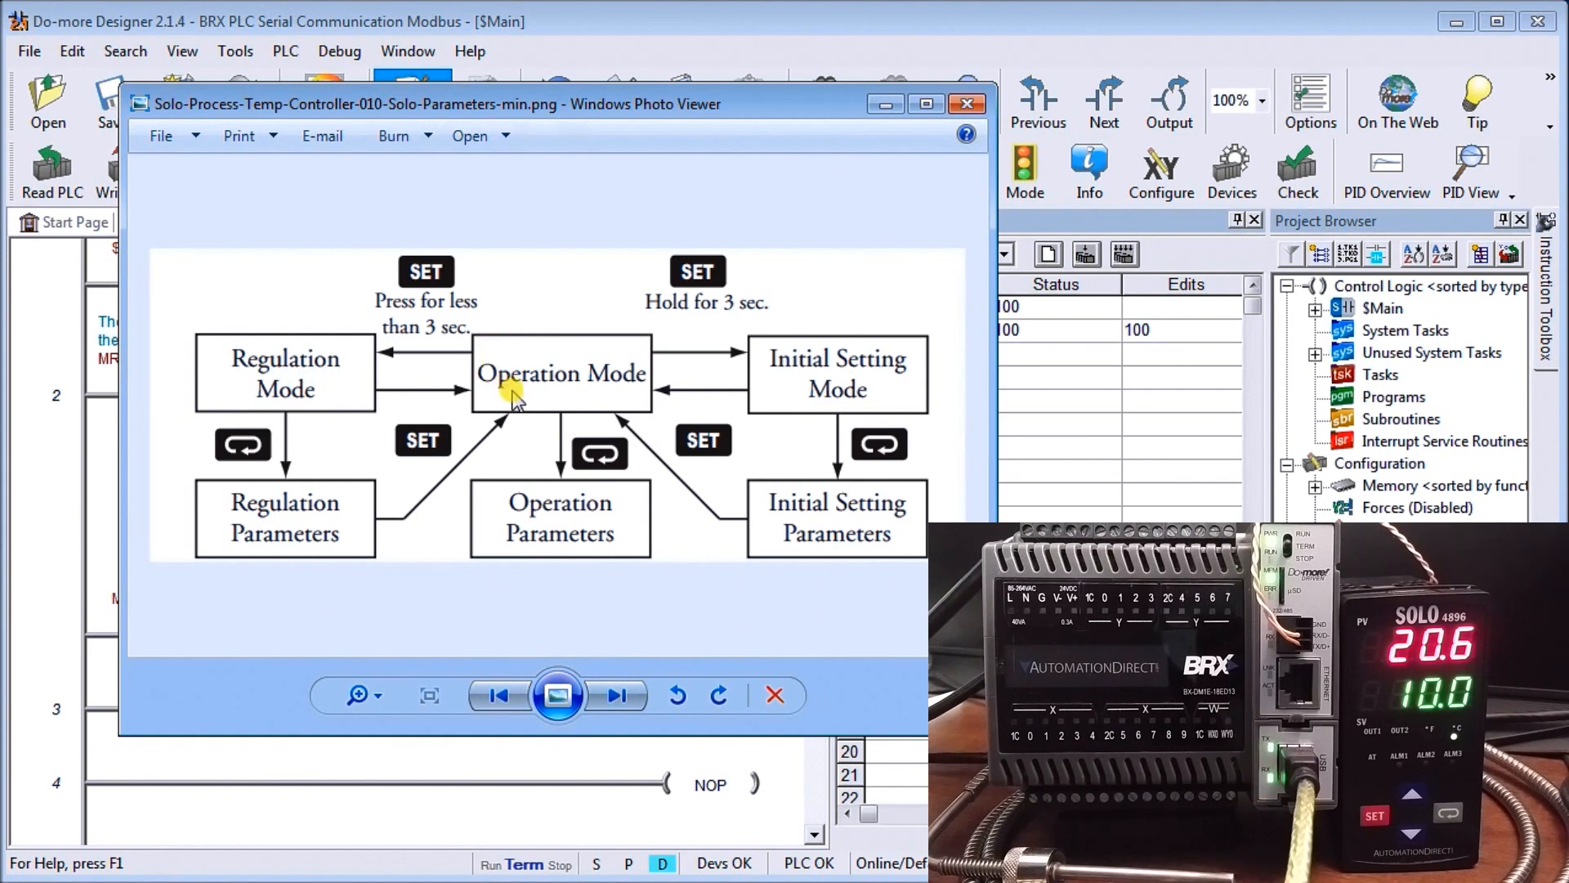
pyautogui.moveTo(638, 303)
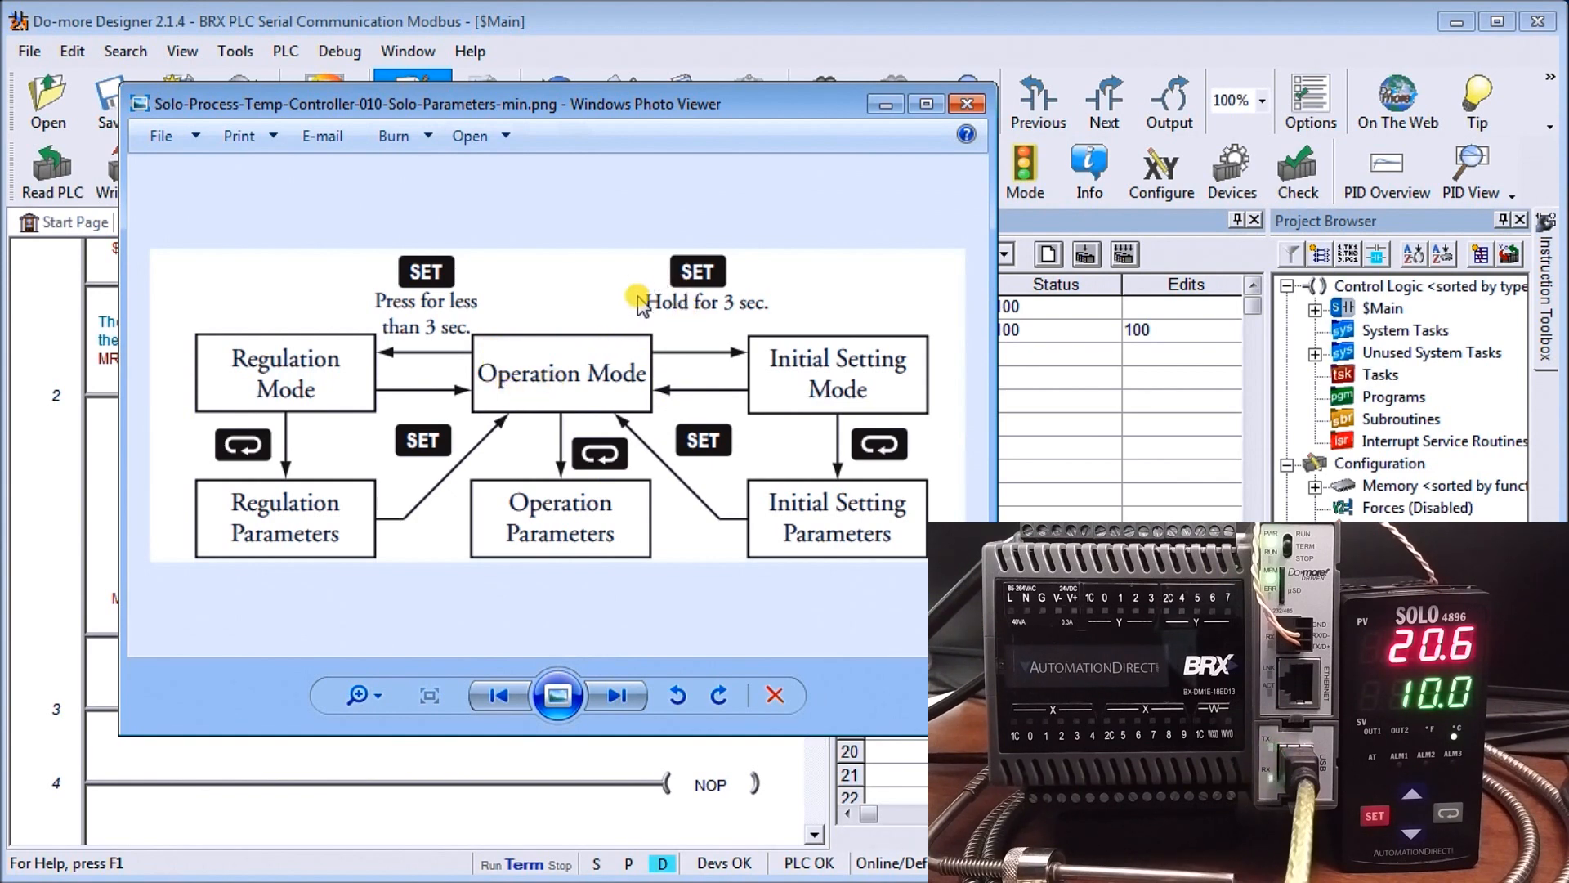
pyautogui.moveTo(791, 378)
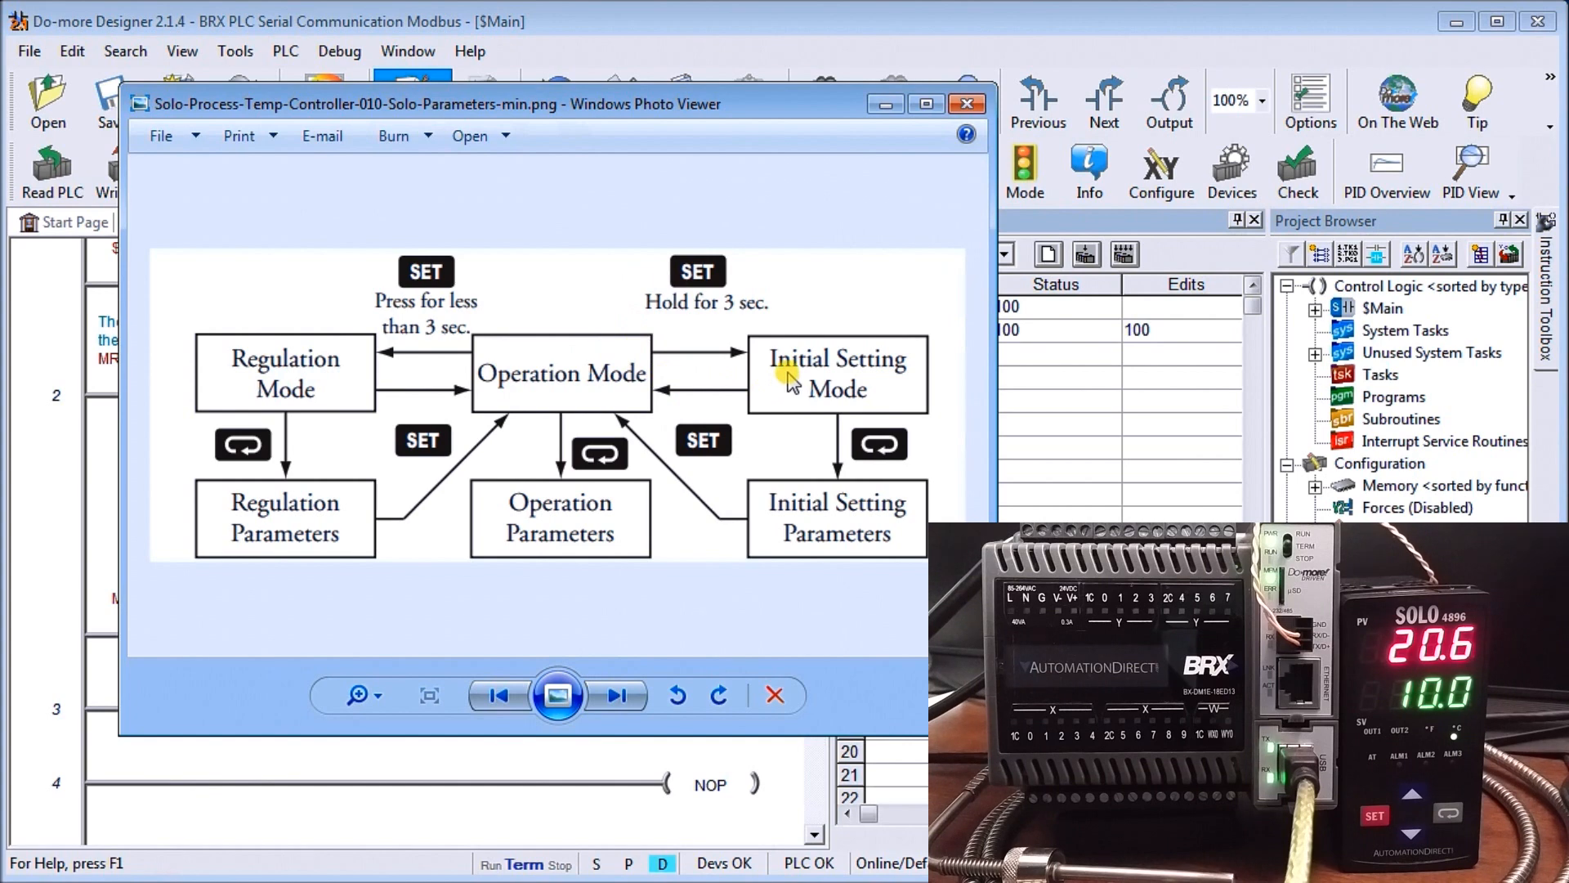
pyautogui.moveTo(836, 318)
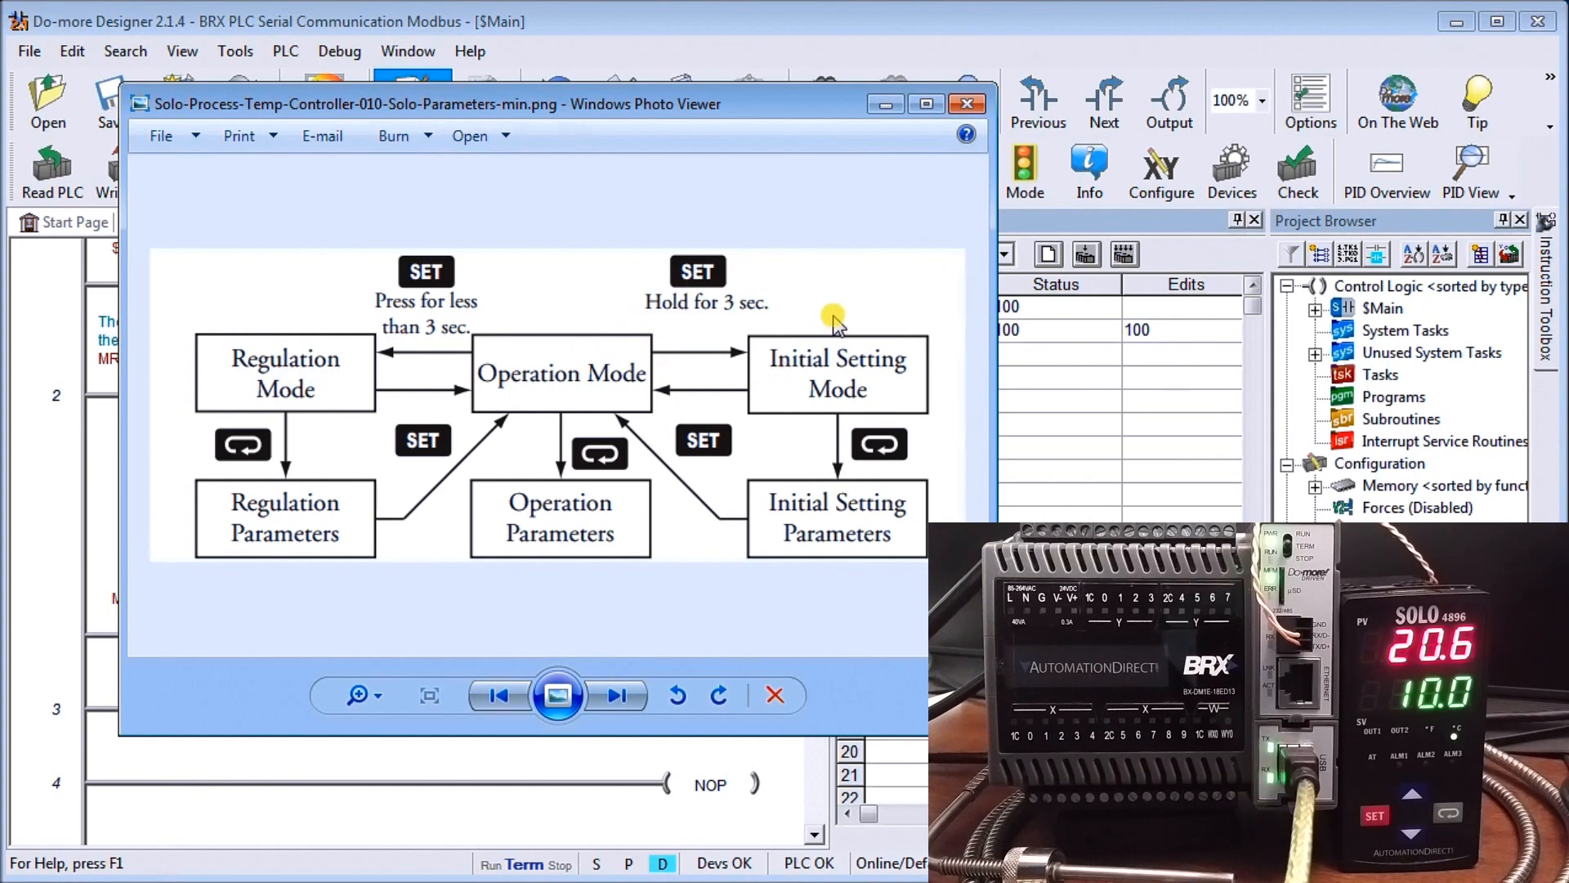
pyautogui.moveTo(821, 320)
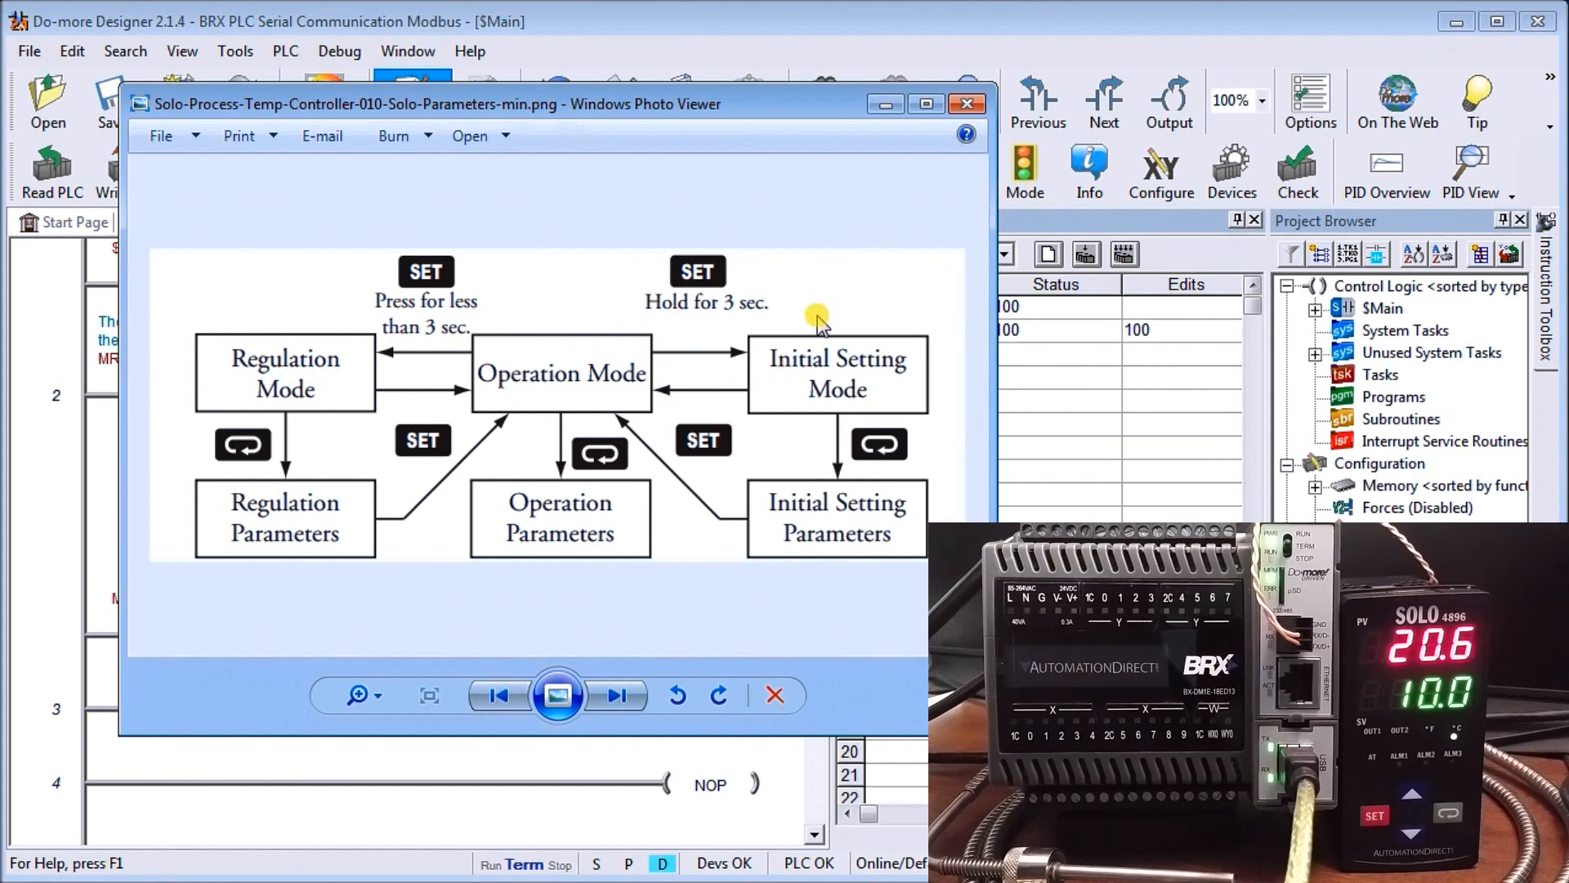
pyautogui.moveTo(801, 505)
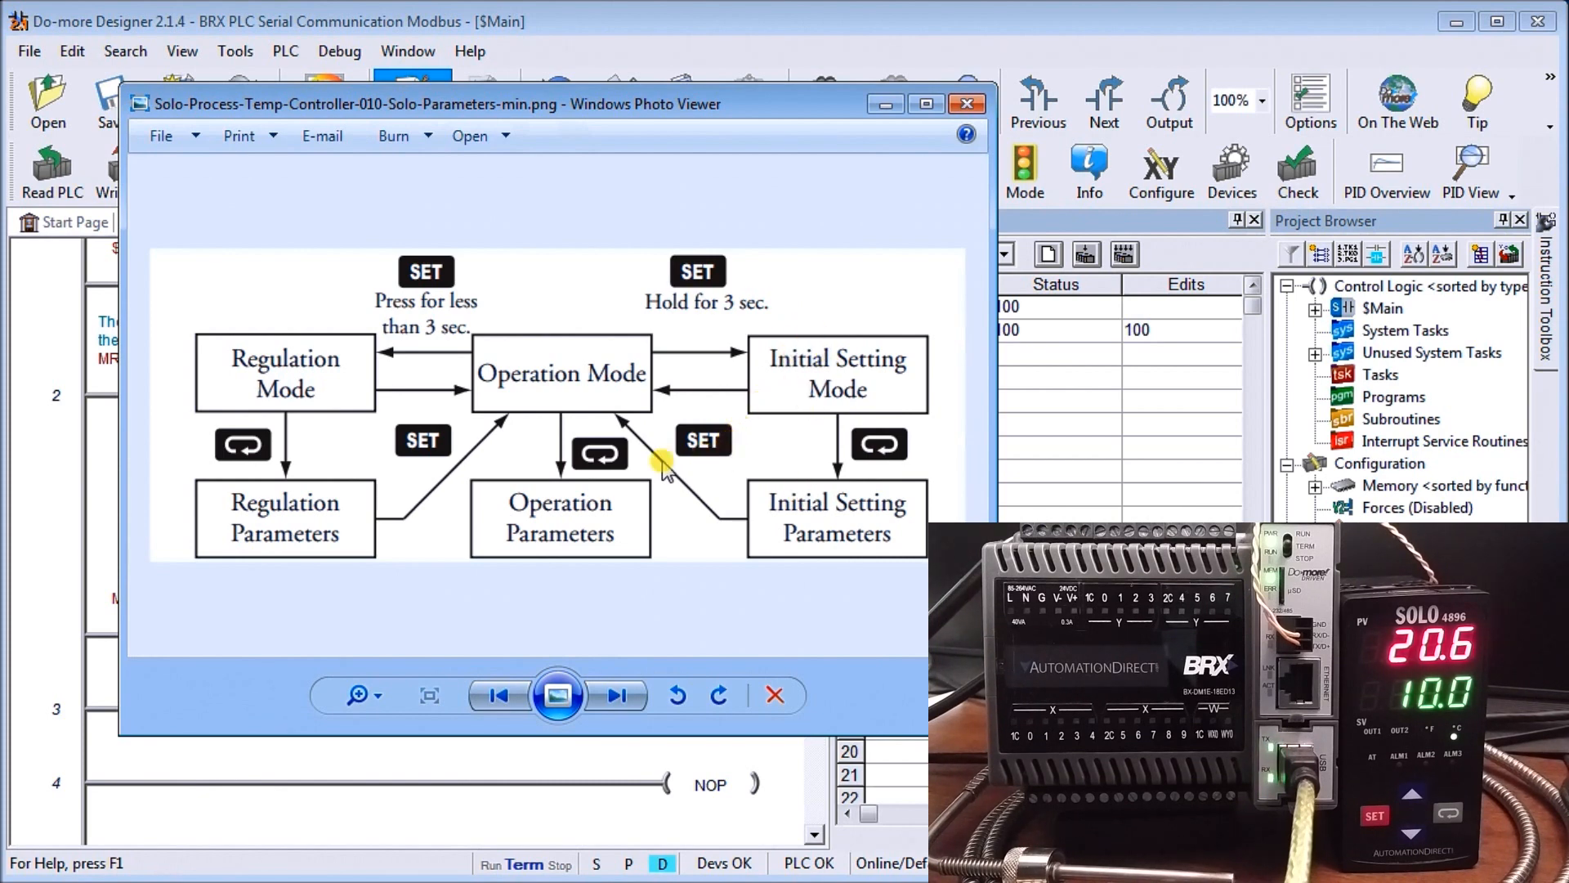
pyautogui.moveTo(590, 400)
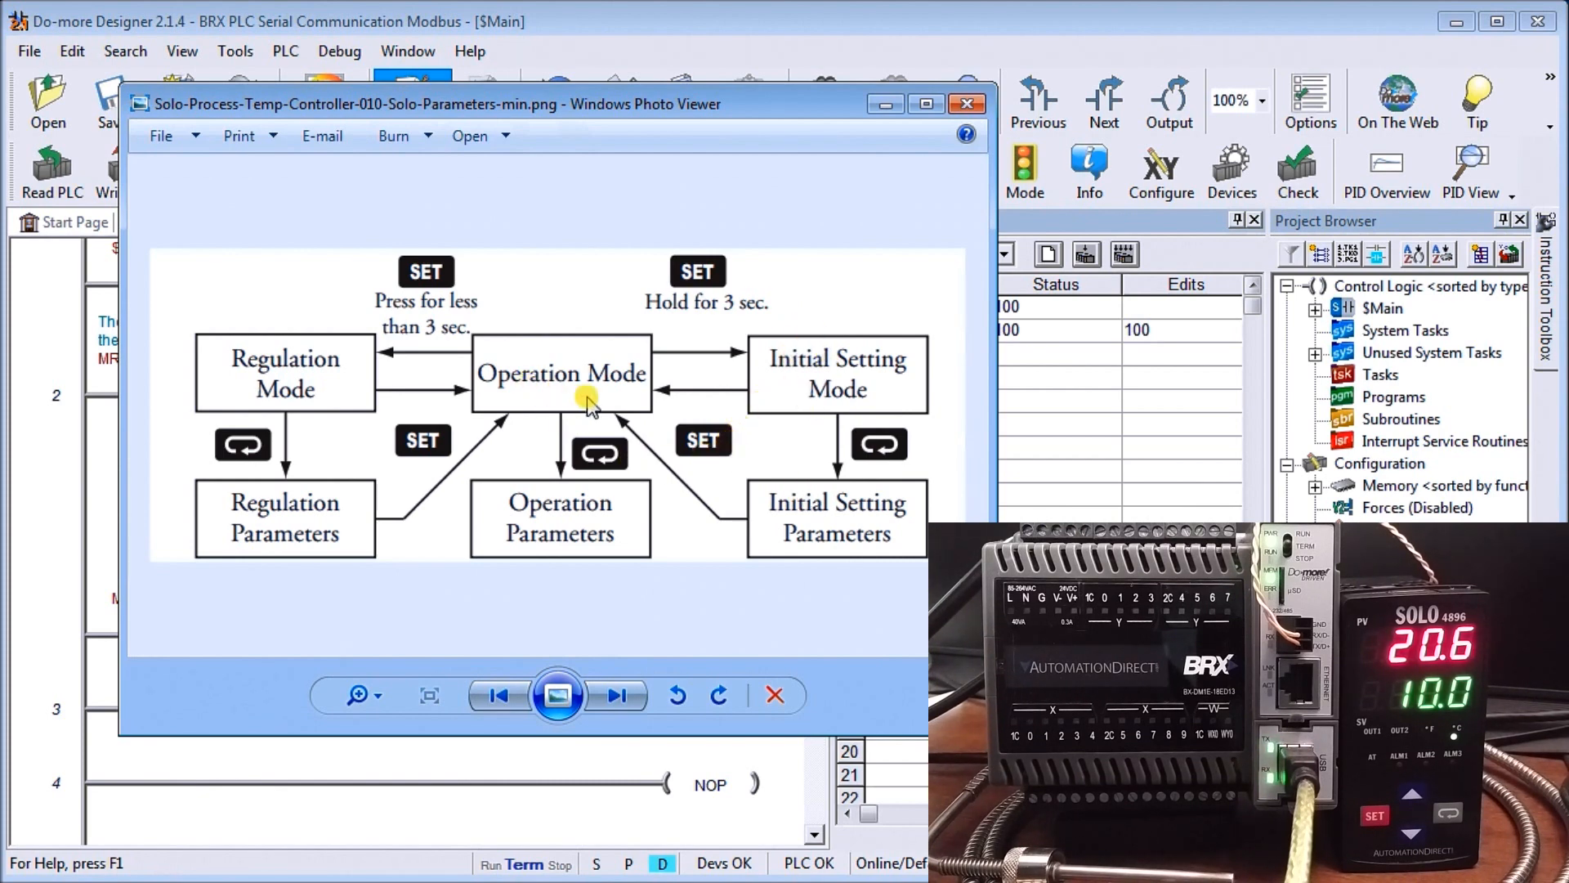
pyautogui.moveTo(588, 486)
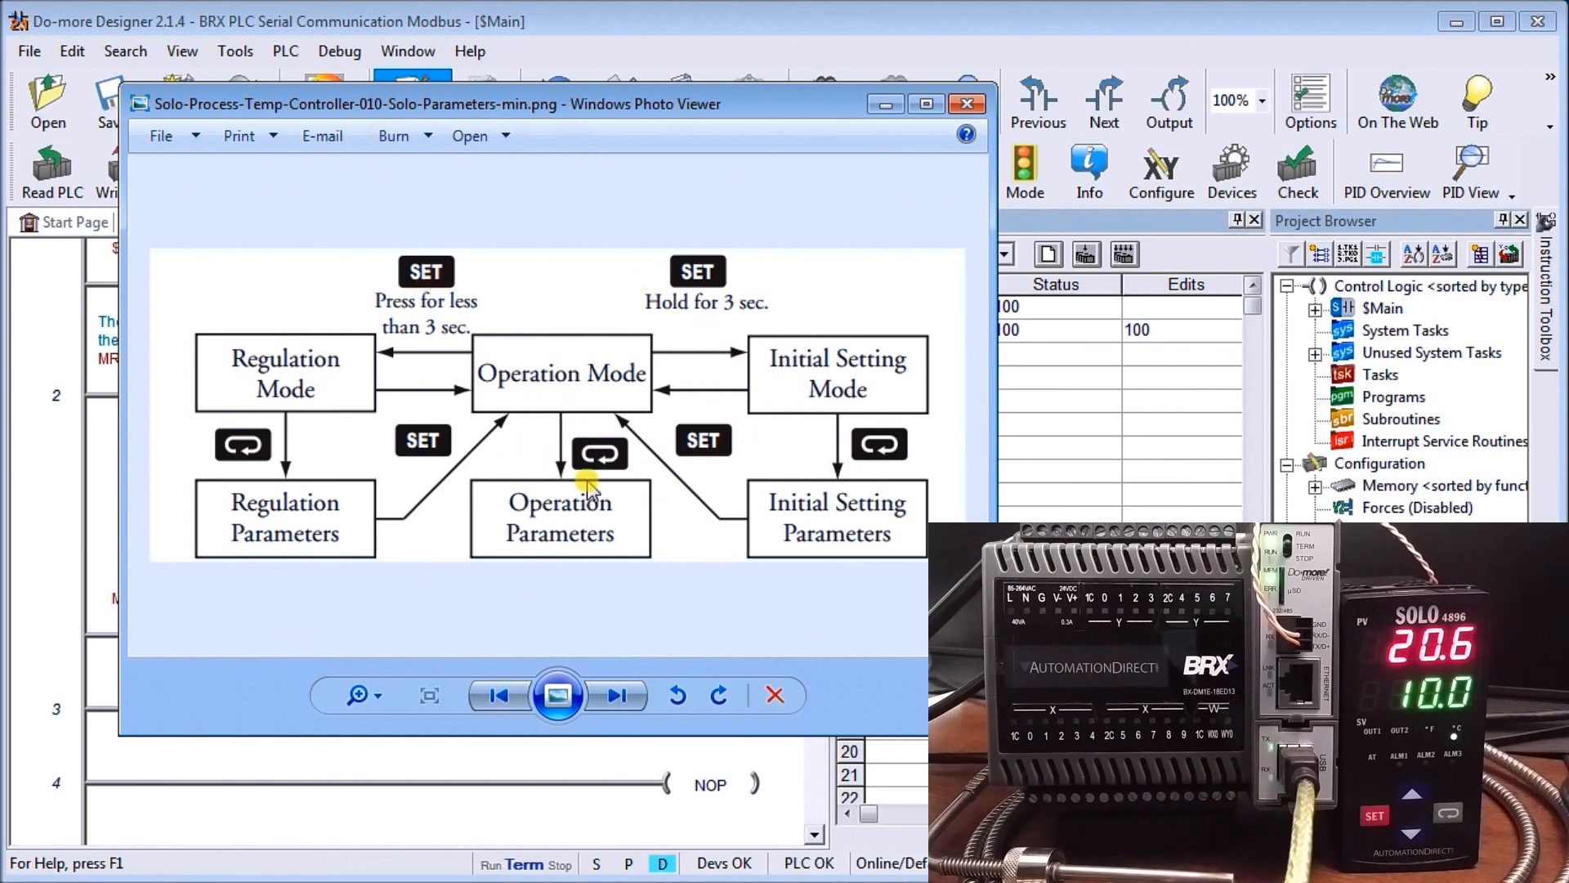
pyautogui.moveTo(718, 300)
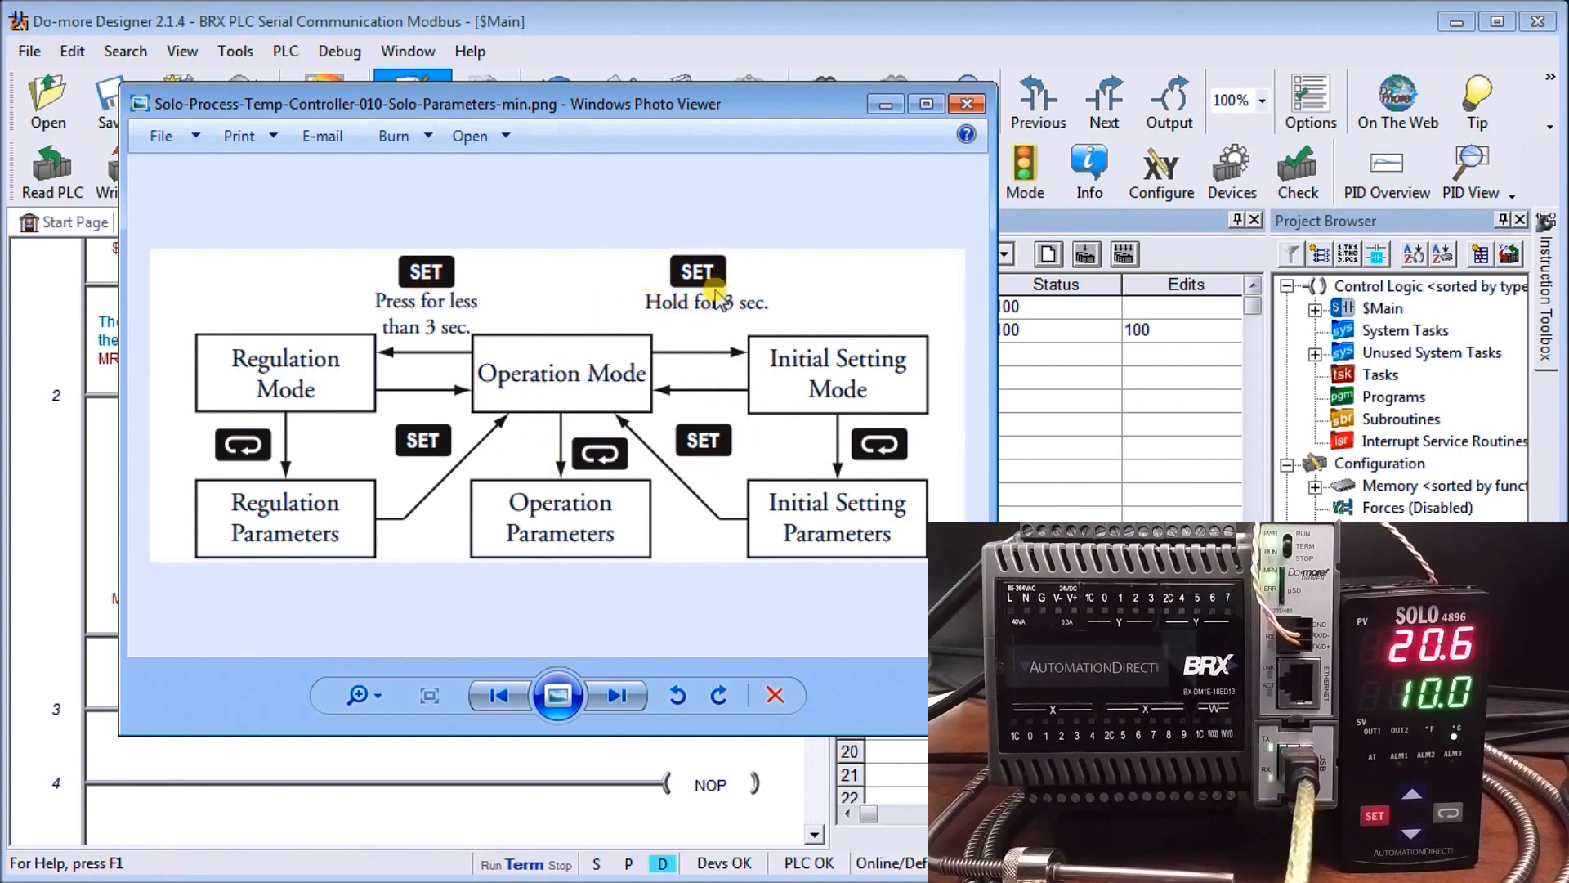
pyautogui.moveTo(856, 445)
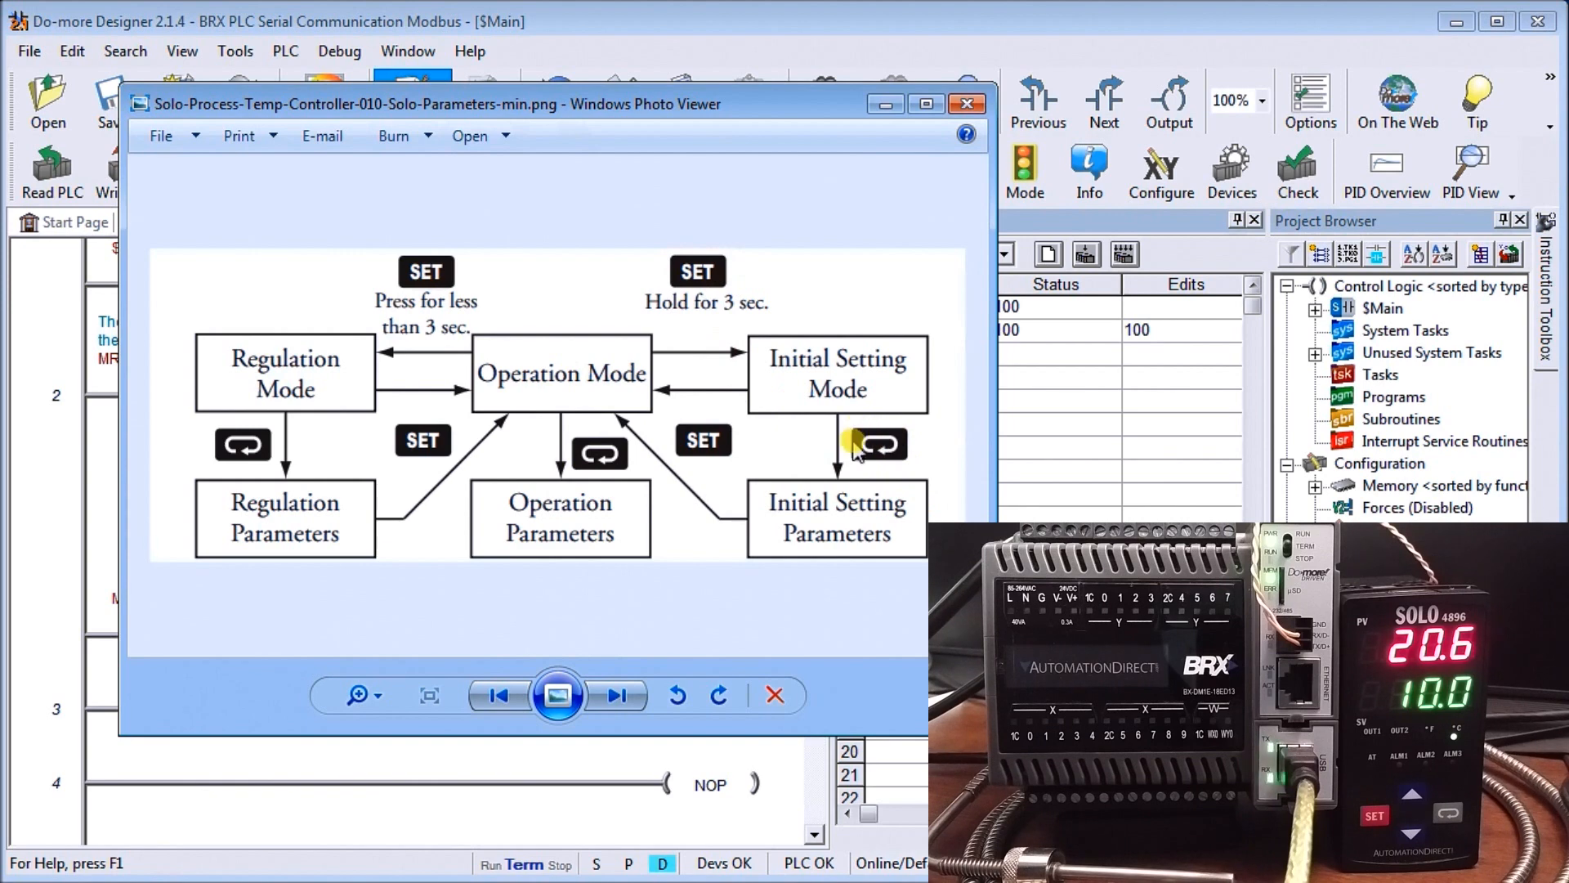
pyautogui.moveTo(881, 443)
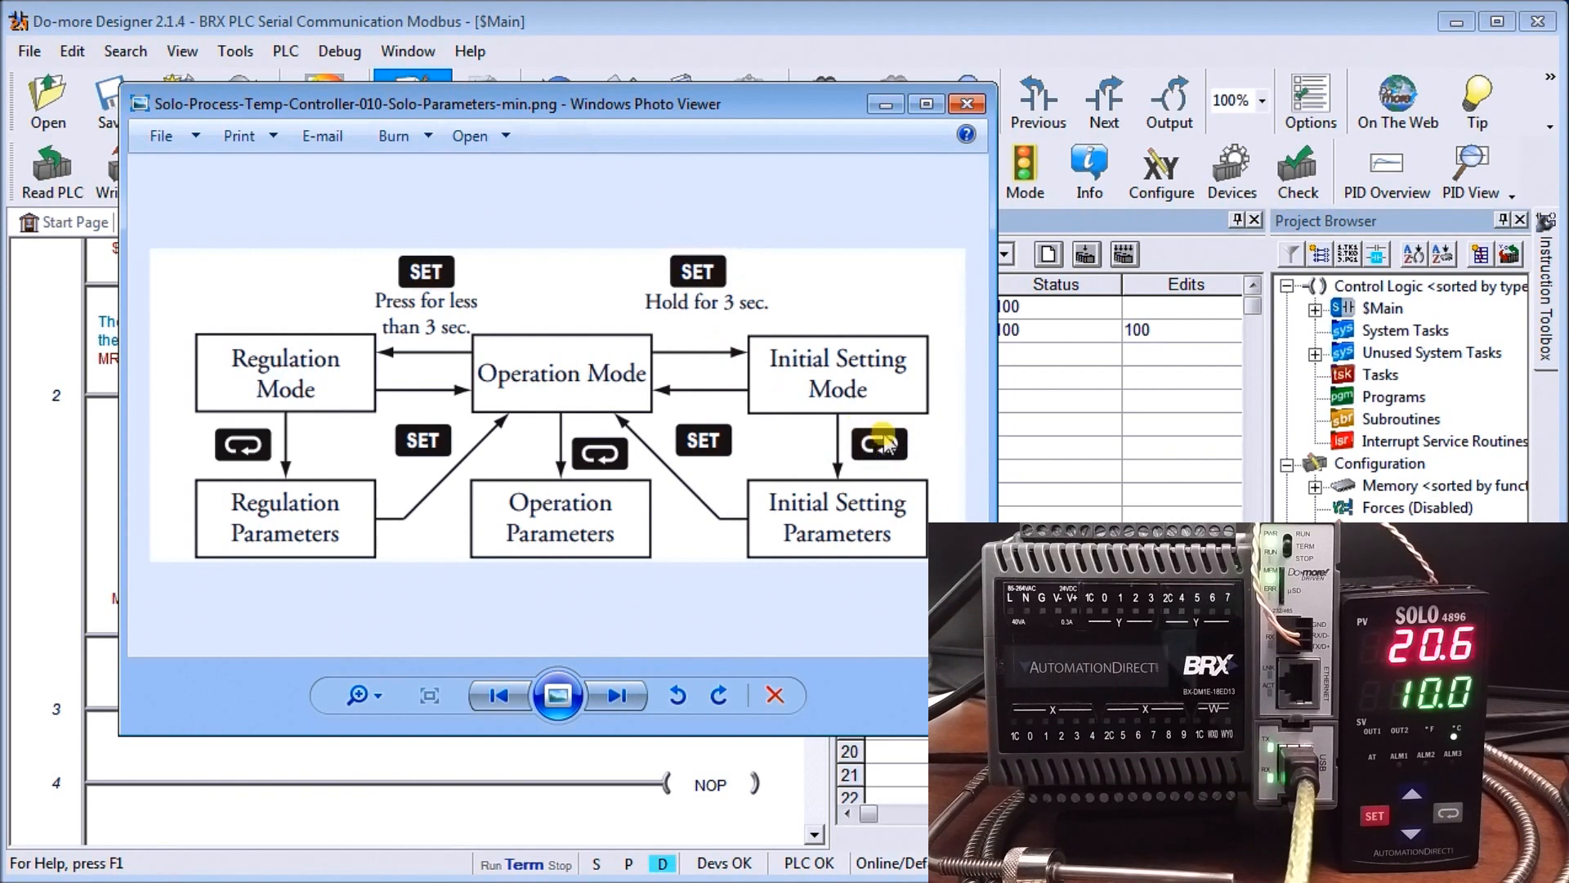
pyautogui.moveTo(855, 443)
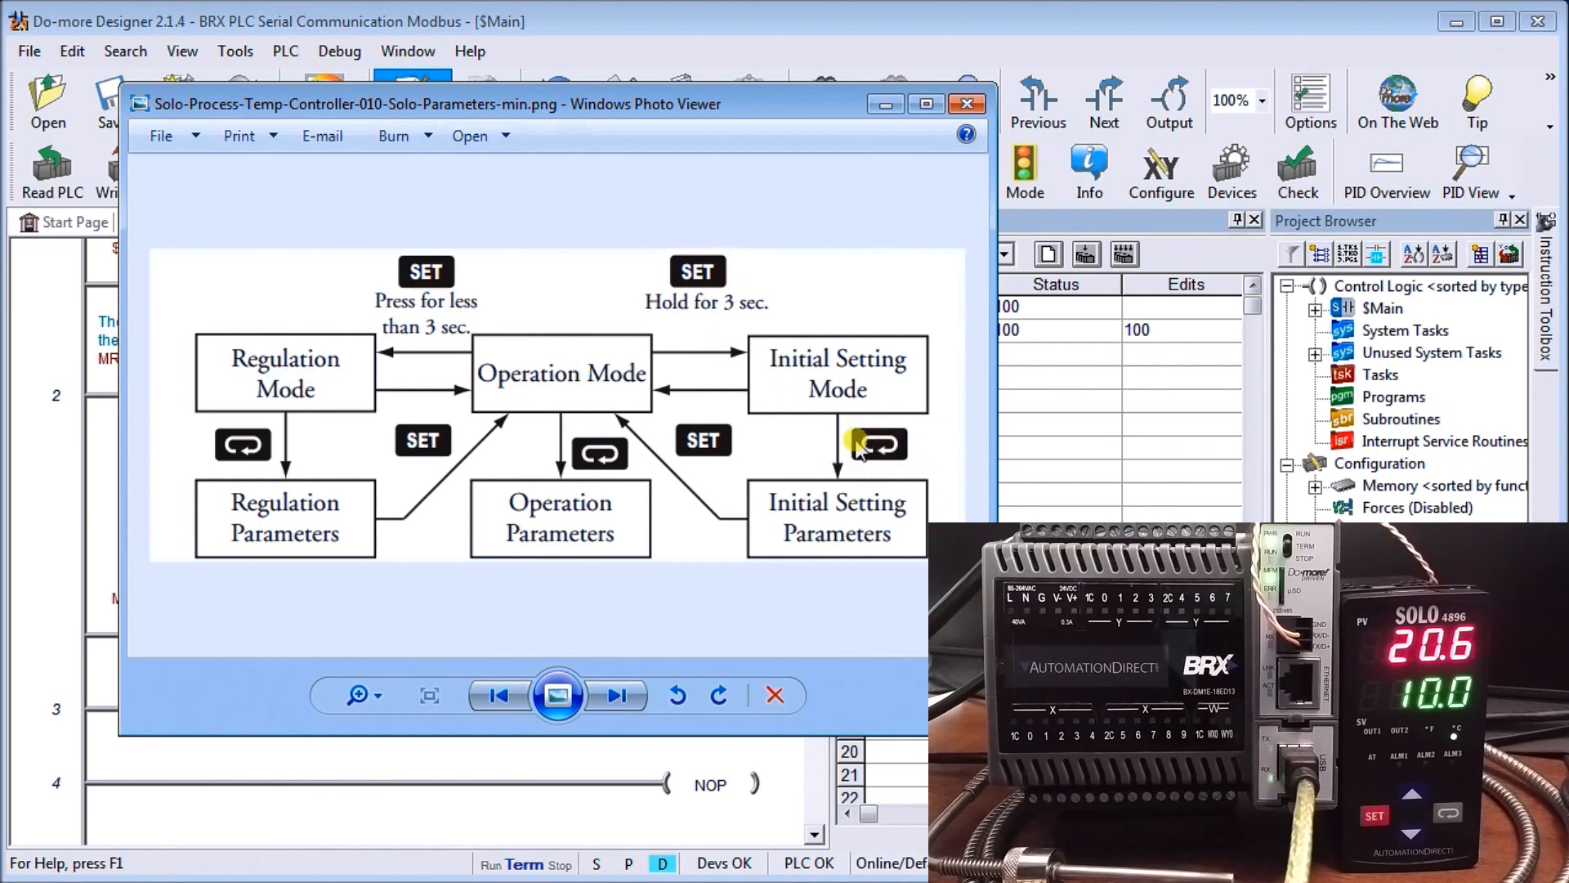
pyautogui.moveTo(730, 391)
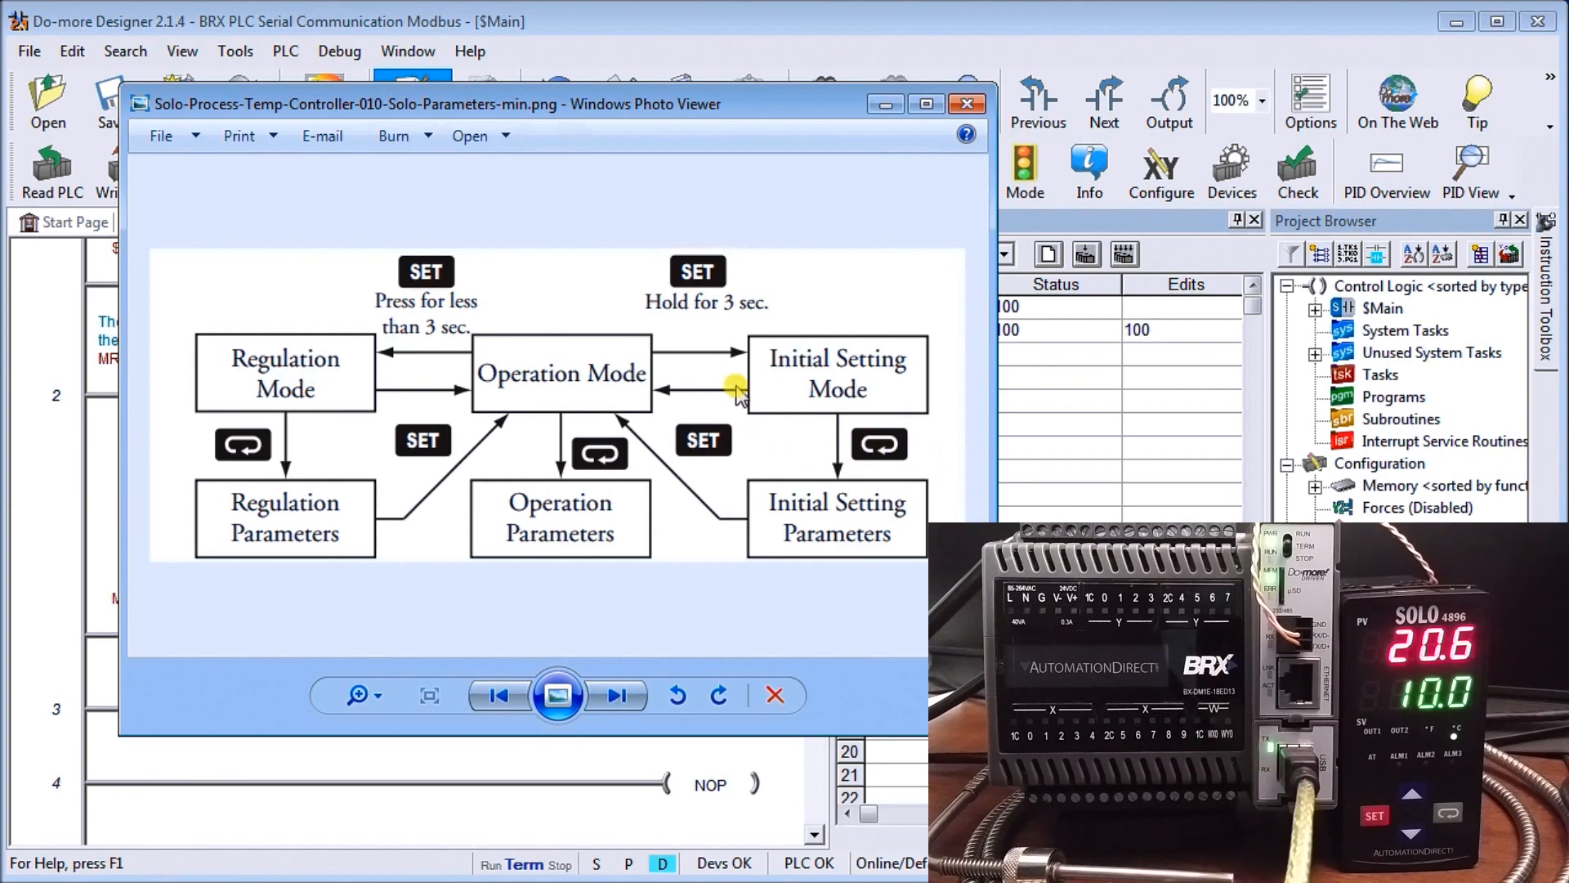
pyautogui.moveTo(566, 218)
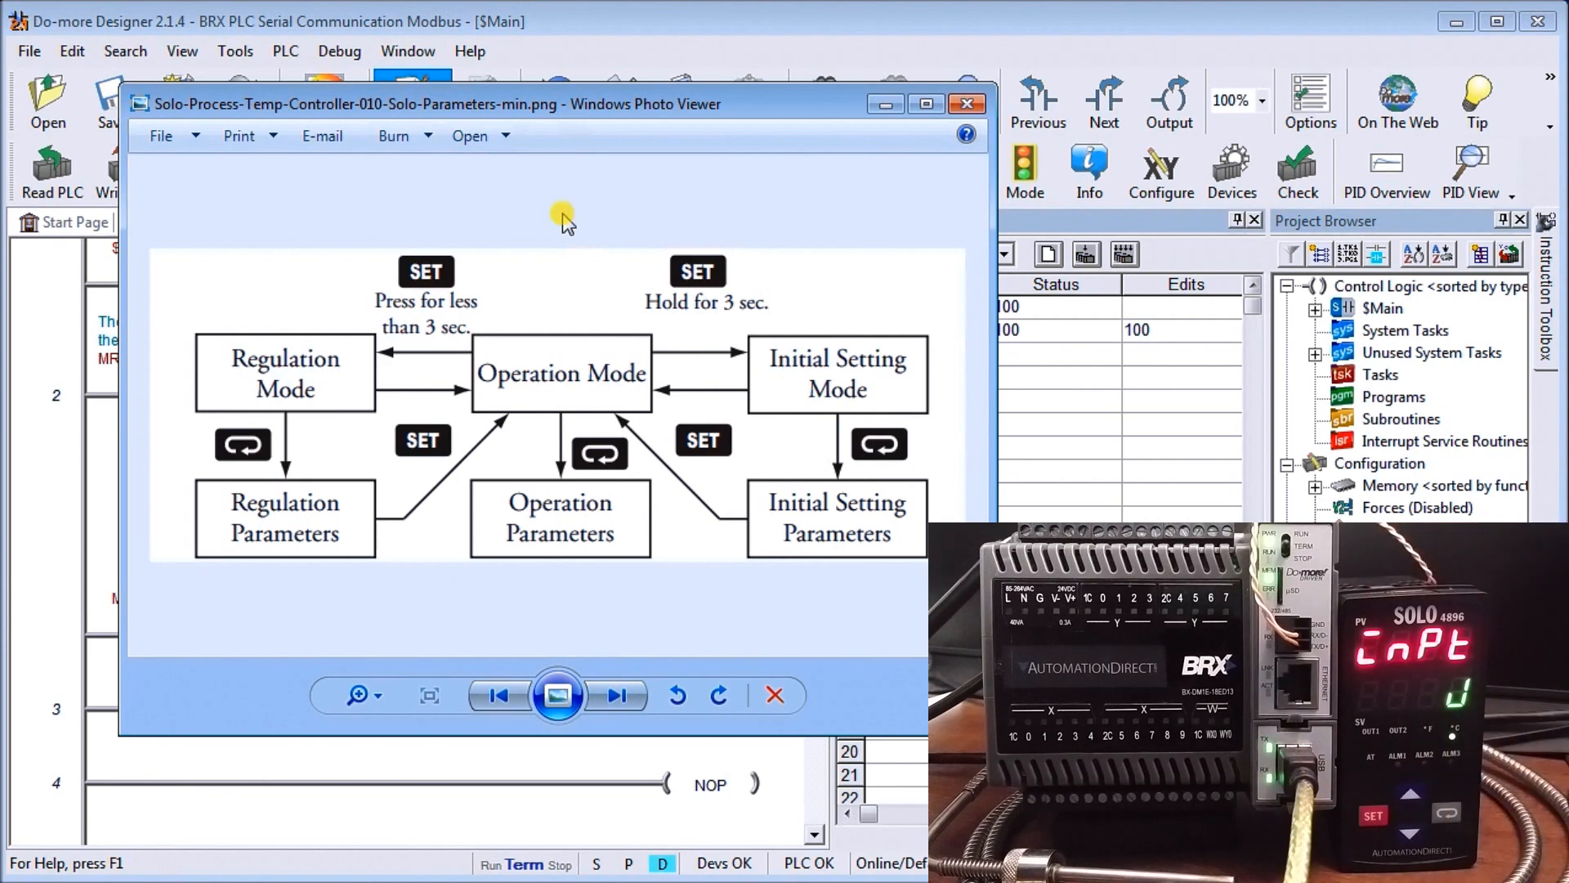
pyautogui.moveTo(713, 232)
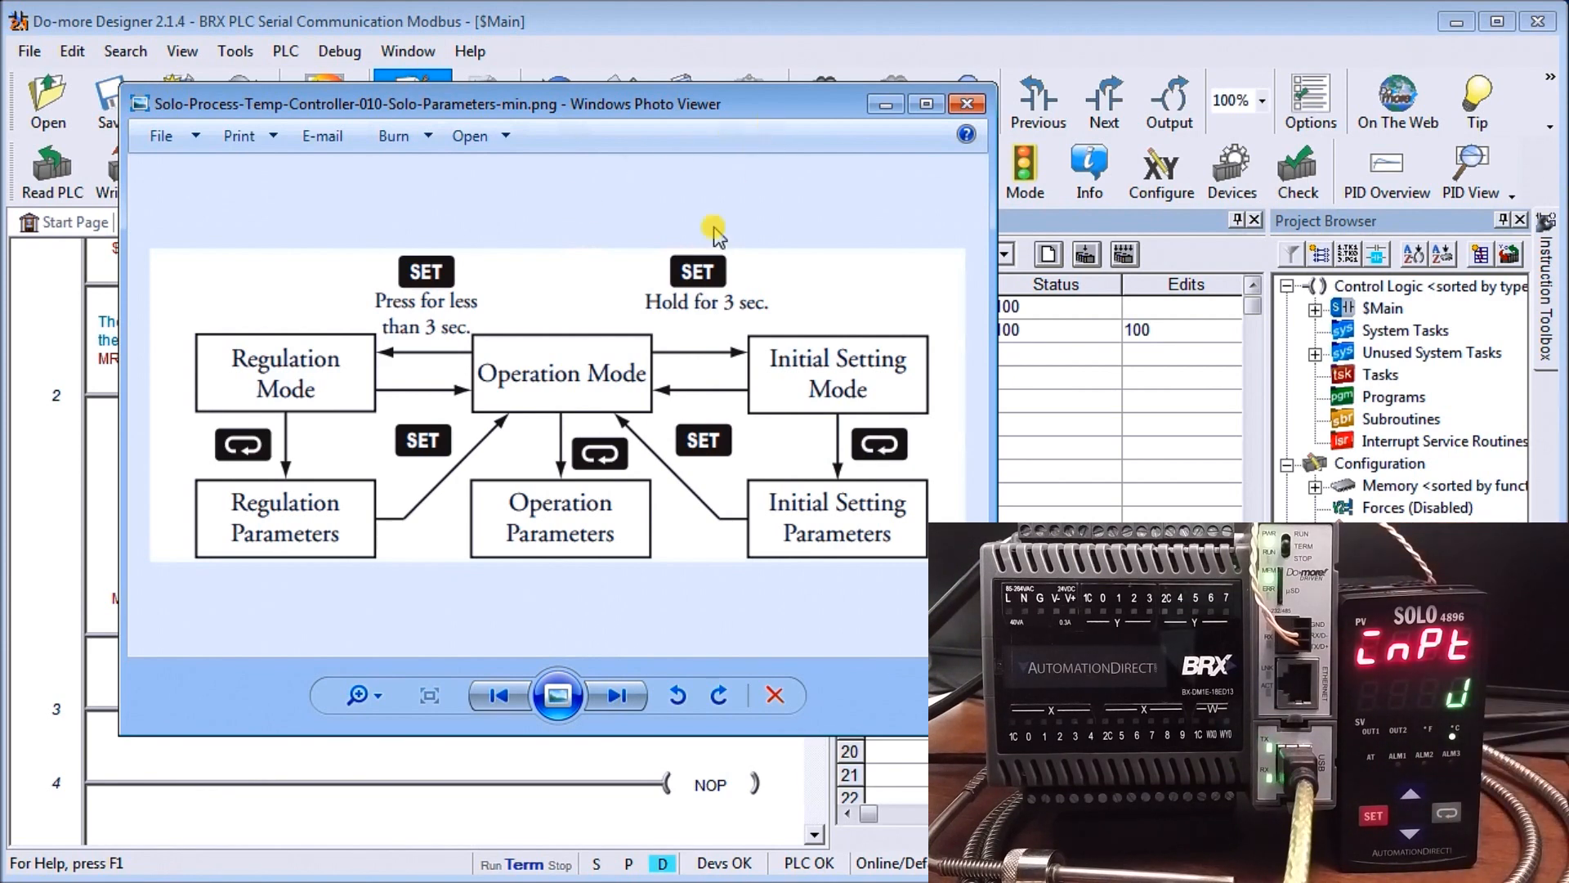
# Advance to image 011, the Solo's Initial Setting Communication Parameters page
pyautogui.click(615, 695)
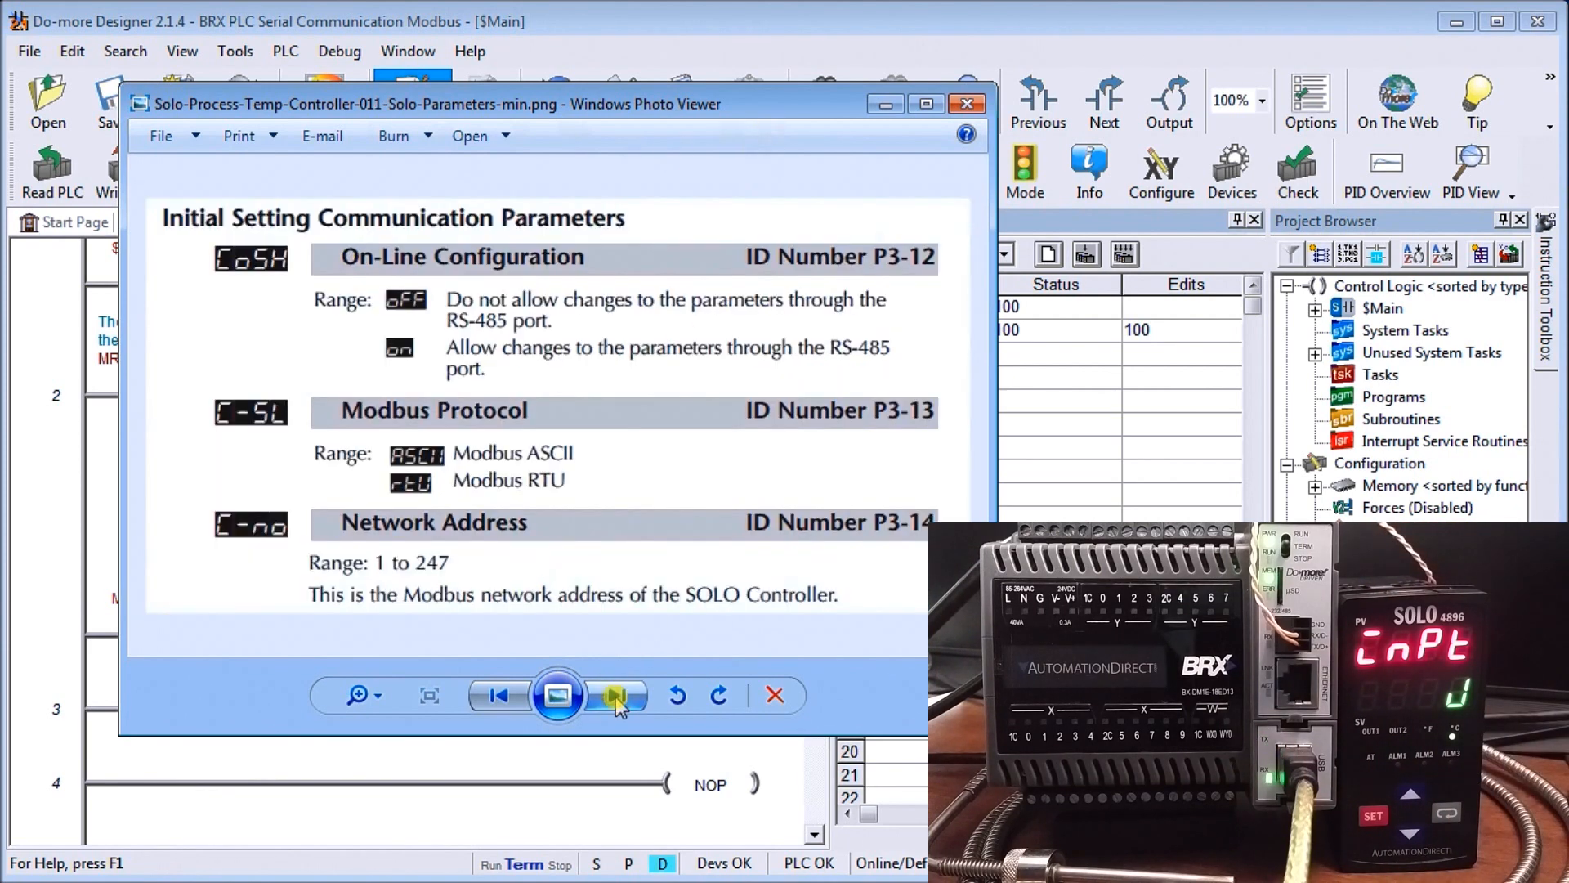
pyautogui.moveTo(178, 335)
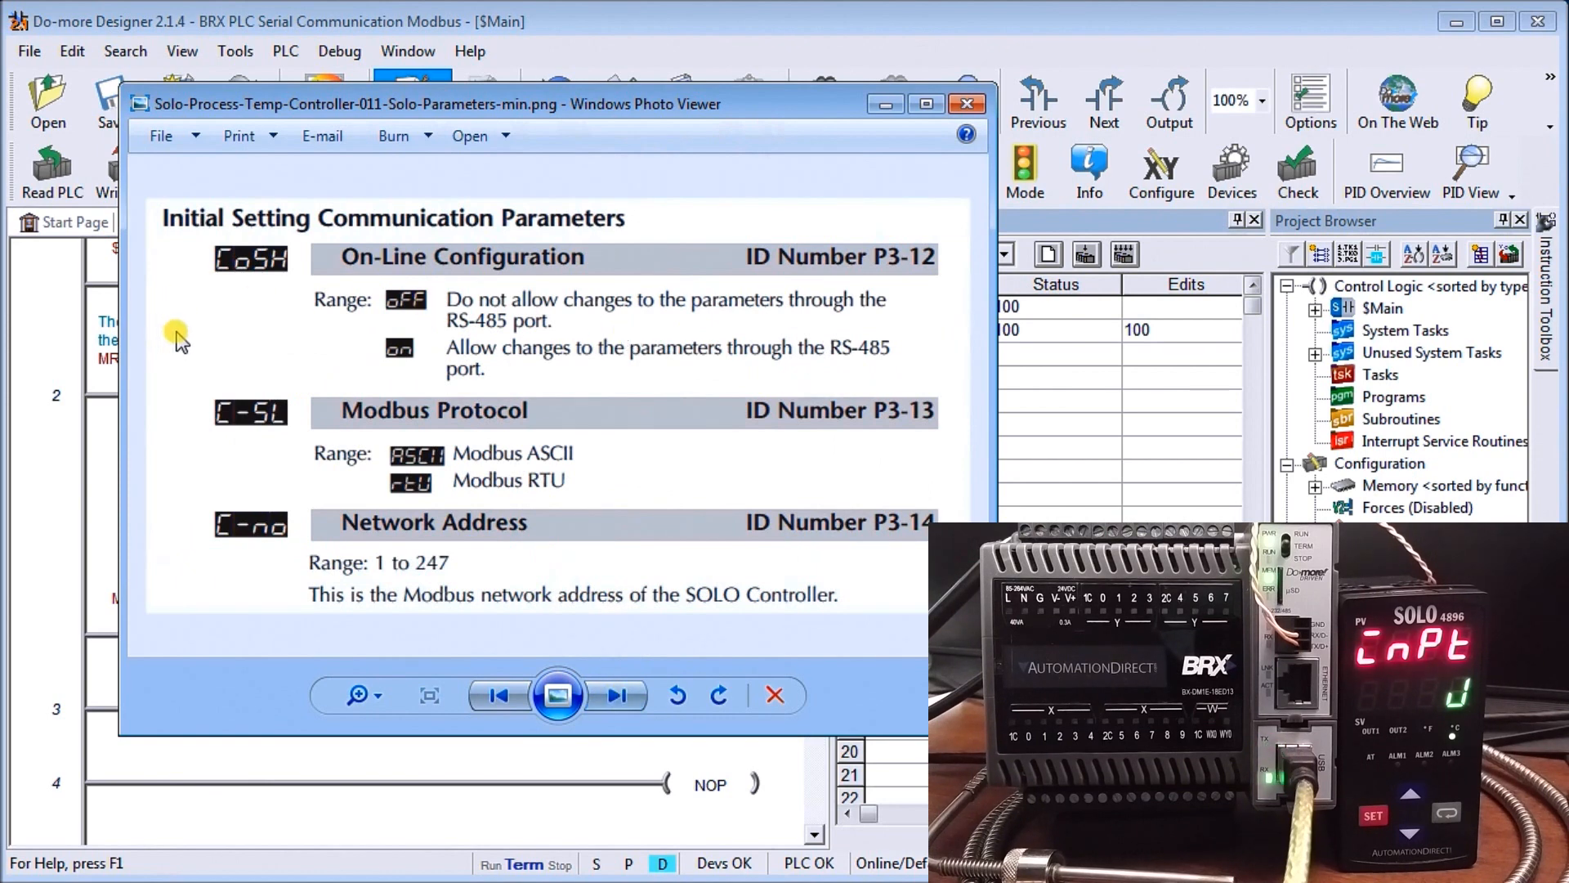
pyautogui.moveTo(232, 333)
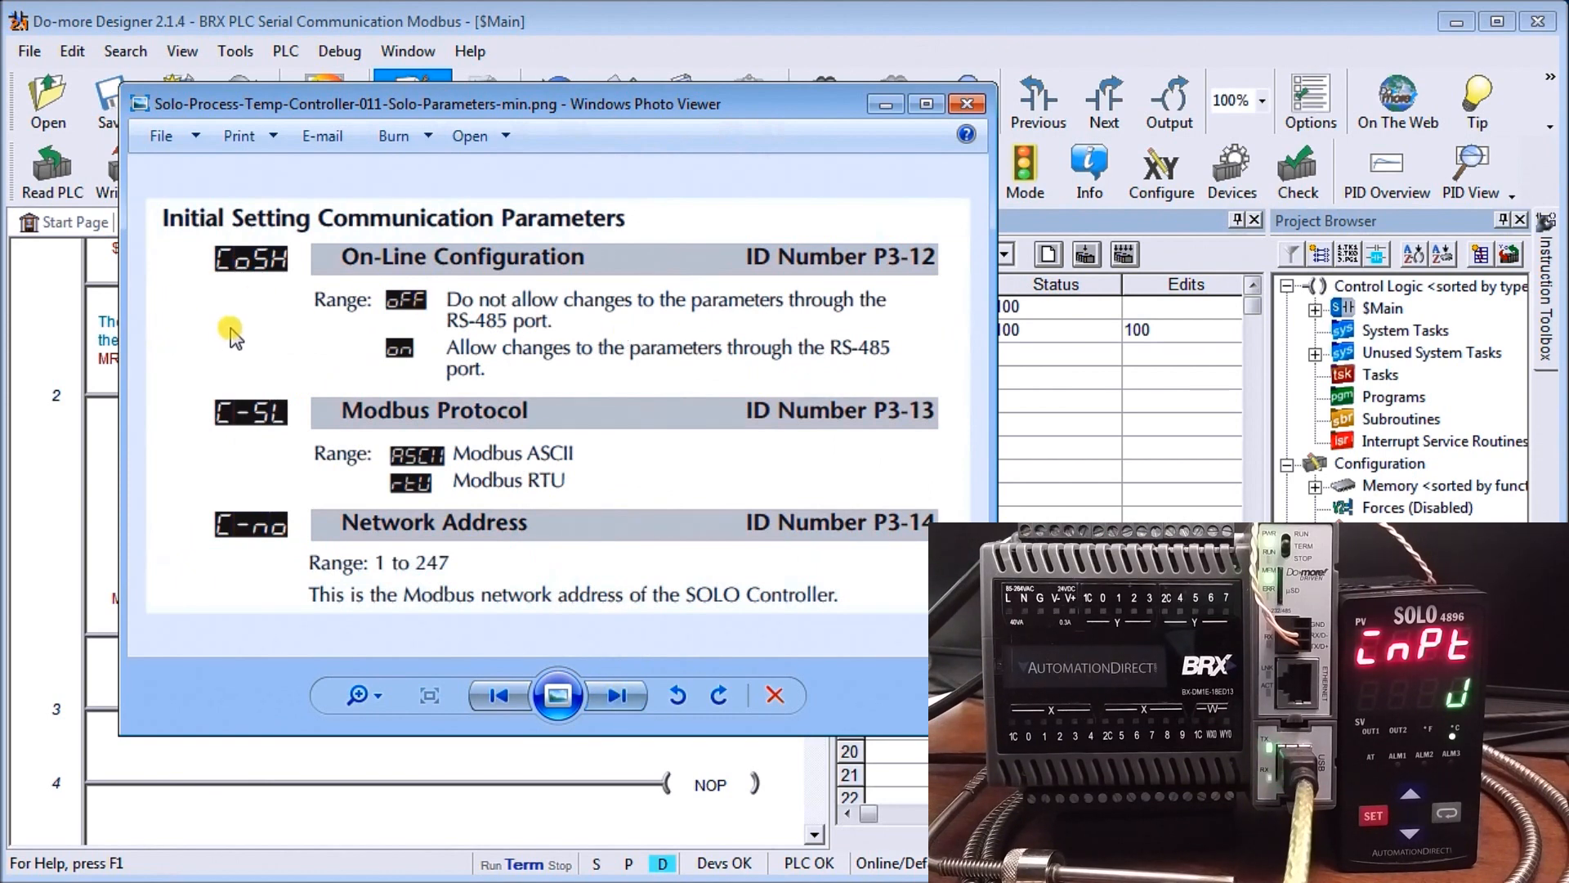
pyautogui.moveTo(526, 241)
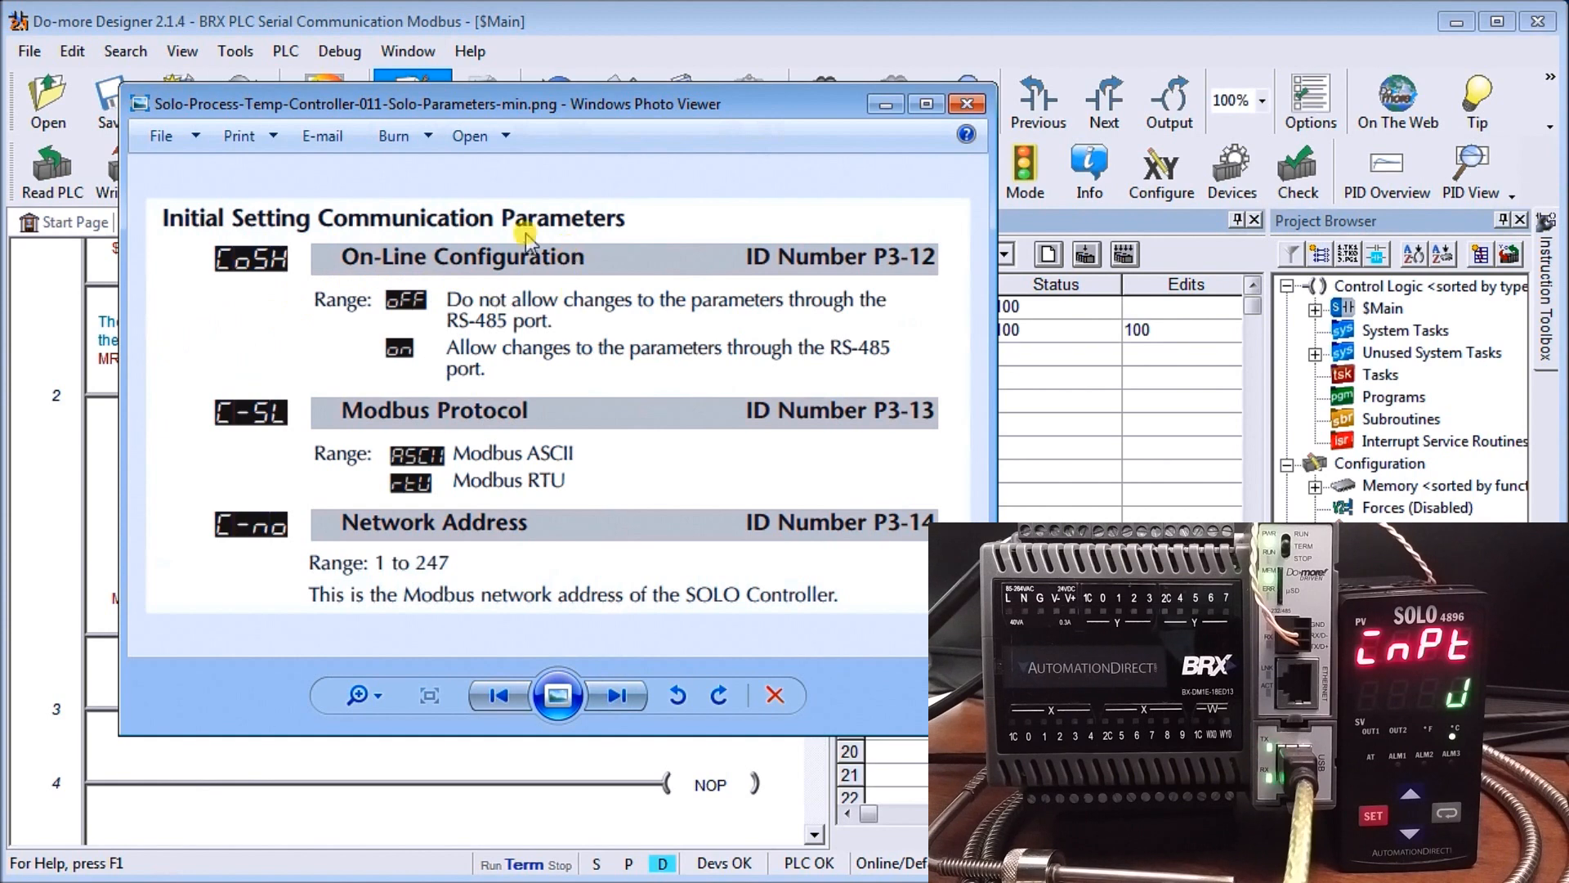
pyautogui.moveTo(330, 348)
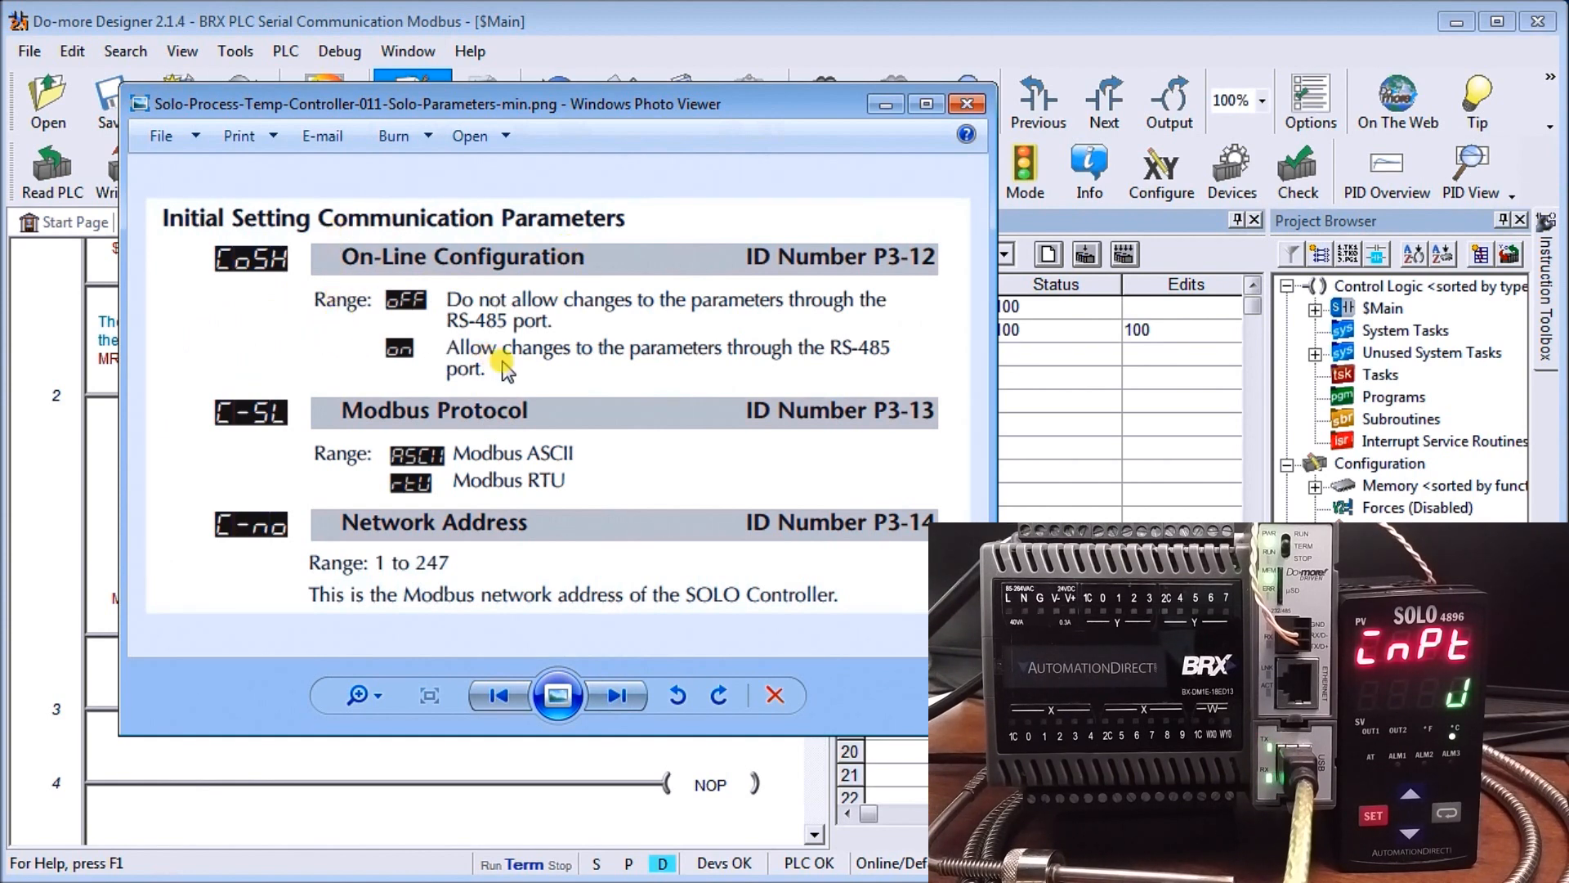
pyautogui.moveTo(553, 370)
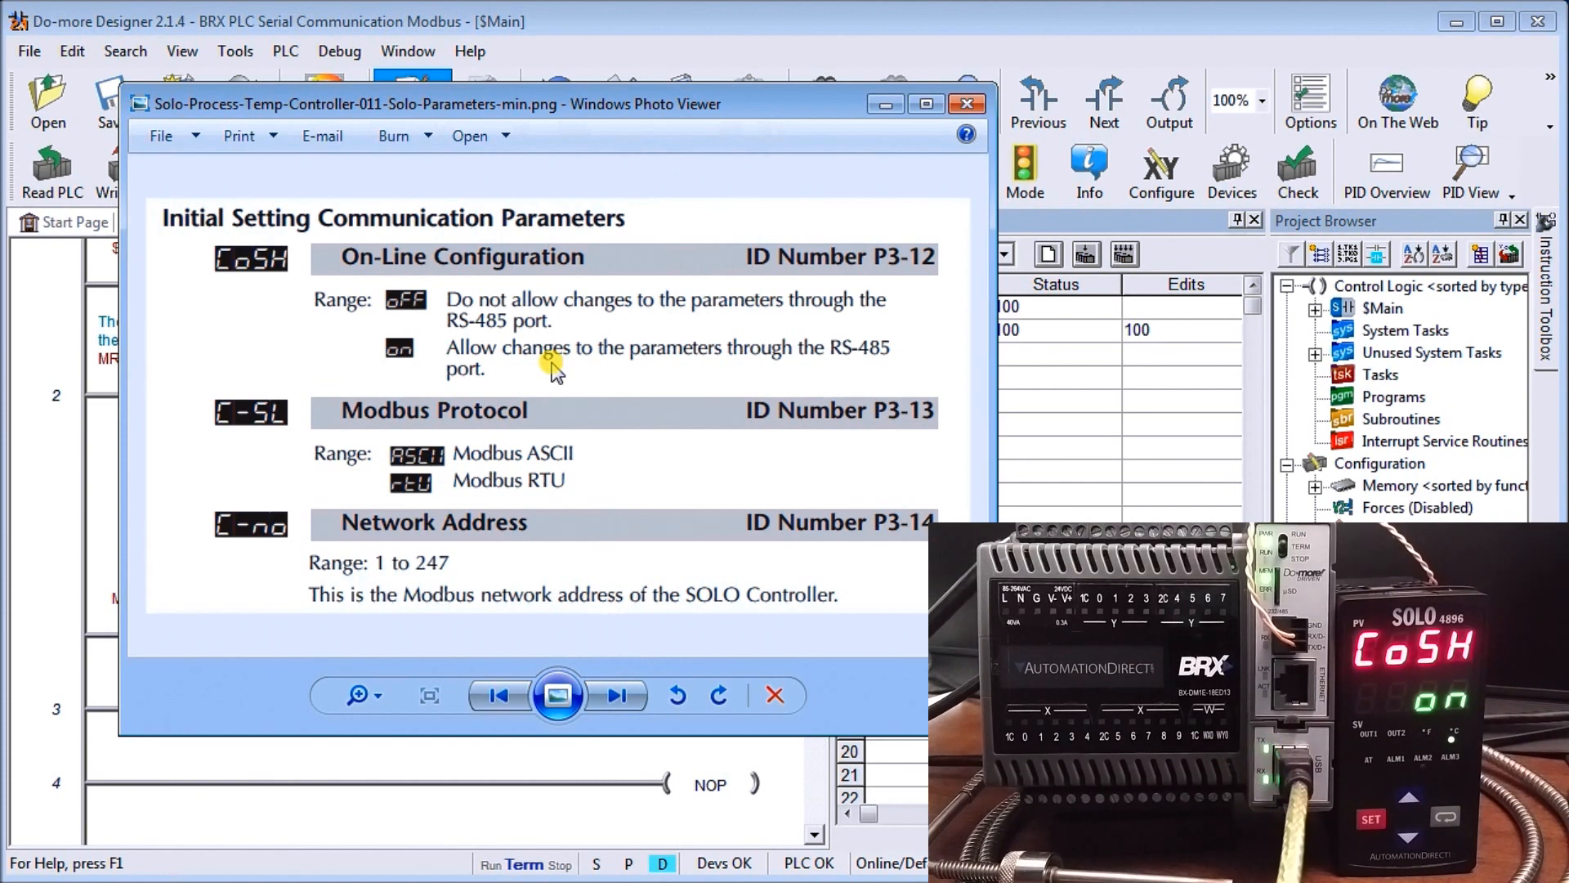
pyautogui.moveTo(498, 468)
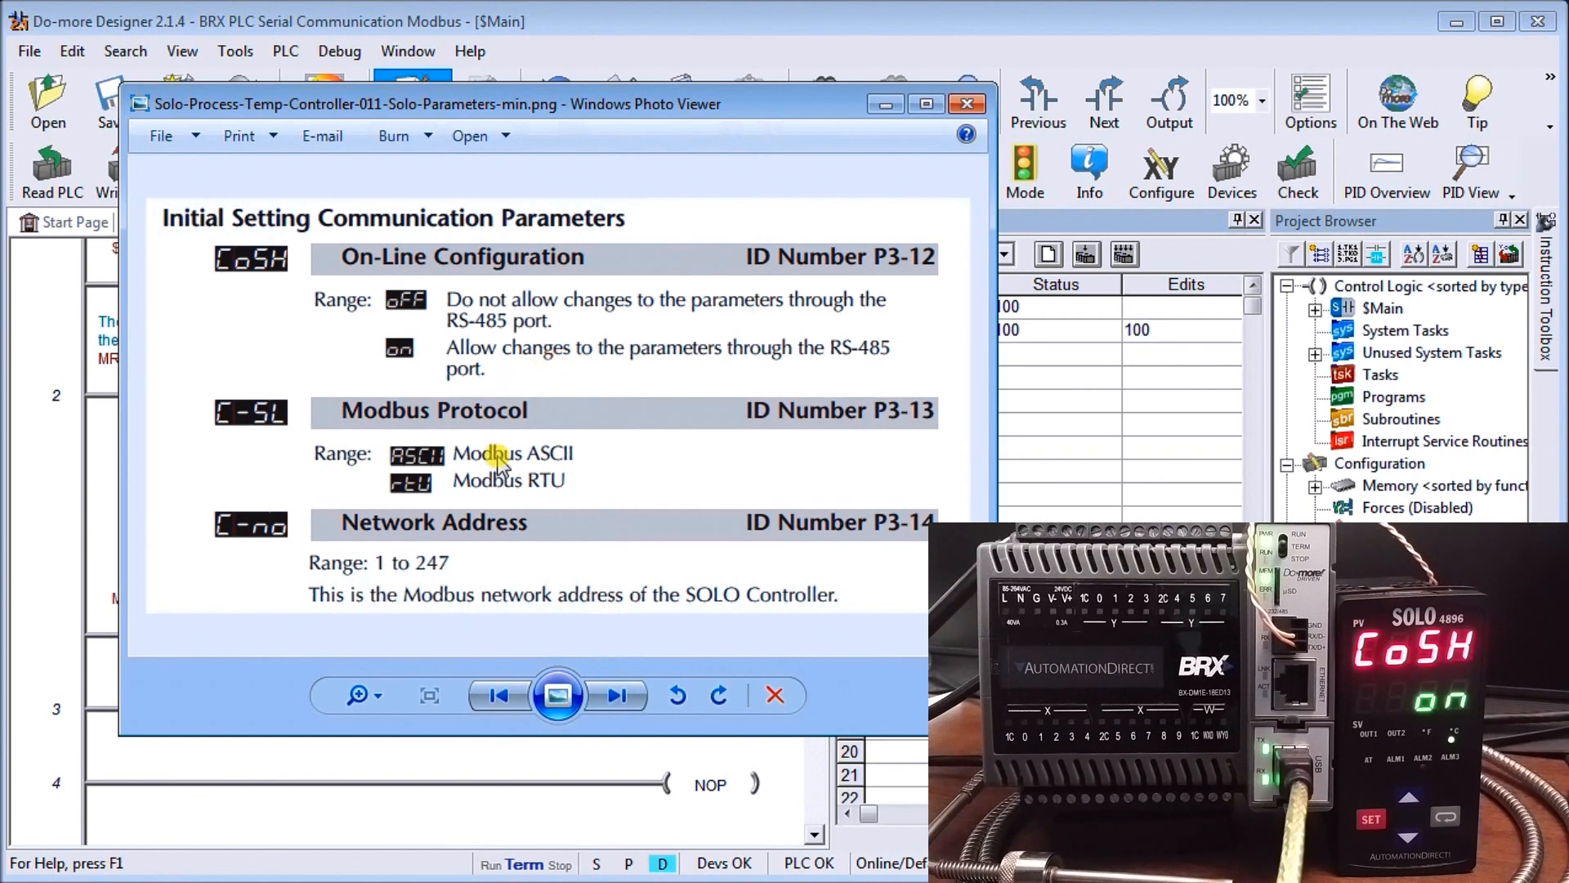
pyautogui.moveTo(580, 508)
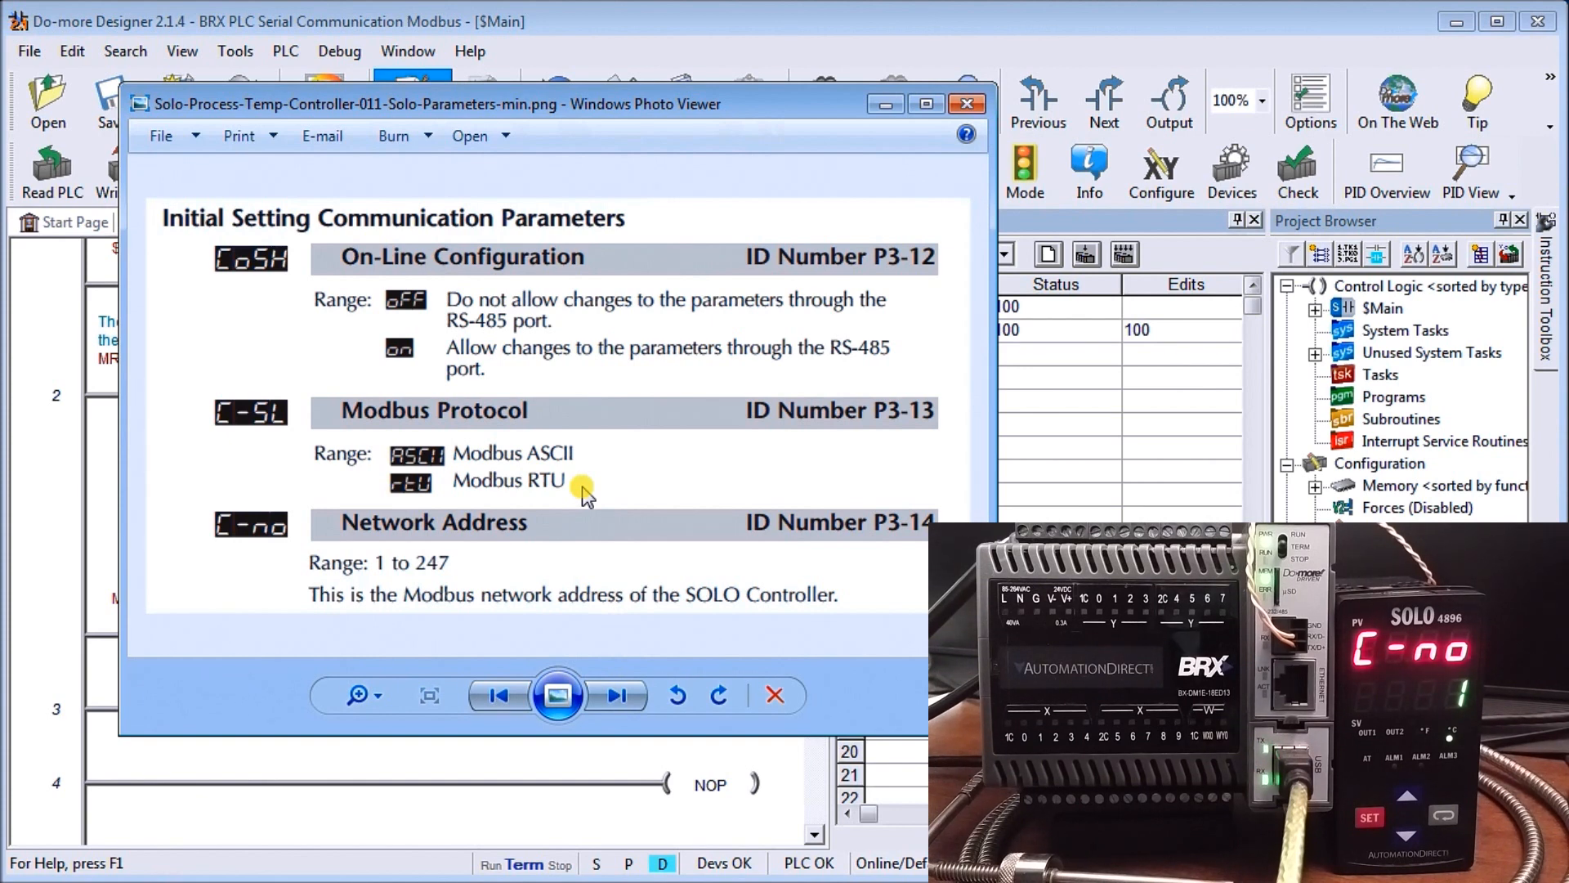
pyautogui.moveTo(517, 579)
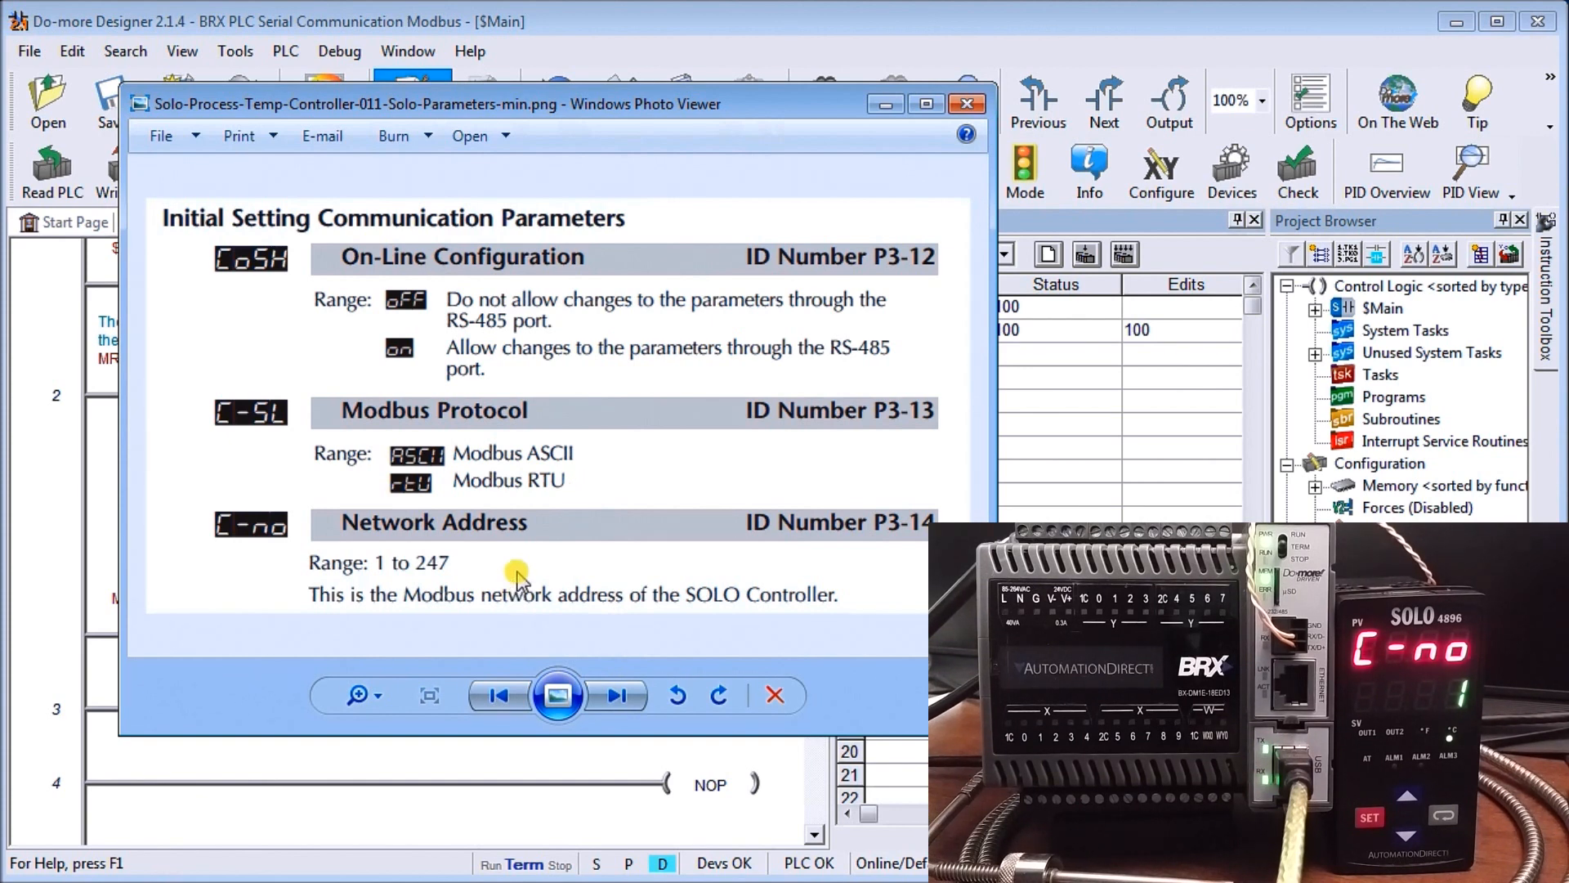
pyautogui.moveTo(618, 695)
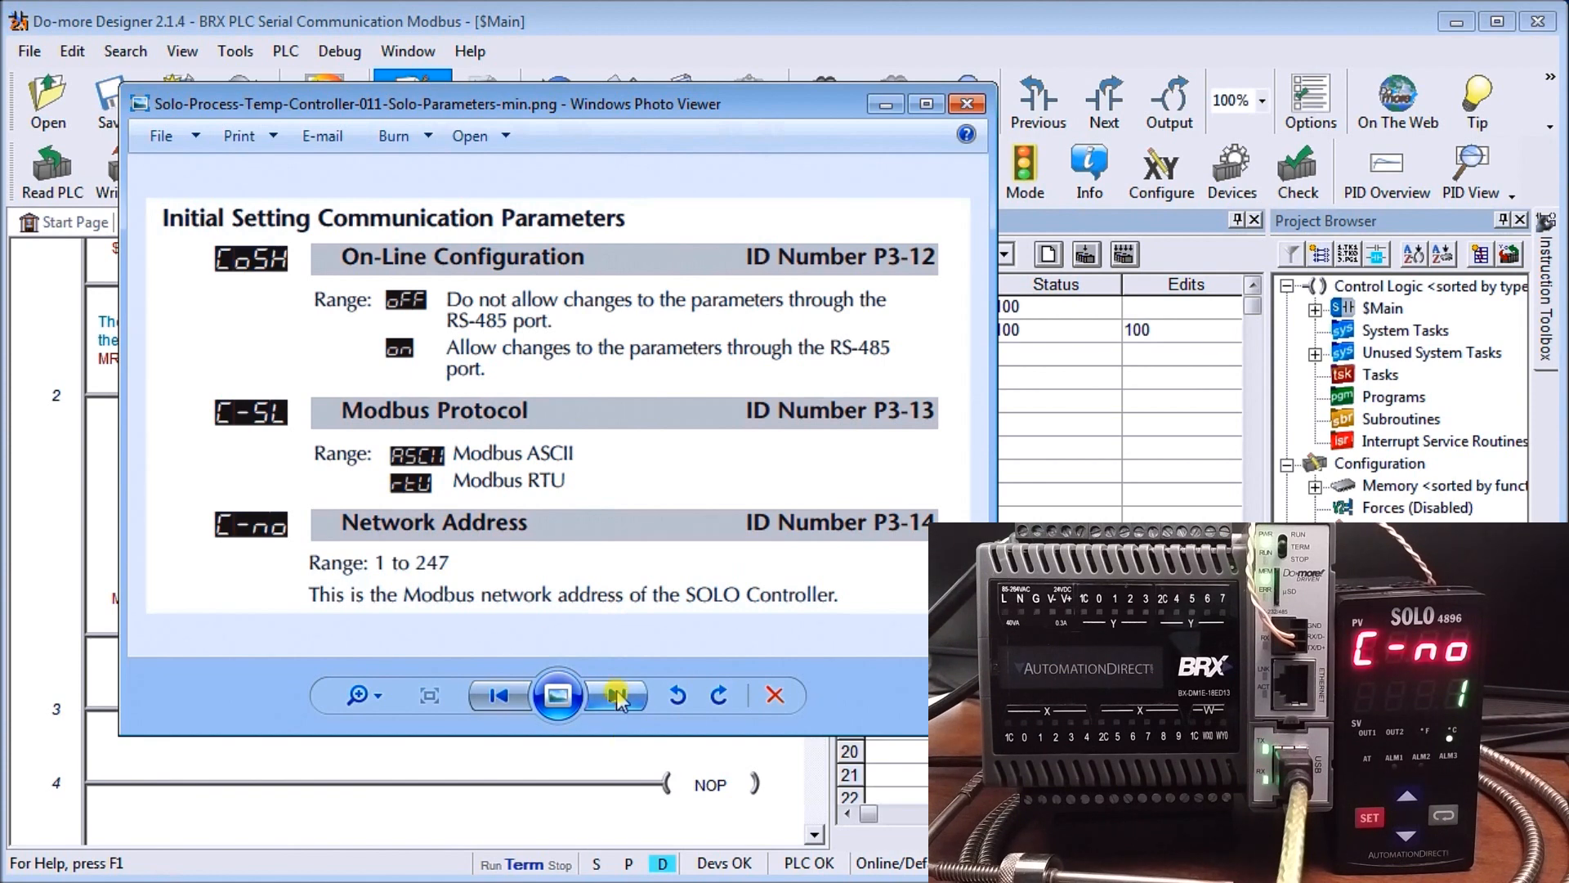
# View the baud rate, bit length, parity and stop bit page, then close Photo Viewer
pyautogui.click(616, 695)
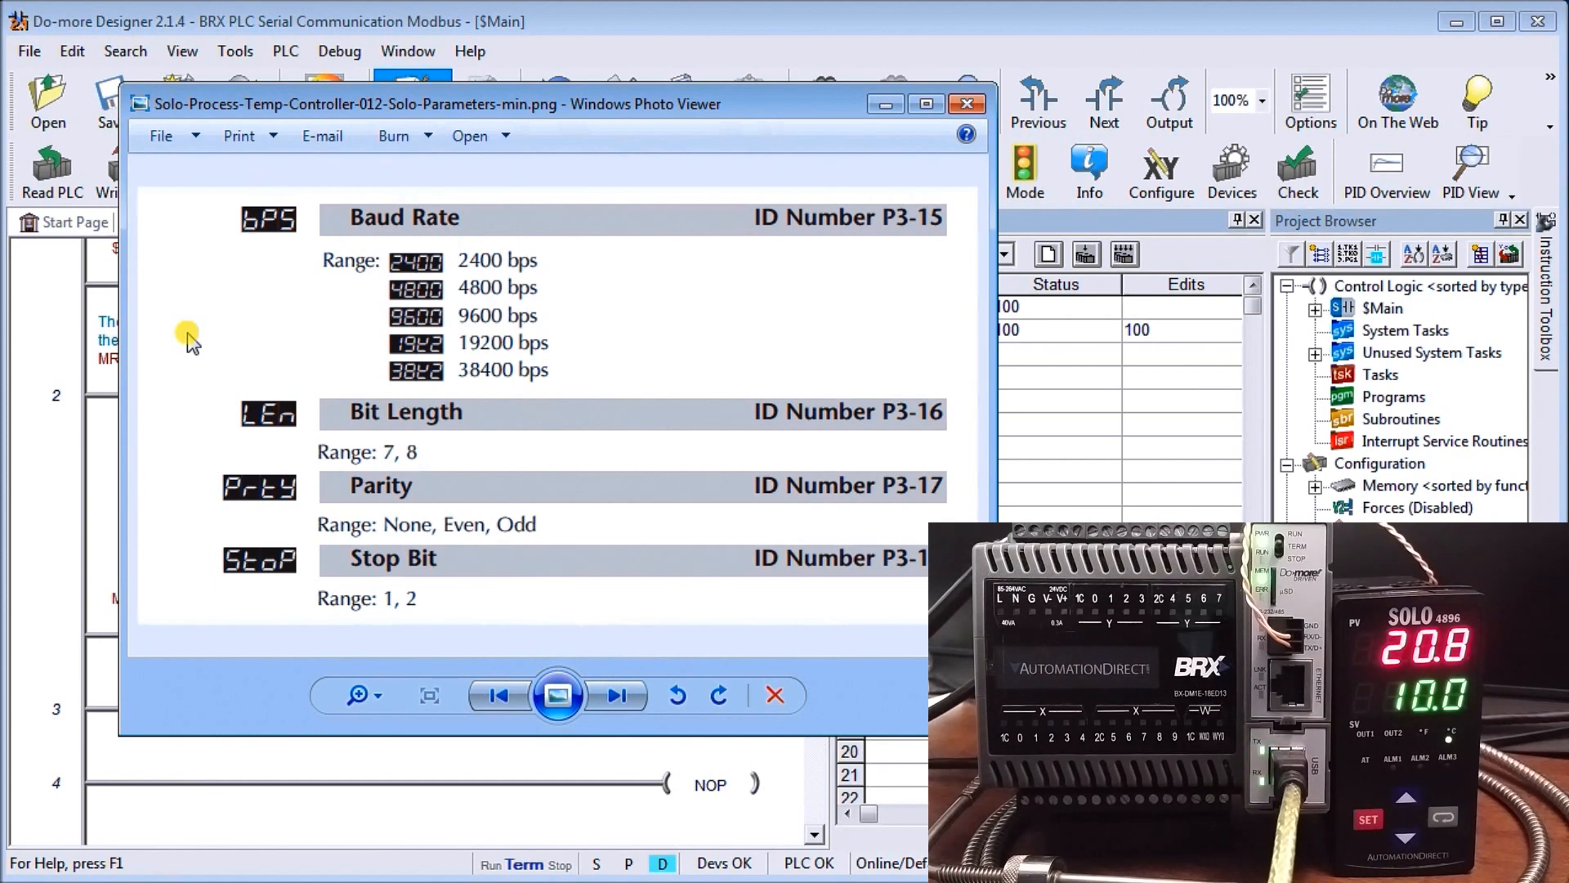
pyautogui.moveTo(916, 186)
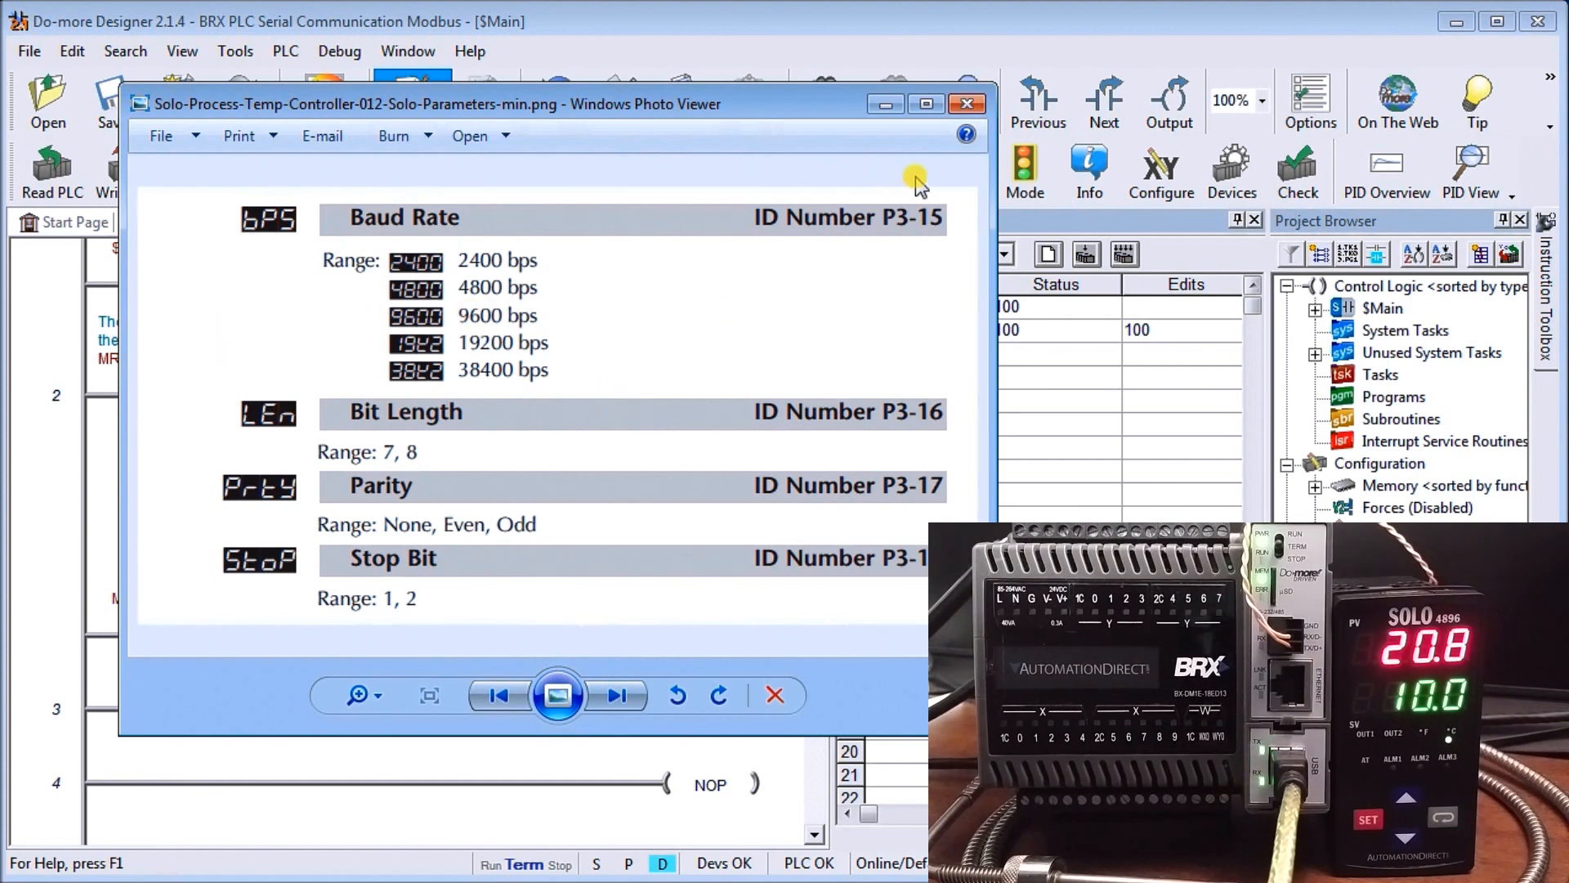
pyautogui.click(964, 104)
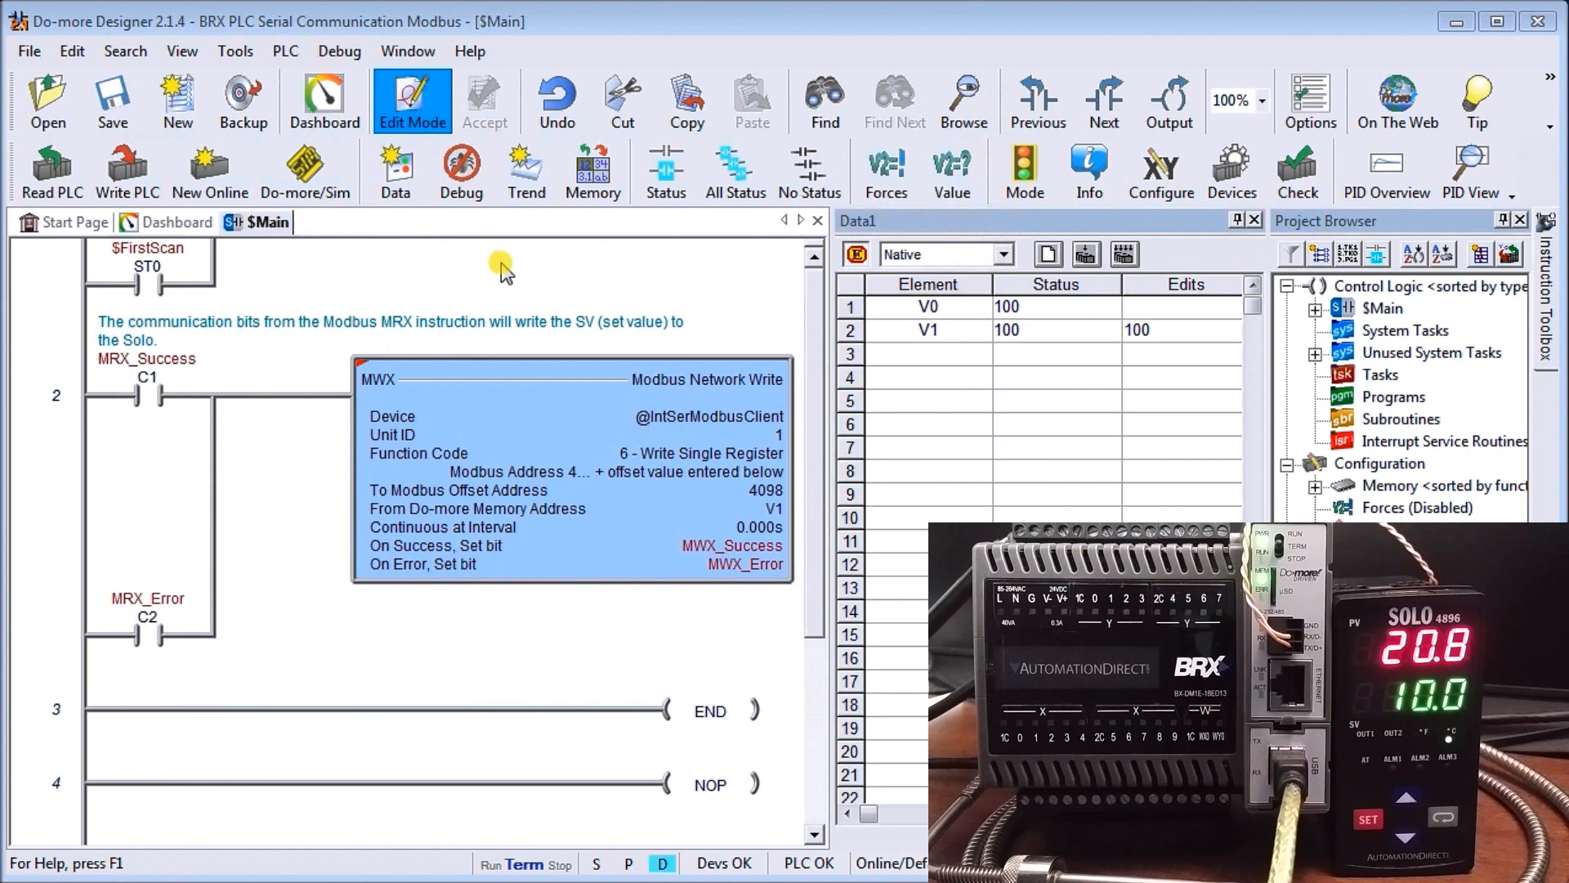
pyautogui.moveTo(821, 178)
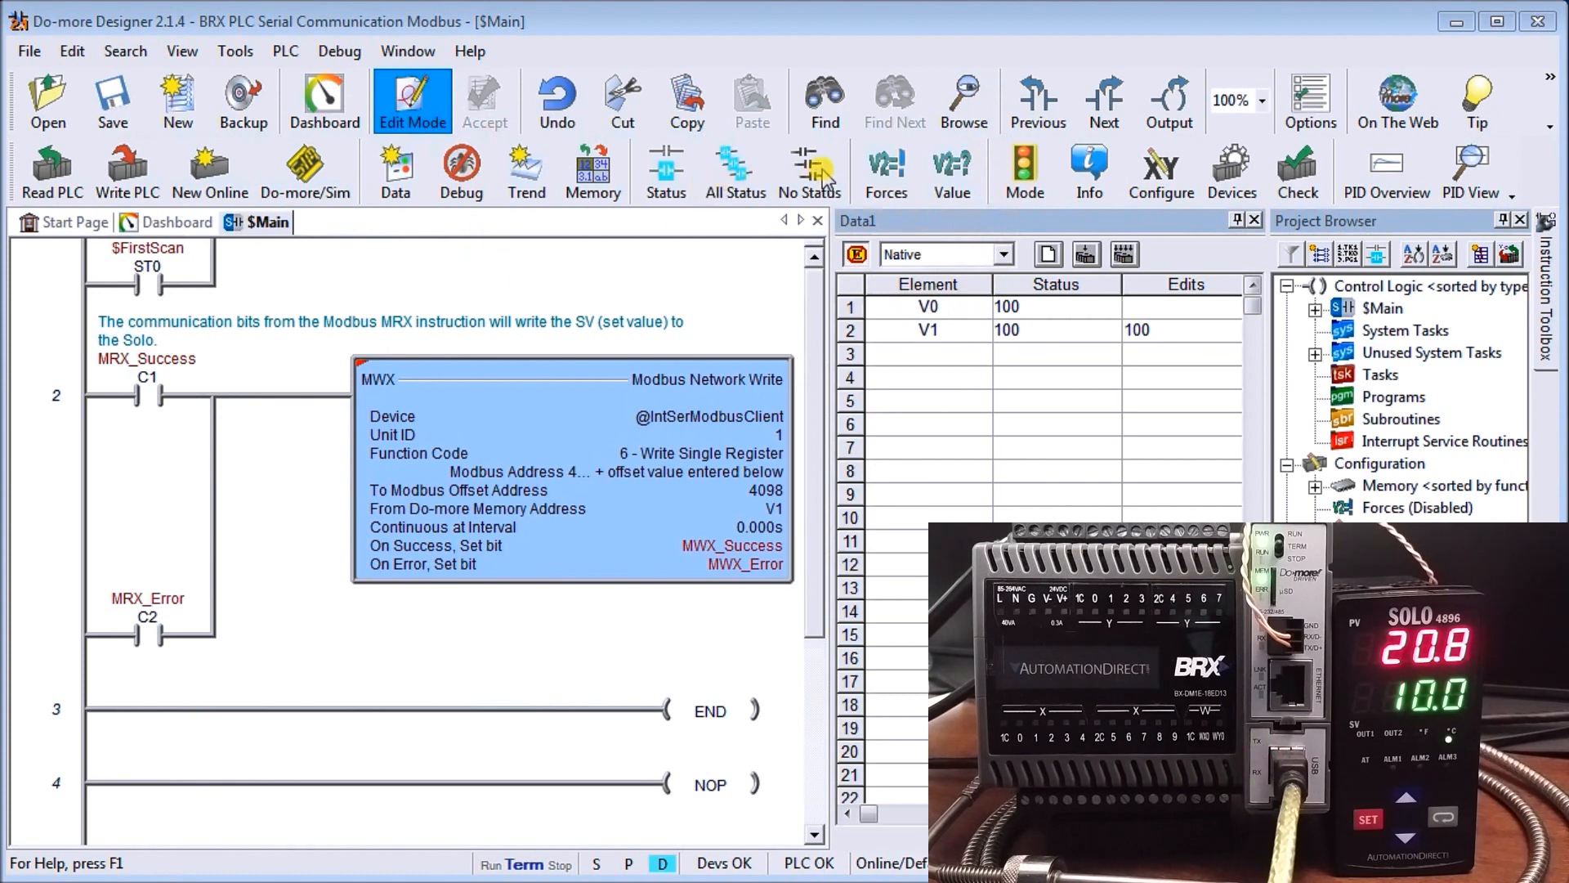
pyautogui.moveTo(1089, 170)
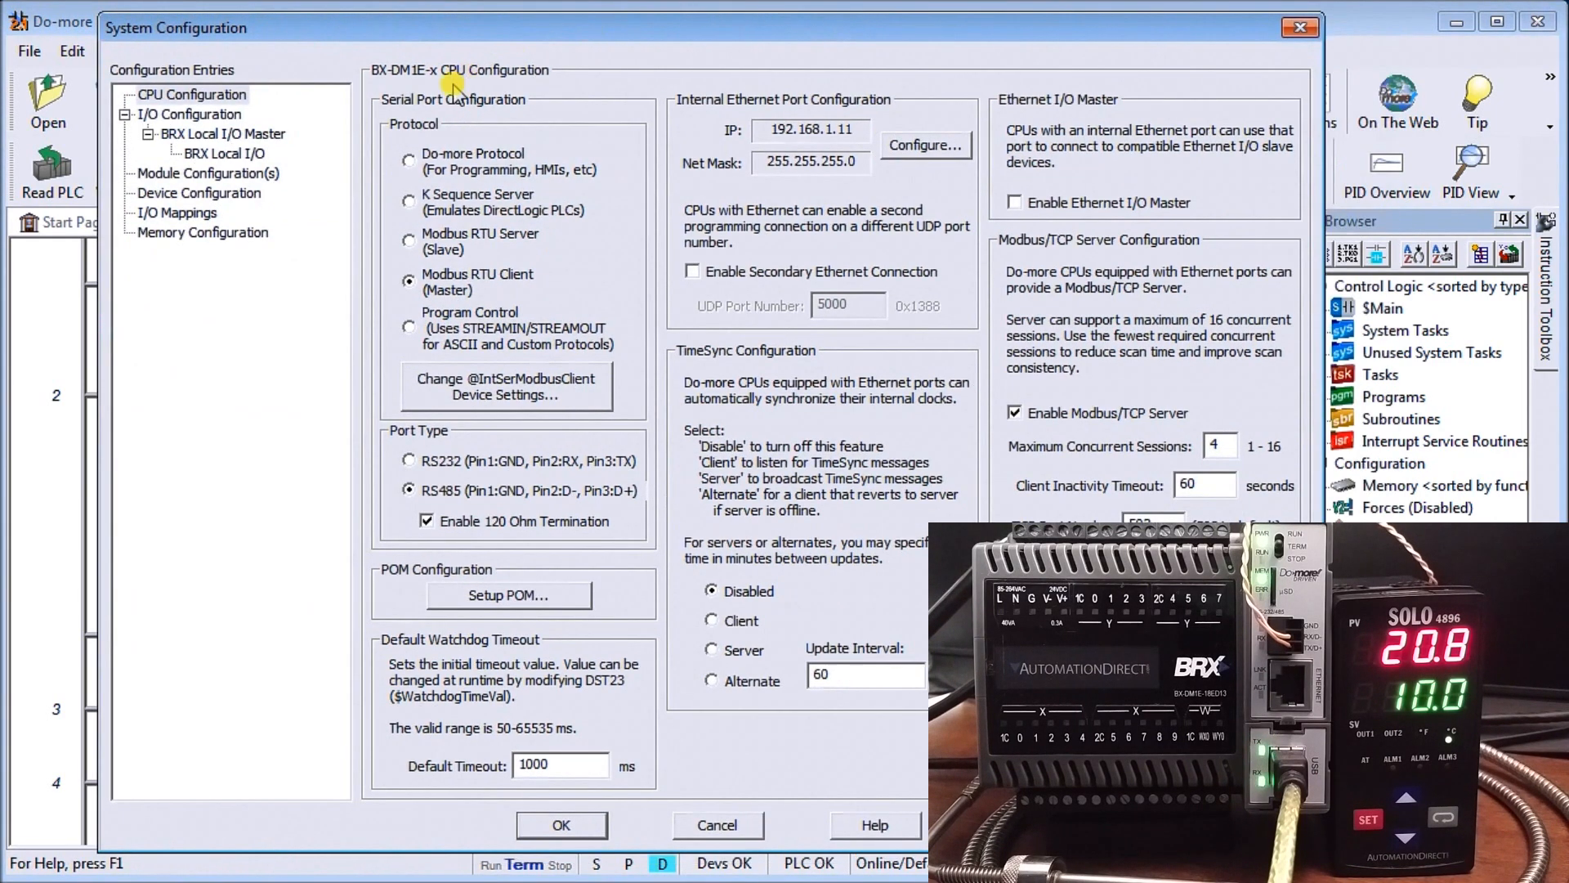
pyautogui.click(191, 94)
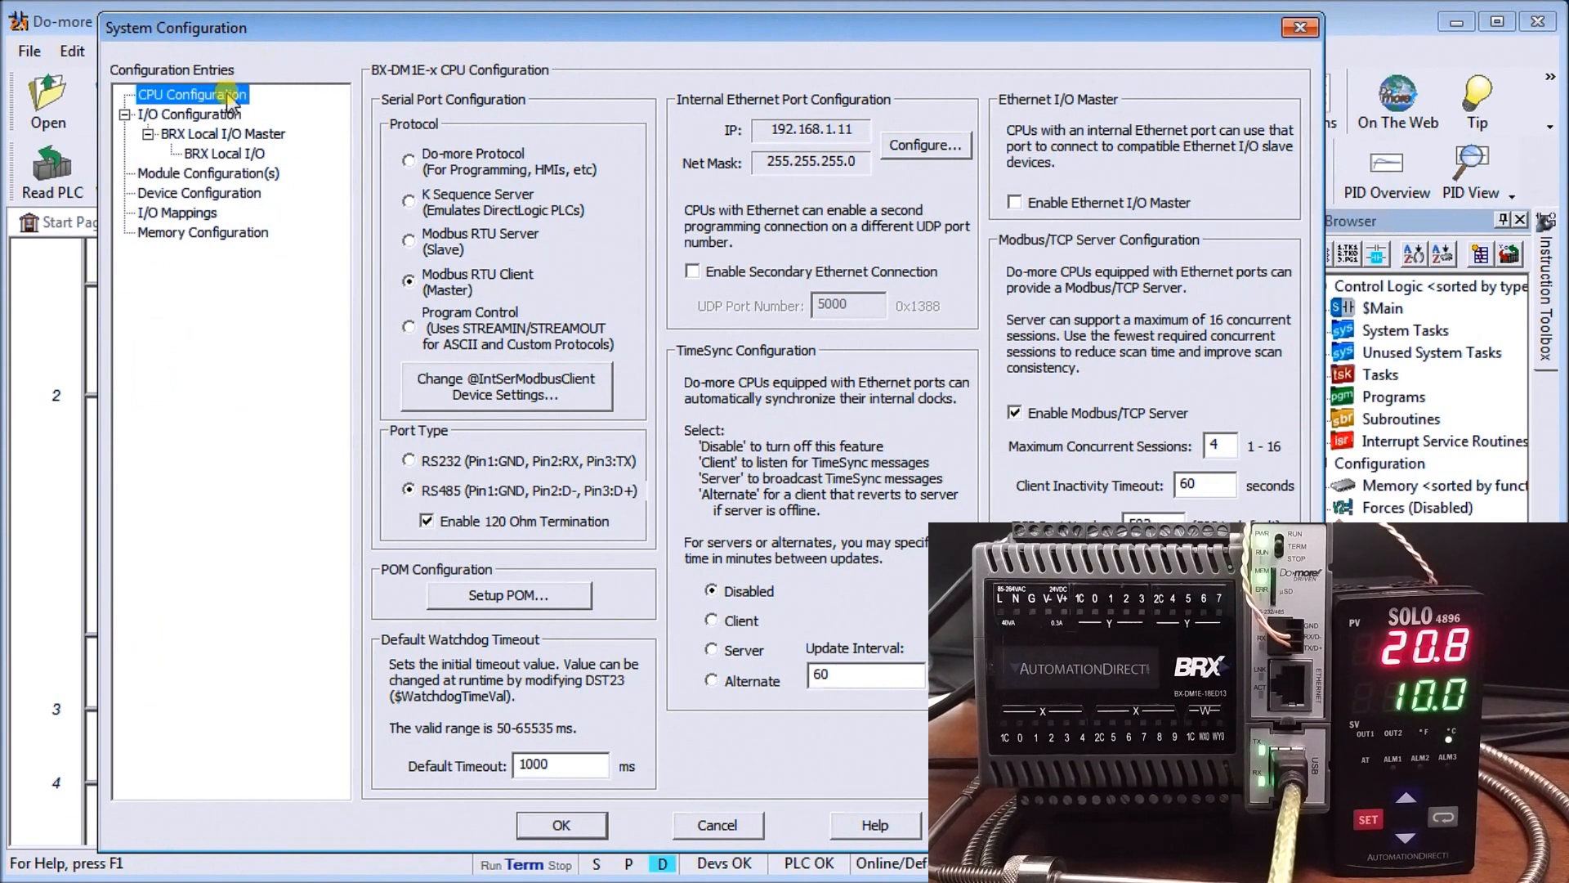
pyautogui.moveTo(438, 99)
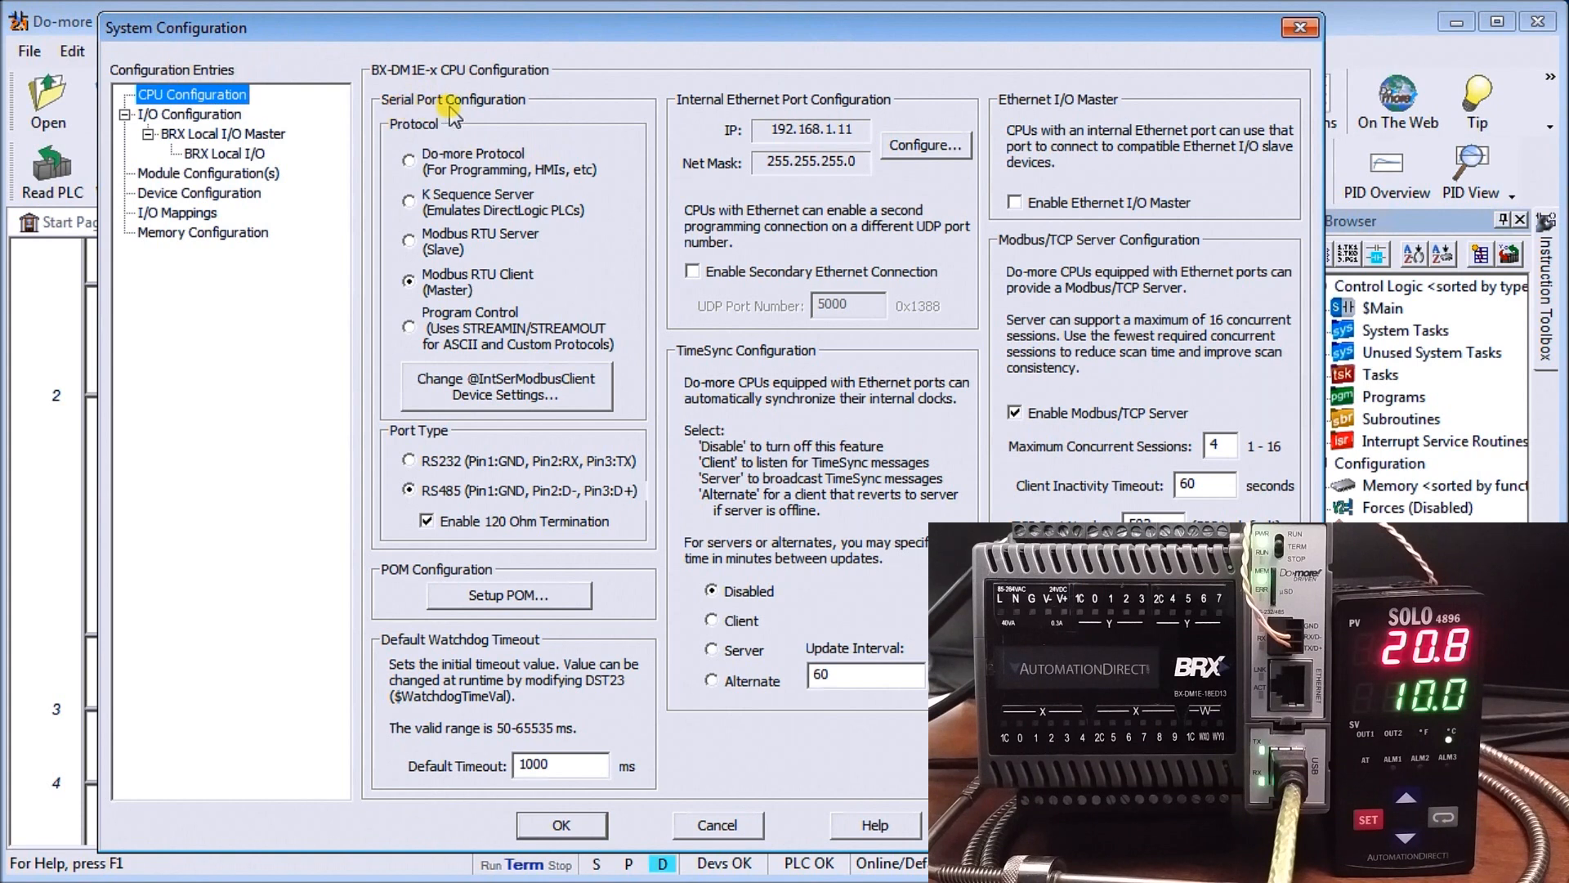
pyautogui.moveTo(416, 133)
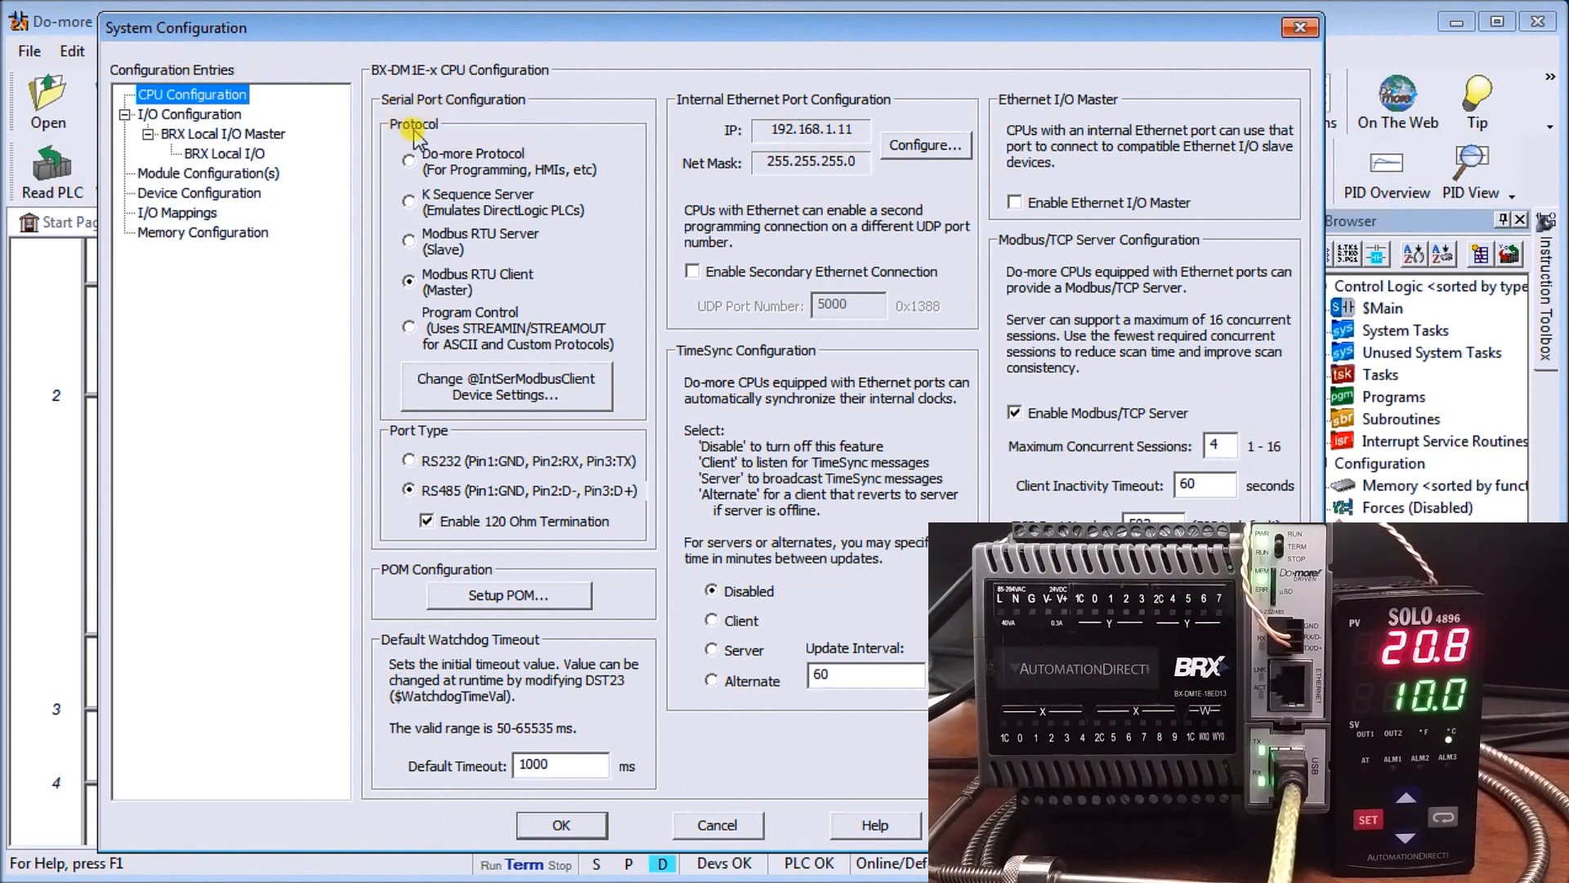
pyautogui.moveTo(500, 300)
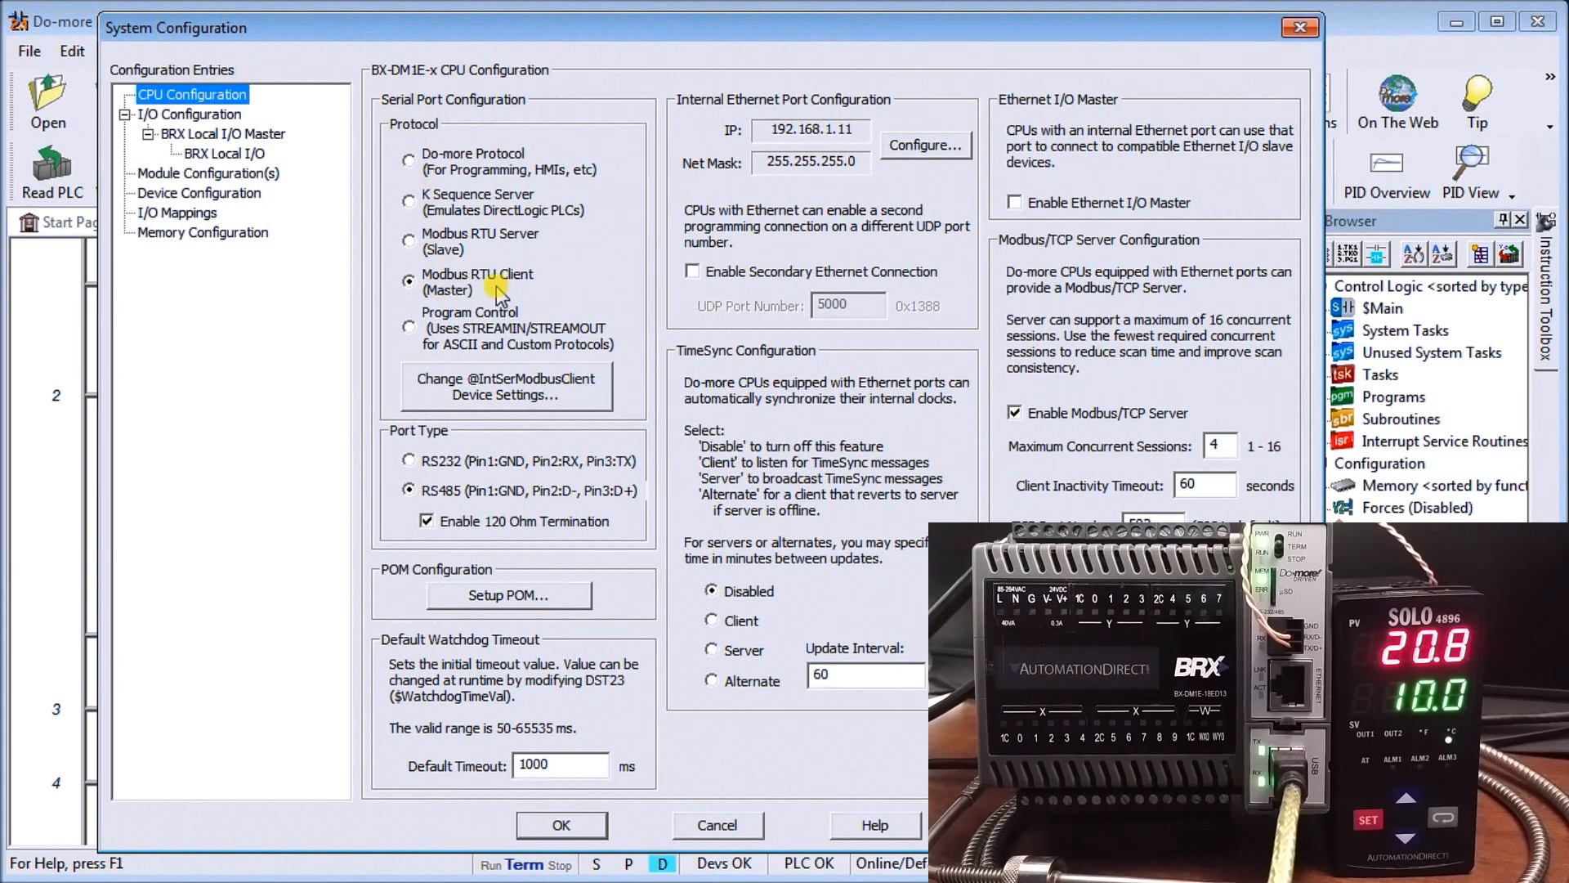
pyautogui.moveTo(459, 290)
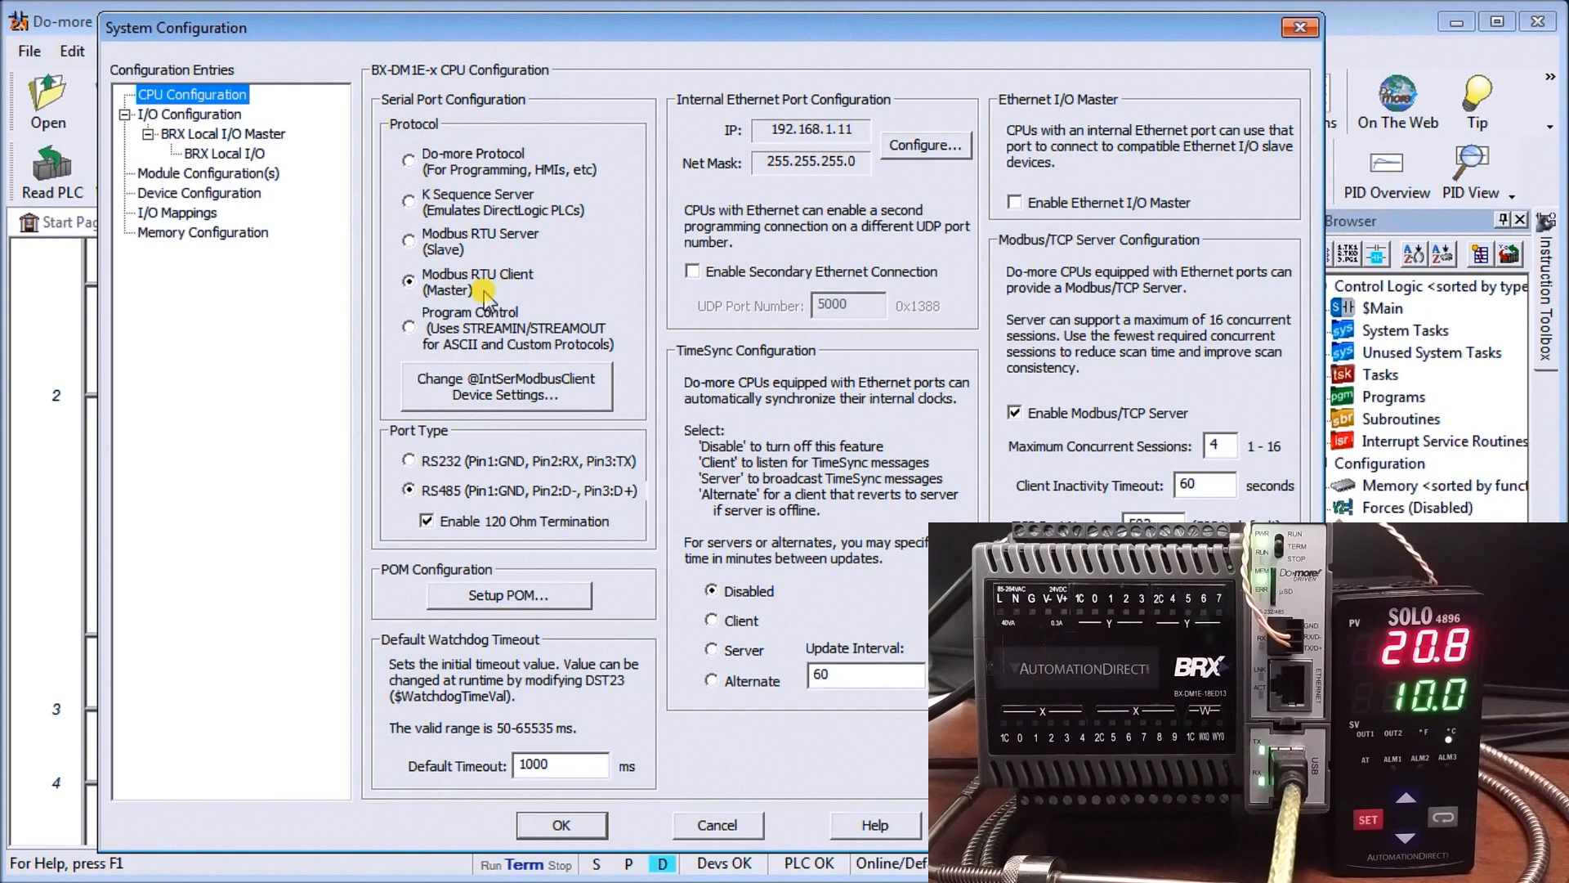
pyautogui.moveTo(408, 460)
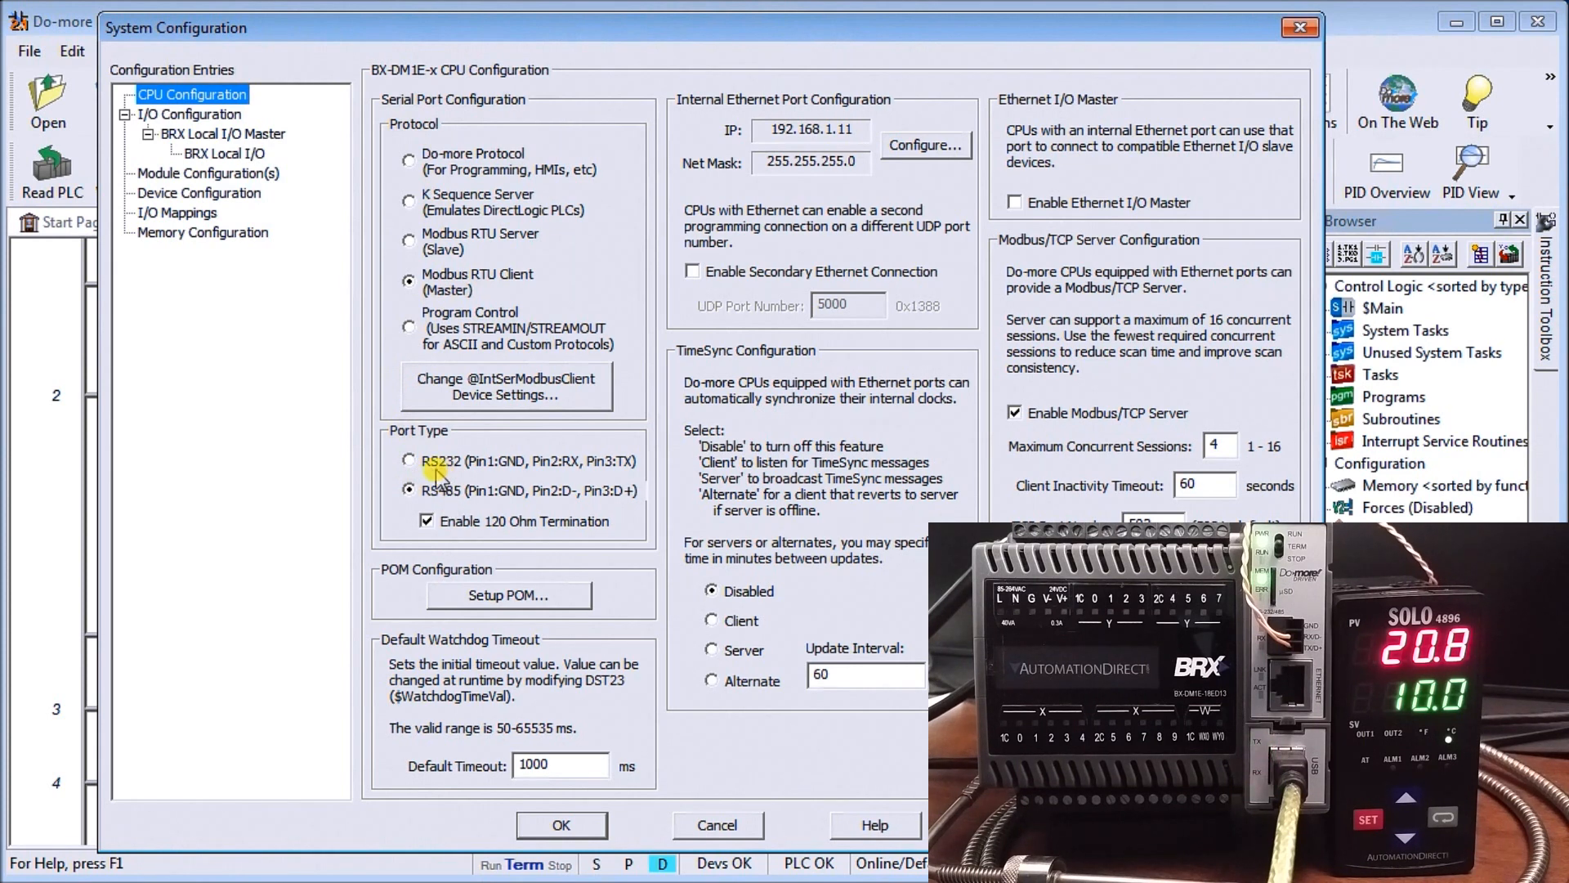
pyautogui.moveTo(409, 510)
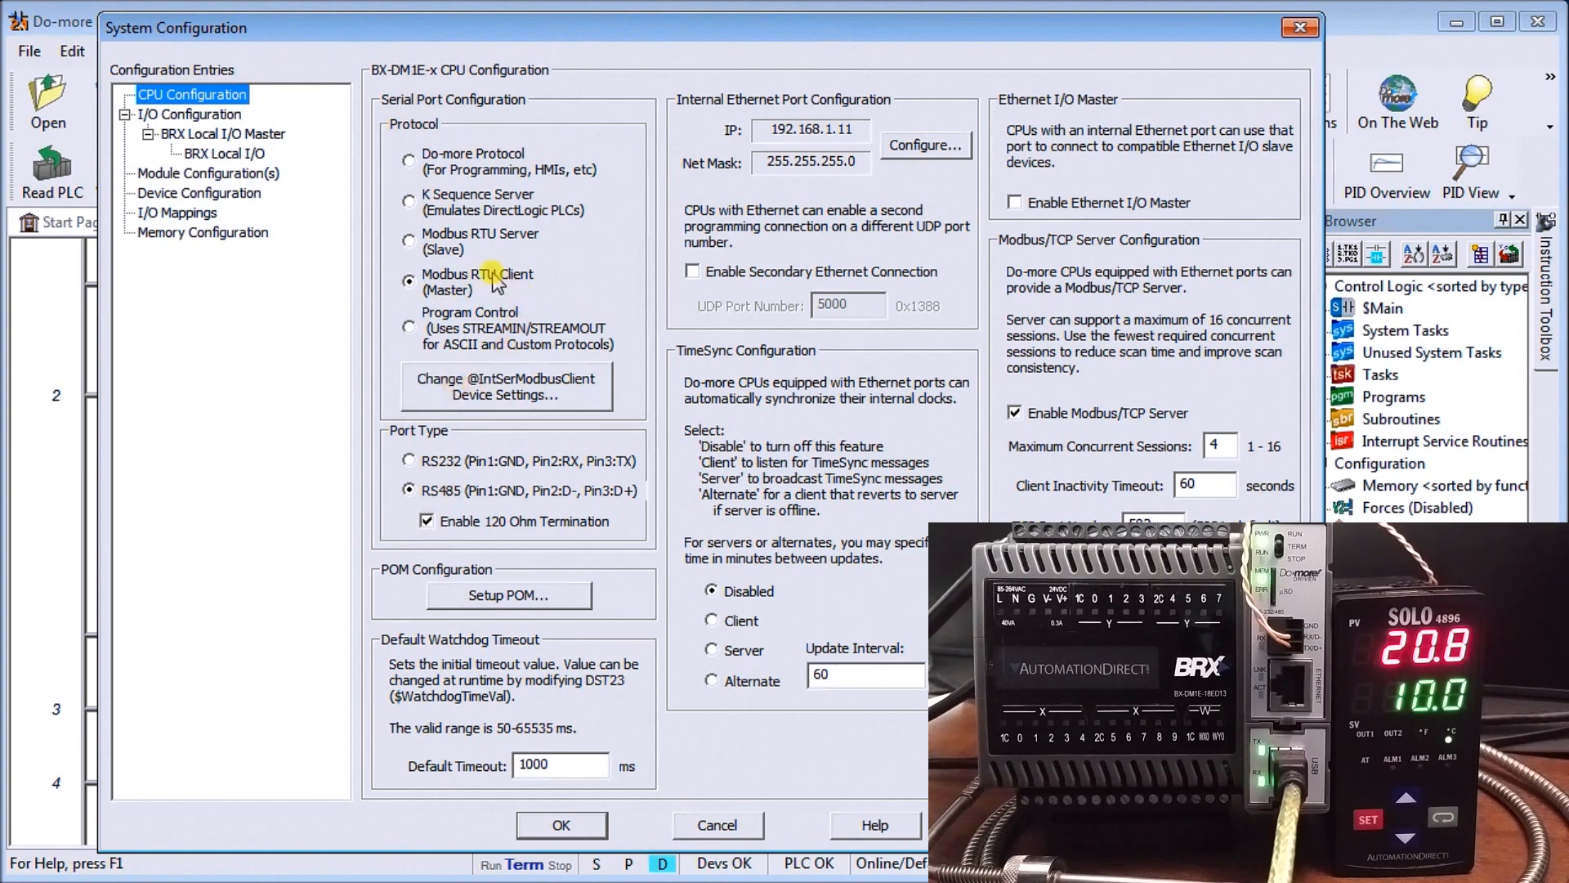
pyautogui.moveTo(478, 364)
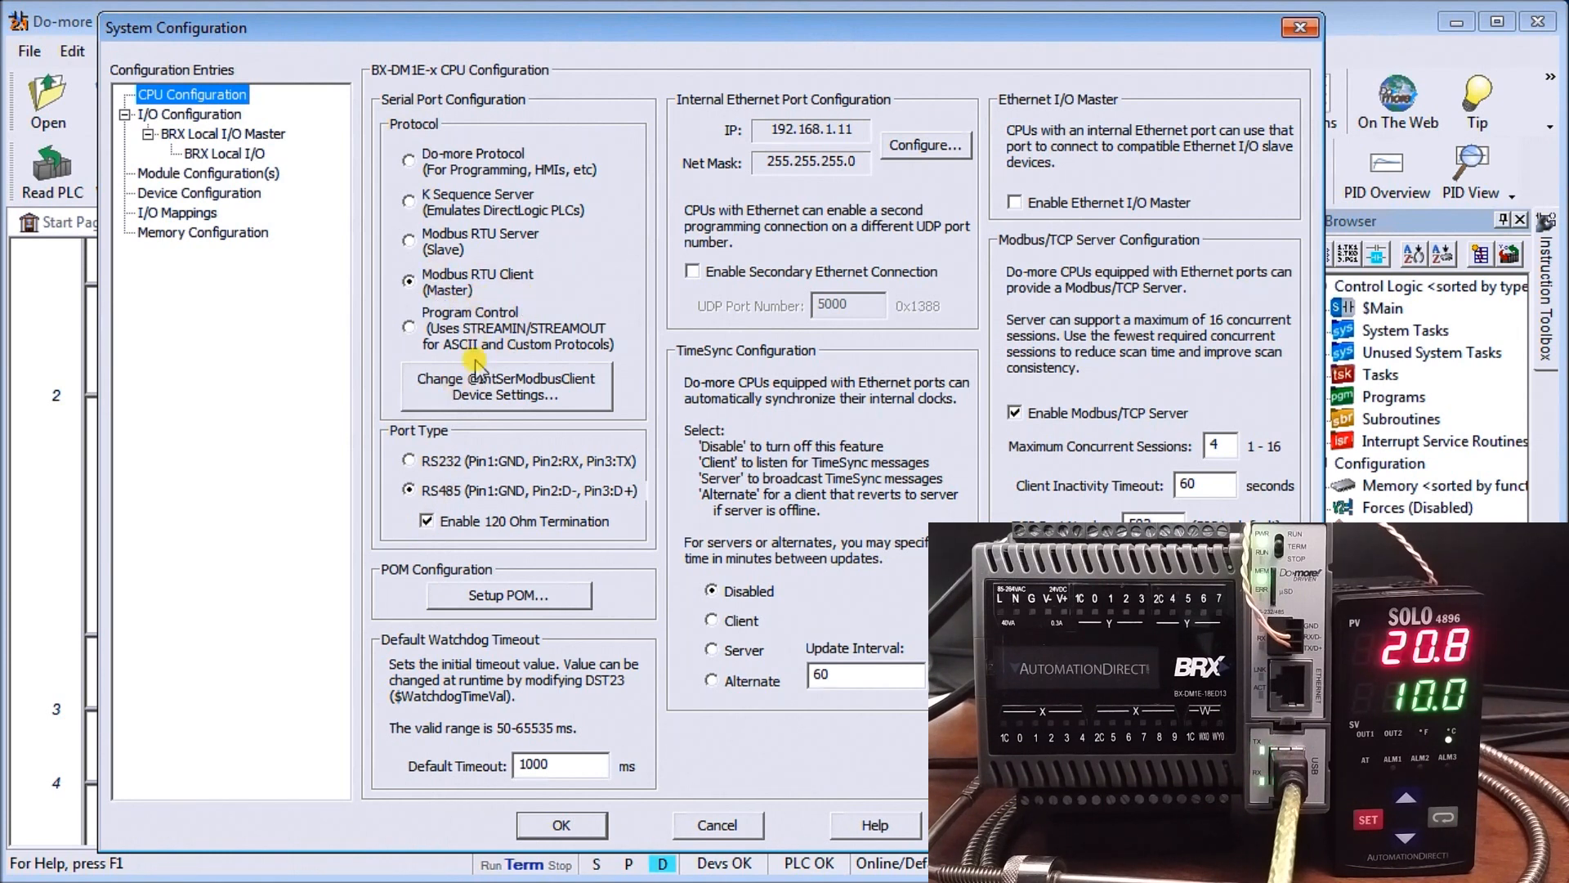
pyautogui.click(503, 387)
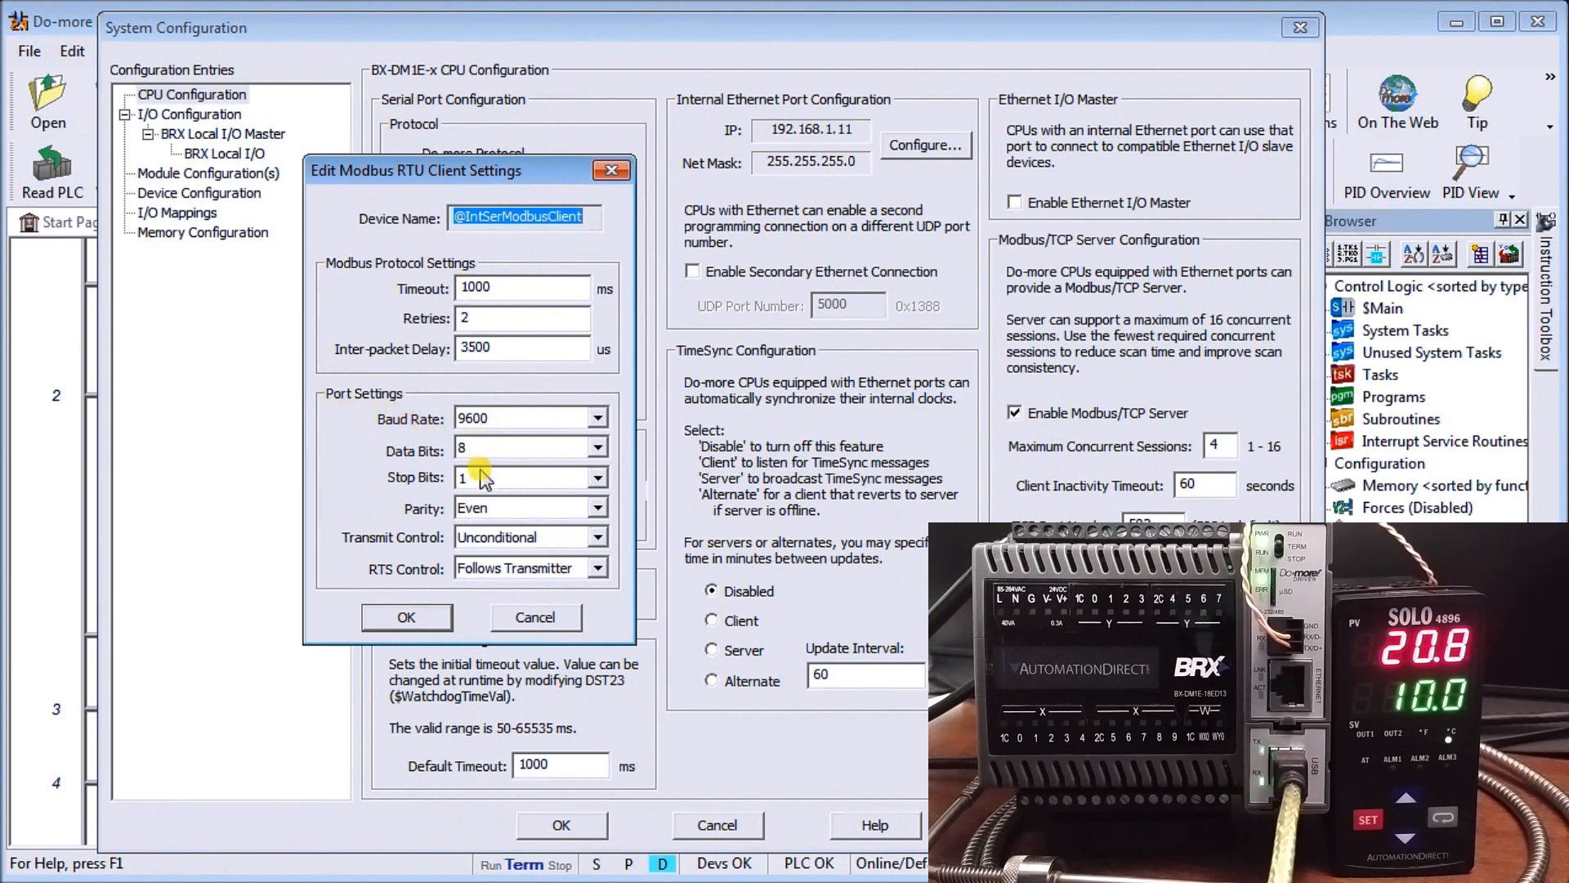
pyautogui.moveTo(501, 513)
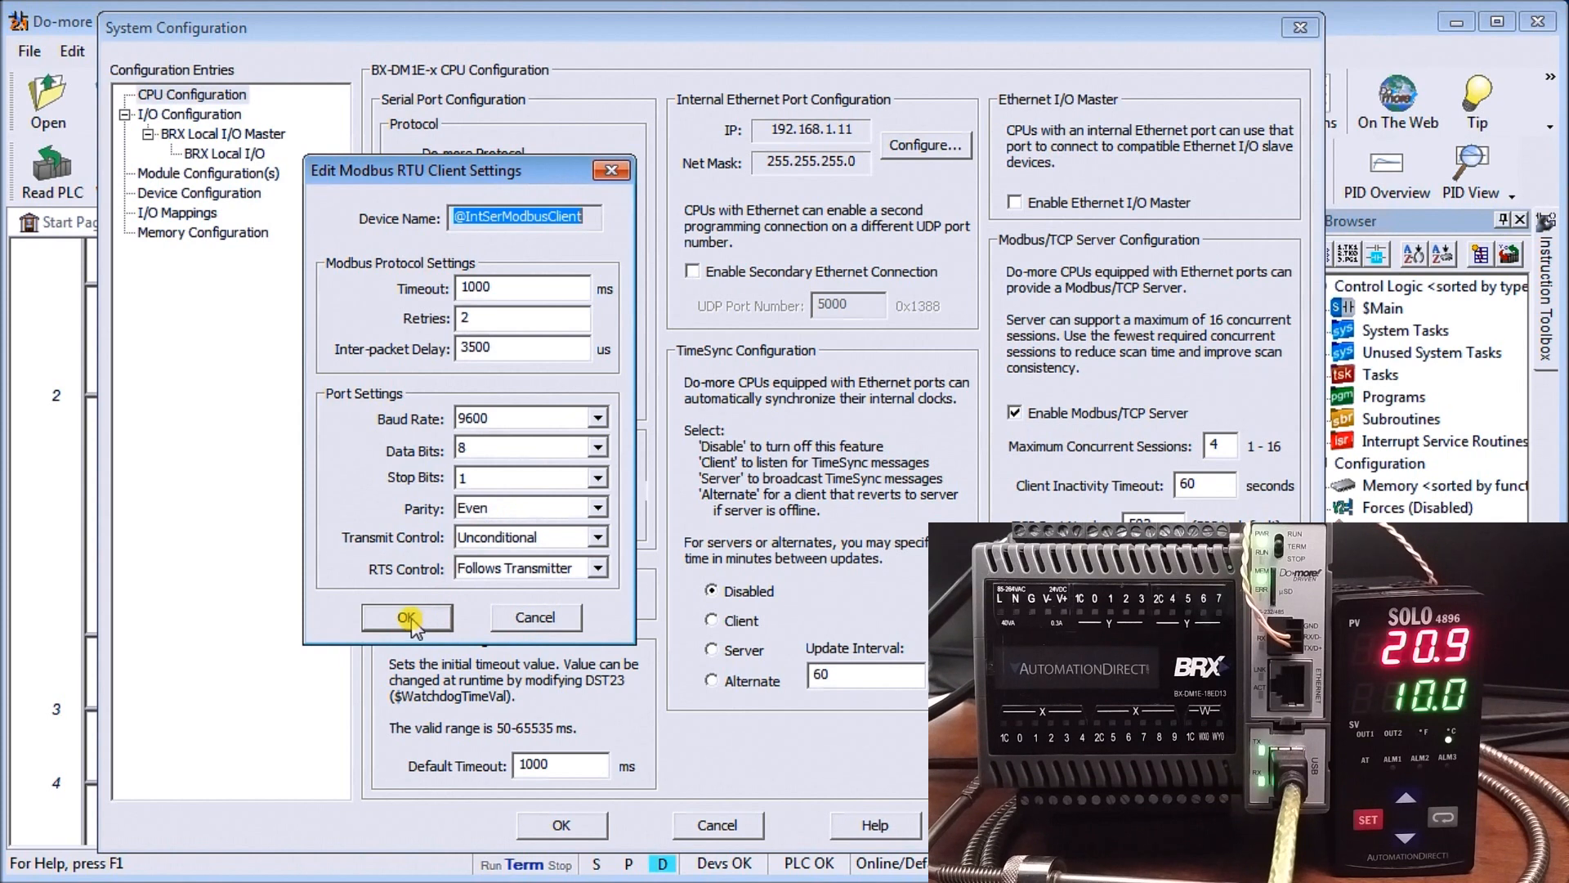
pyautogui.click(406, 617)
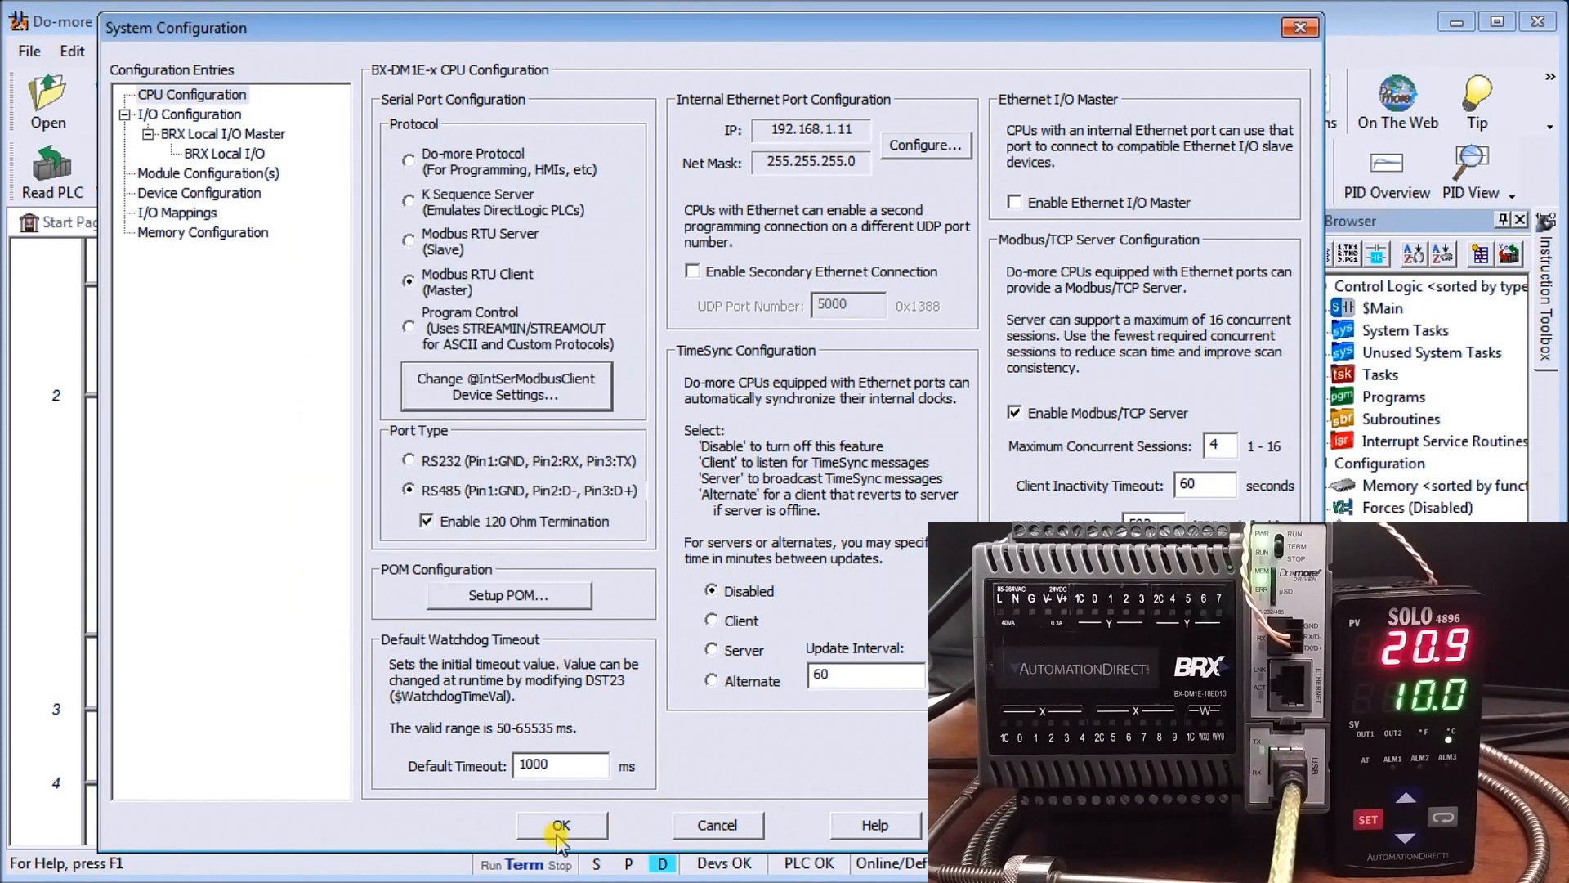
pyautogui.moveTo(410, 246)
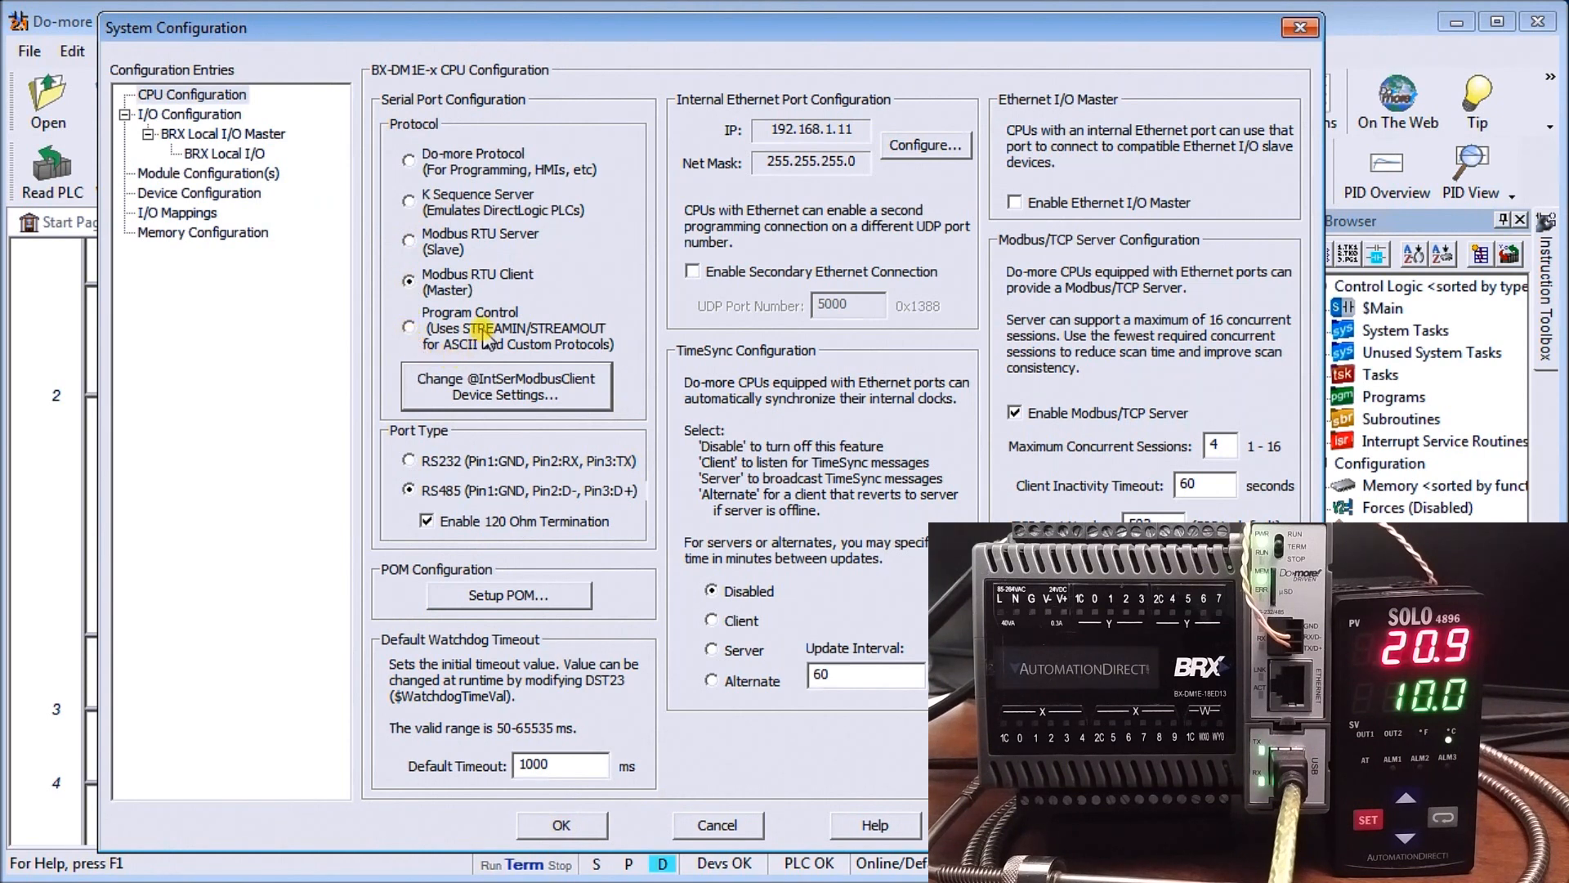
pyautogui.moveTo(491, 345)
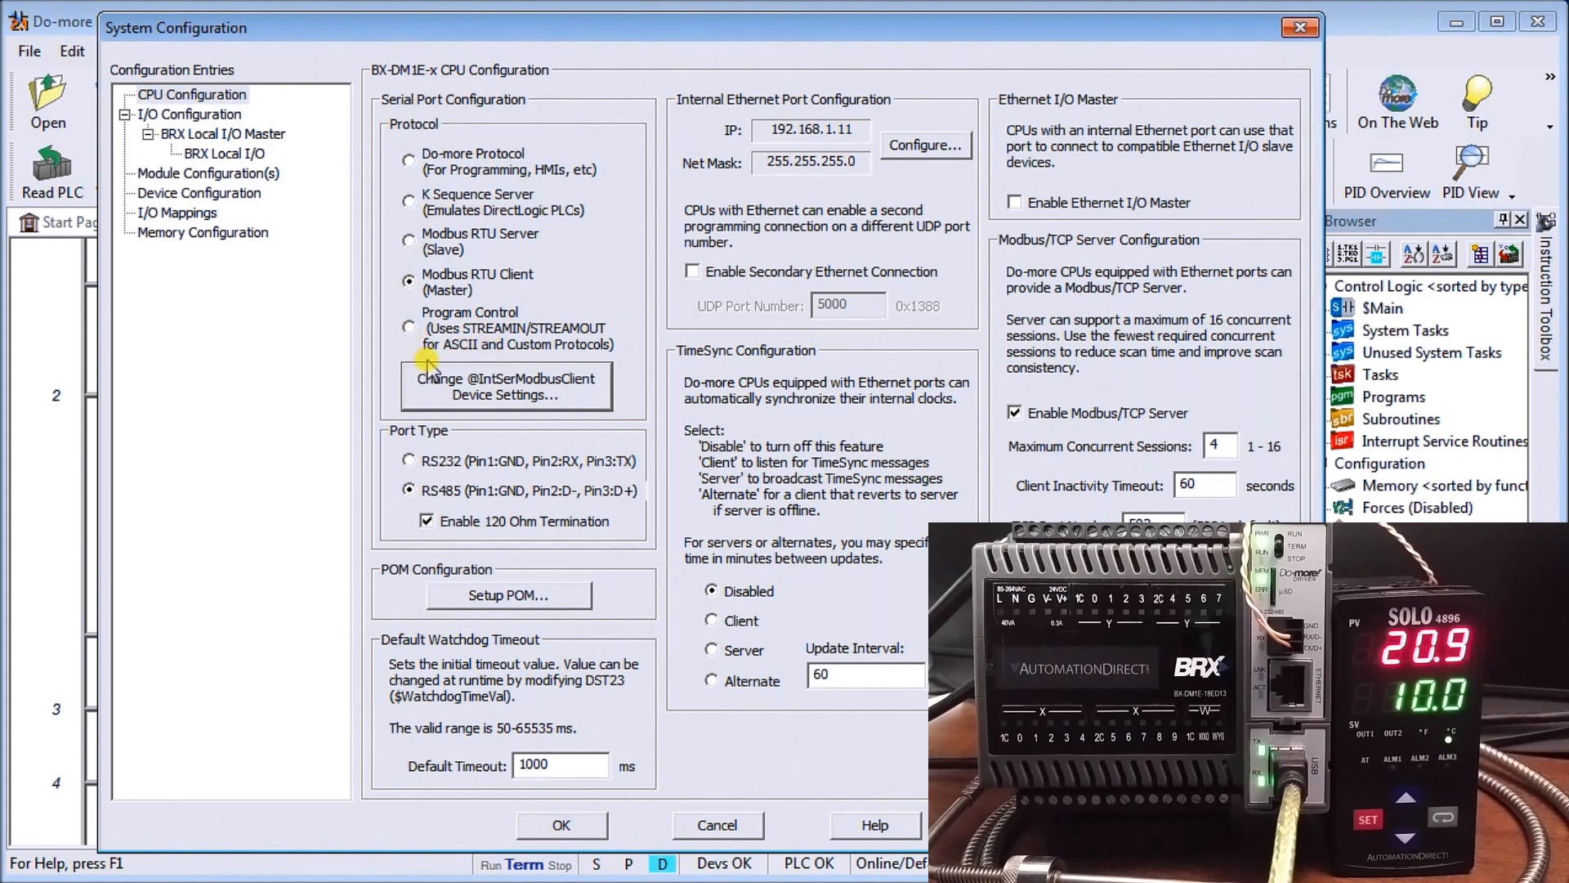
pyautogui.moveTo(449, 391)
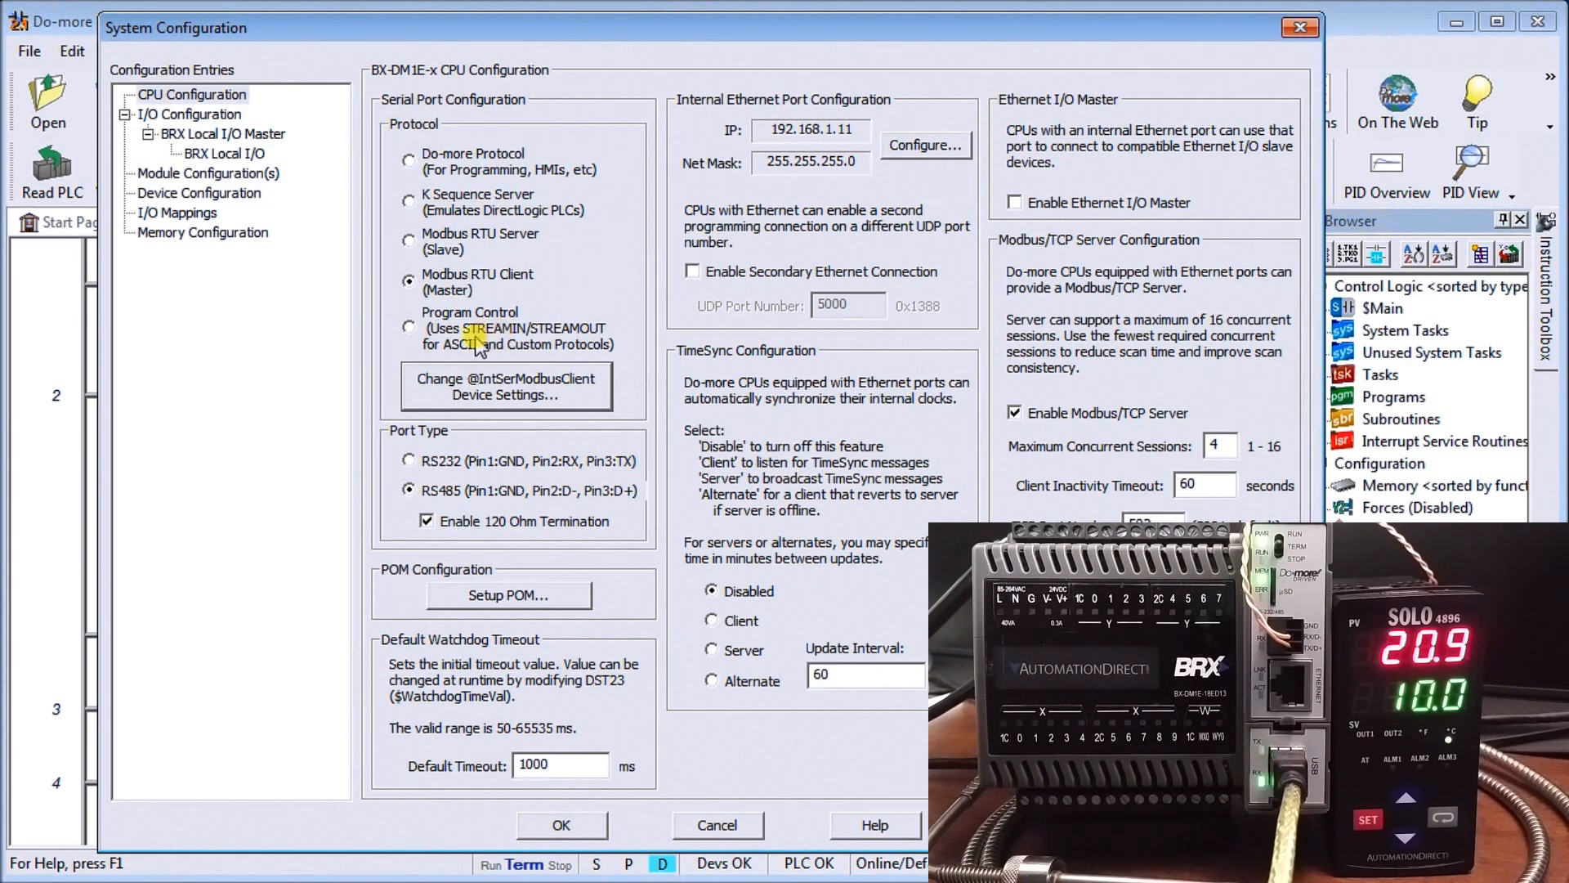
pyautogui.moveTo(465, 293)
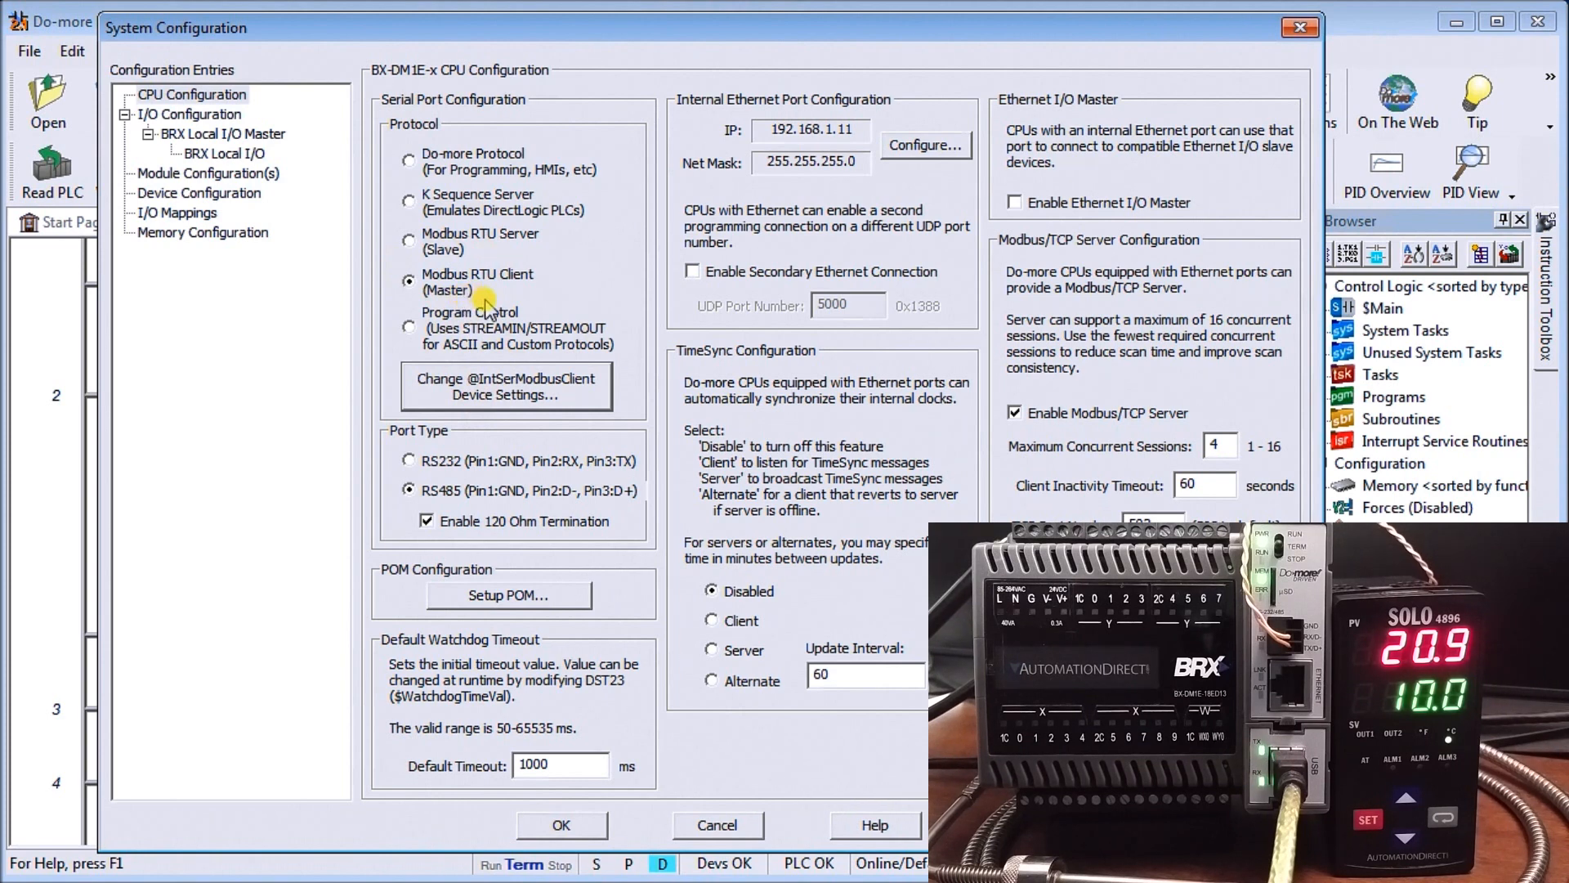
pyautogui.moveTo(596, 699)
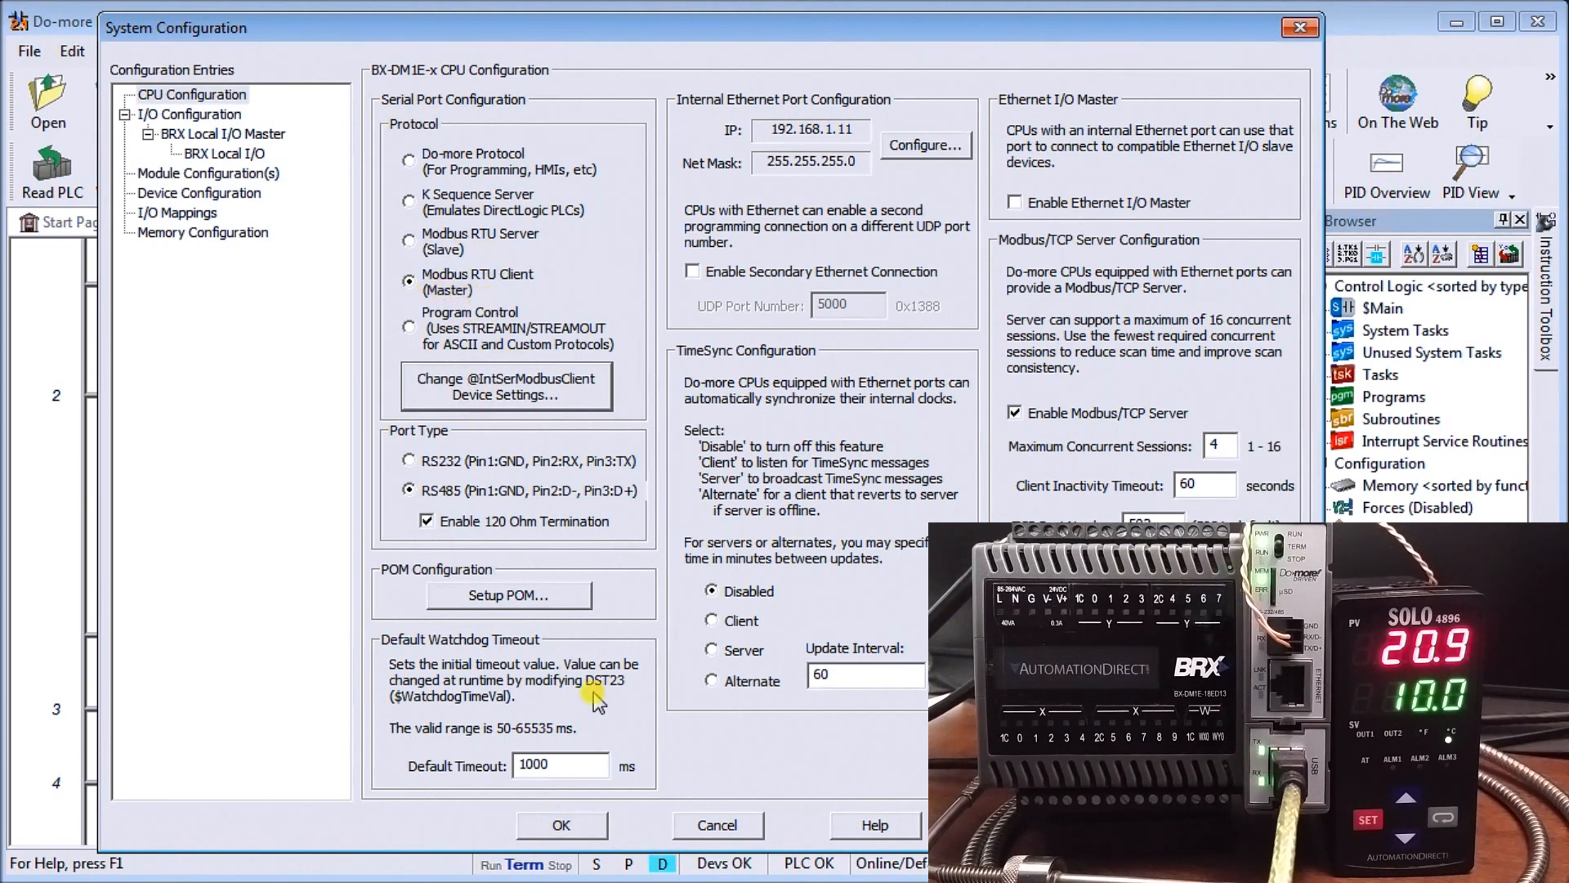
# Accept the System Configuration with OK and return to the $Main ladder program
pyautogui.click(560, 824)
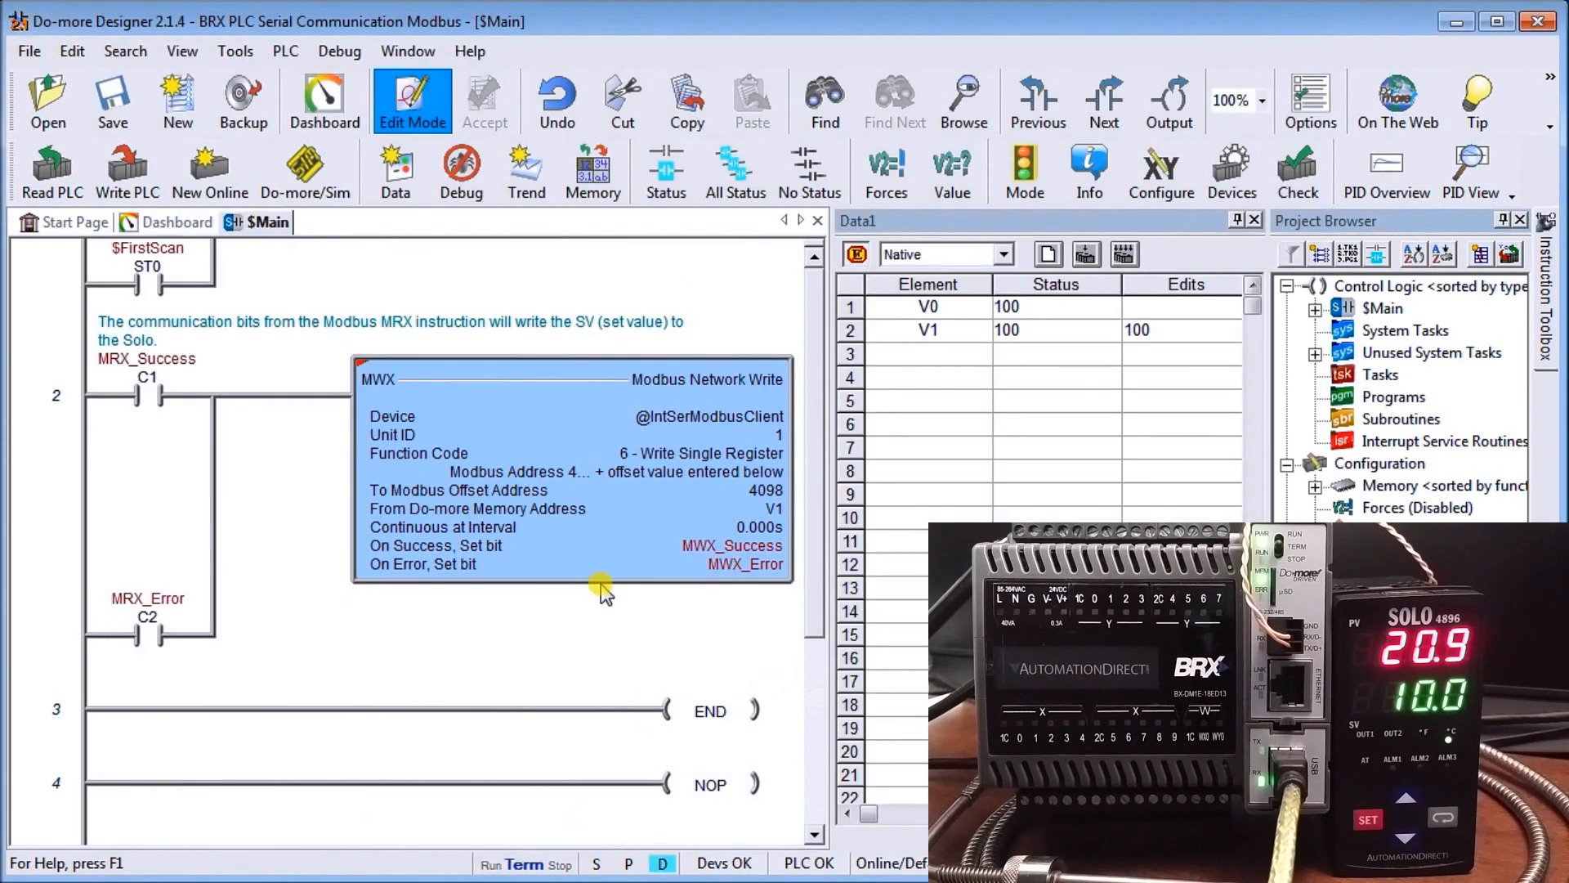
pyautogui.moveTo(590, 170)
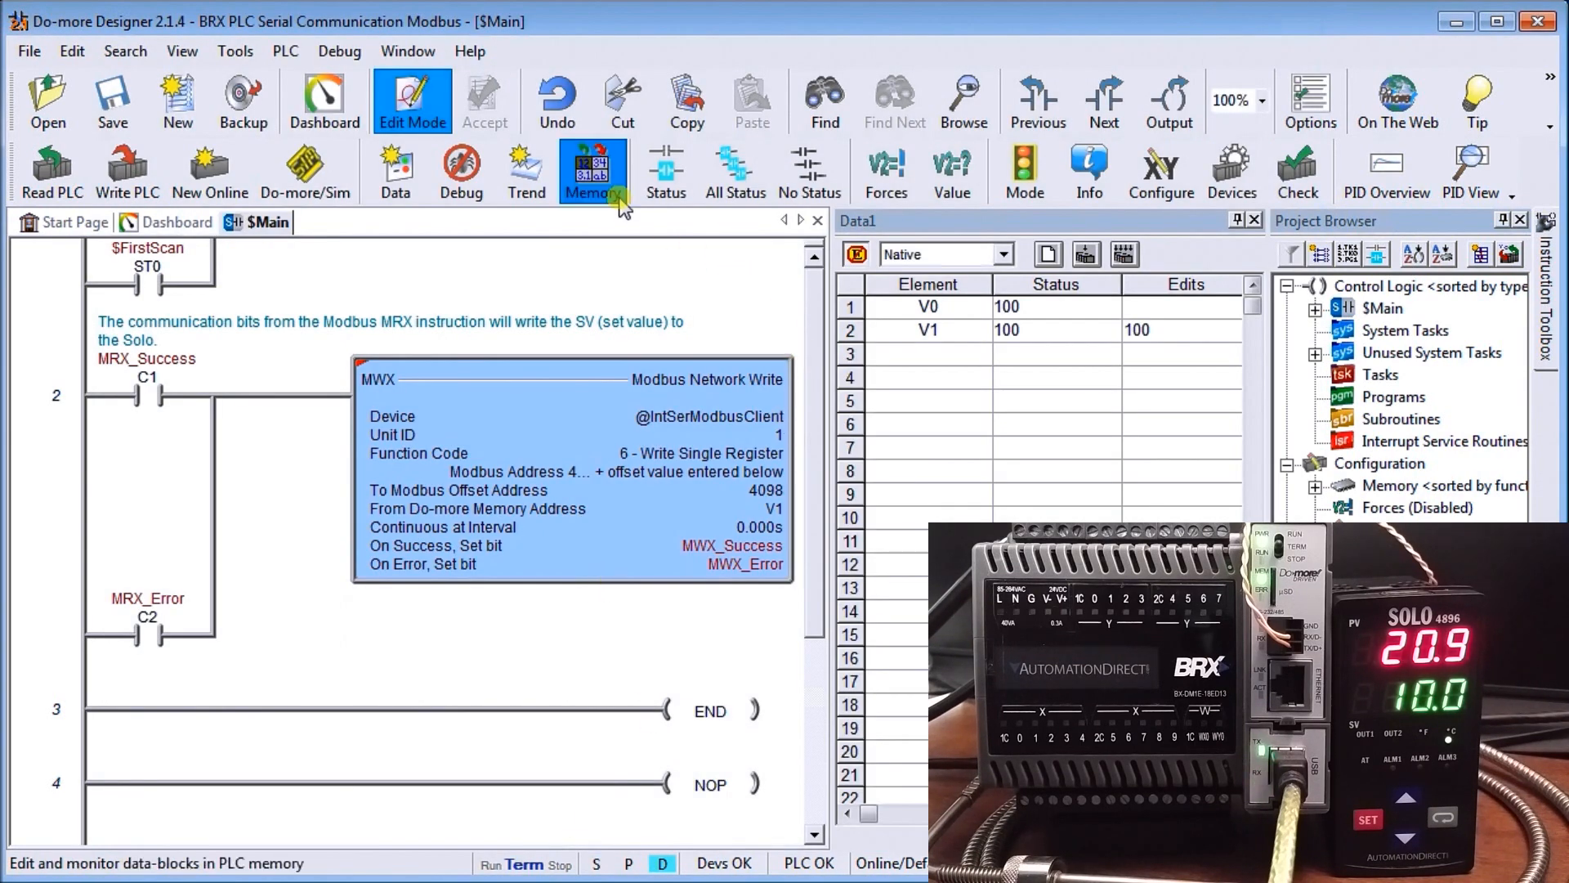
pyautogui.moveTo(578, 437)
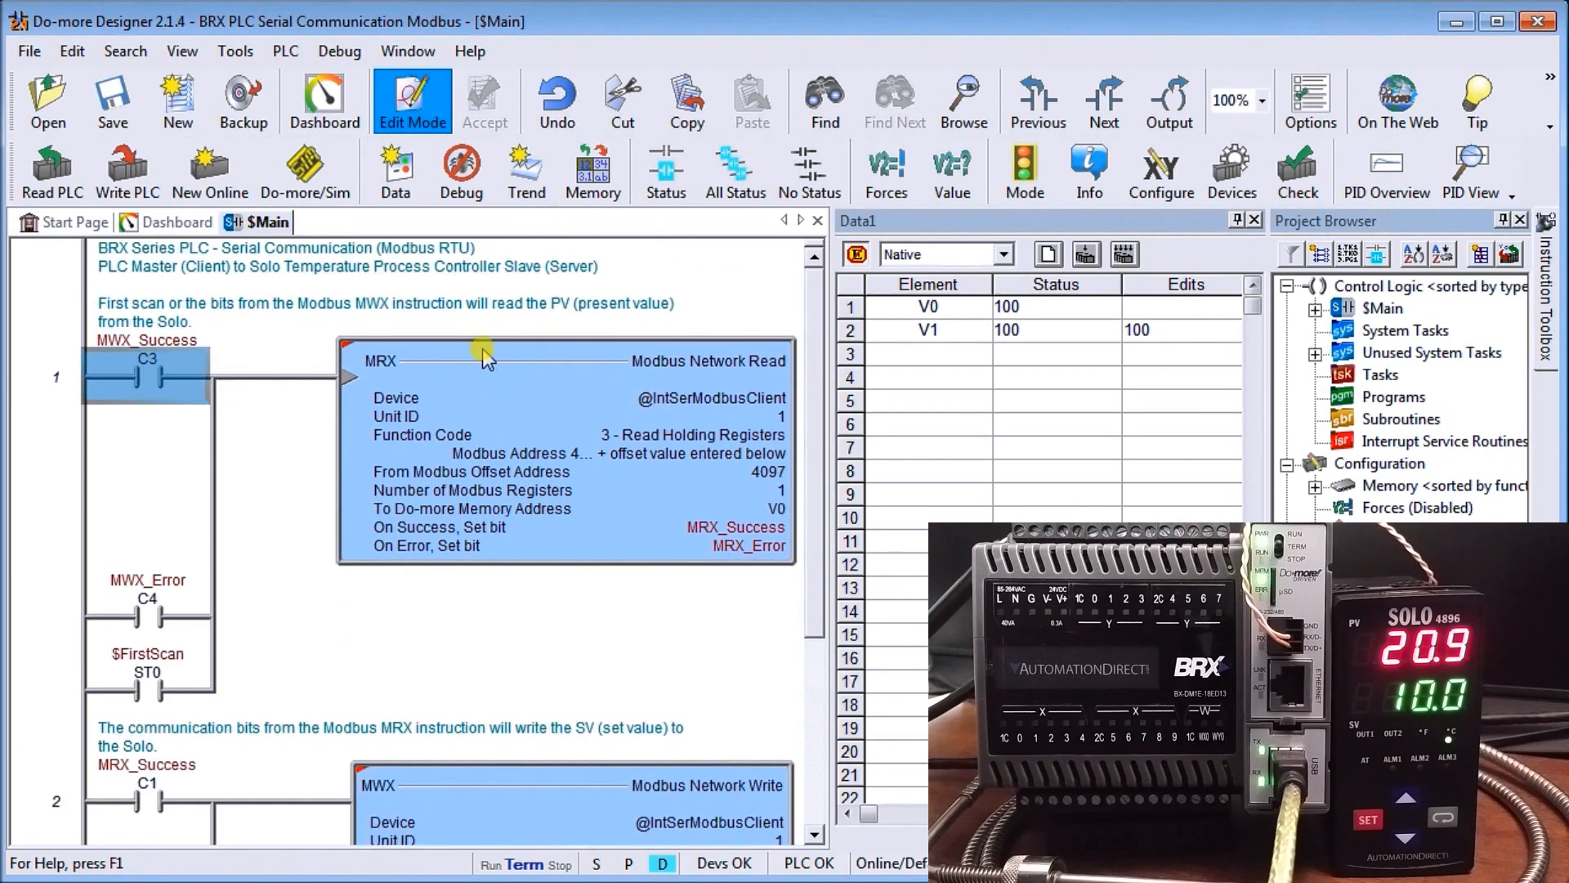
pyautogui.moveTo(525, 425)
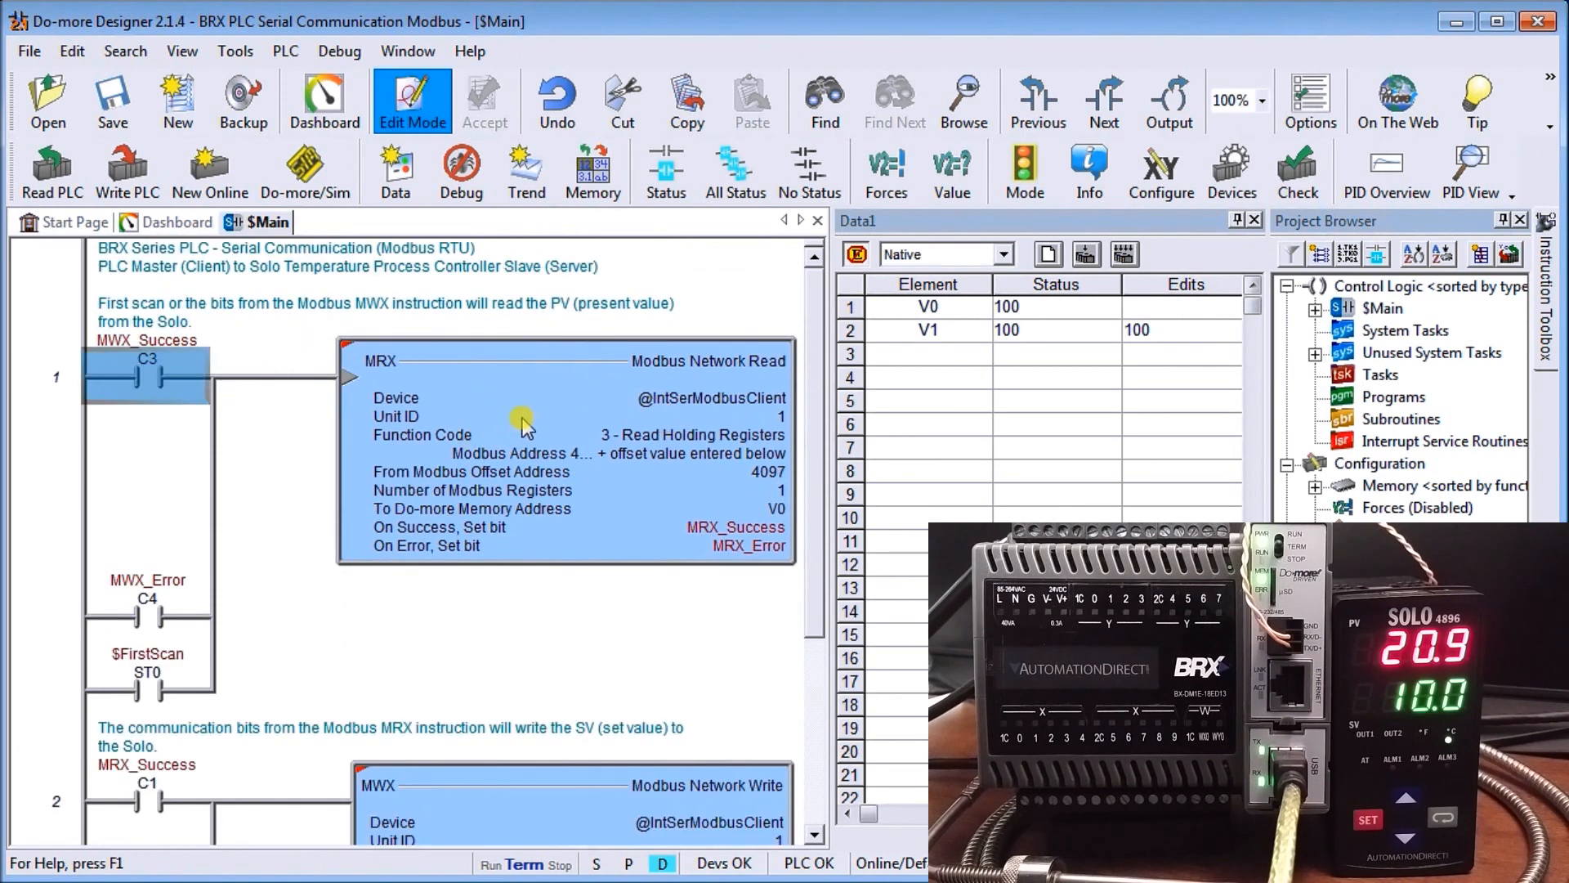
pyautogui.moveTo(632, 388)
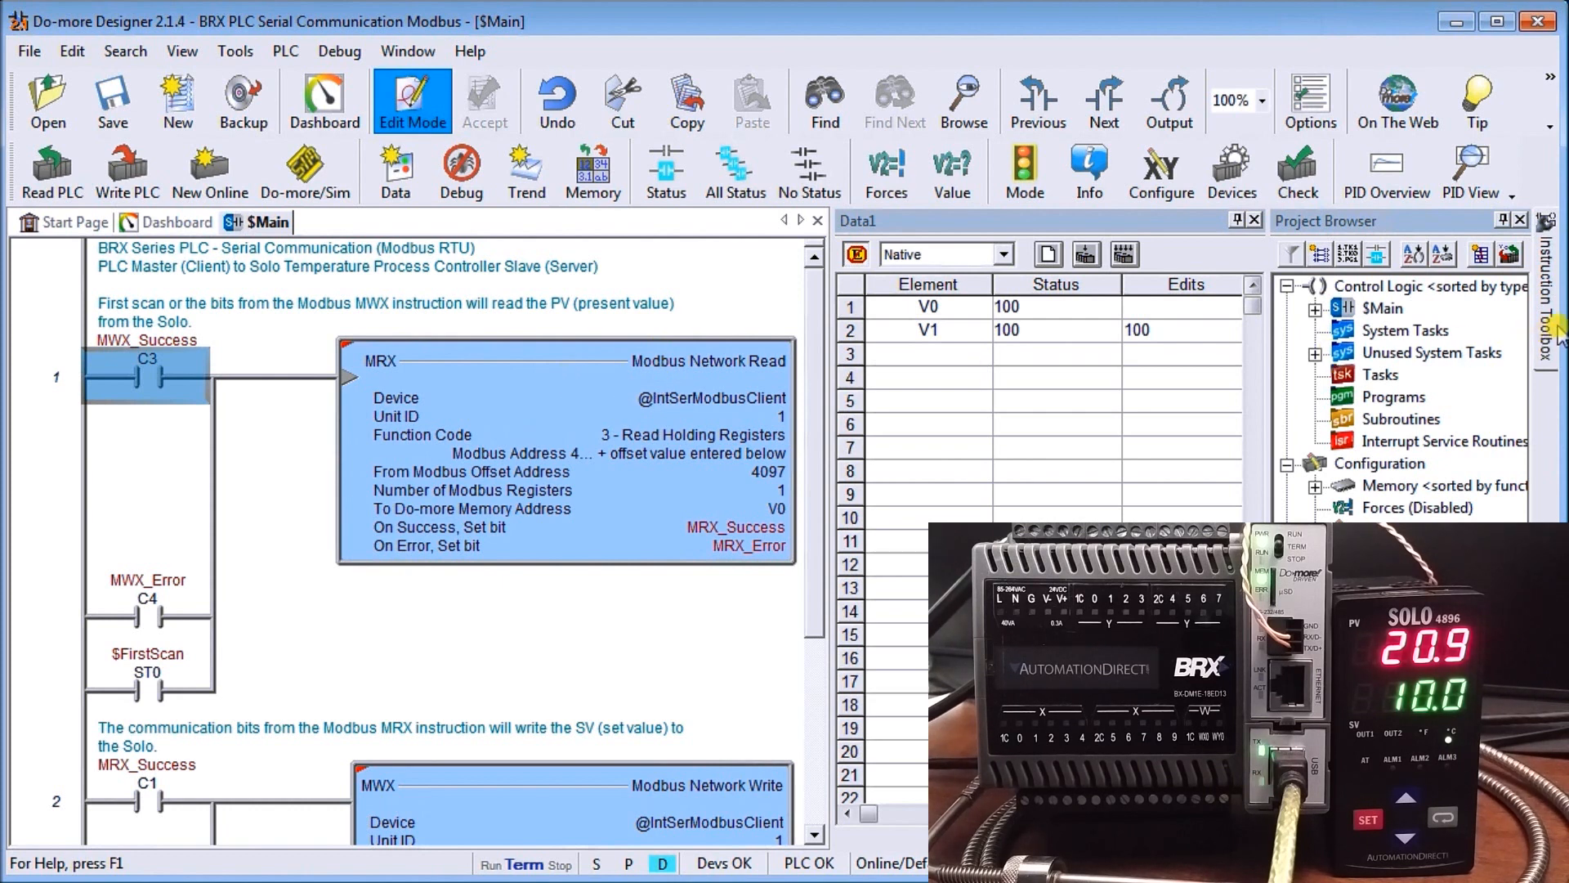
# Open the Instruction Toolbox to show the Protocol-Custom/ASCII STREAMIN and STREAMOUT instructions
pyautogui.click(1553, 300)
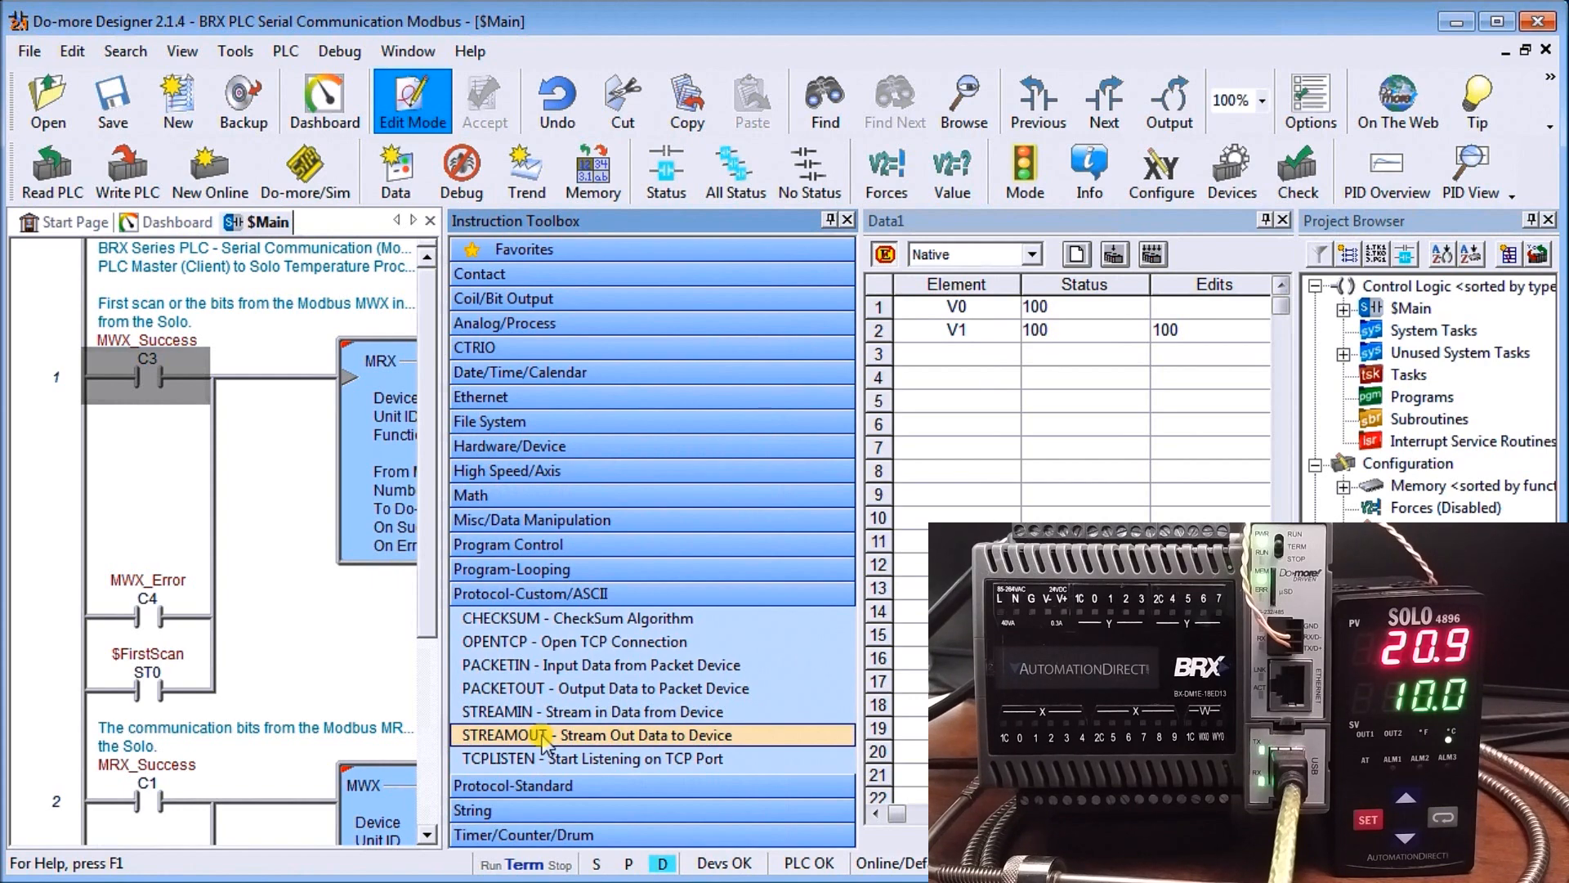
# Expand Protocol-Standard to view MRX and MWX, then dismiss the toolbox
pyautogui.click(513, 618)
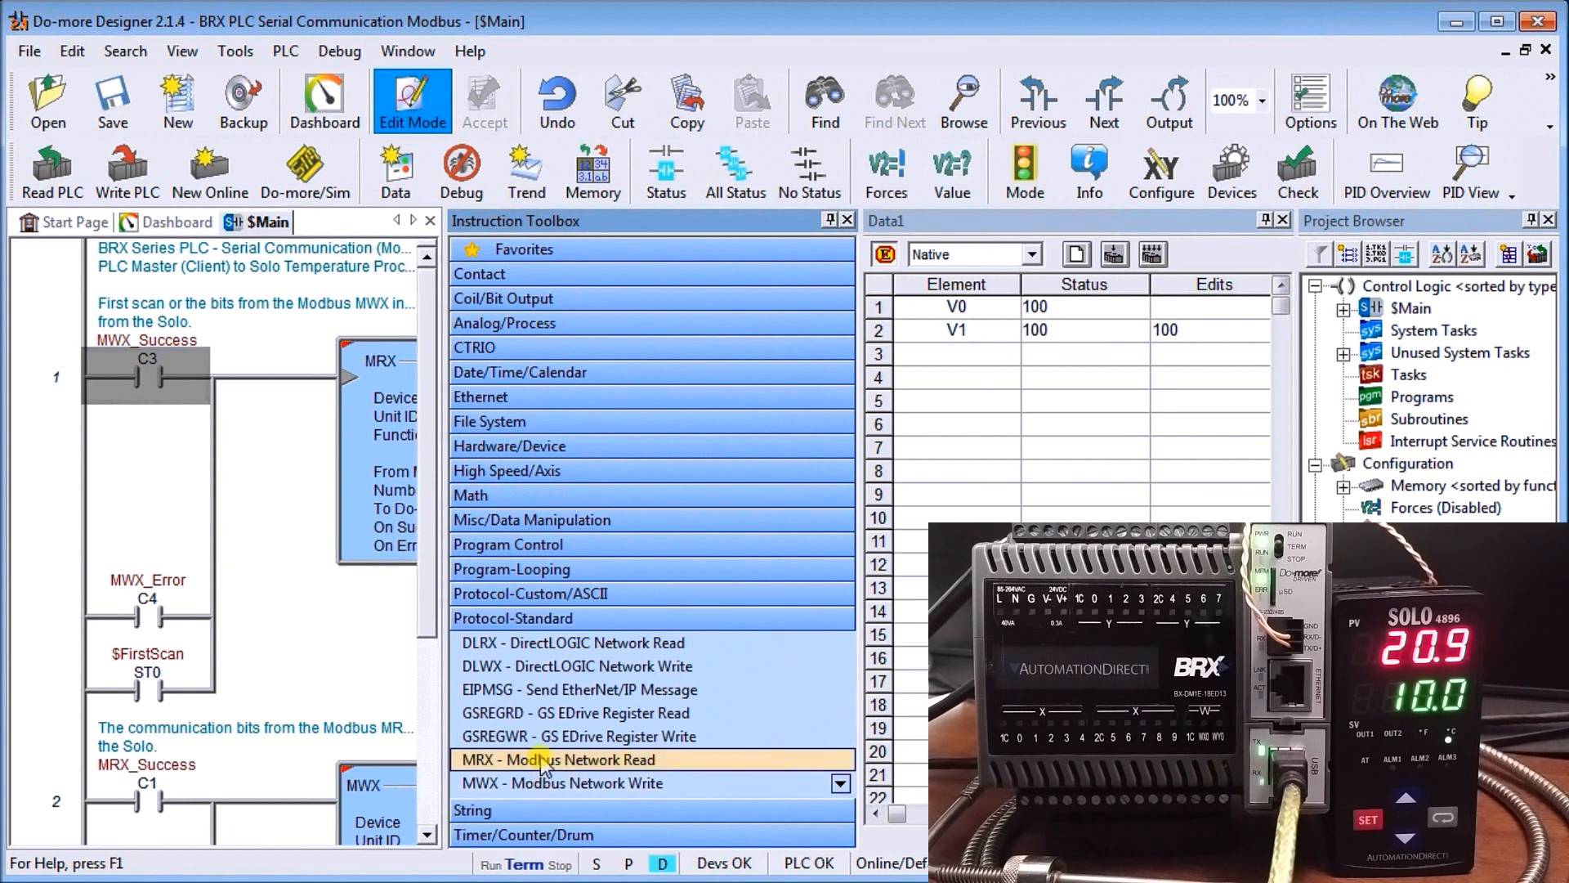
pyautogui.moveTo(546, 783)
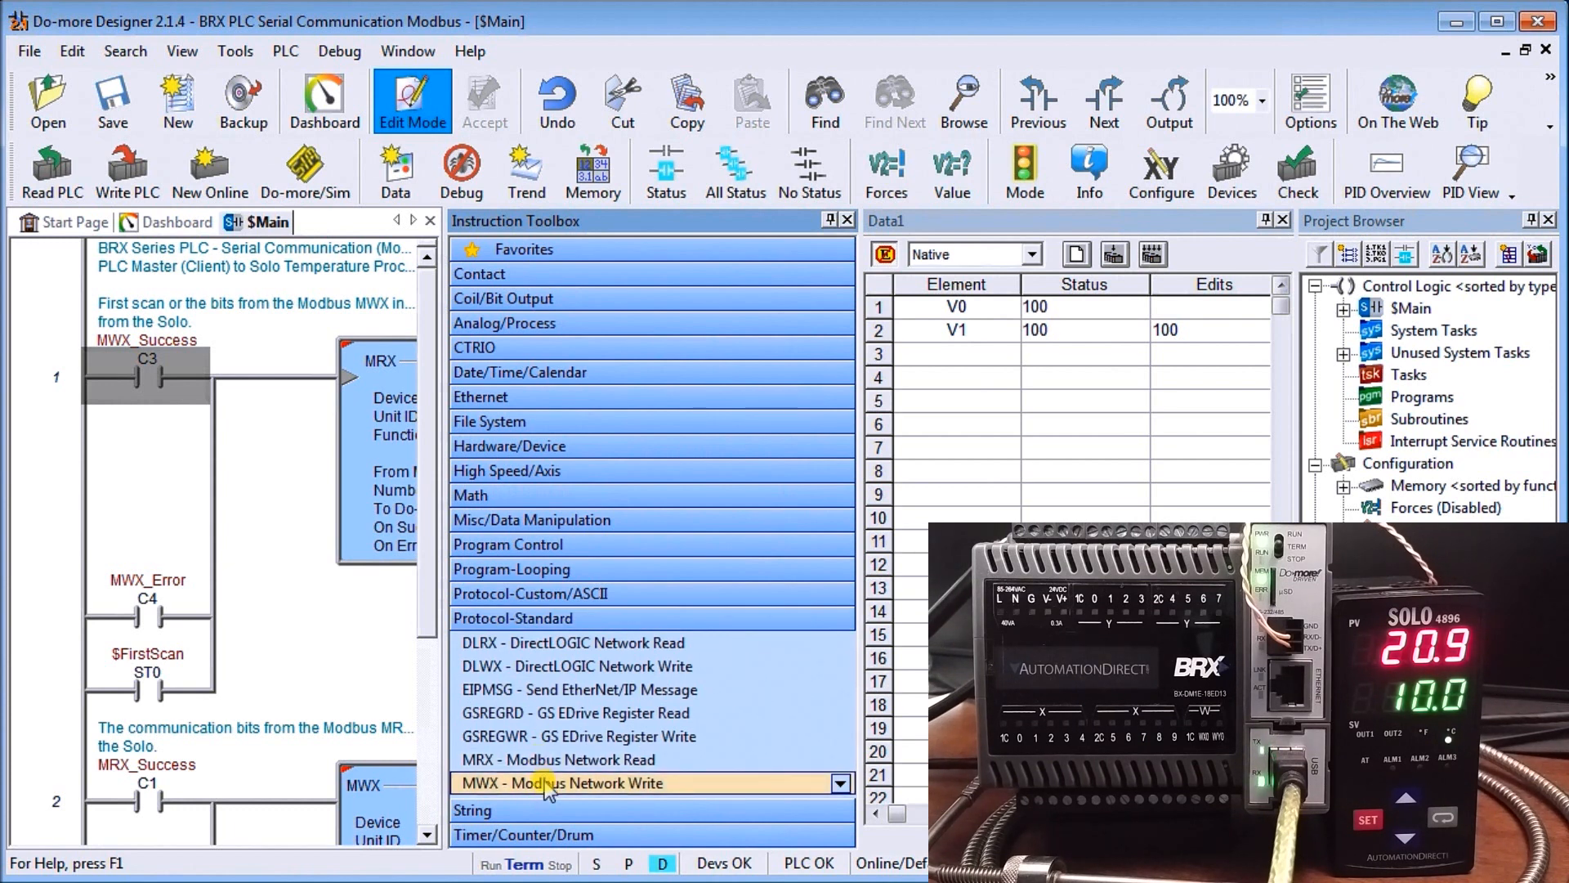
pyautogui.moveTo(593, 801)
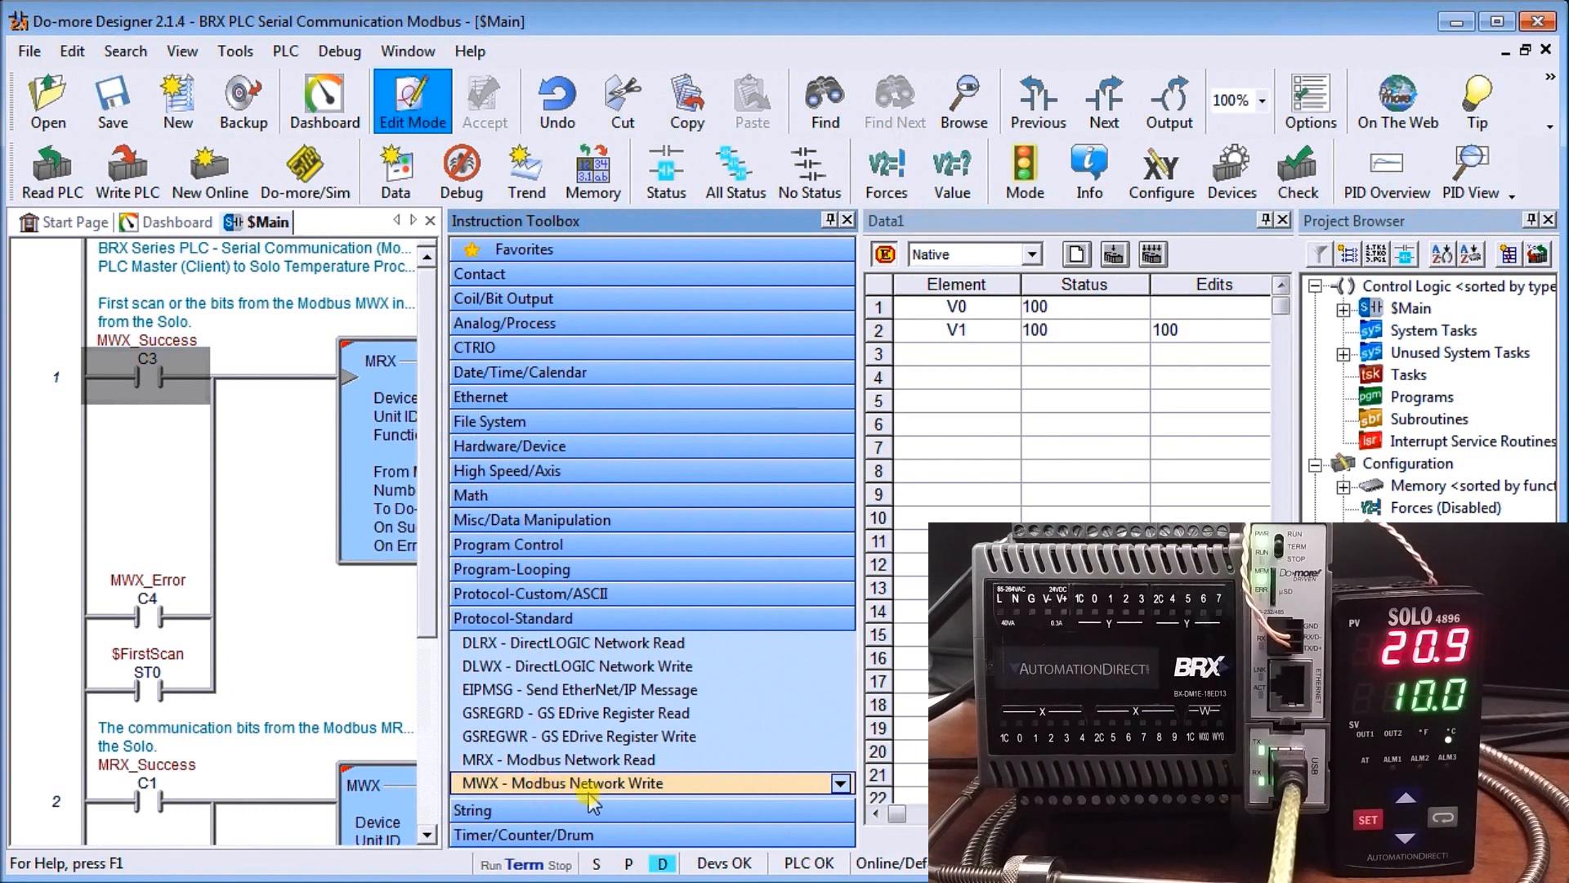
pyautogui.moveTo(611, 28)
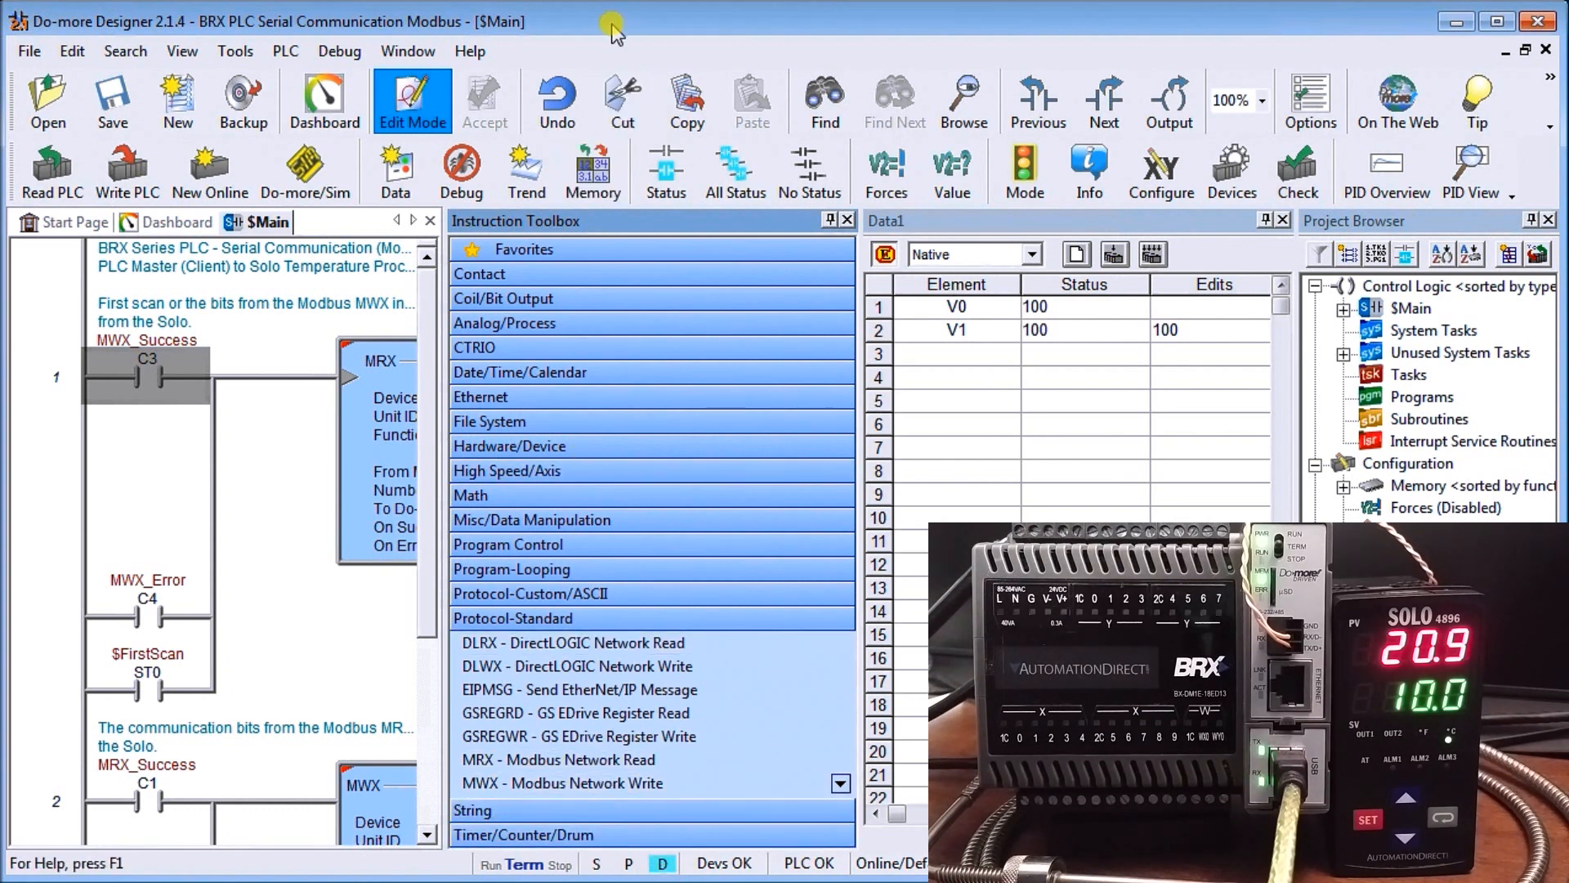
pyautogui.click(850, 219)
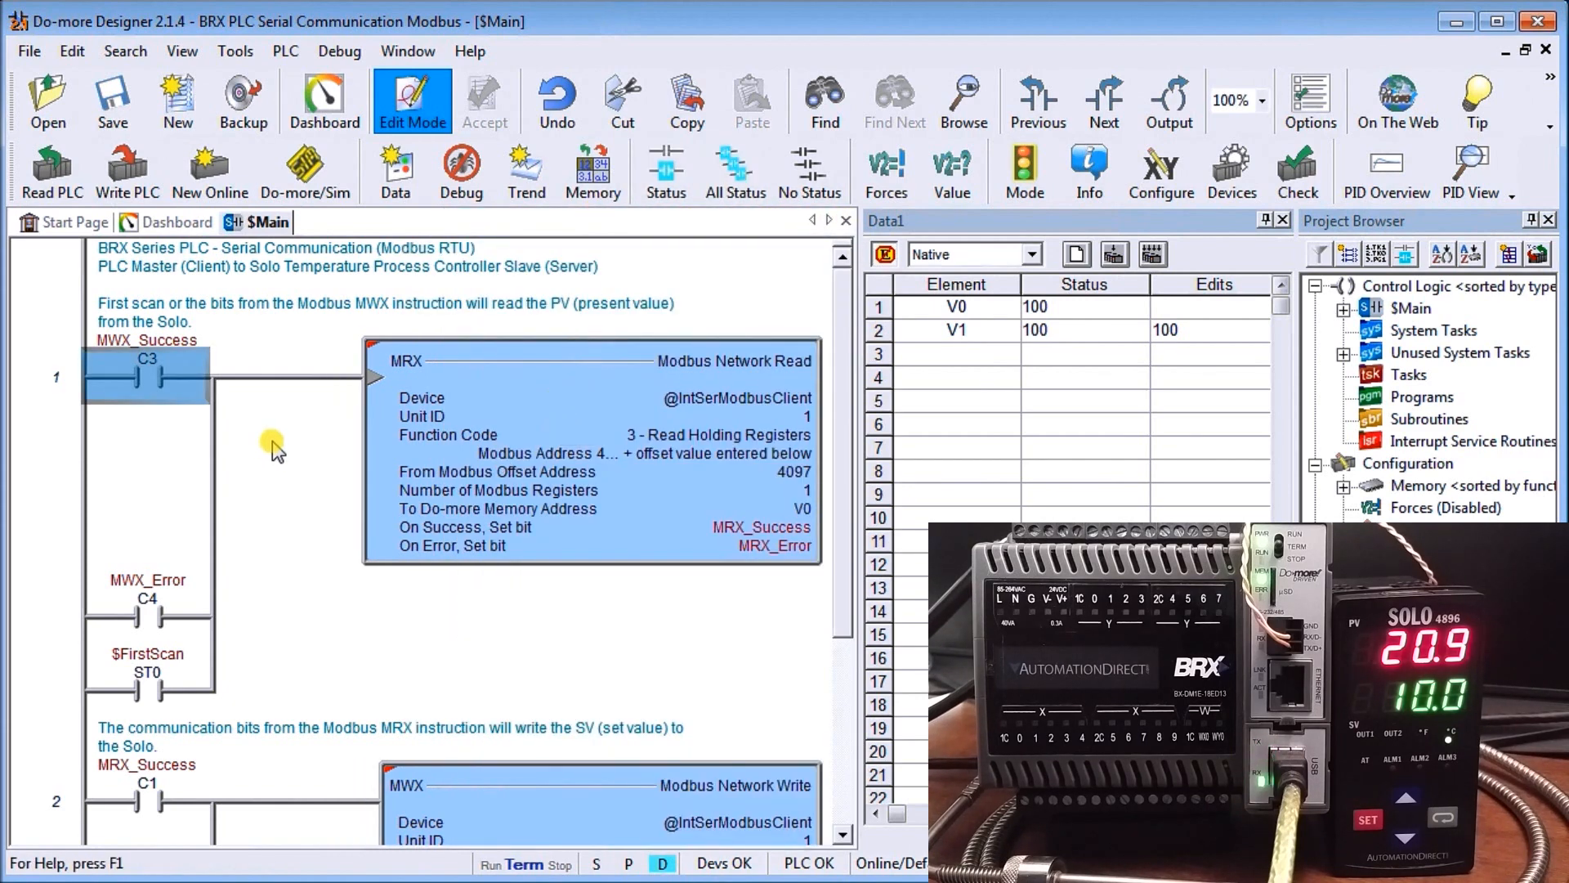
pyautogui.moveTo(535, 440)
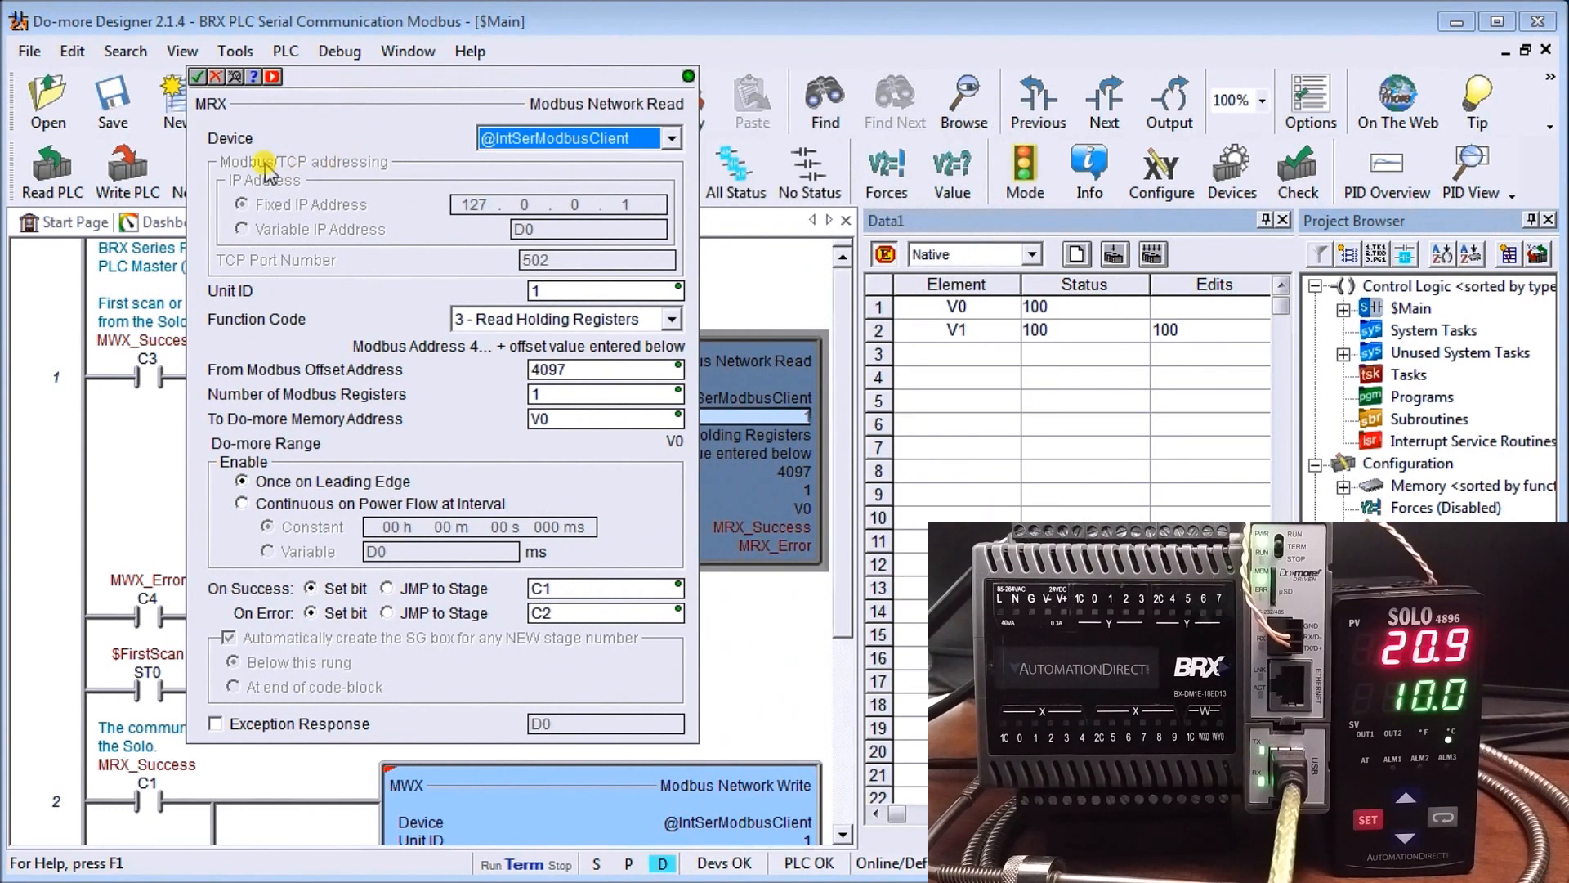
pyautogui.moveTo(500, 120)
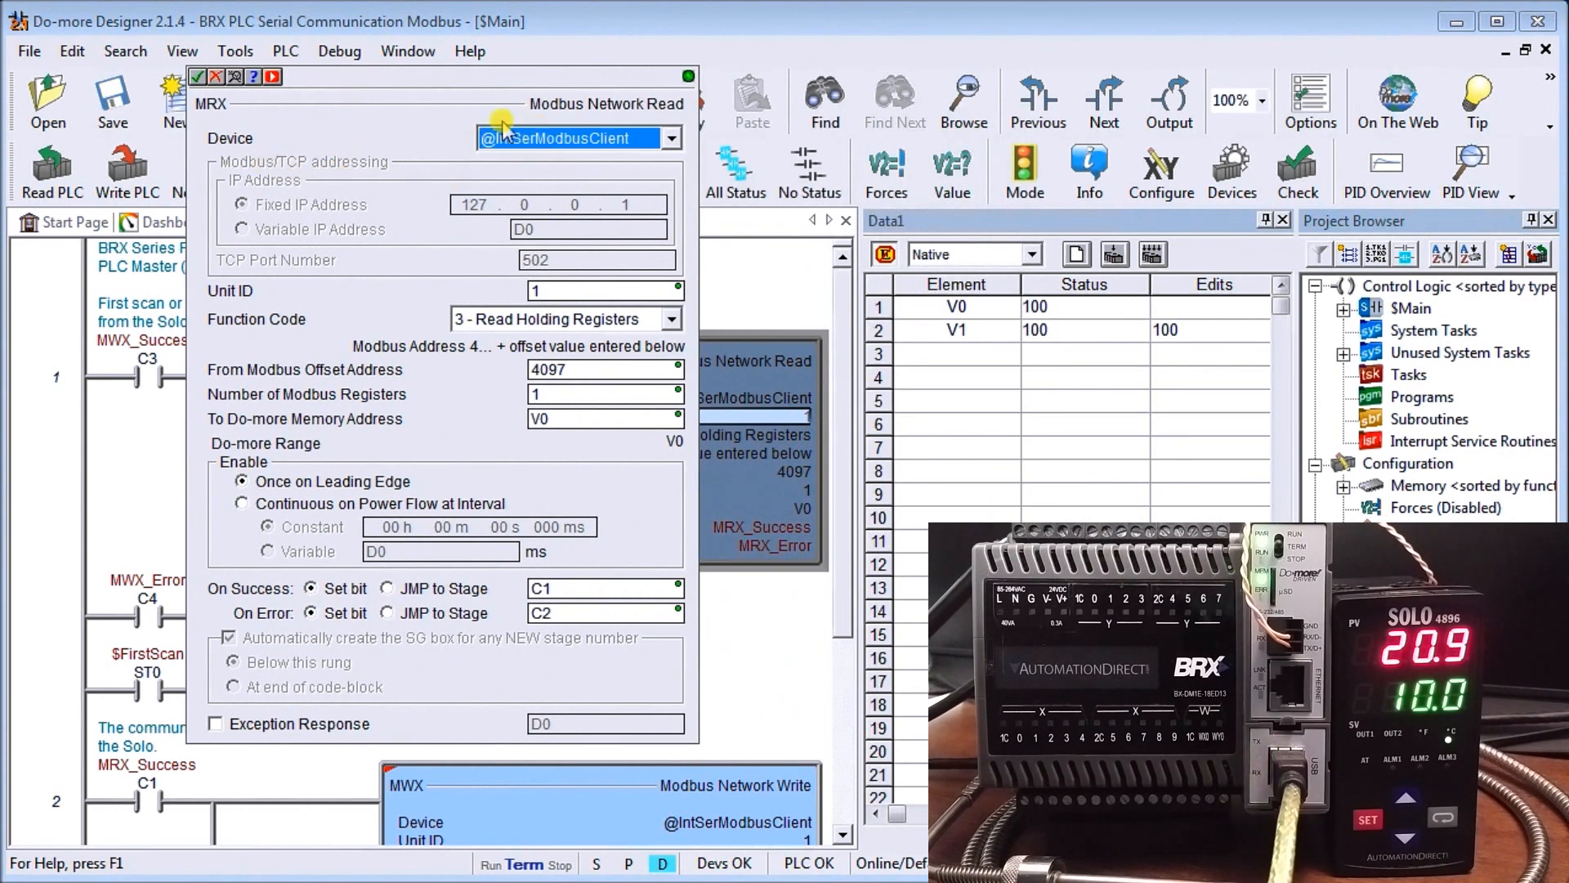
pyautogui.moveTo(316, 293)
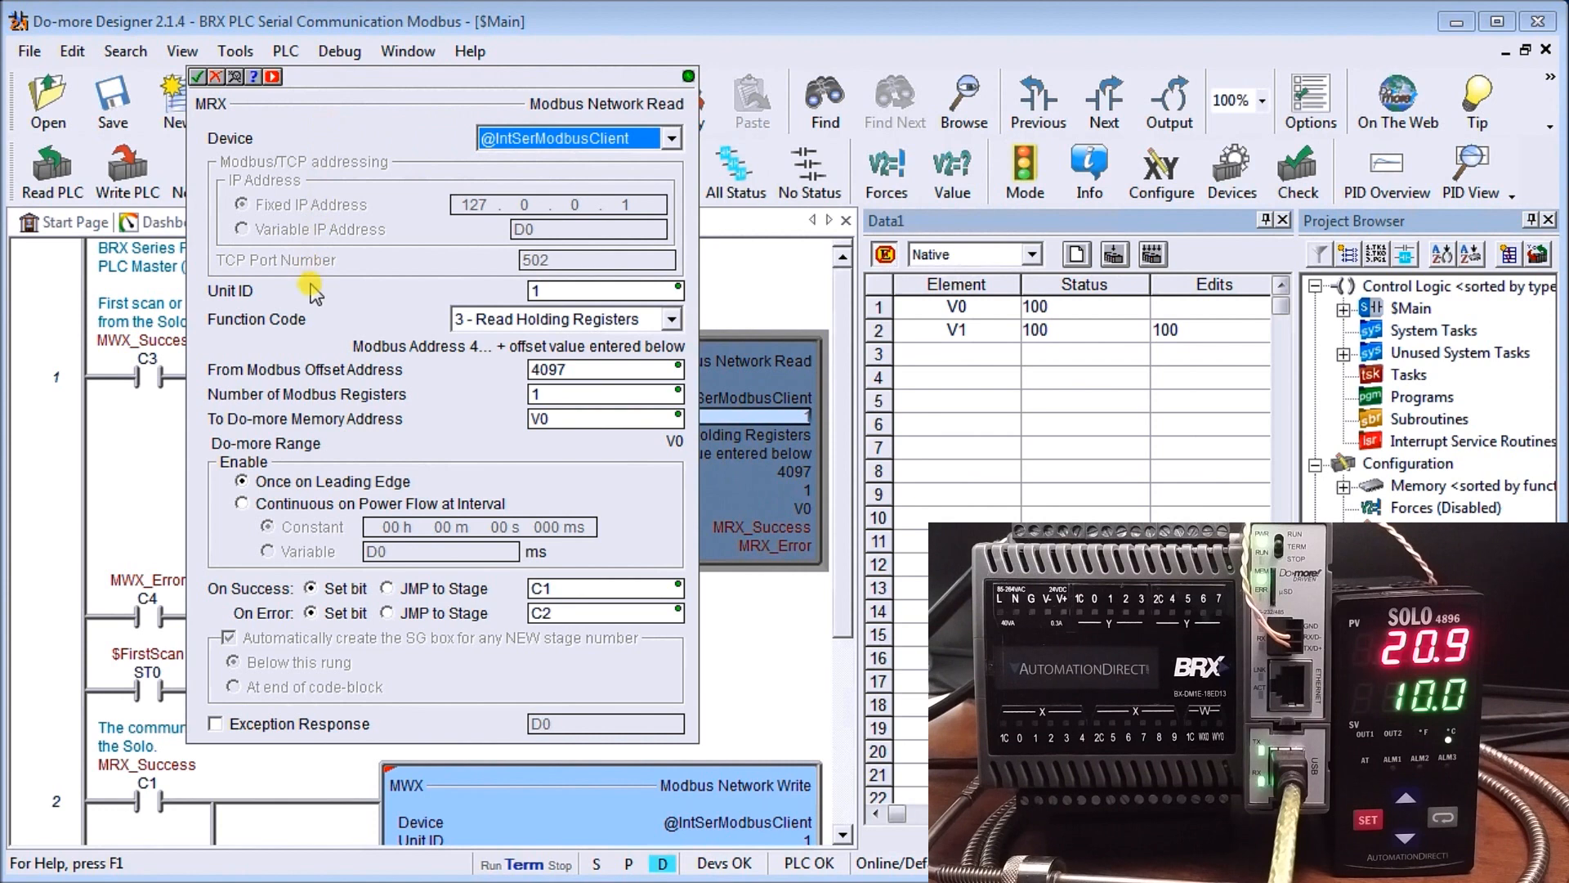
pyautogui.click(565, 290)
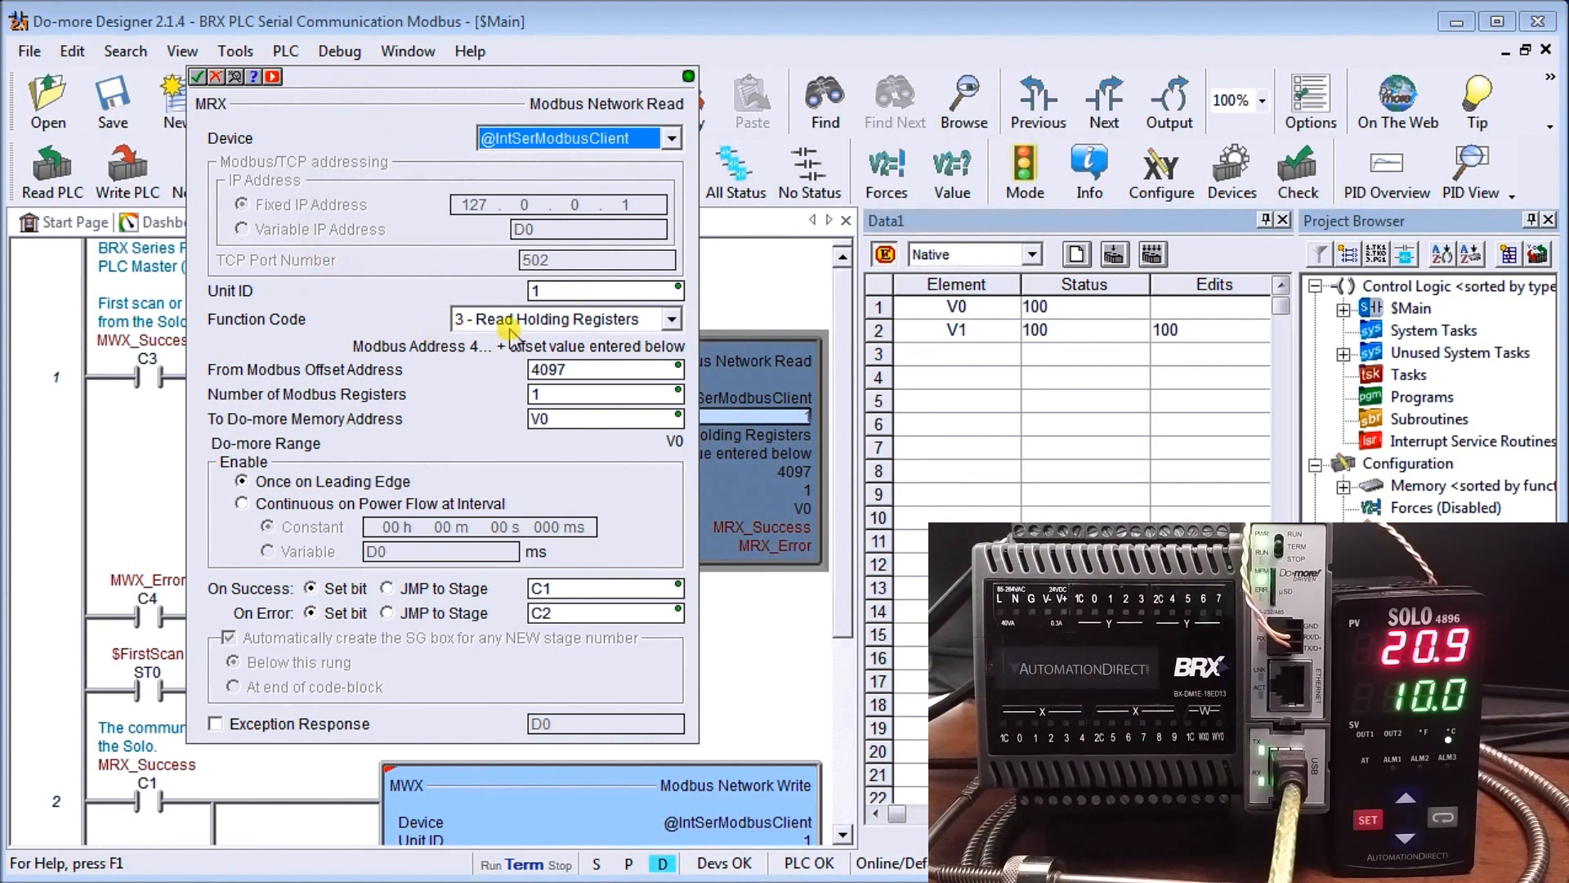
pyautogui.moveTo(428, 379)
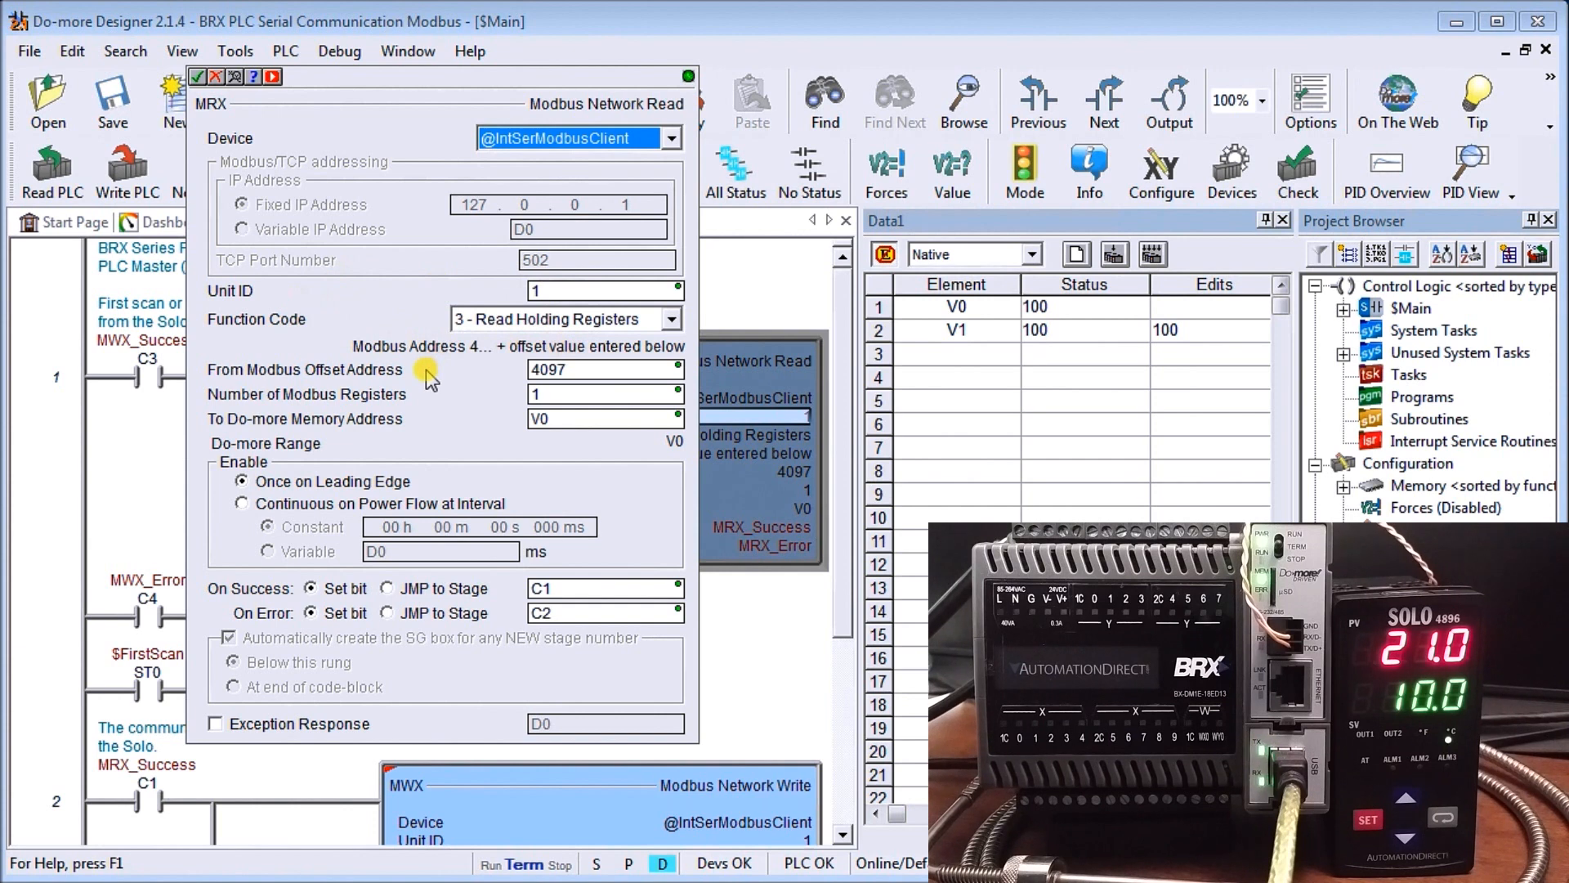
pyautogui.moveTo(507, 374)
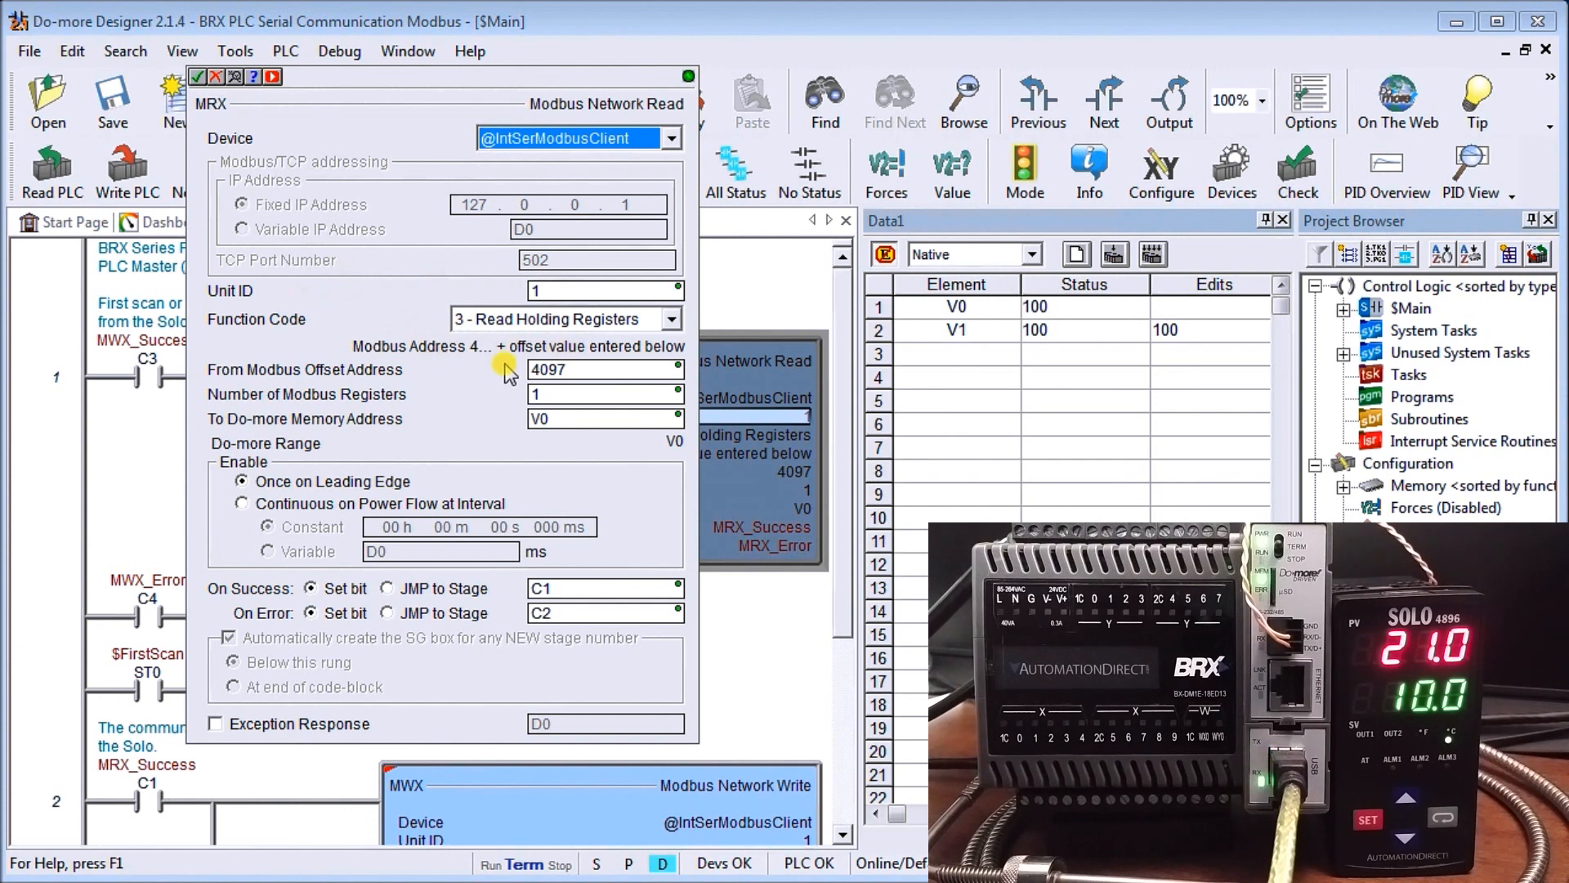
pyautogui.moveTo(478, 367)
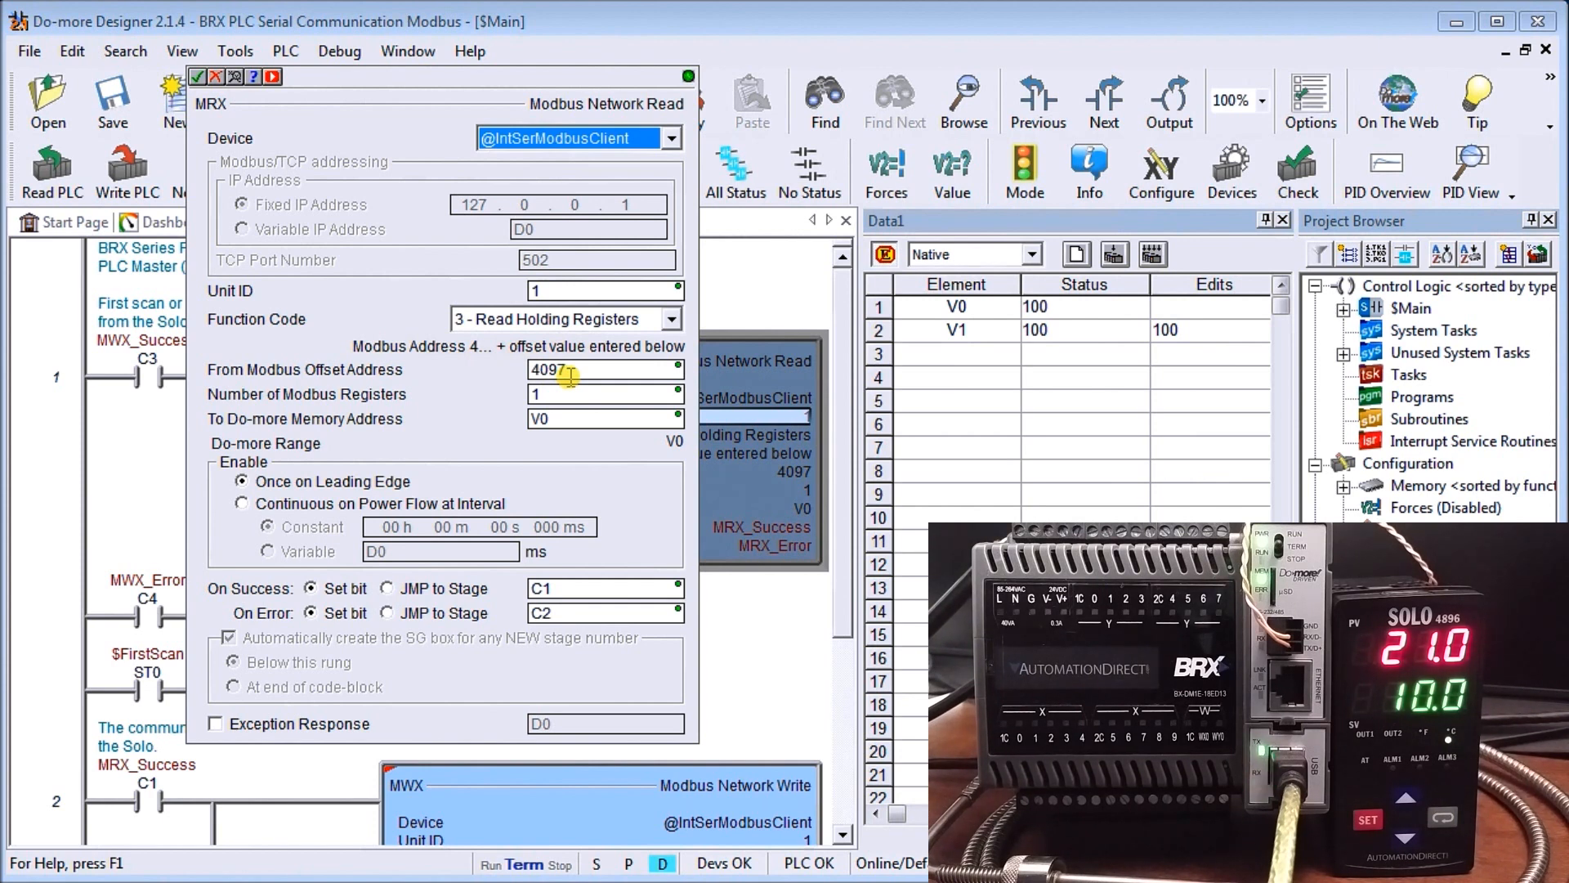
pyautogui.moveTo(370, 345)
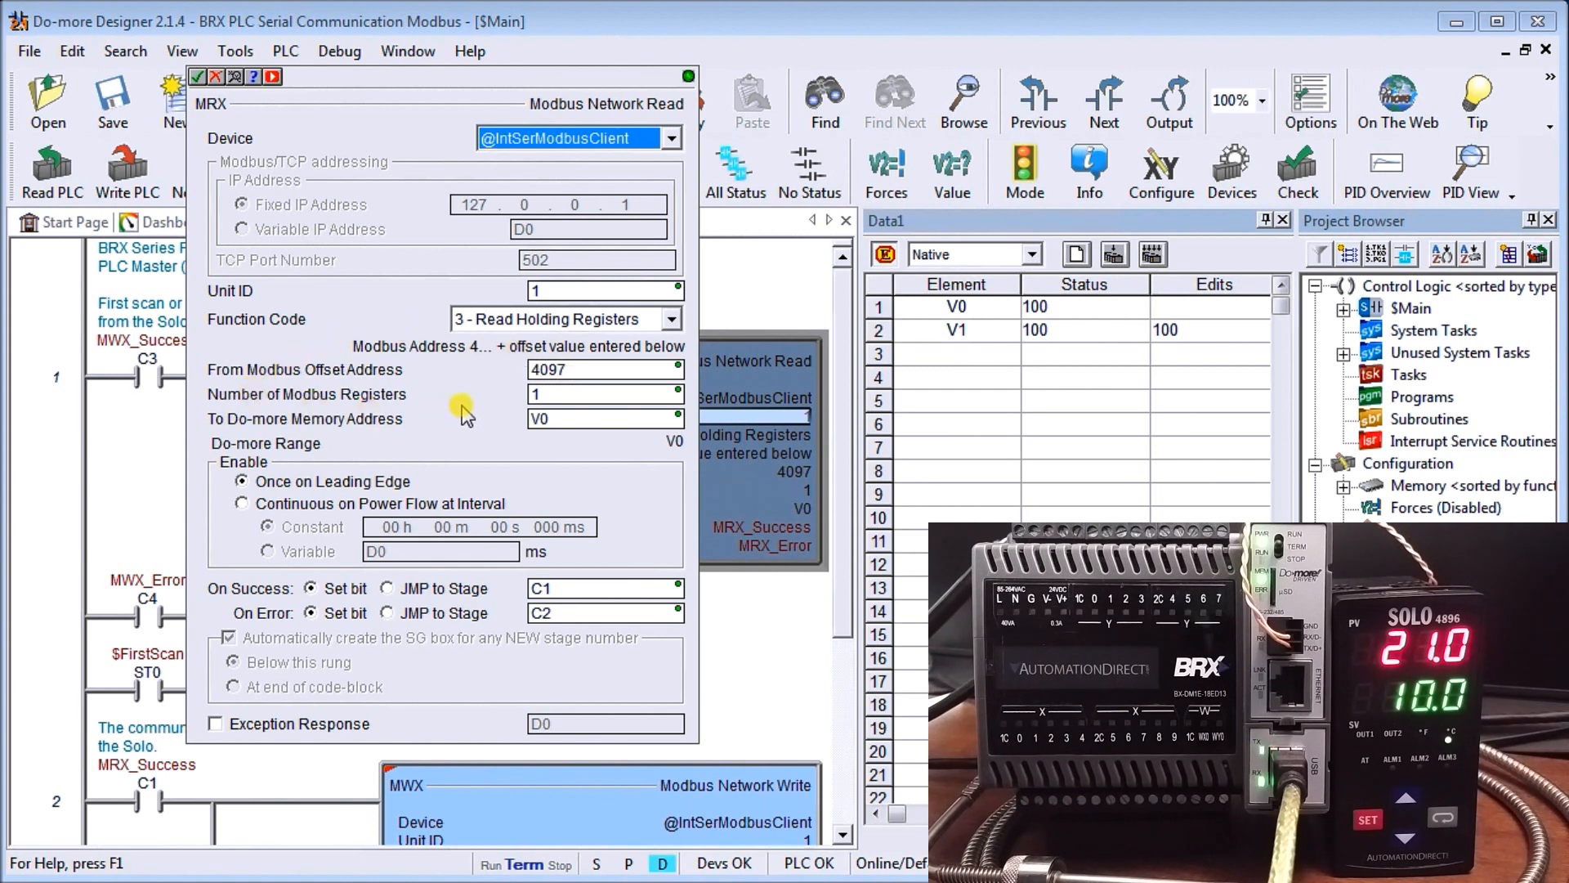
pyautogui.moveTo(316, 425)
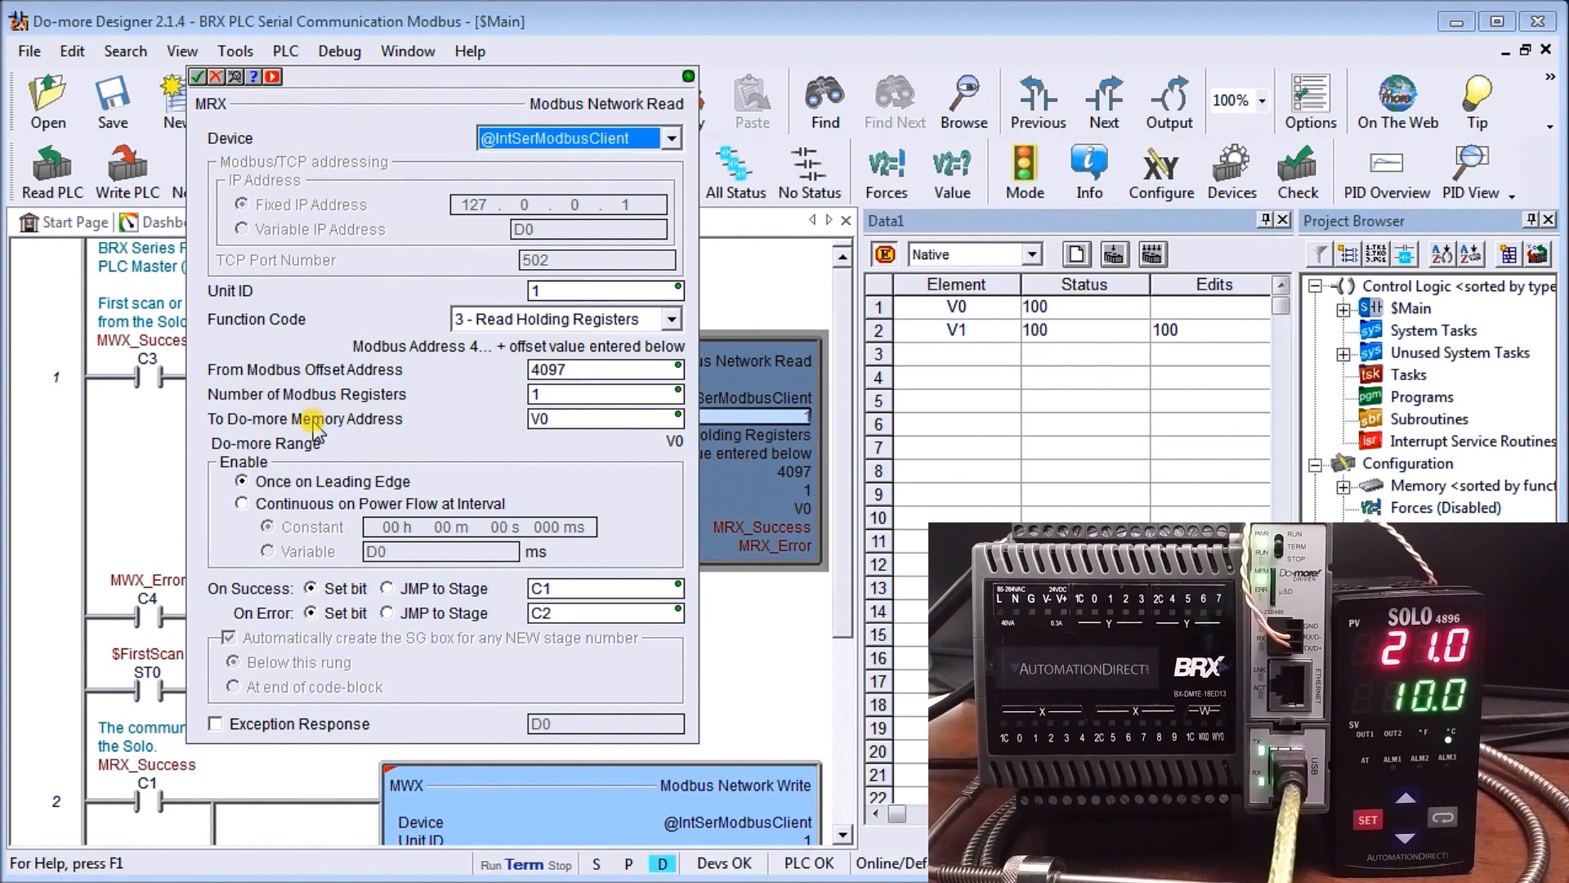
pyautogui.moveTo(538, 446)
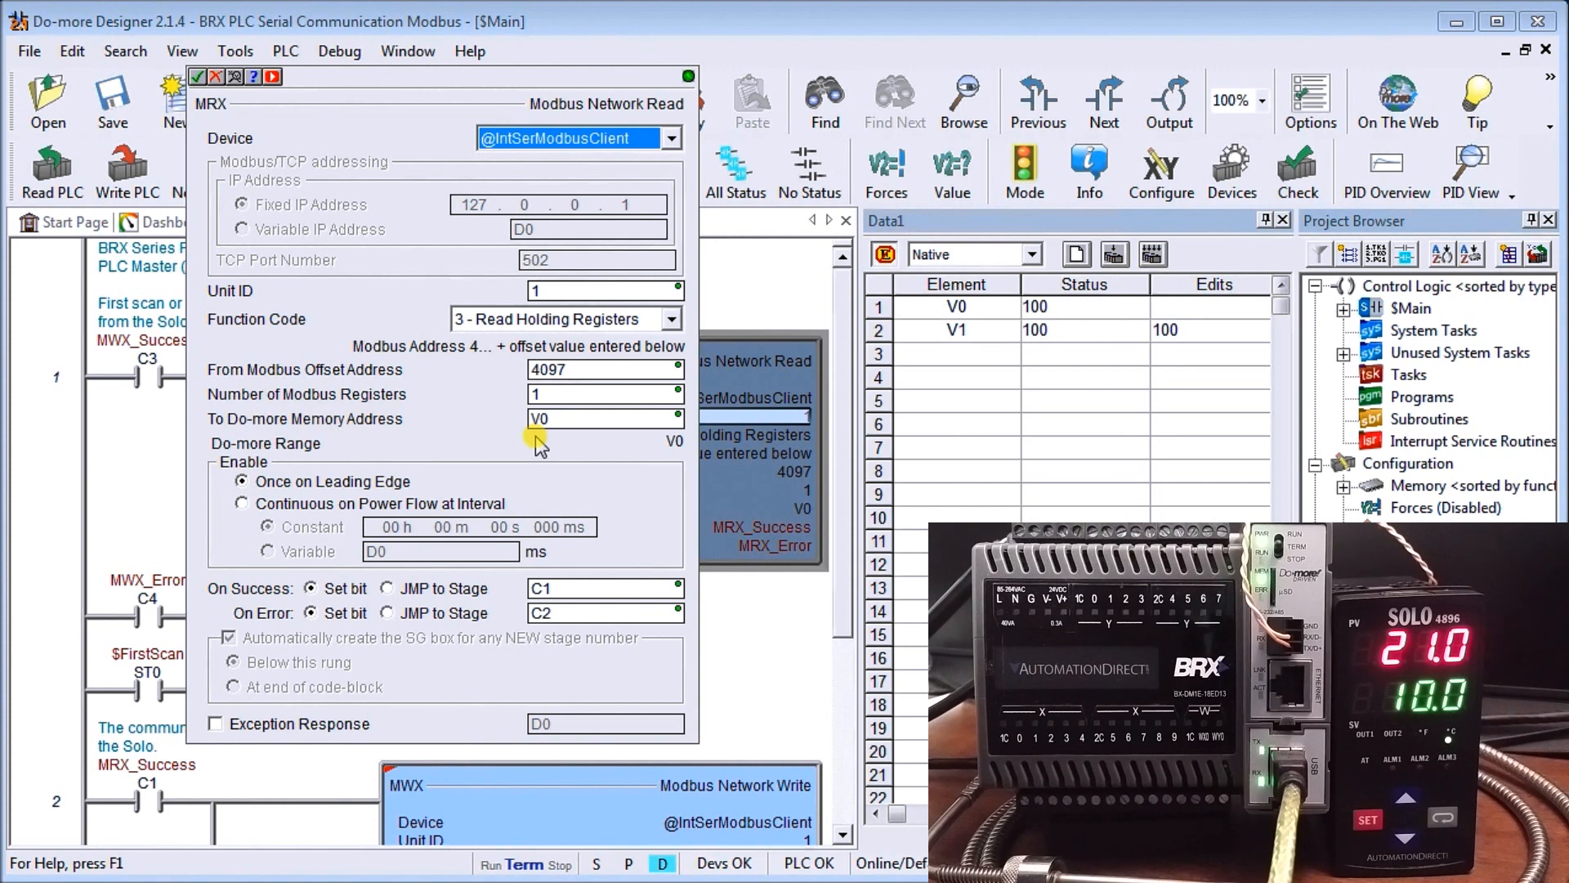
pyautogui.moveTo(280, 483)
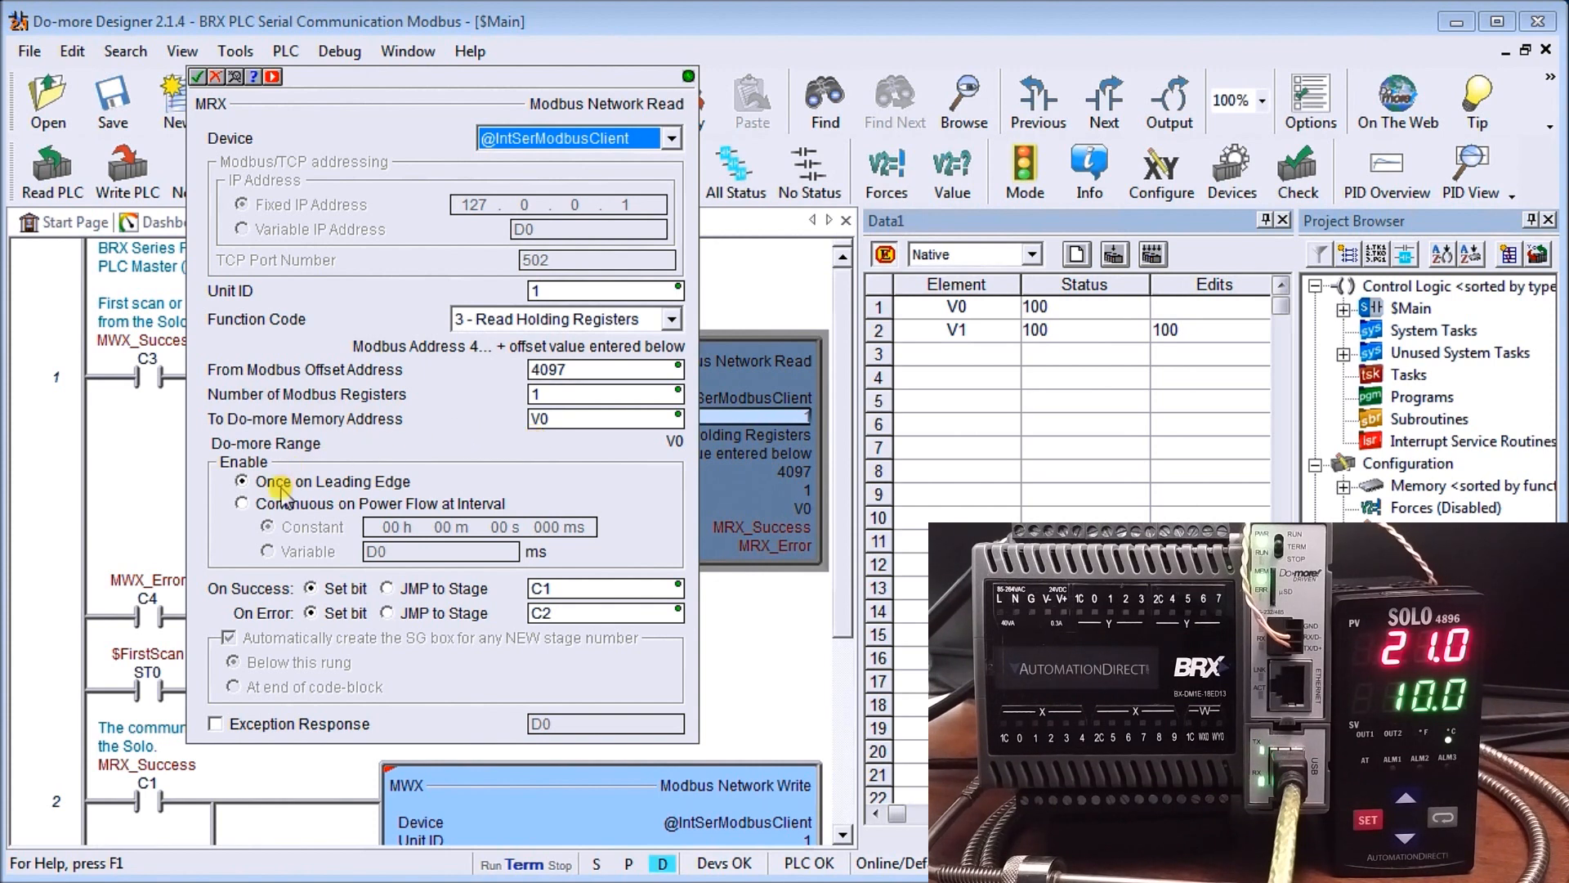
pyautogui.moveTo(340, 461)
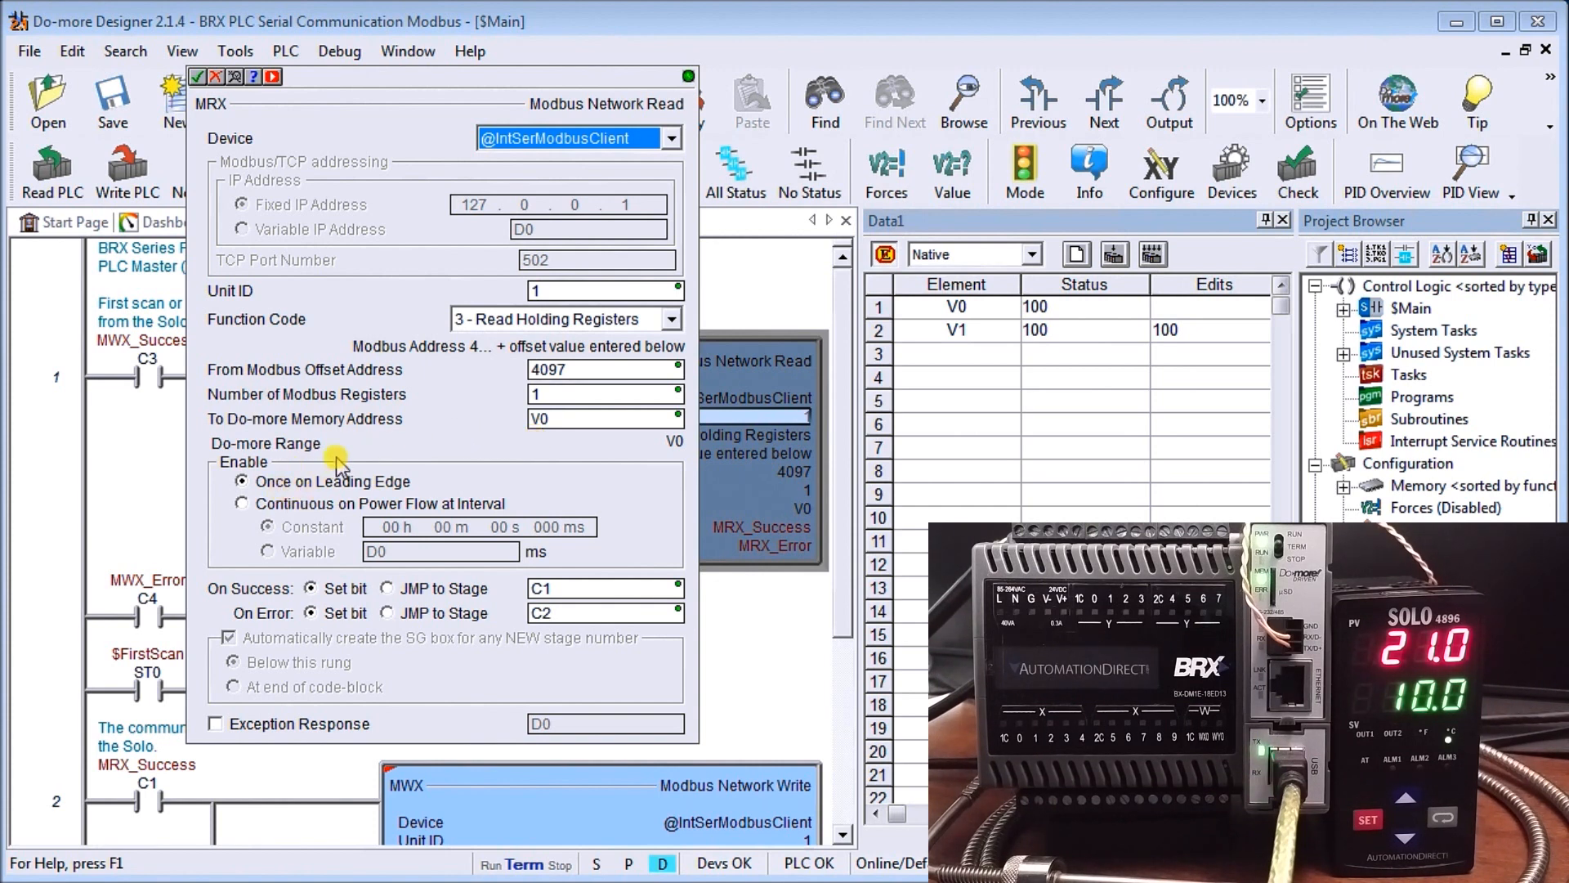
pyautogui.moveTo(385, 505)
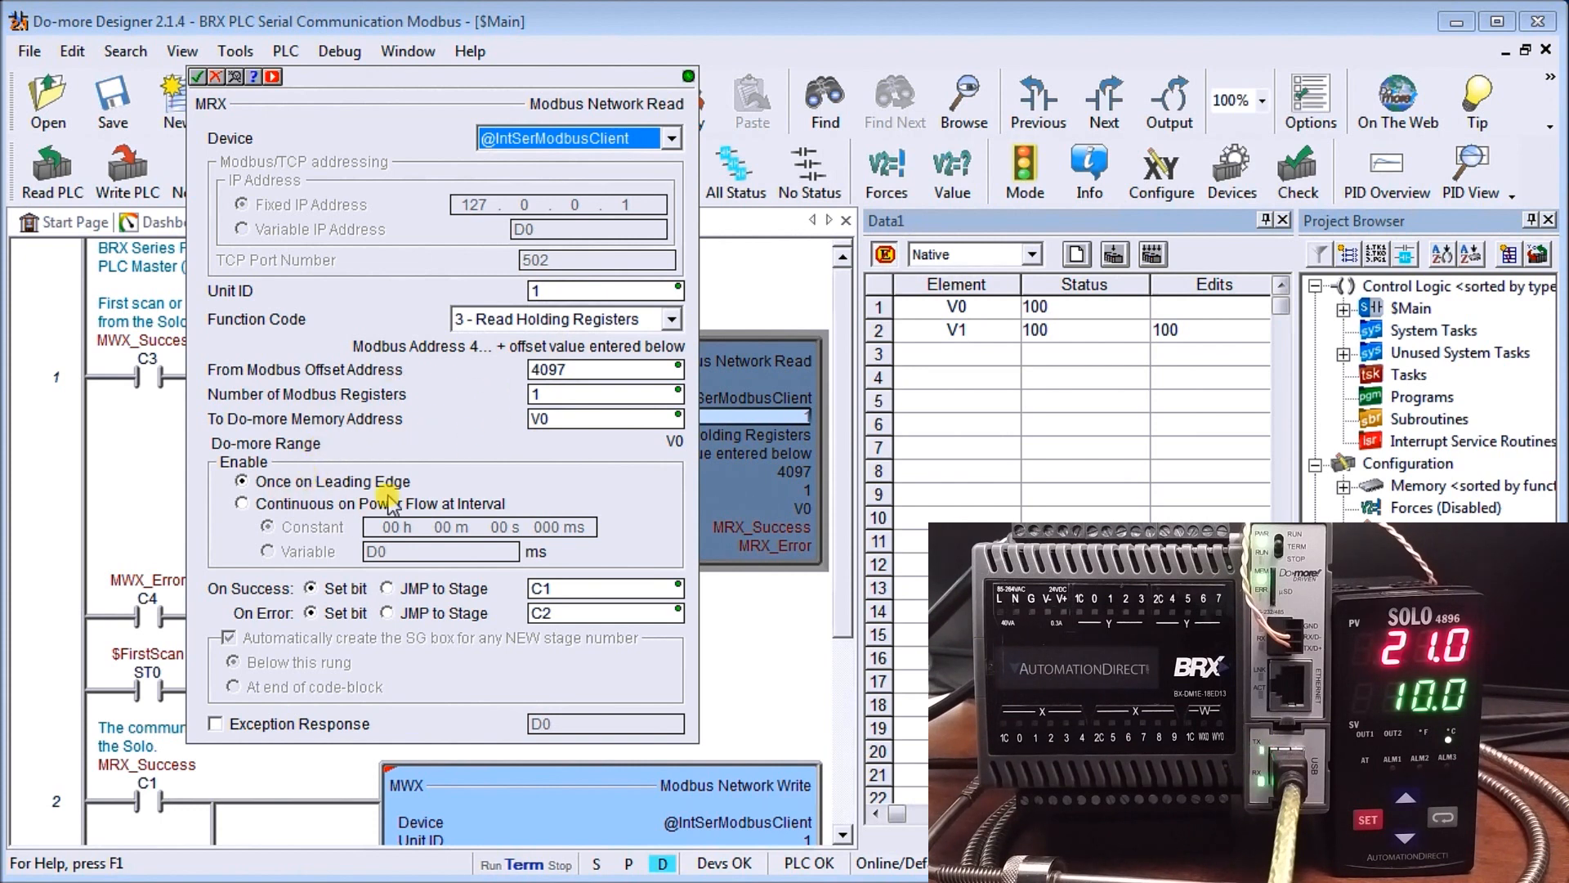
pyautogui.moveTo(400, 607)
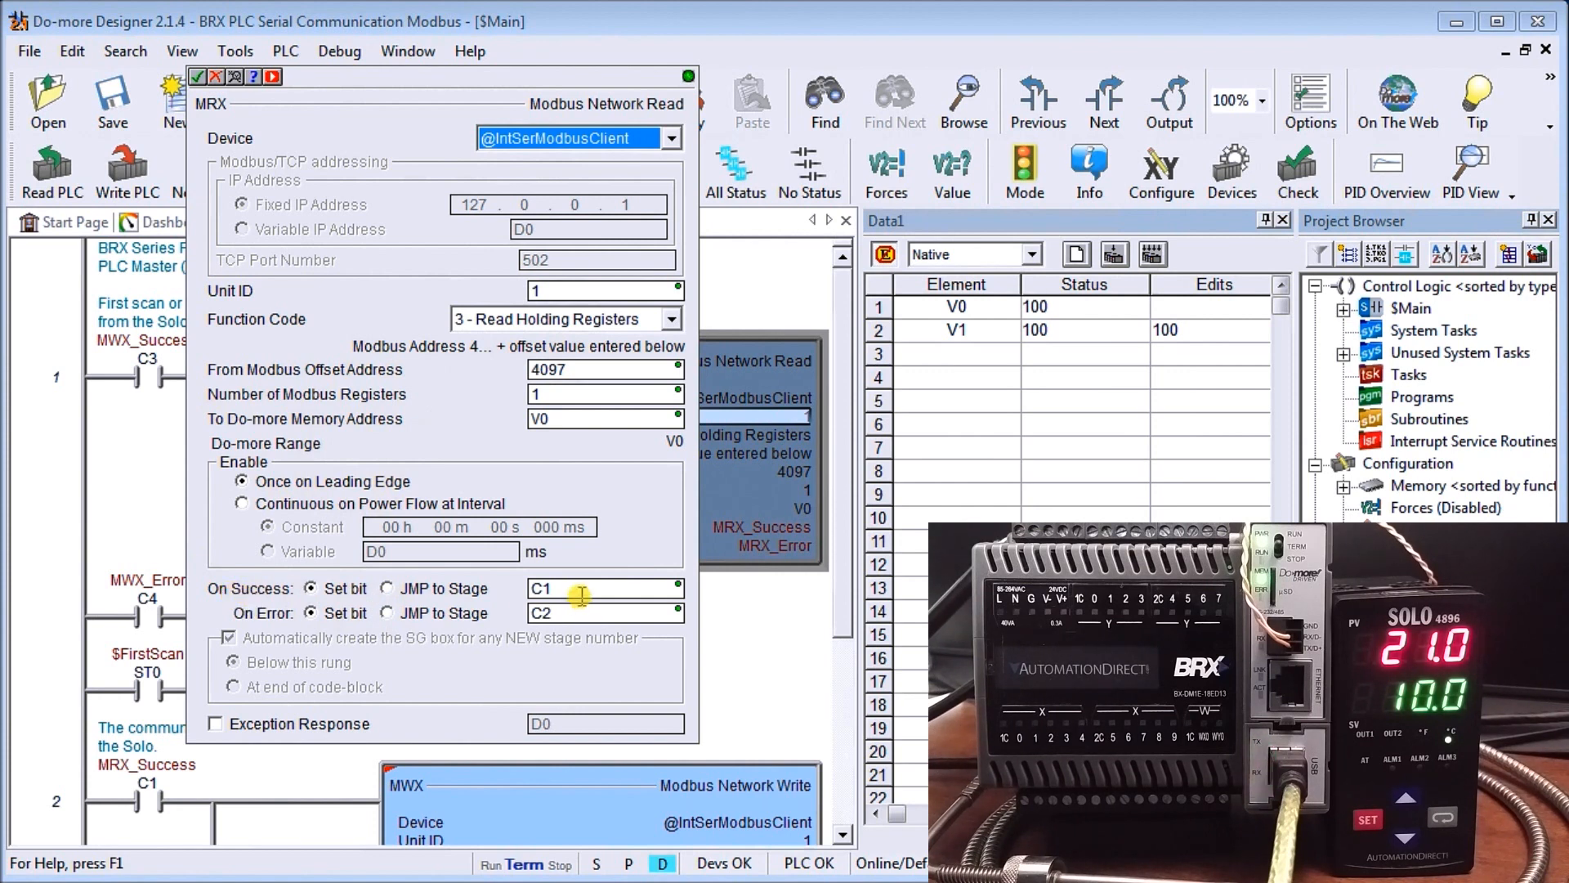
pyautogui.moveTo(432, 618)
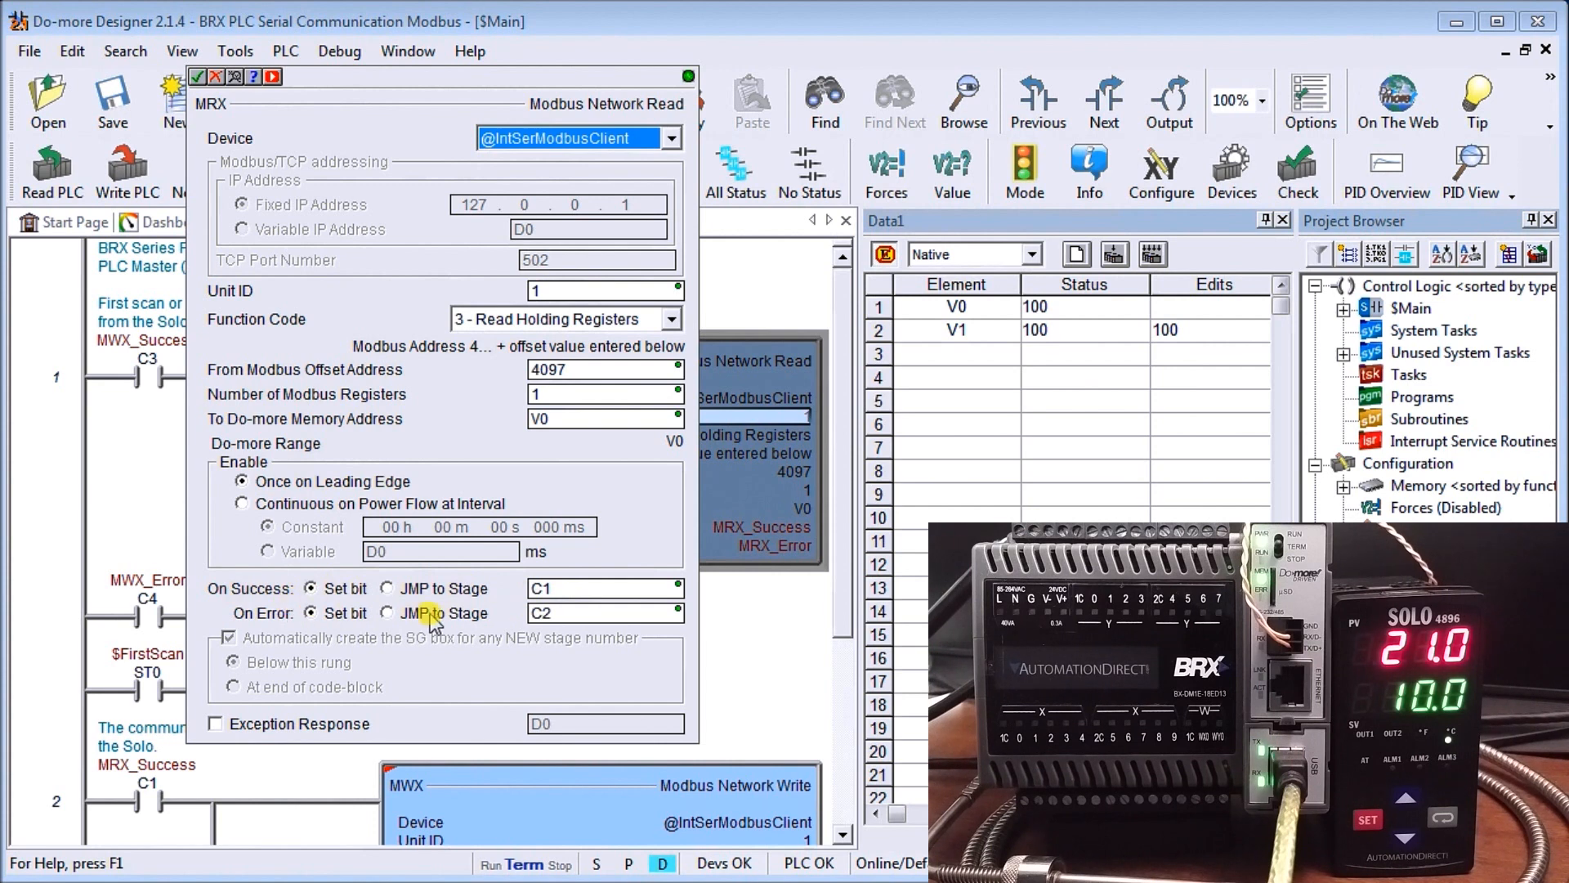
pyautogui.moveTo(526, 626)
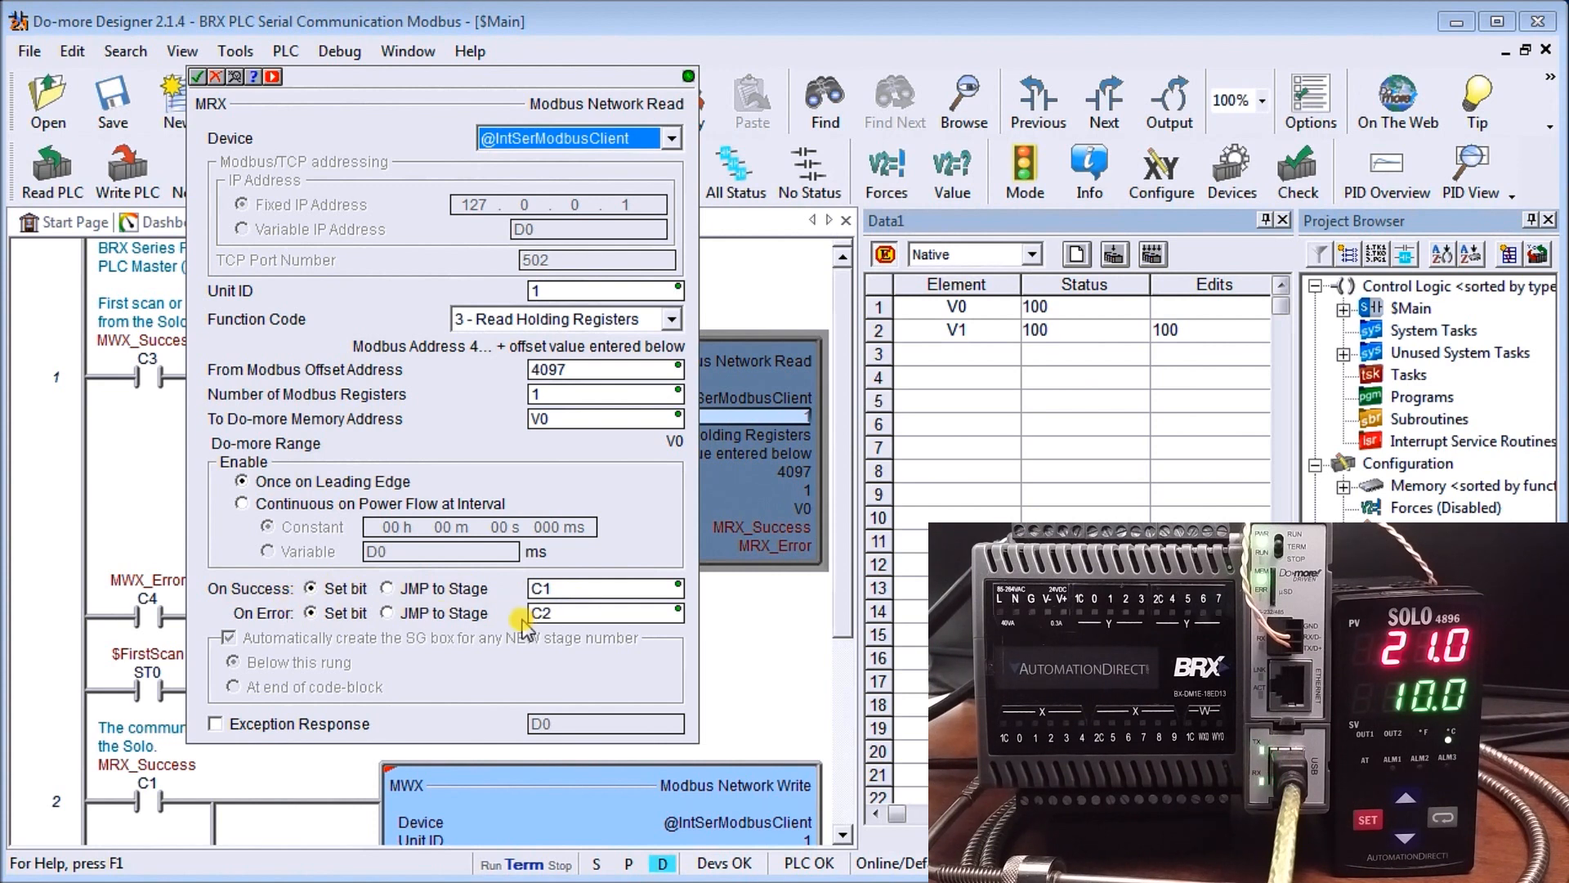
pyautogui.moveTo(458, 448)
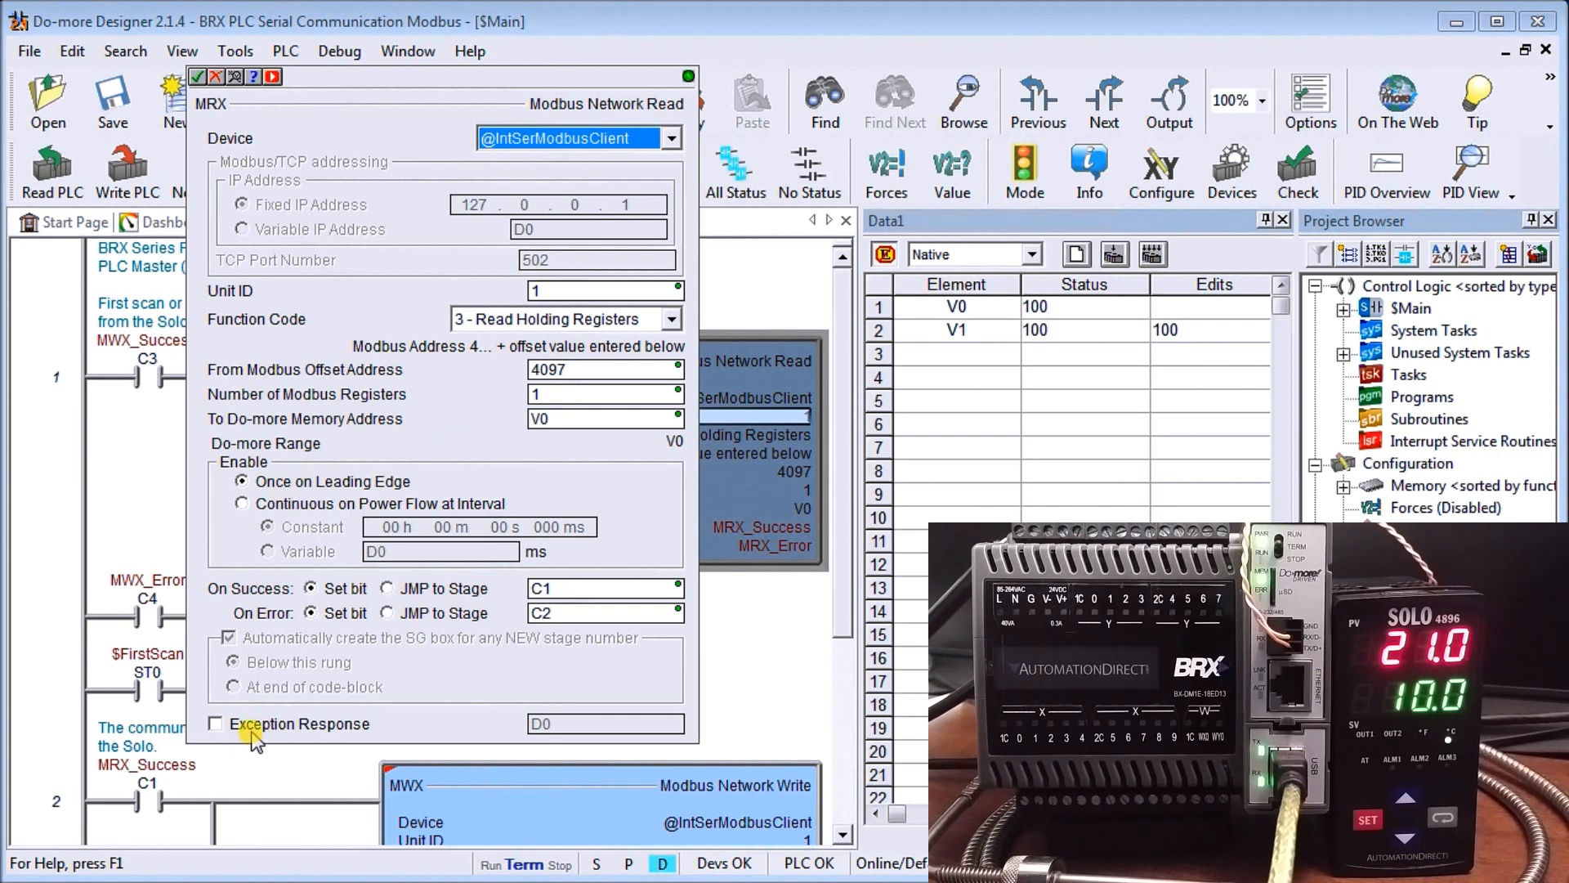
pyautogui.moveTo(340, 721)
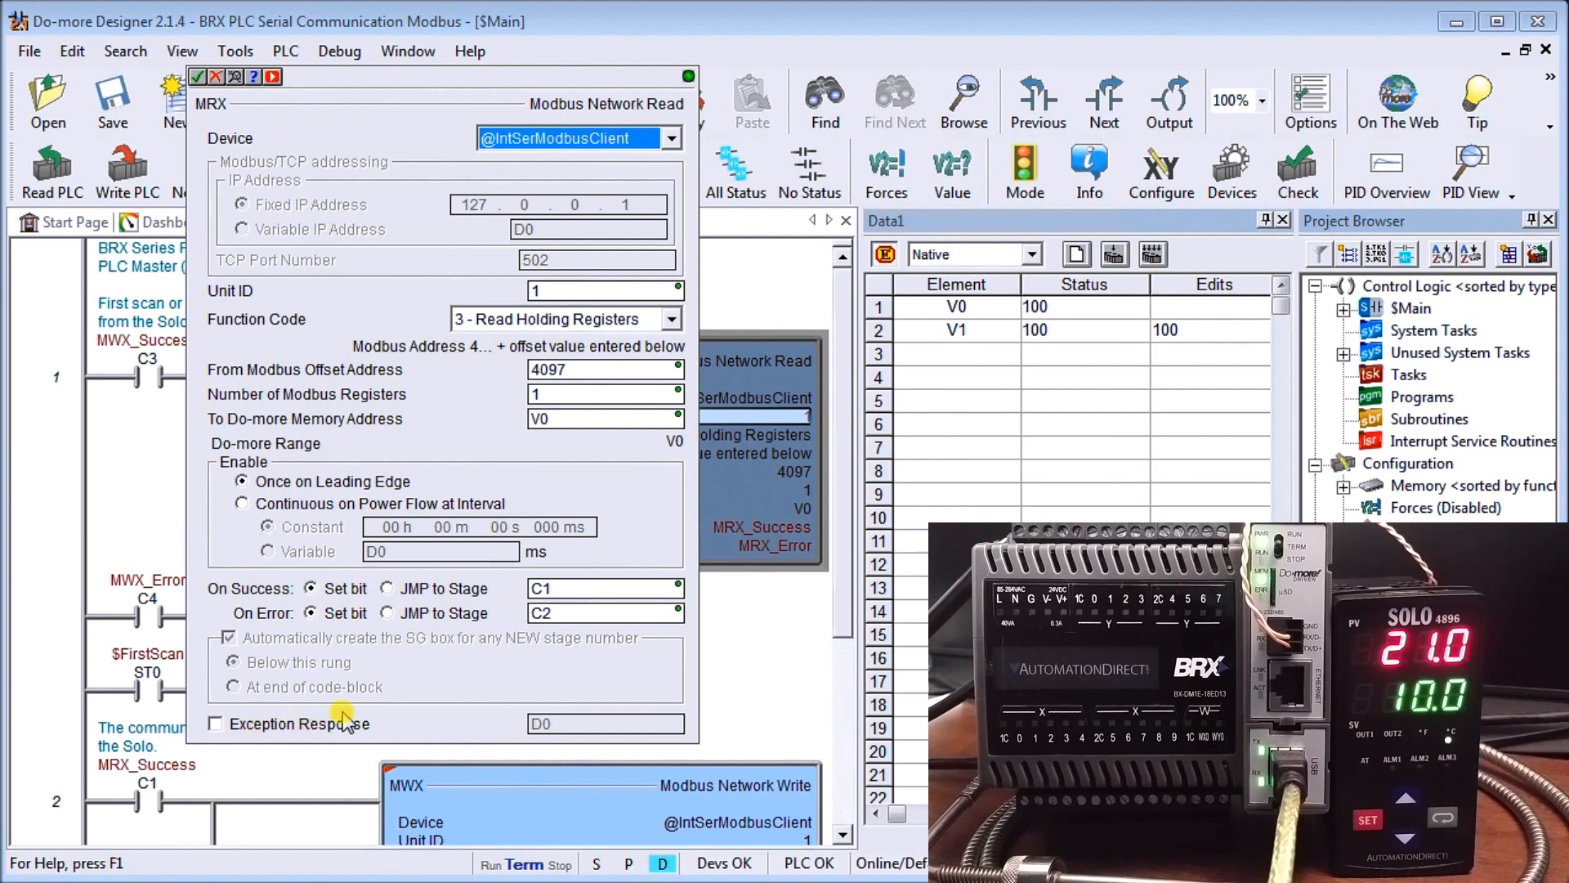
pyautogui.moveTo(318, 40)
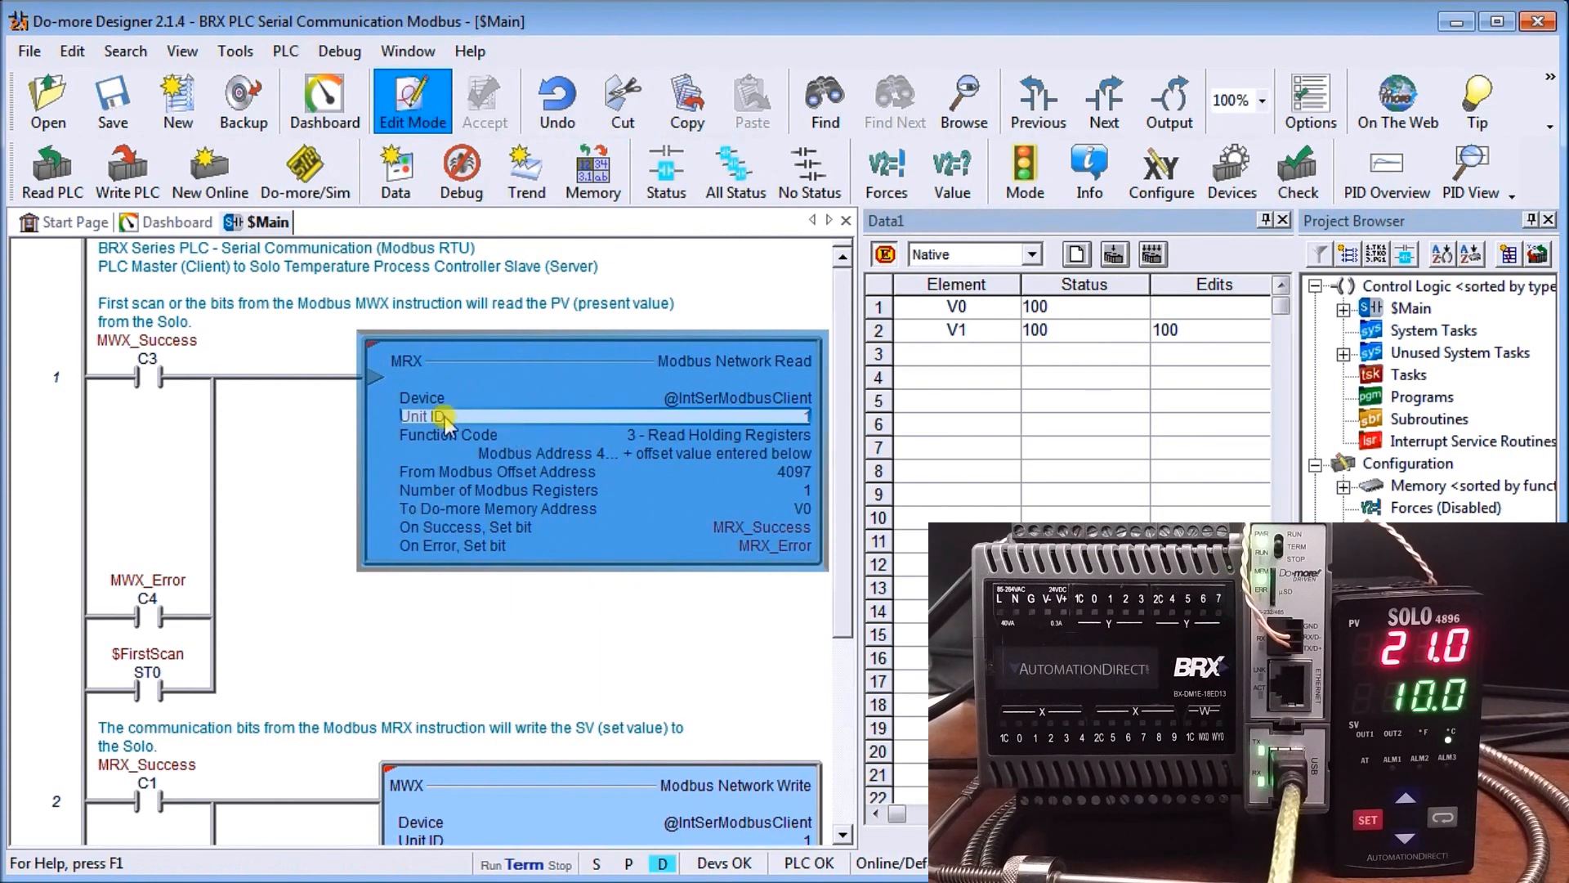
pyautogui.moveTo(343, 538)
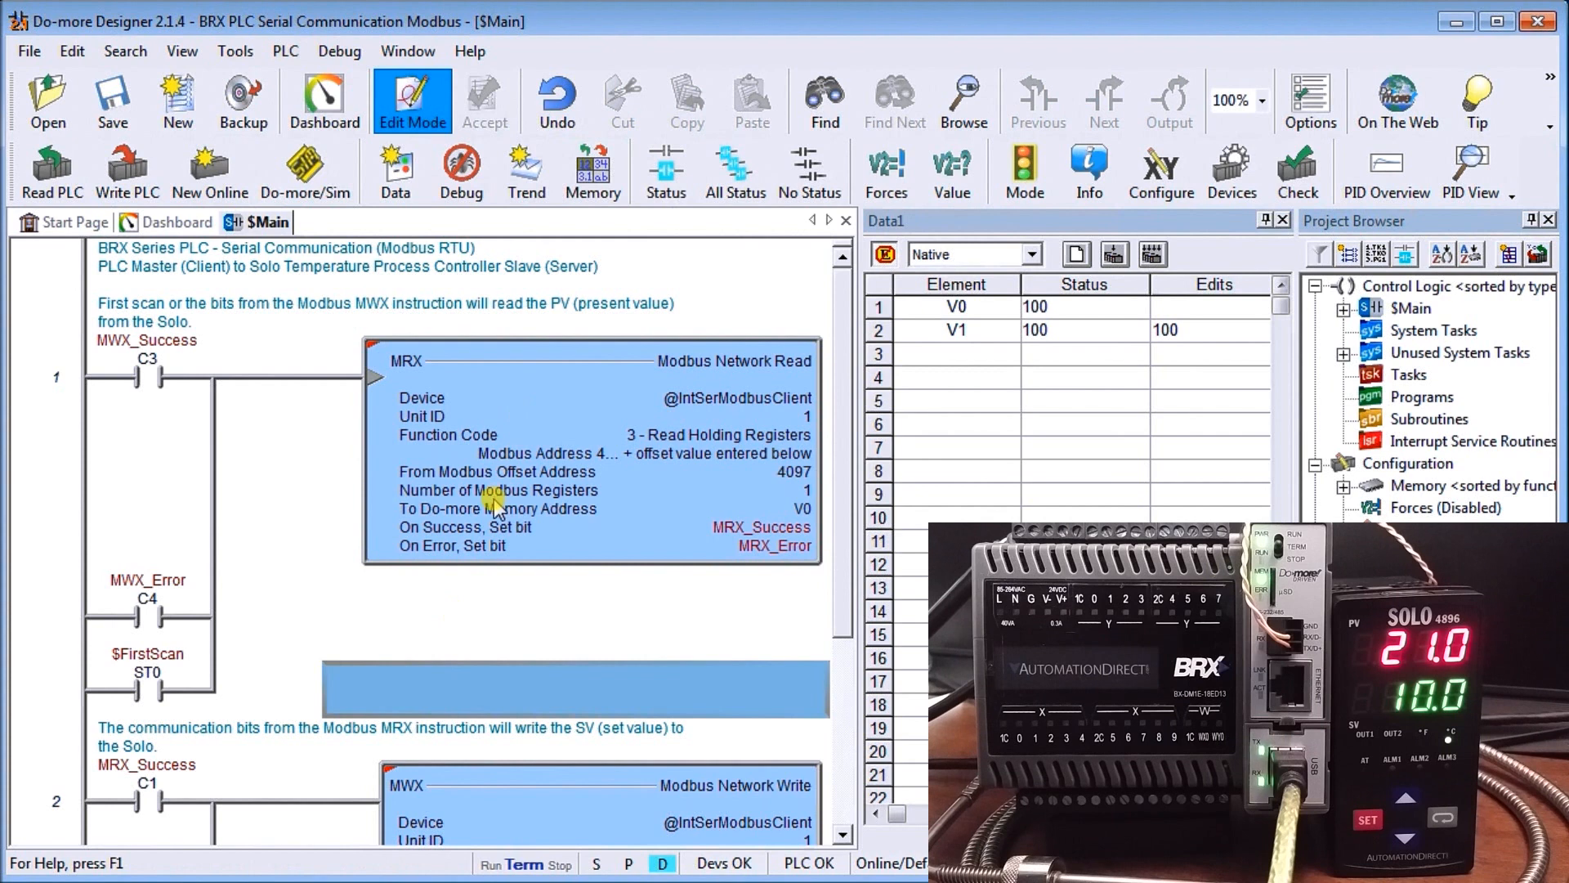
pyautogui.moveTo(478, 531)
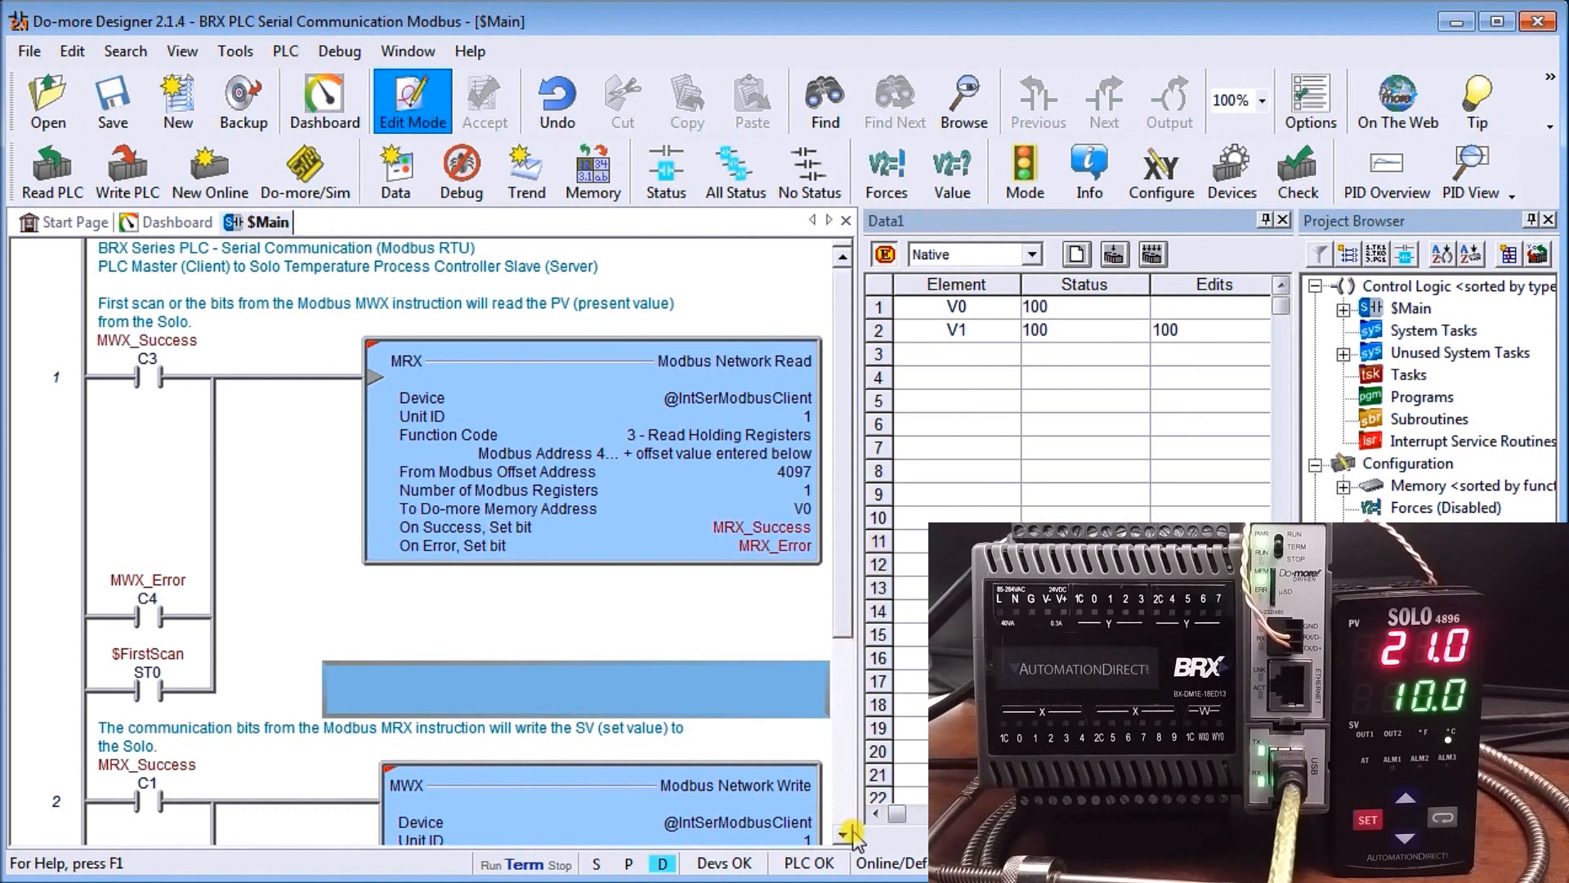
pyautogui.scroll(-3)
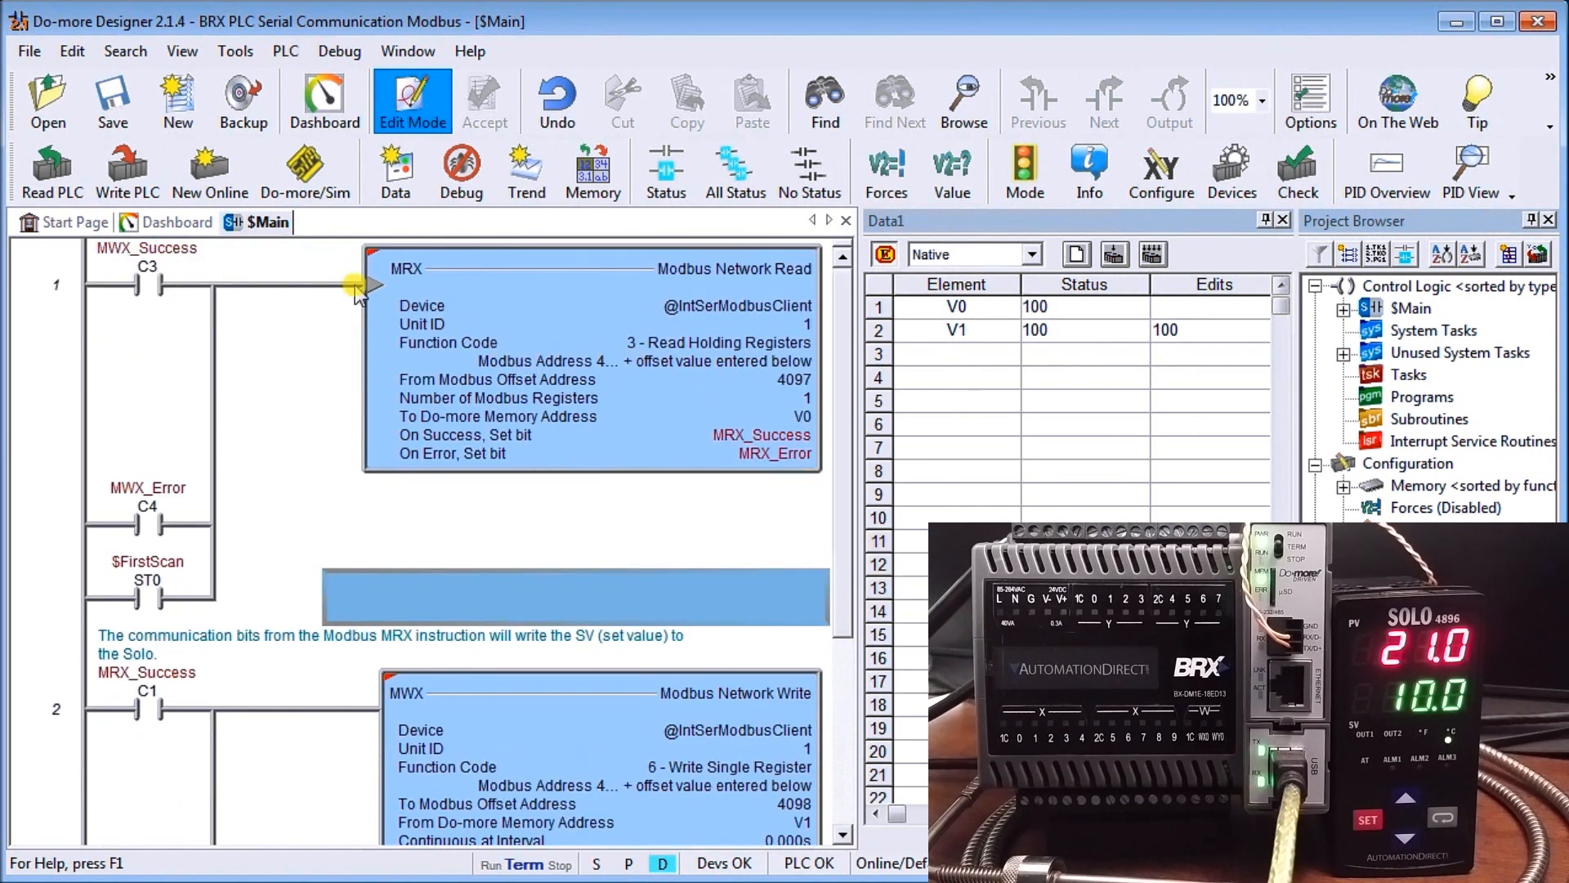
pyautogui.moveTo(140, 578)
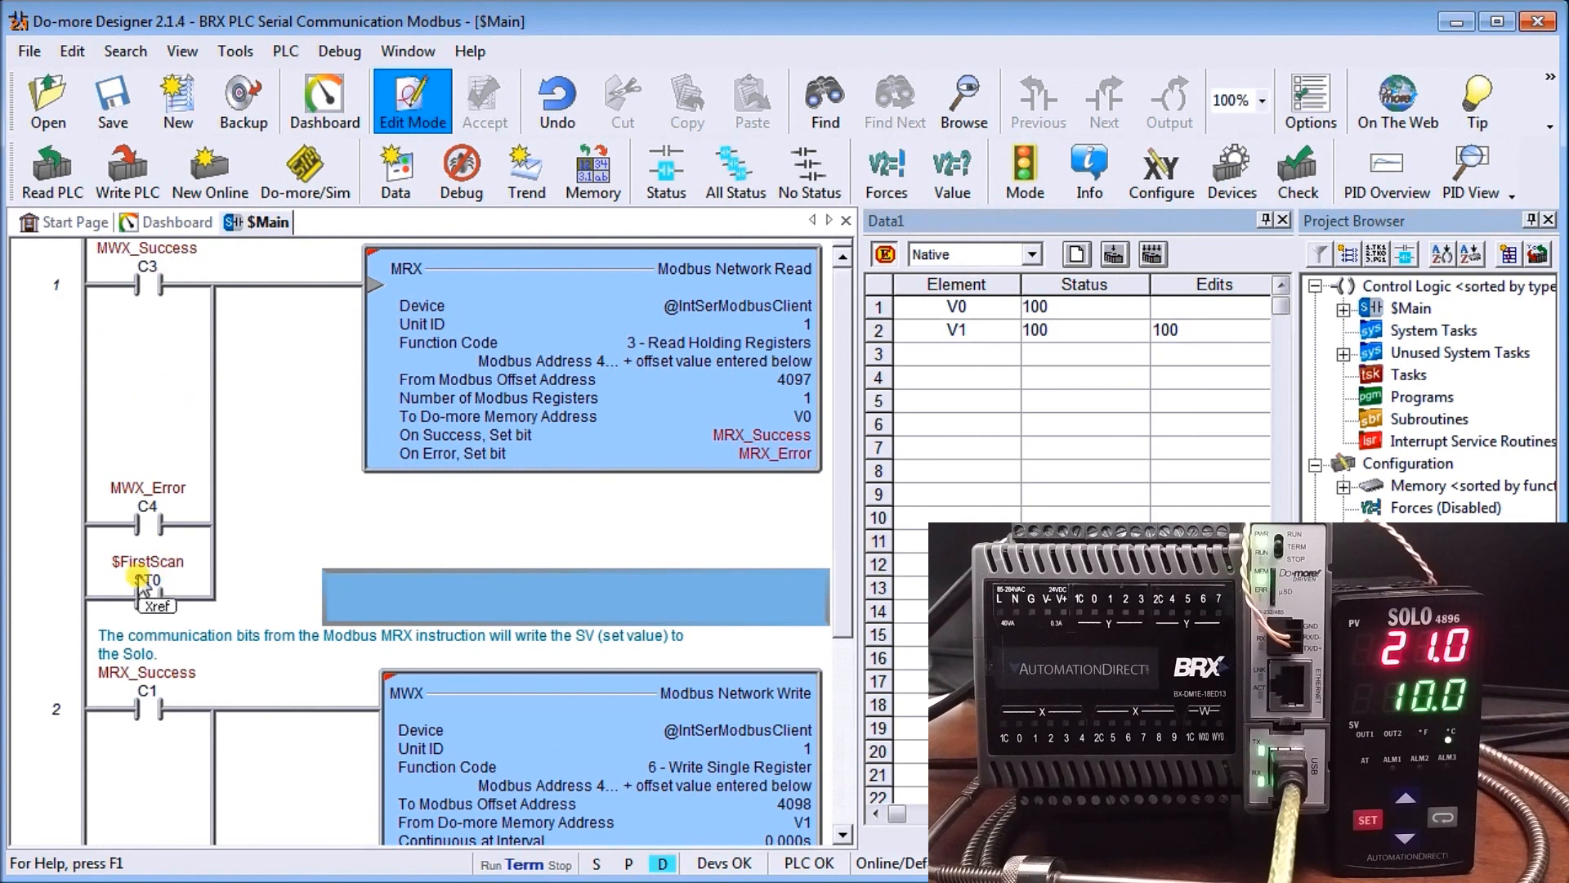
pyautogui.click(148, 580)
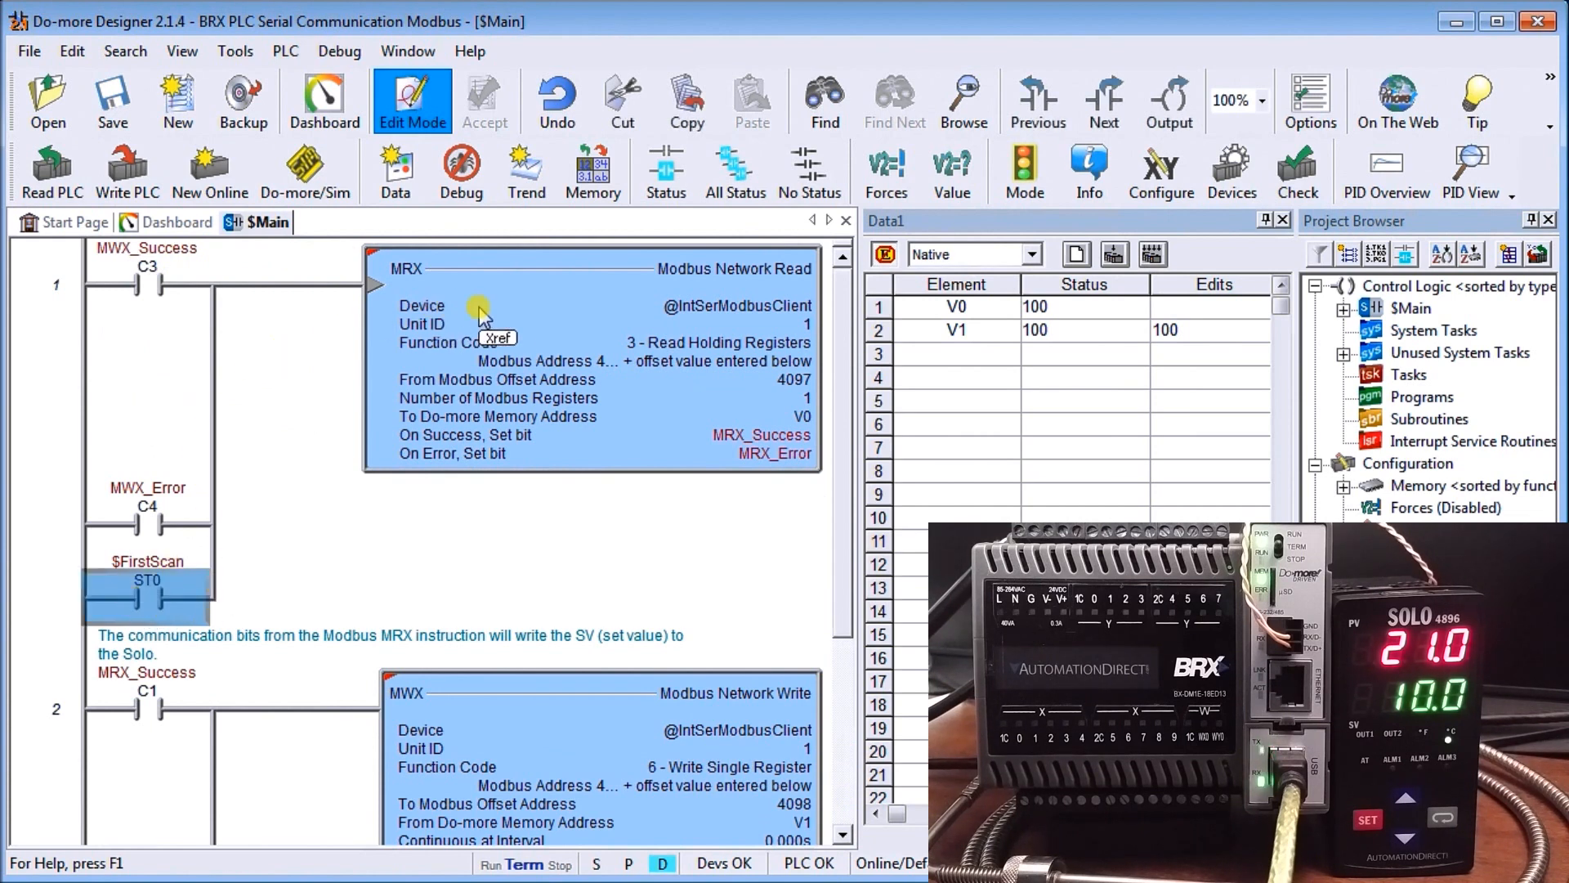
pyautogui.moveTo(460, 401)
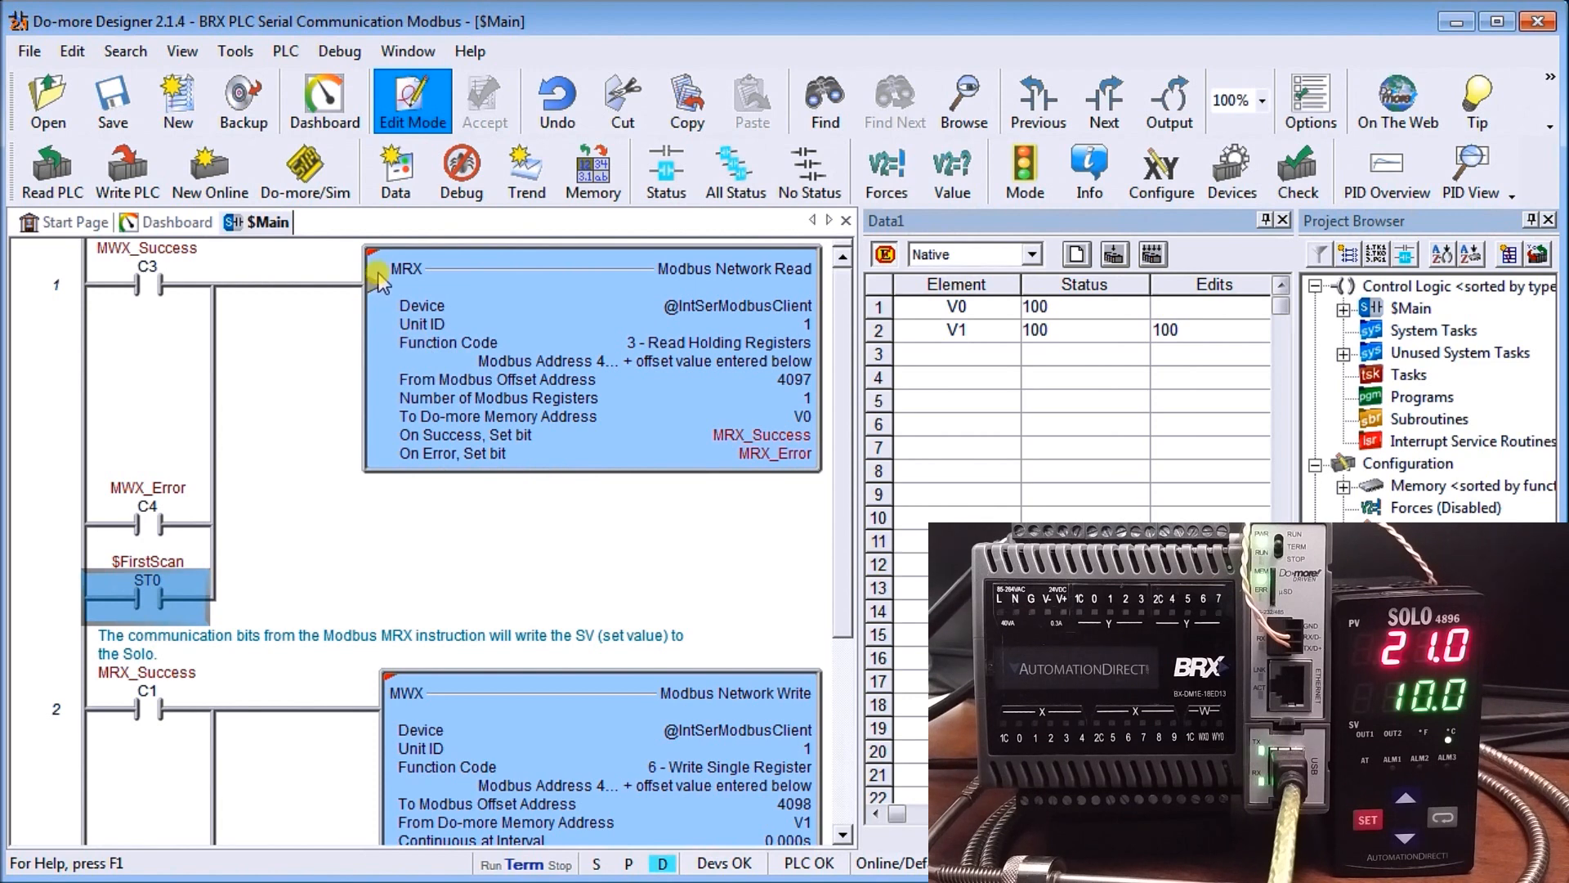
pyautogui.moveTo(358, 335)
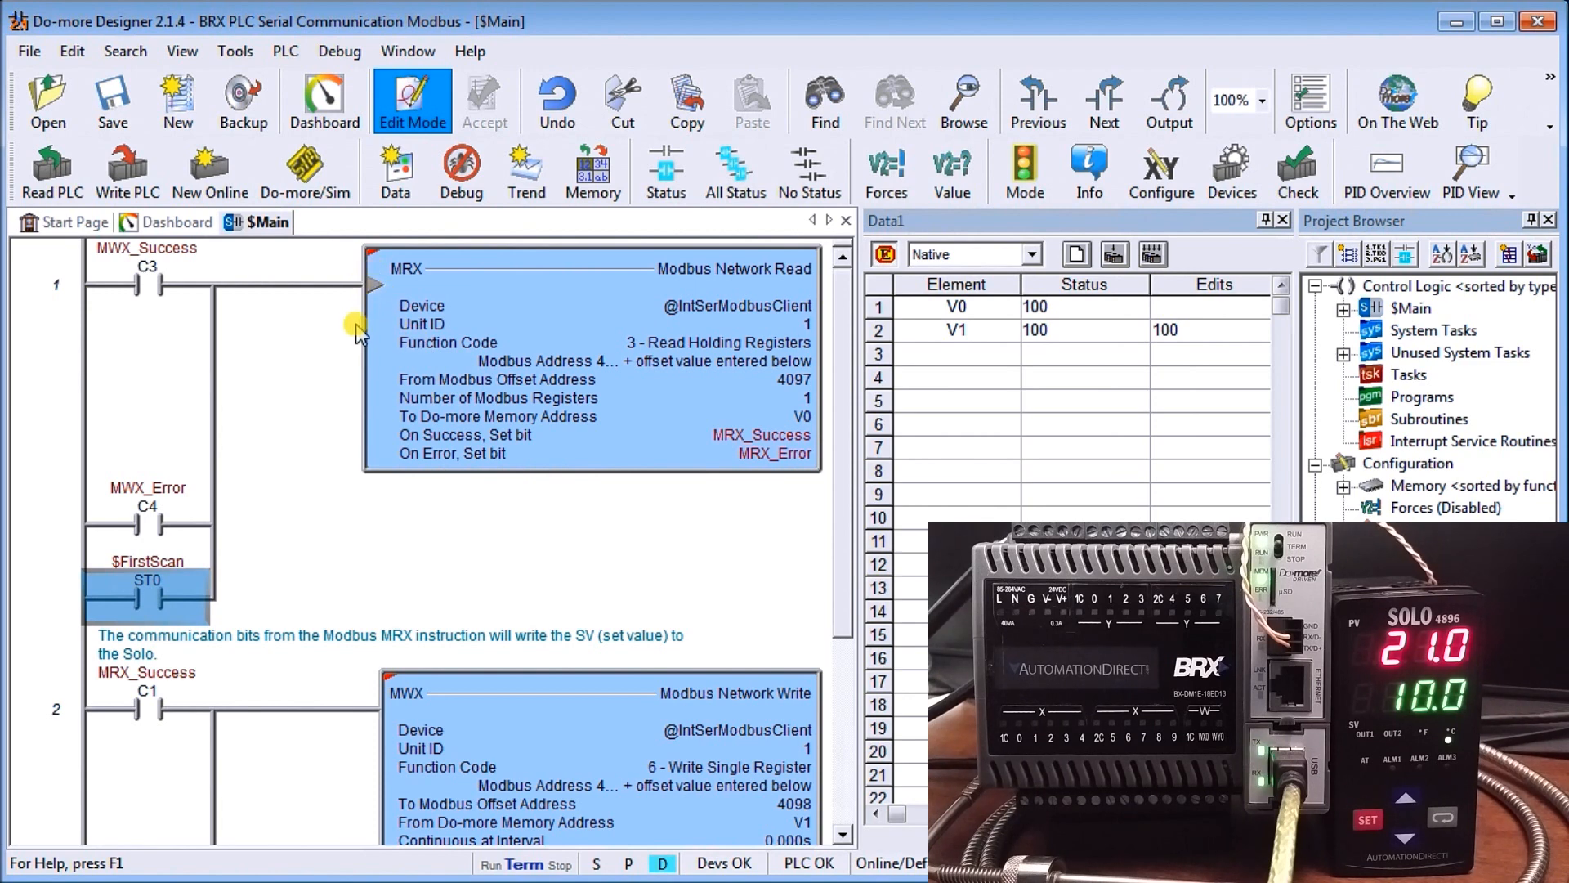
pyautogui.moveTo(357, 345)
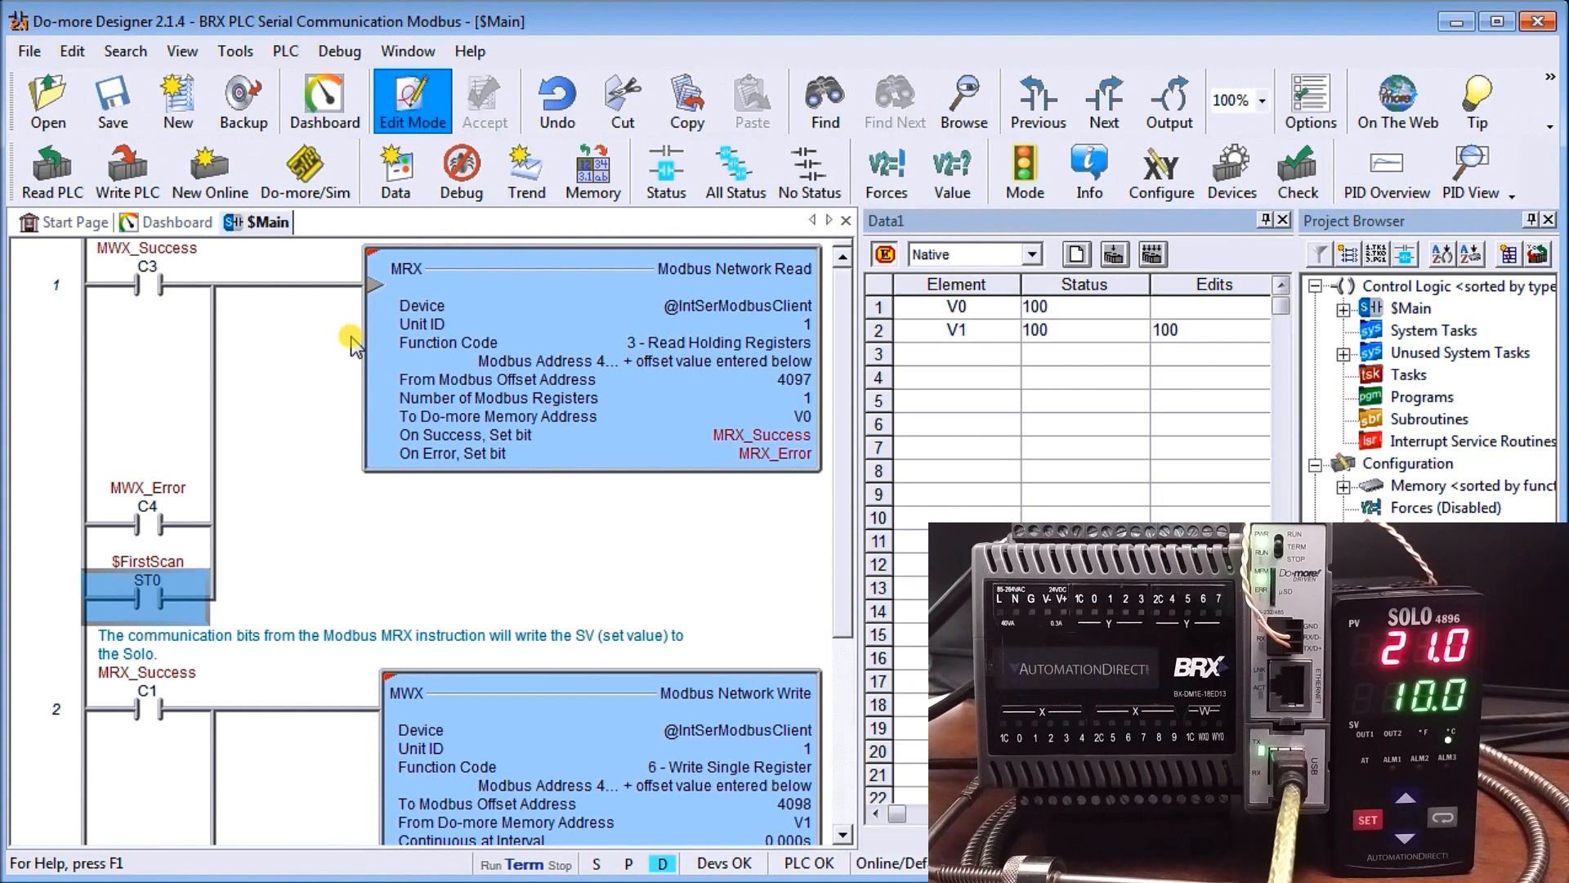
pyautogui.moveTo(162, 285)
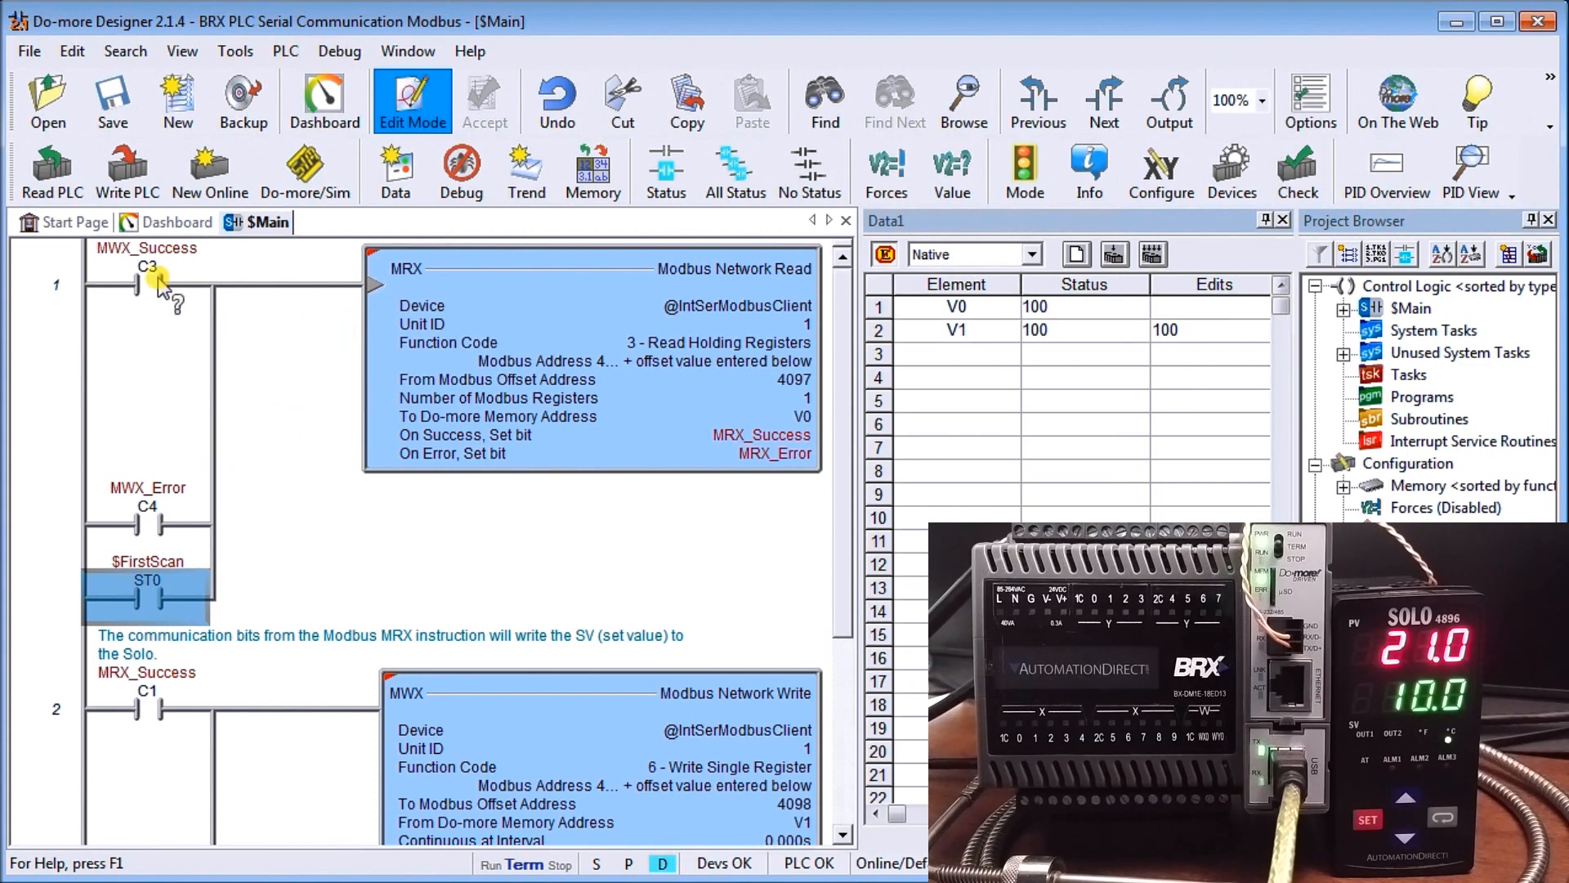
pyautogui.moveTo(241, 491)
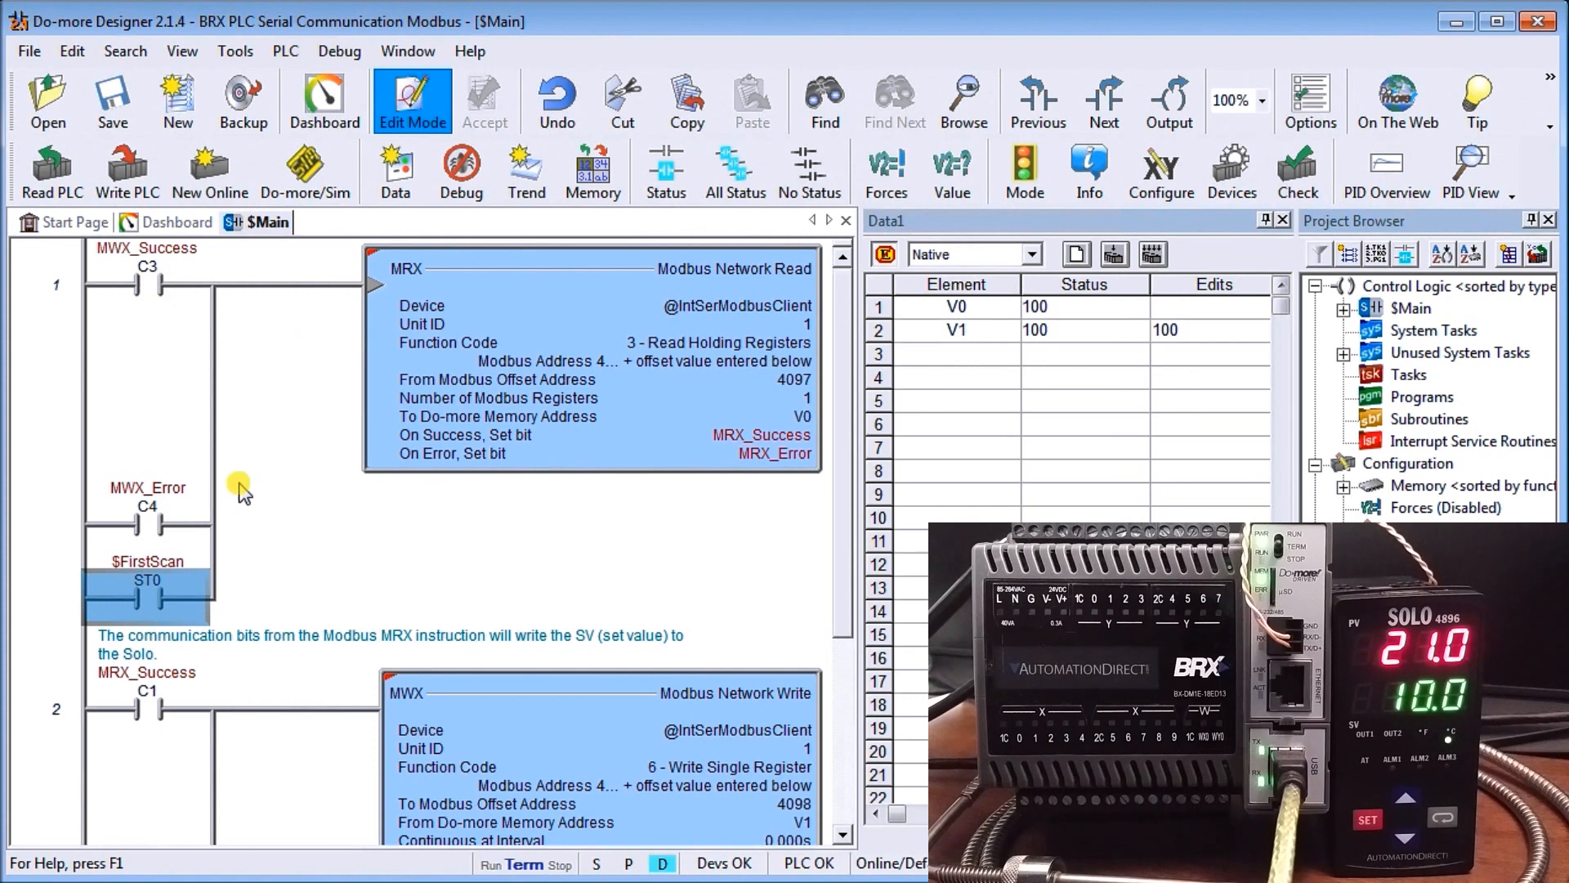
pyautogui.moveTo(160, 315)
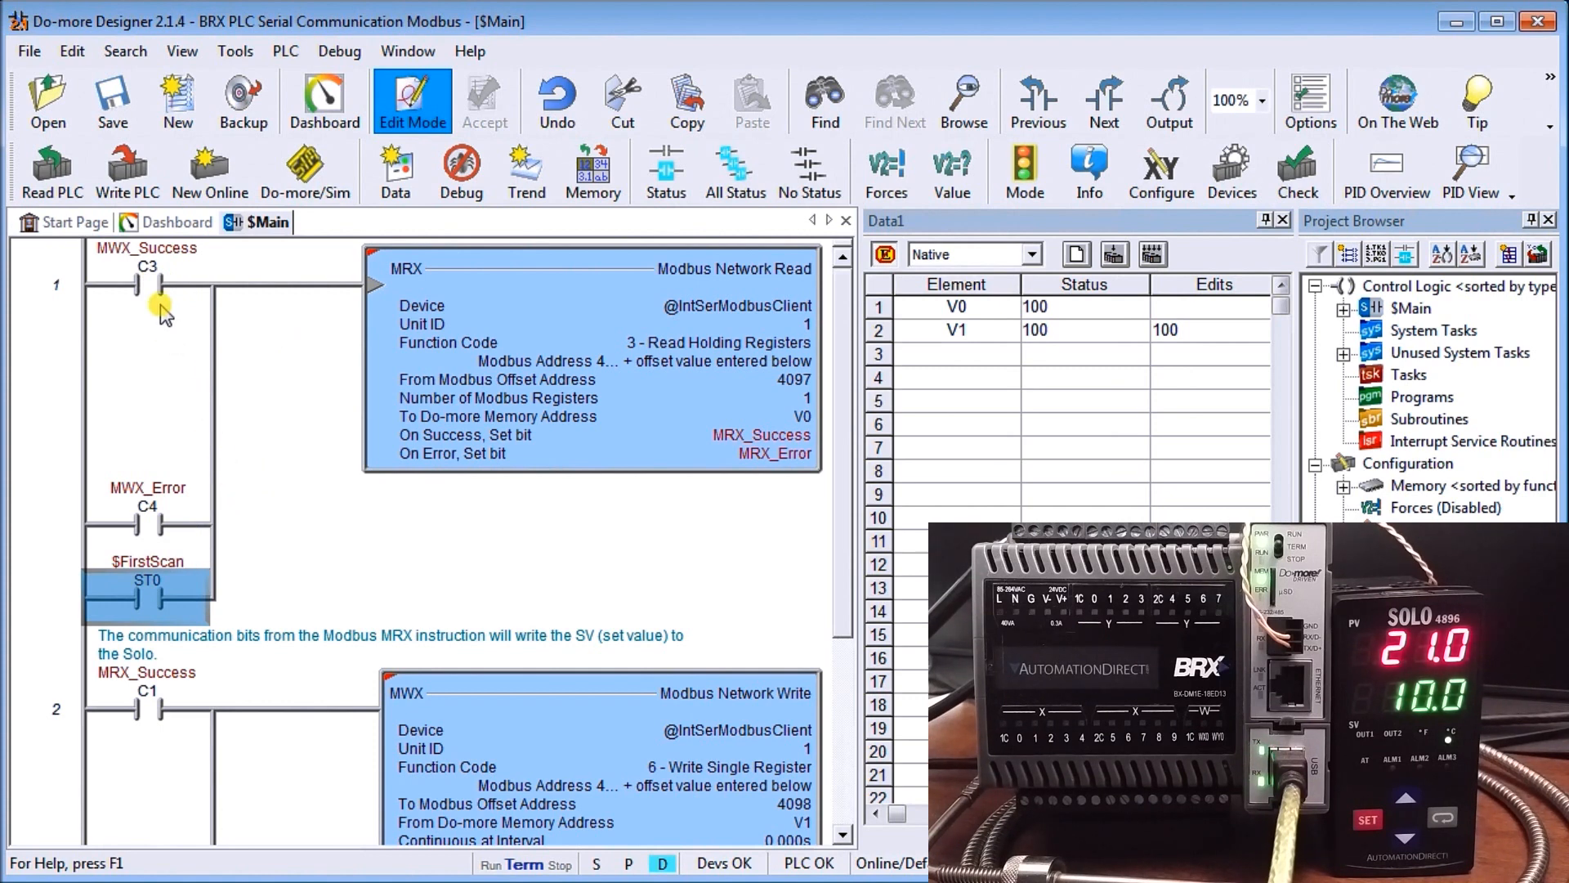
pyautogui.moveTo(155, 507)
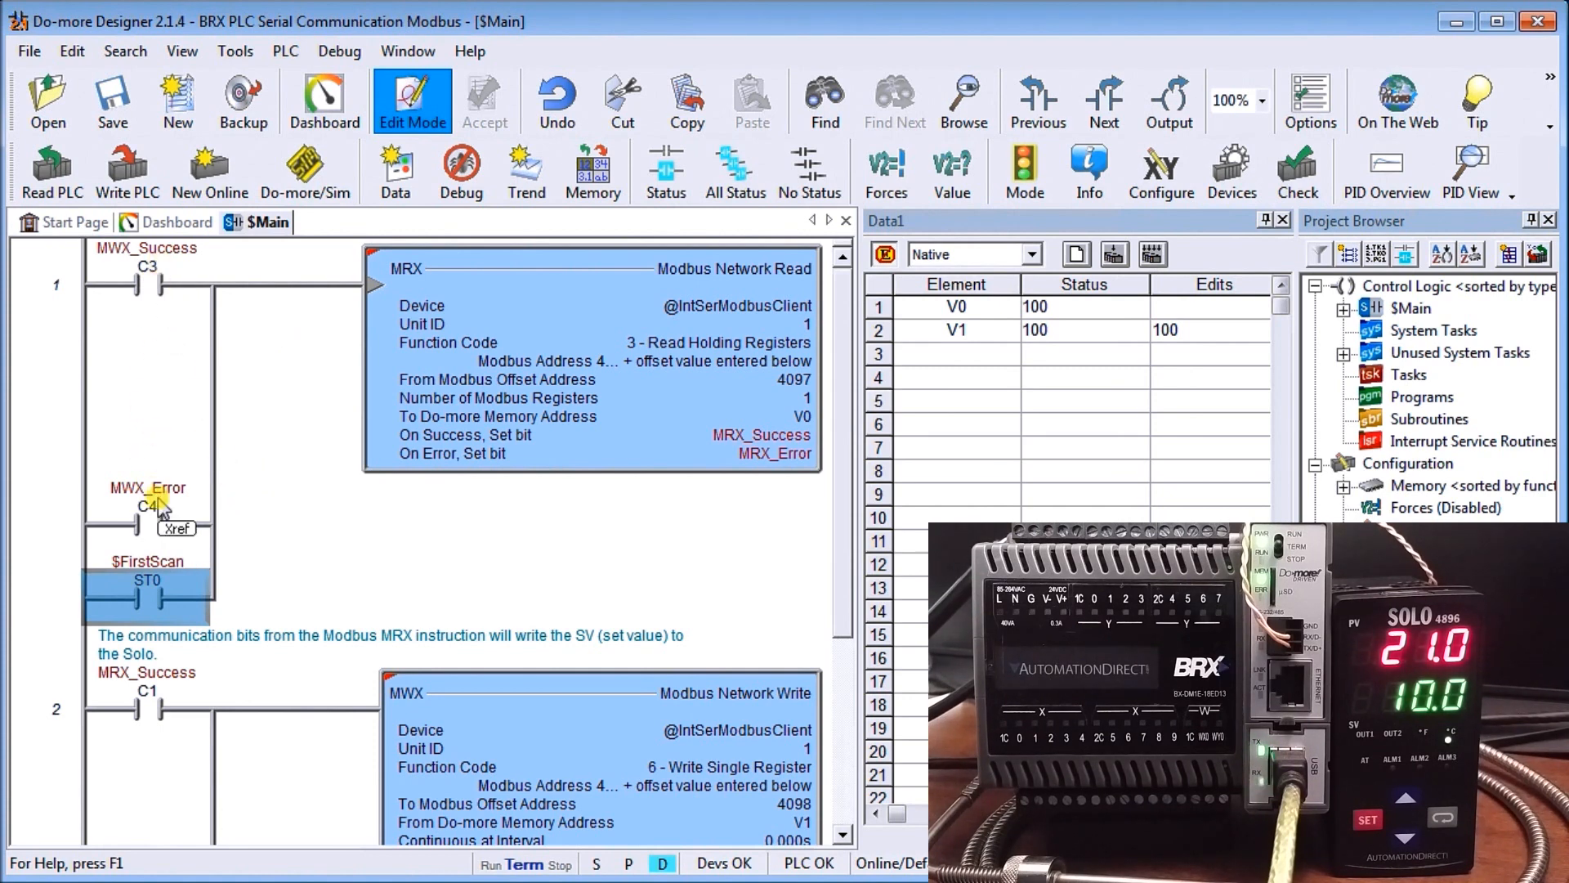
pyautogui.moveTo(67, 601)
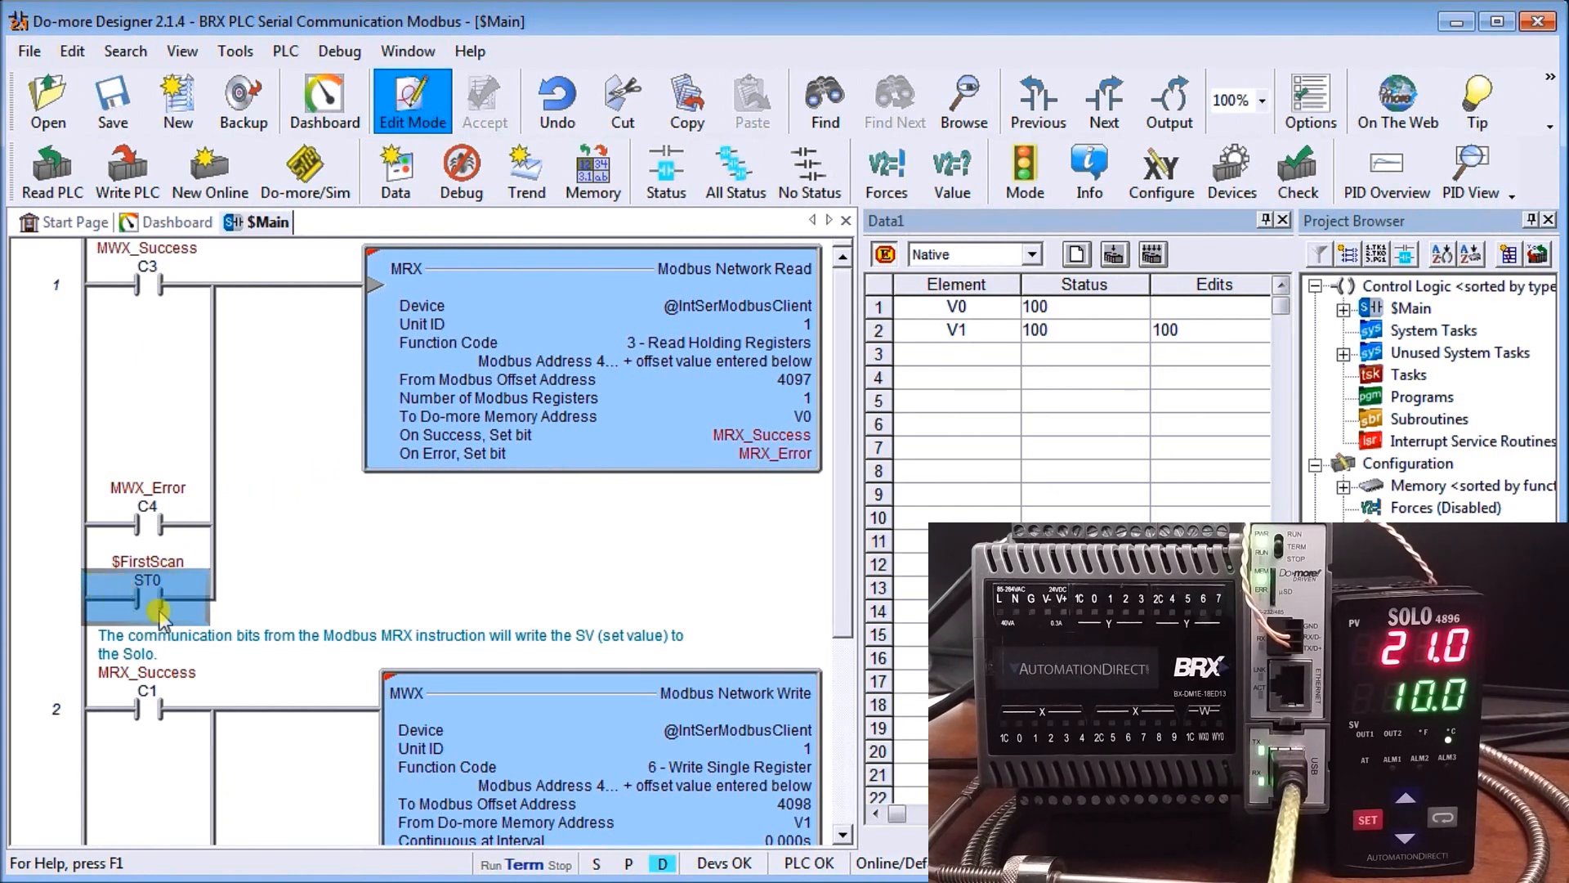
pyautogui.moveTo(315, 491)
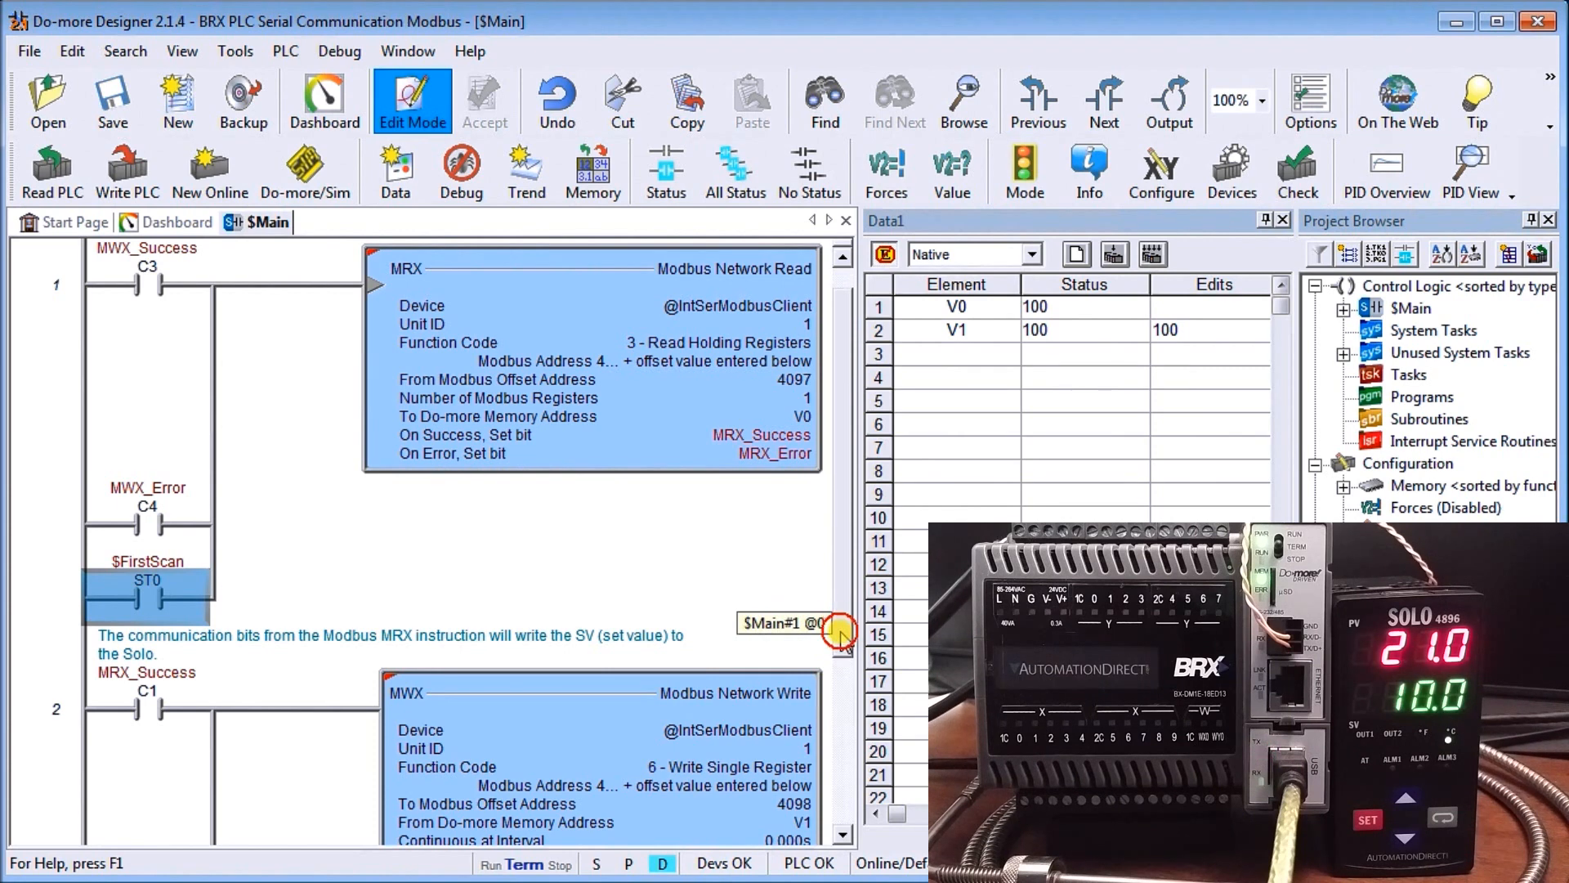
pyautogui.scroll(-3)
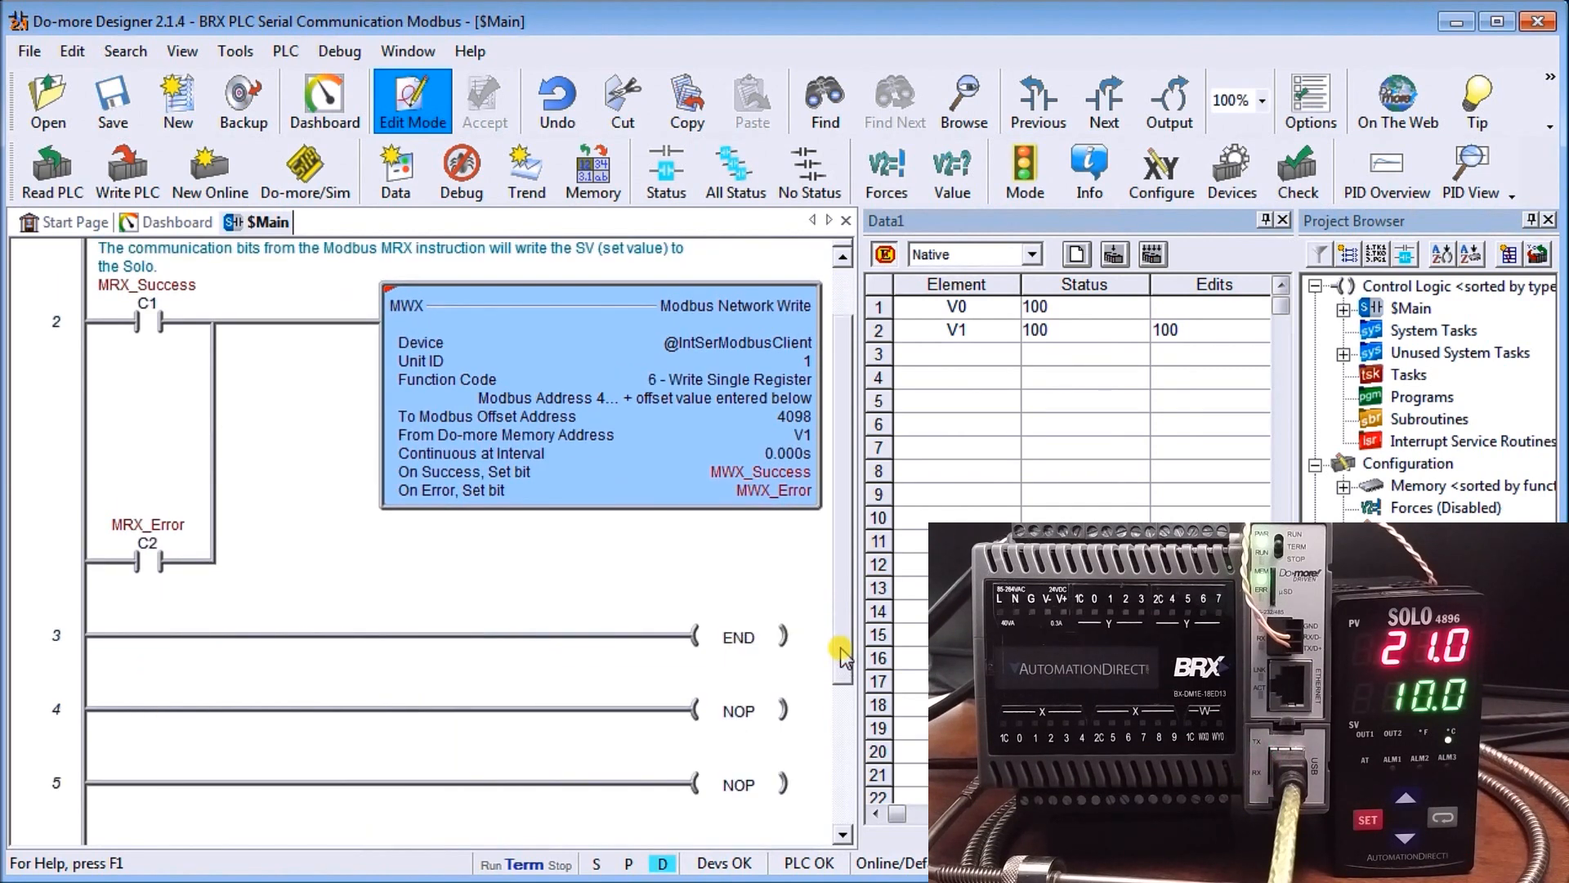
pyautogui.moveTo(183, 305)
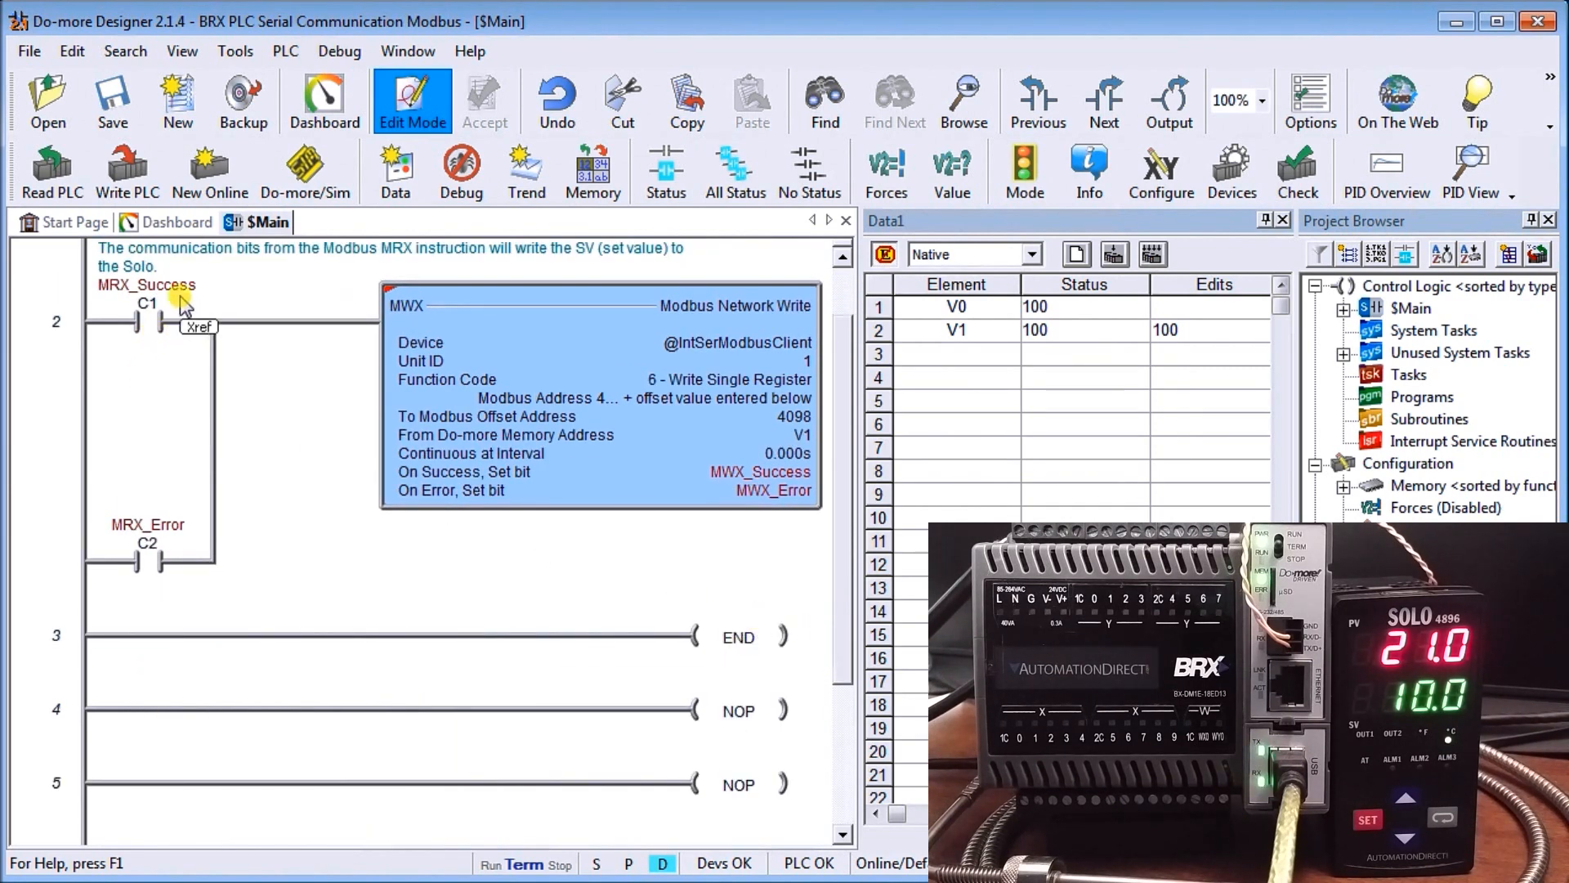
pyautogui.moveTo(505, 420)
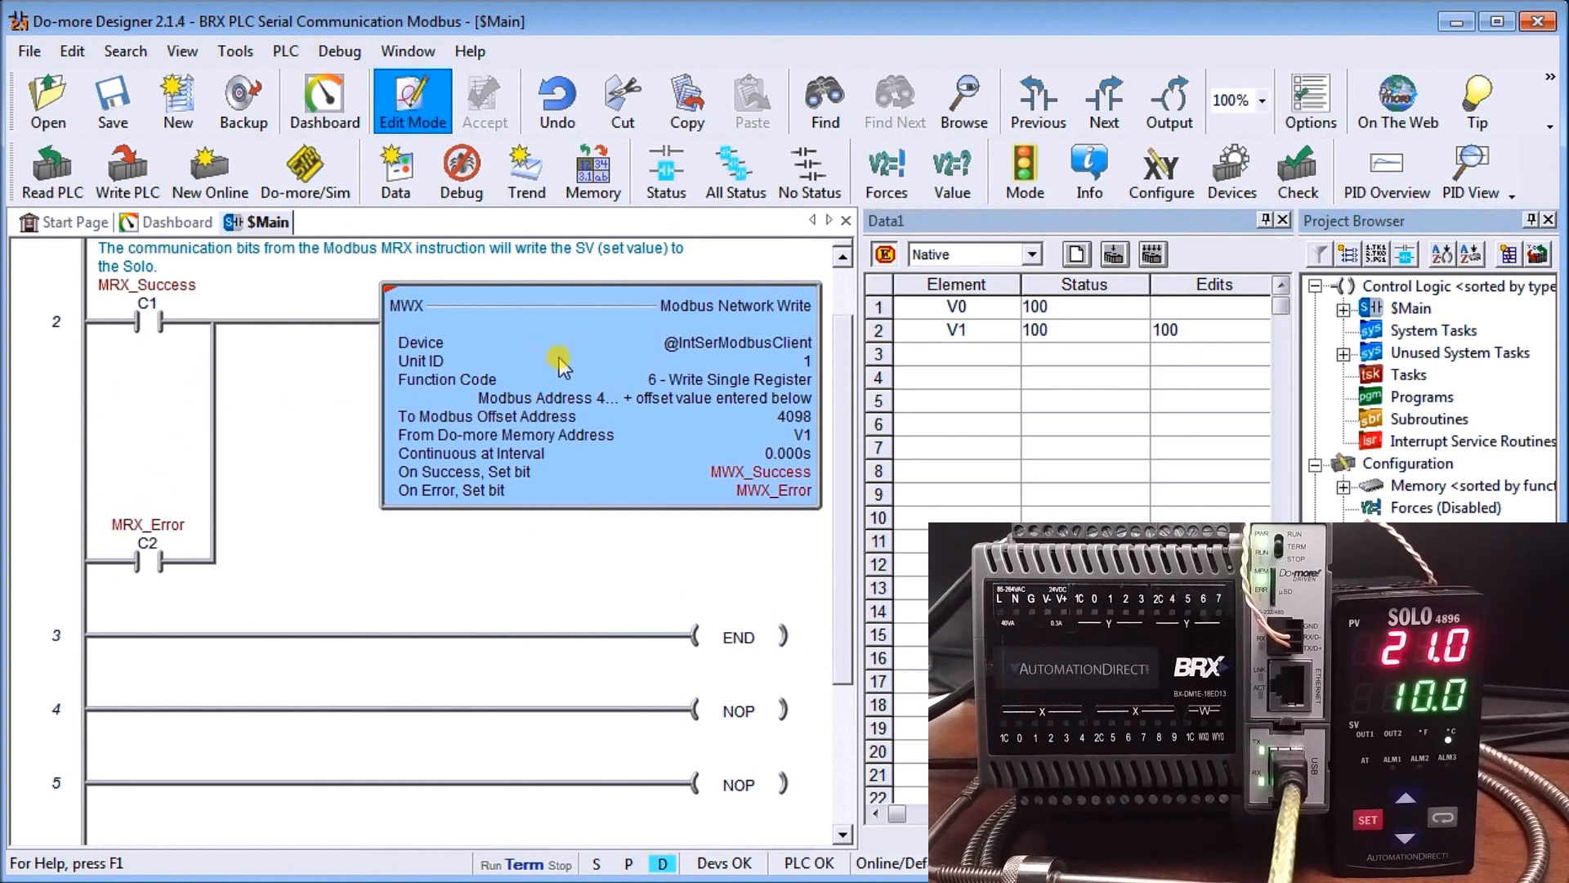
pyautogui.doubleClick(601, 400)
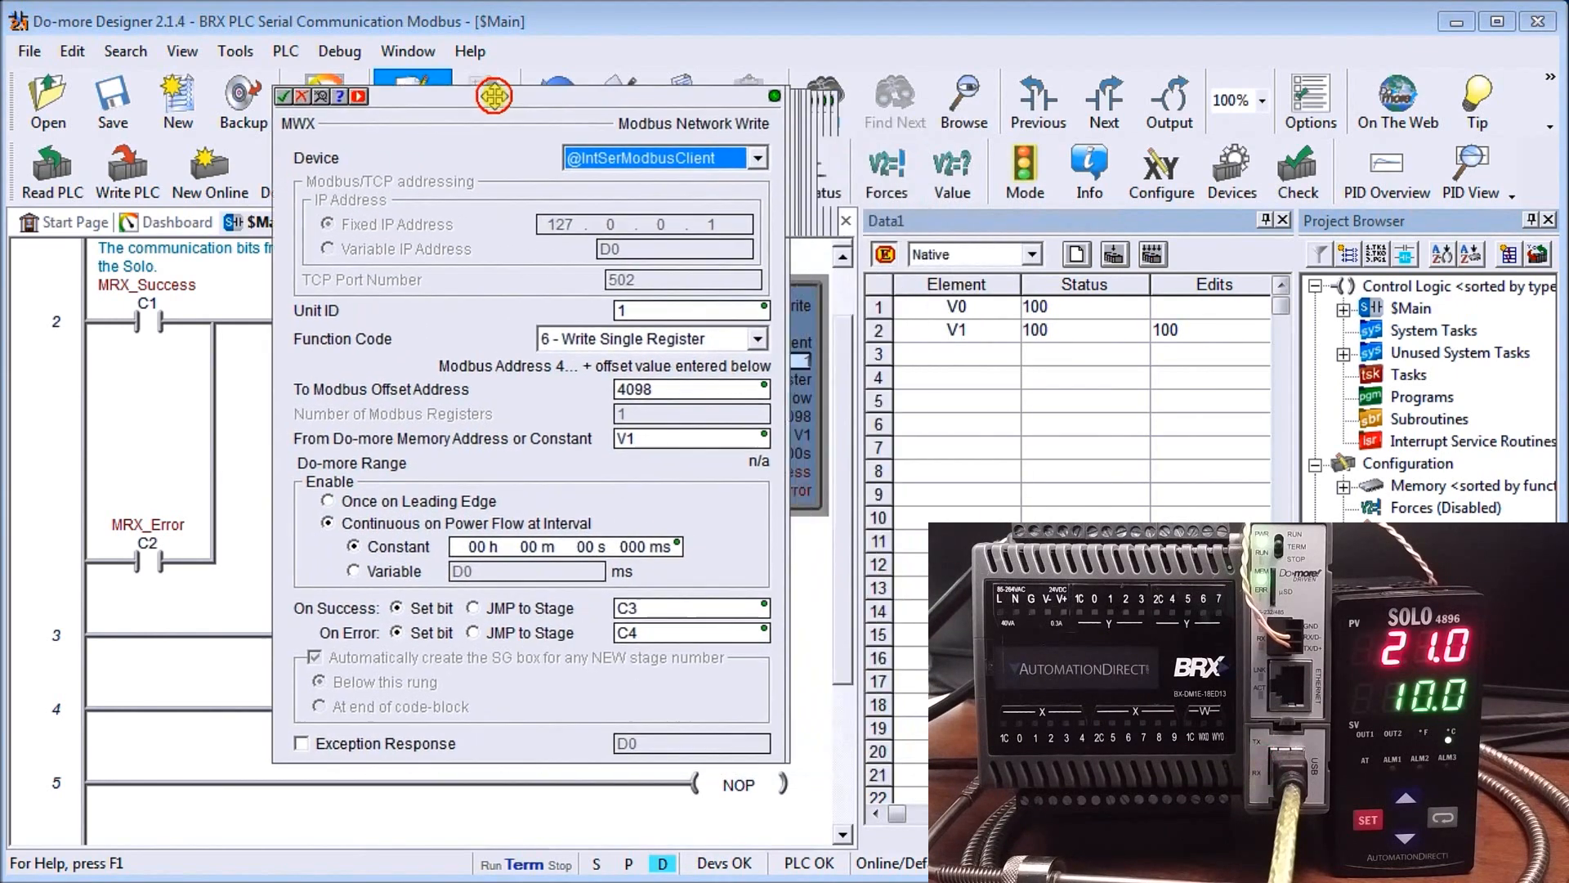
pyautogui.moveTo(530, 124); pyautogui.dragTo(486, 120)
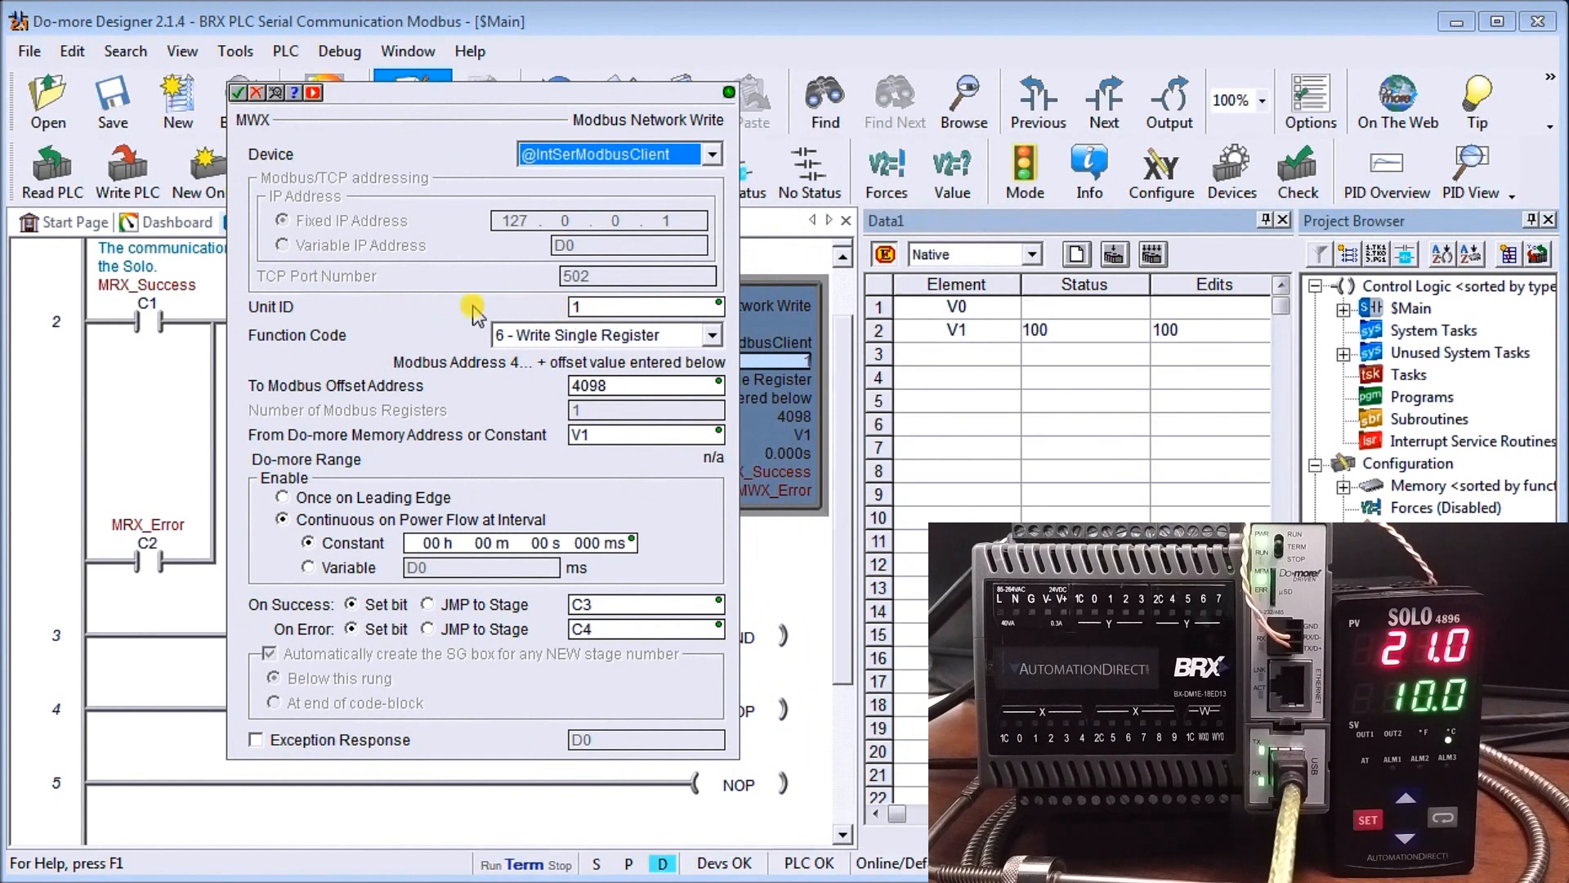
pyautogui.moveTo(530, 351)
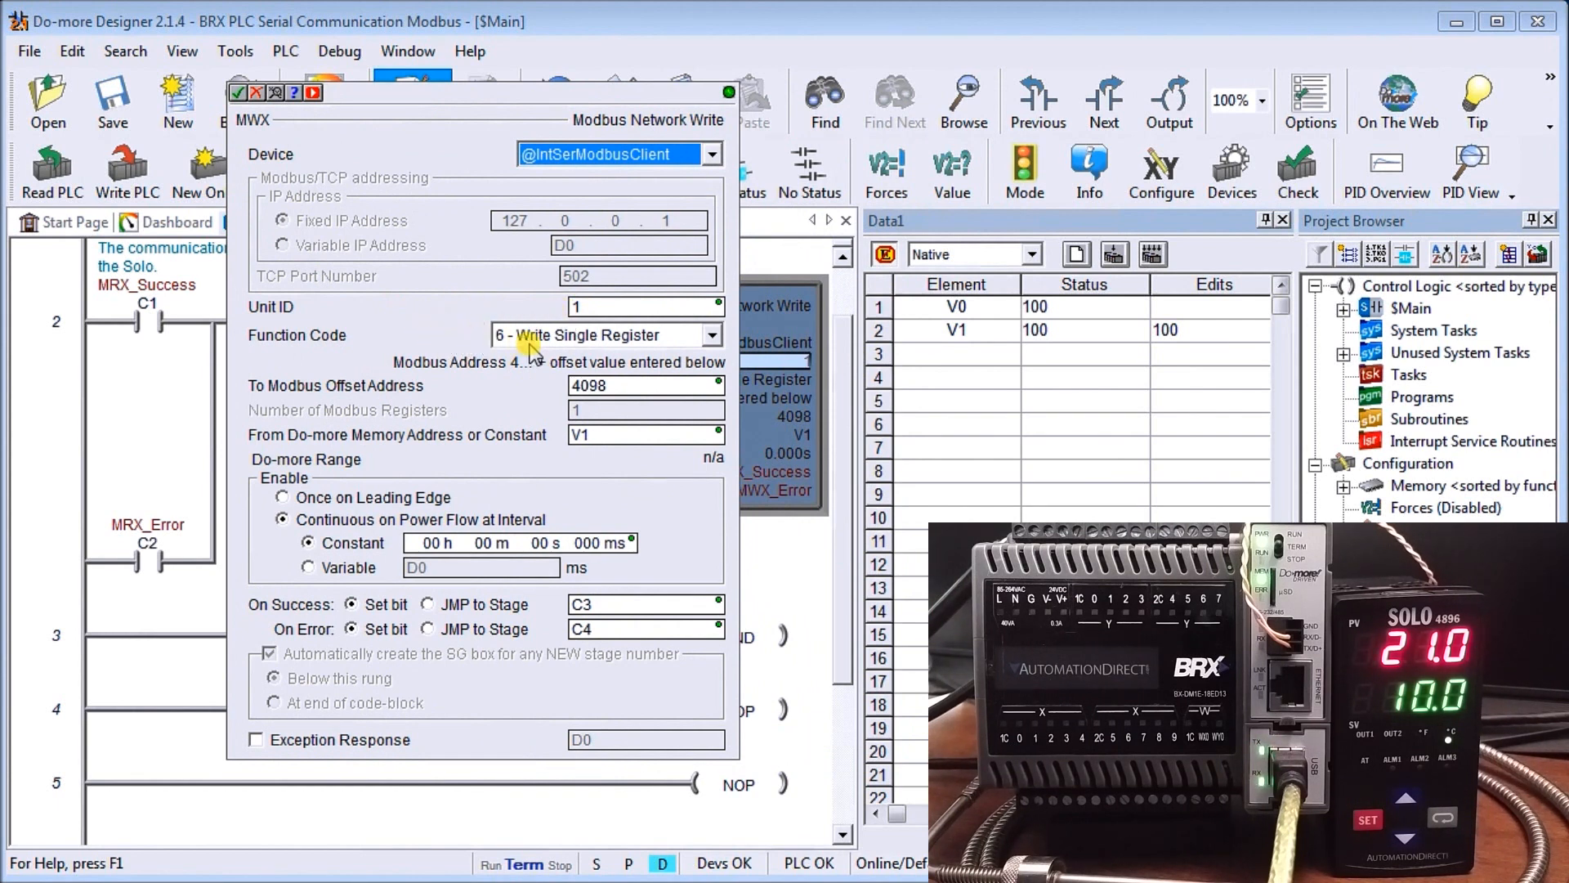
pyautogui.moveTo(328, 367)
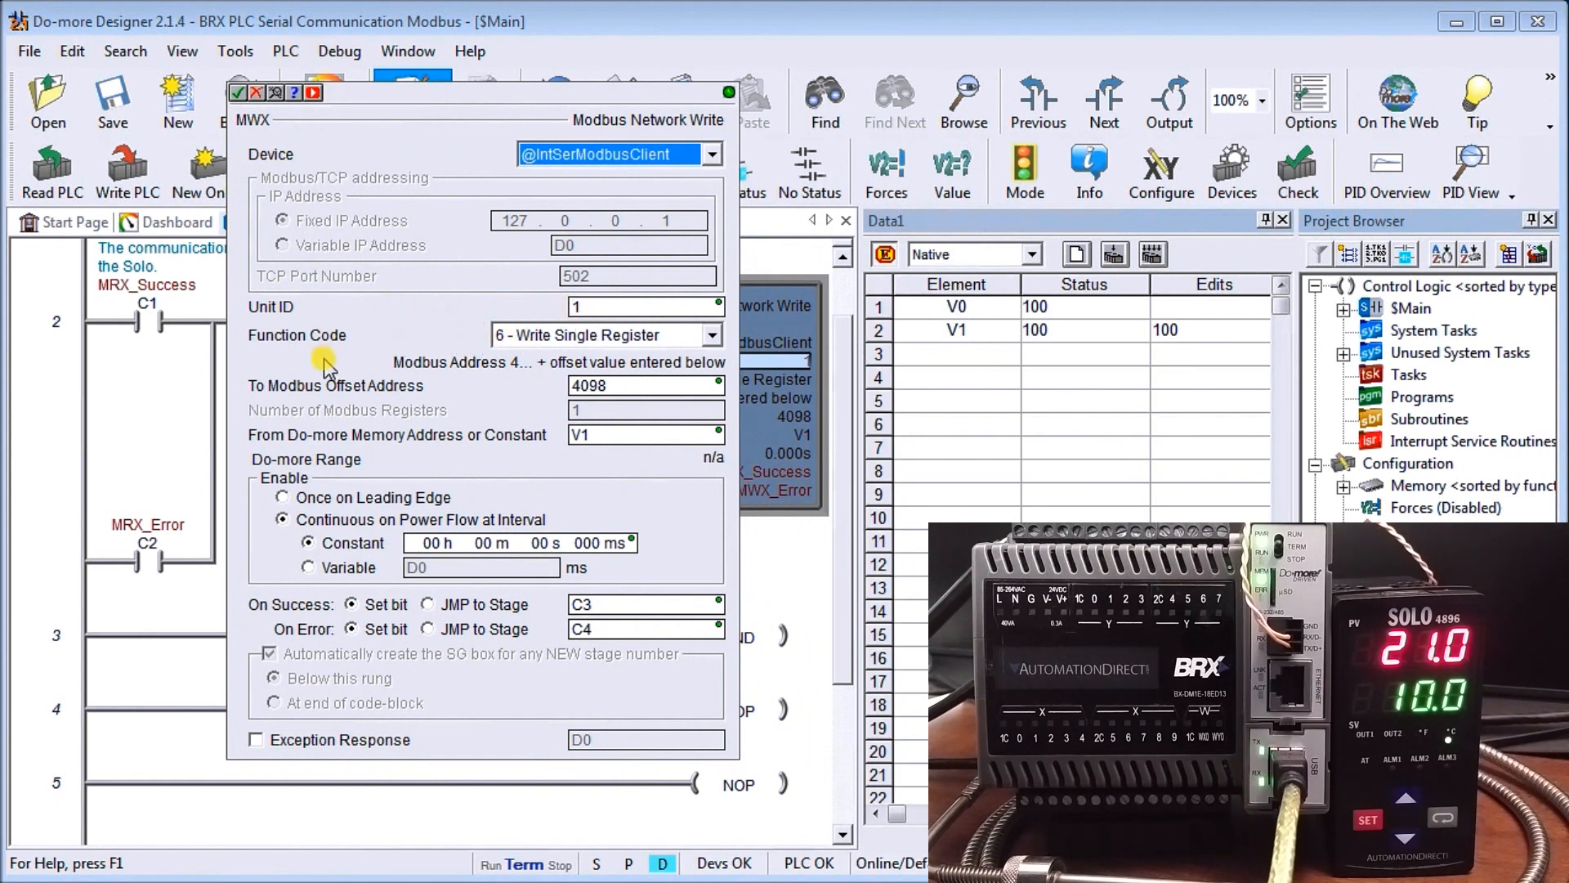
pyautogui.moveTo(544, 398)
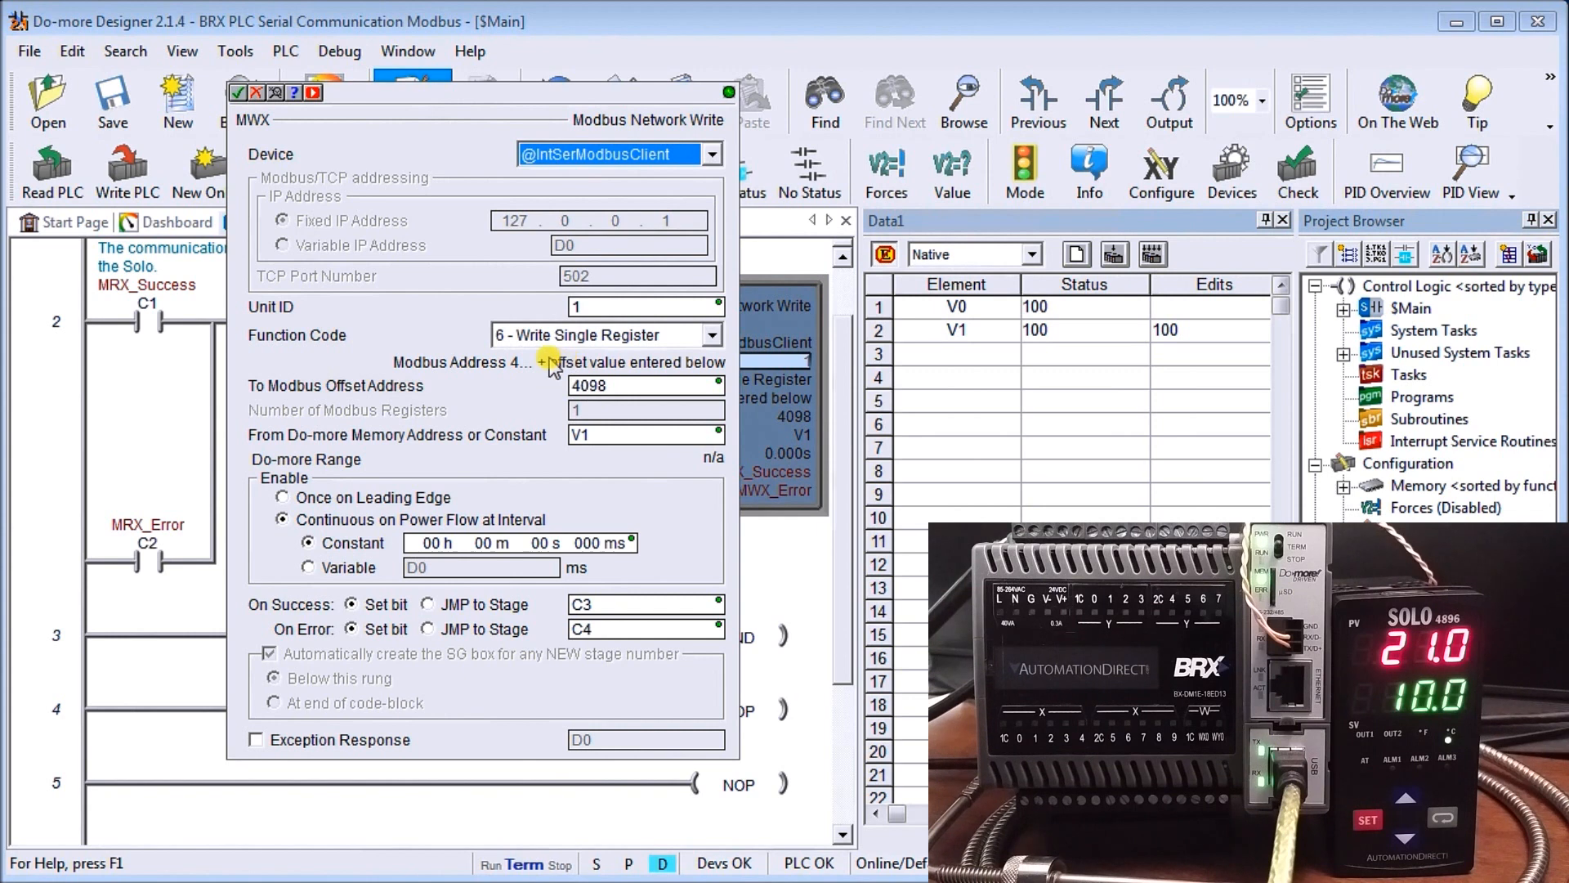
pyautogui.moveTo(344, 450)
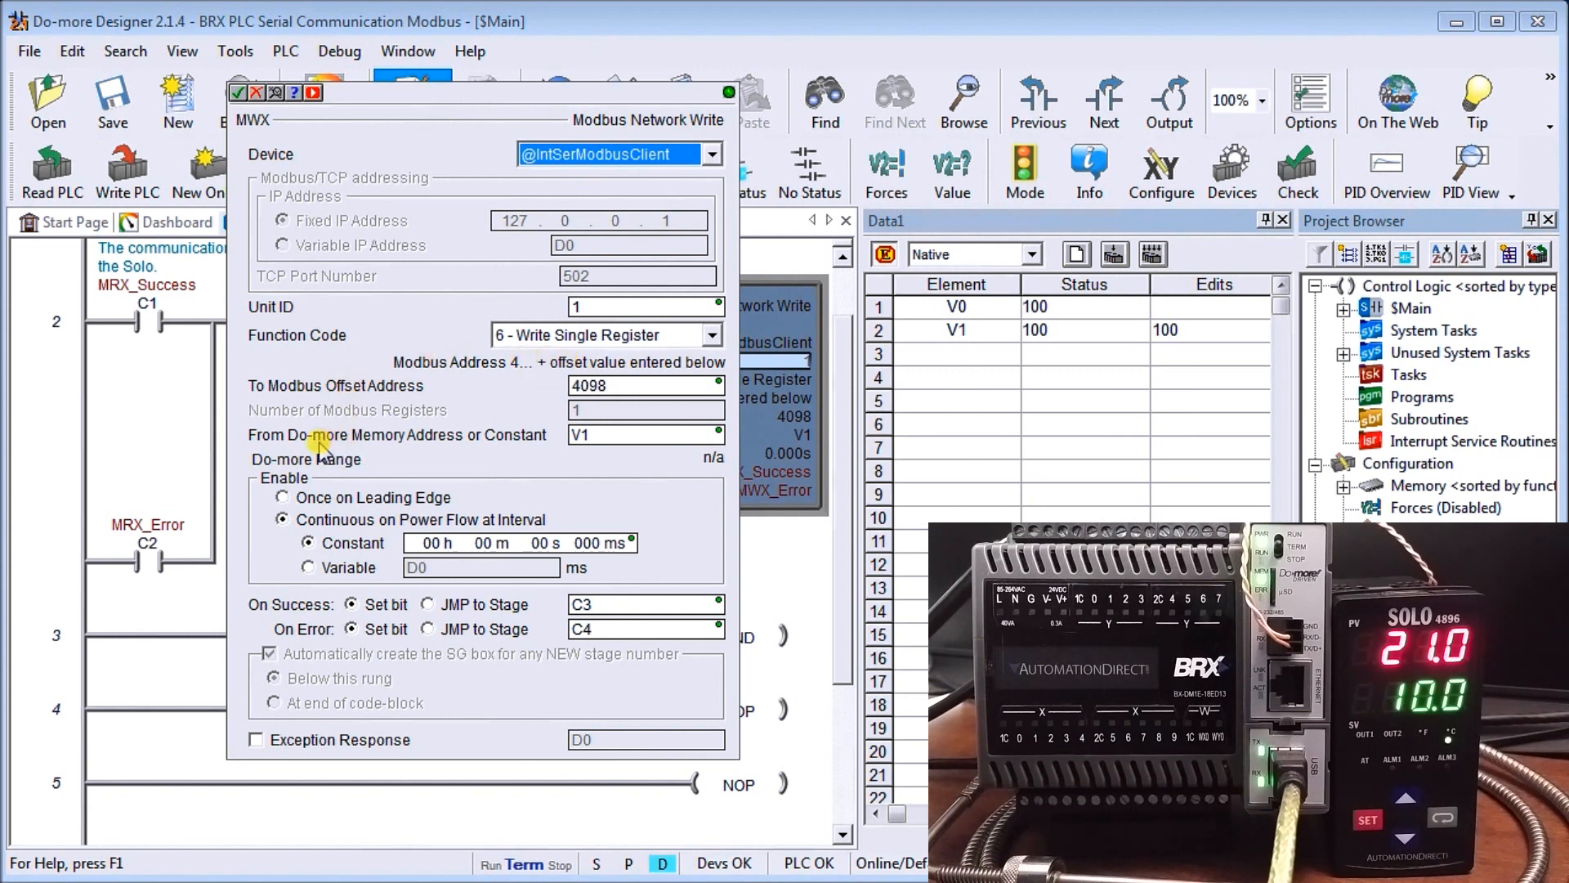
pyautogui.moveTo(379, 455)
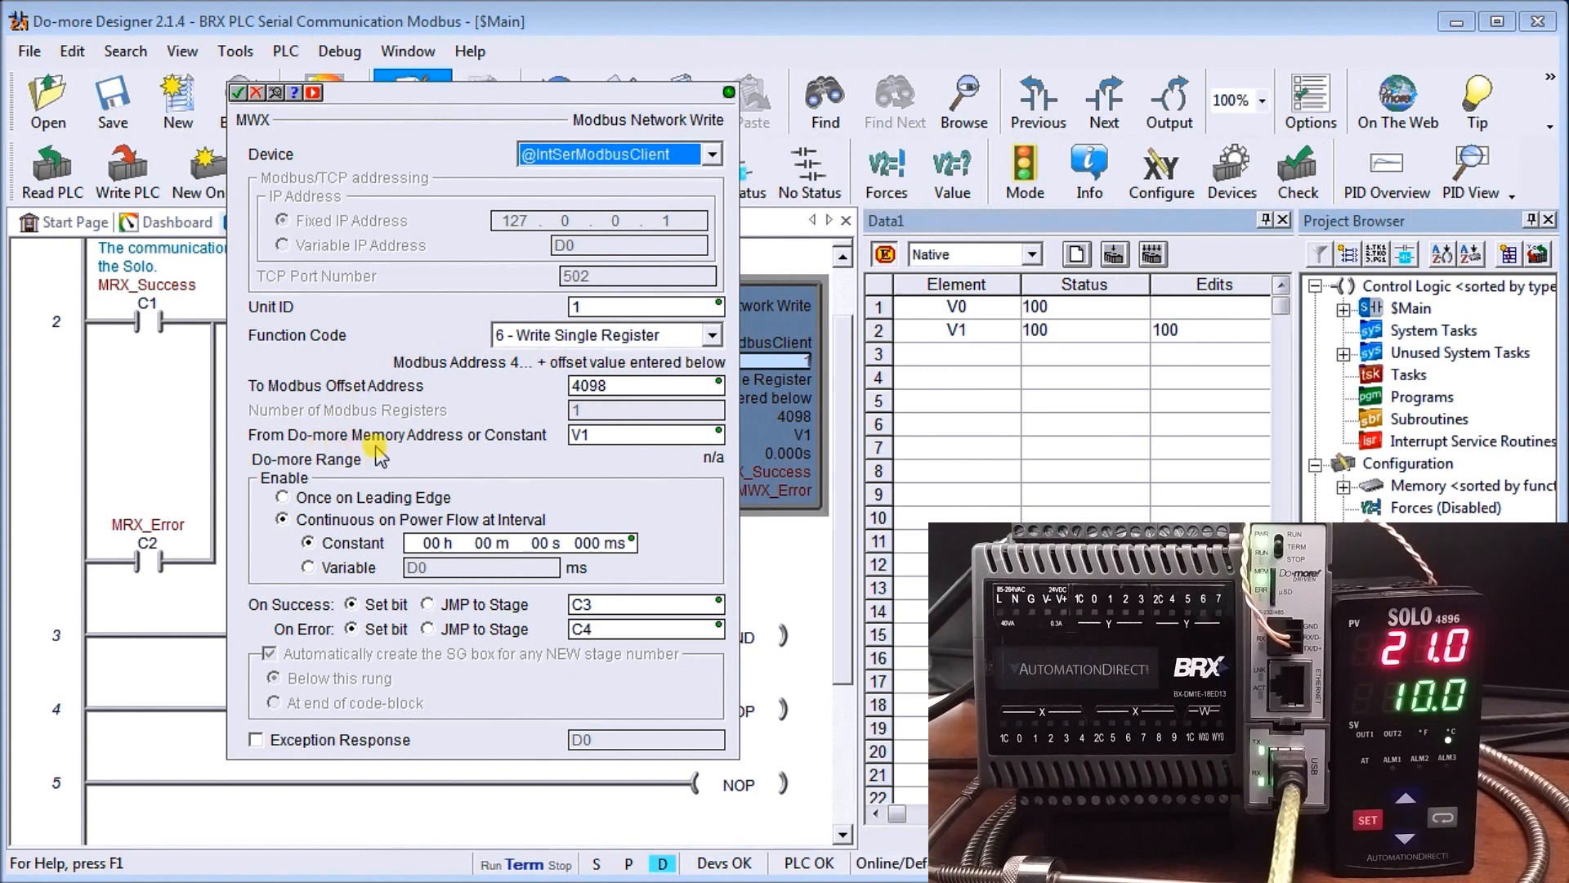
pyautogui.moveTo(578, 463)
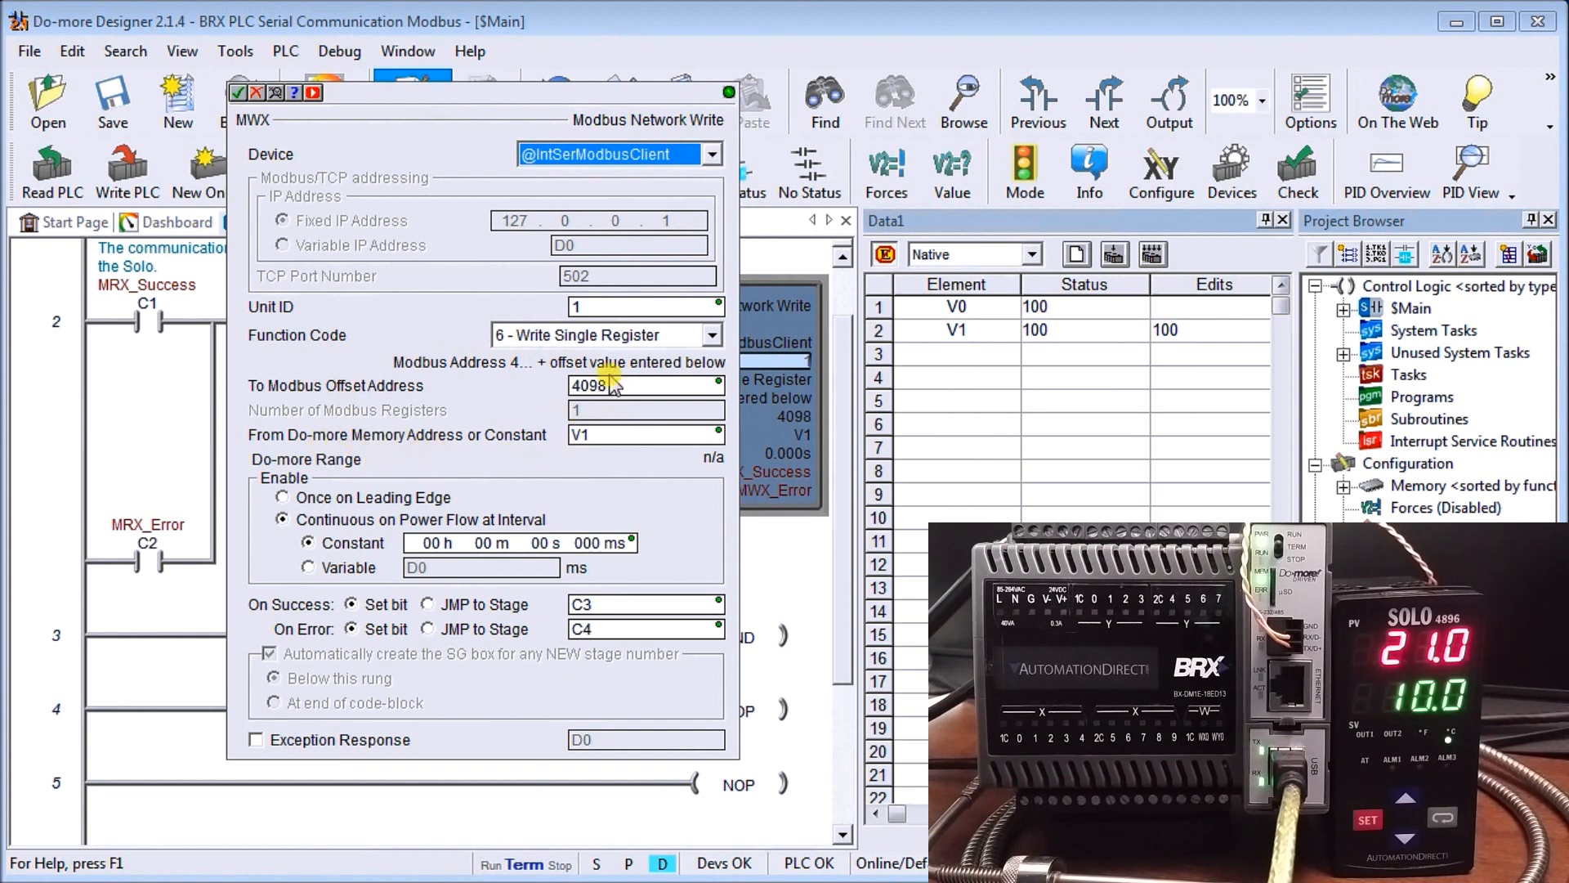
pyautogui.moveTo(558, 391)
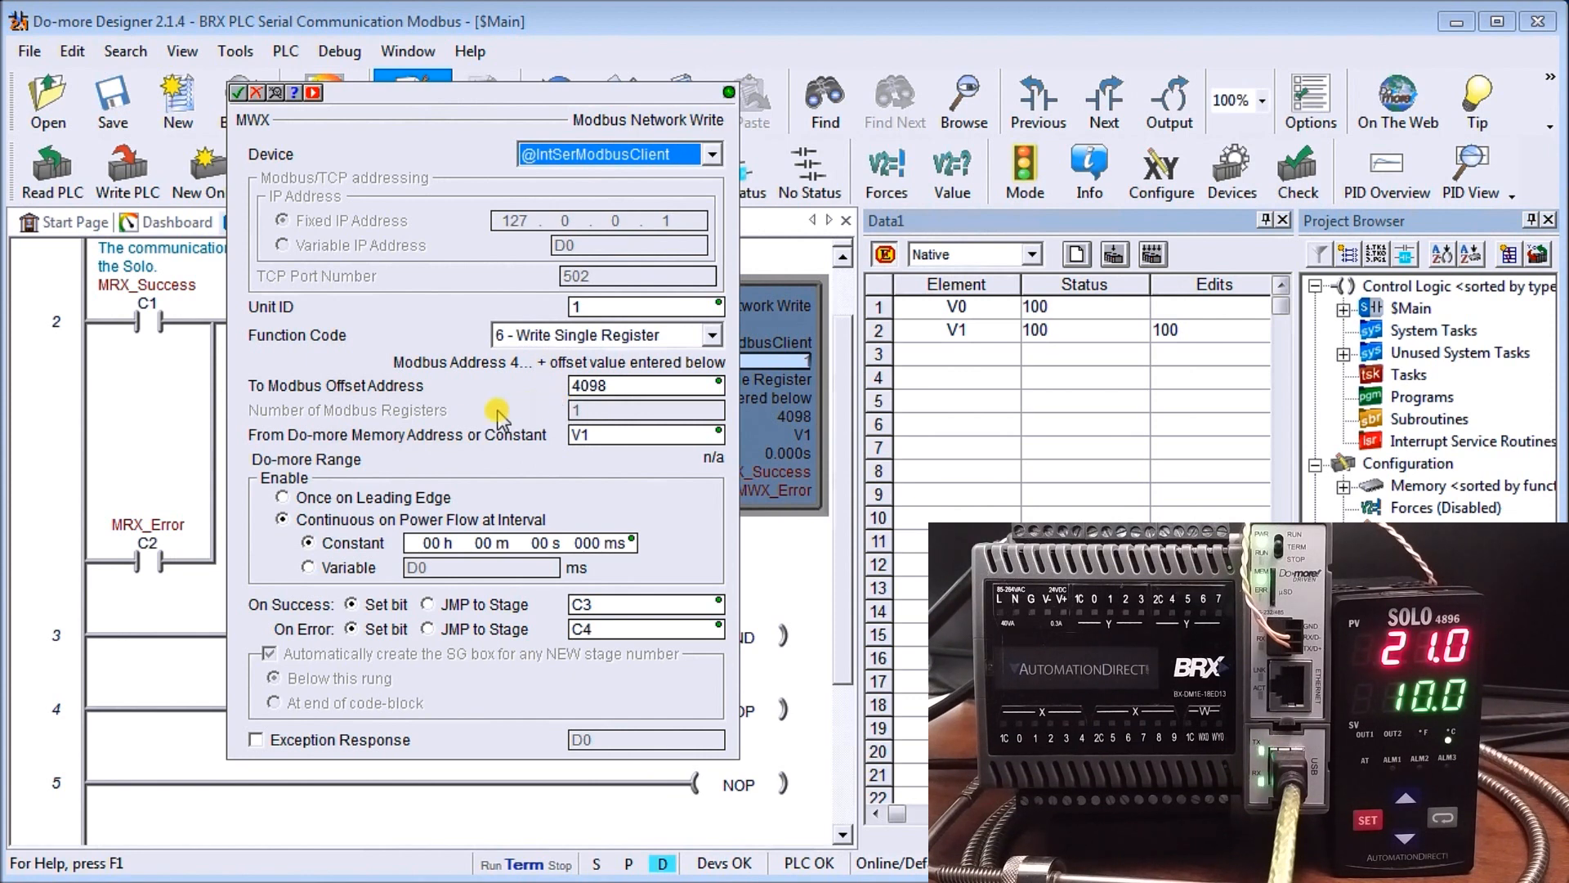
pyautogui.moveTo(360, 442)
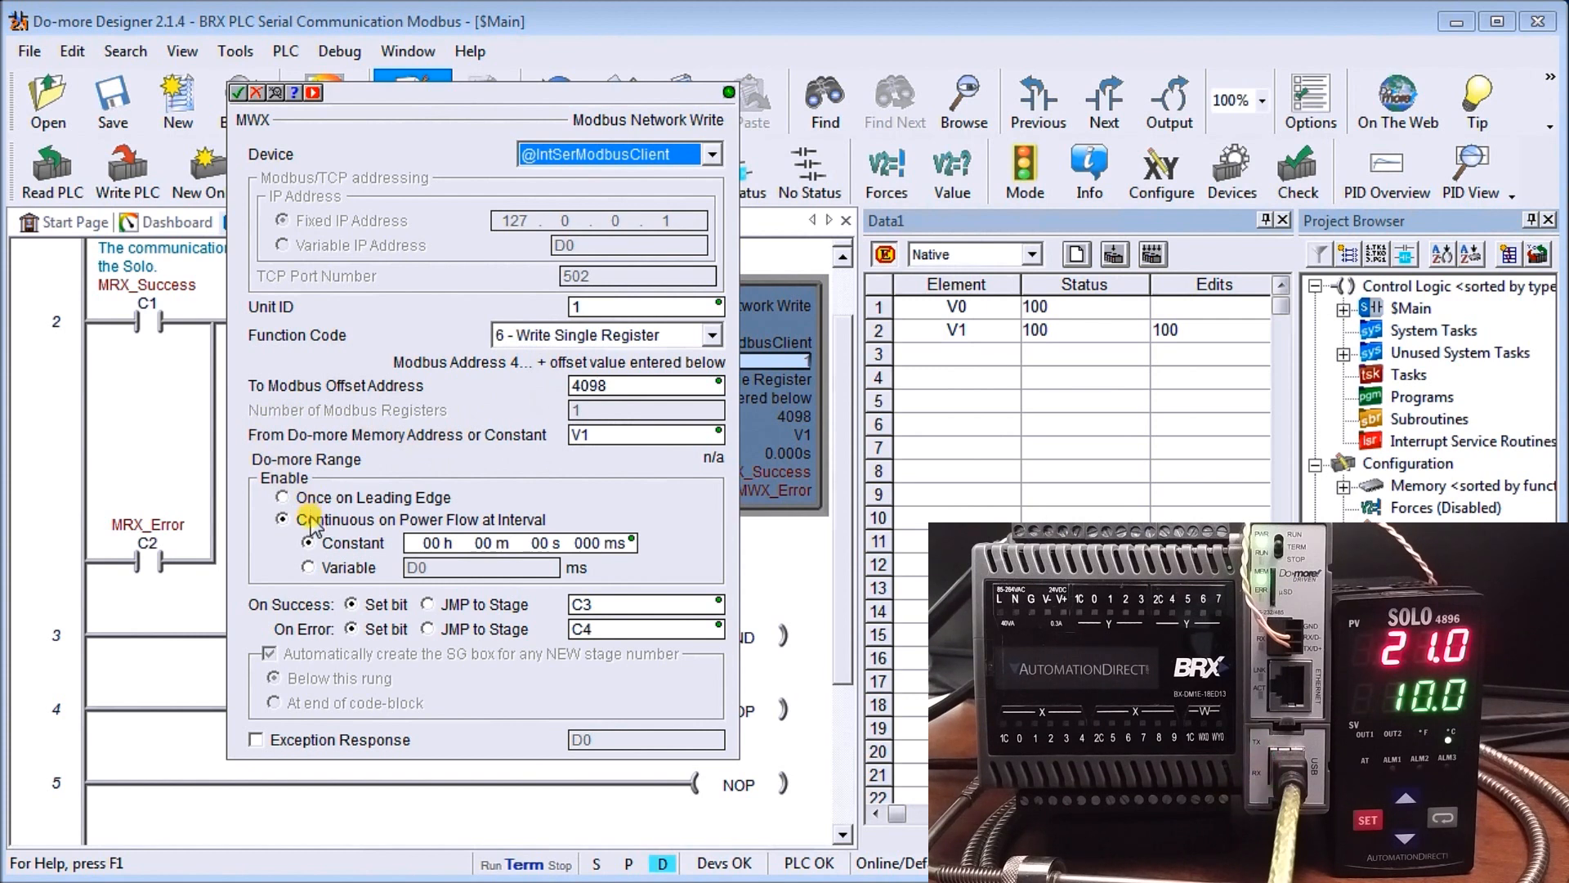
pyautogui.click(282, 520)
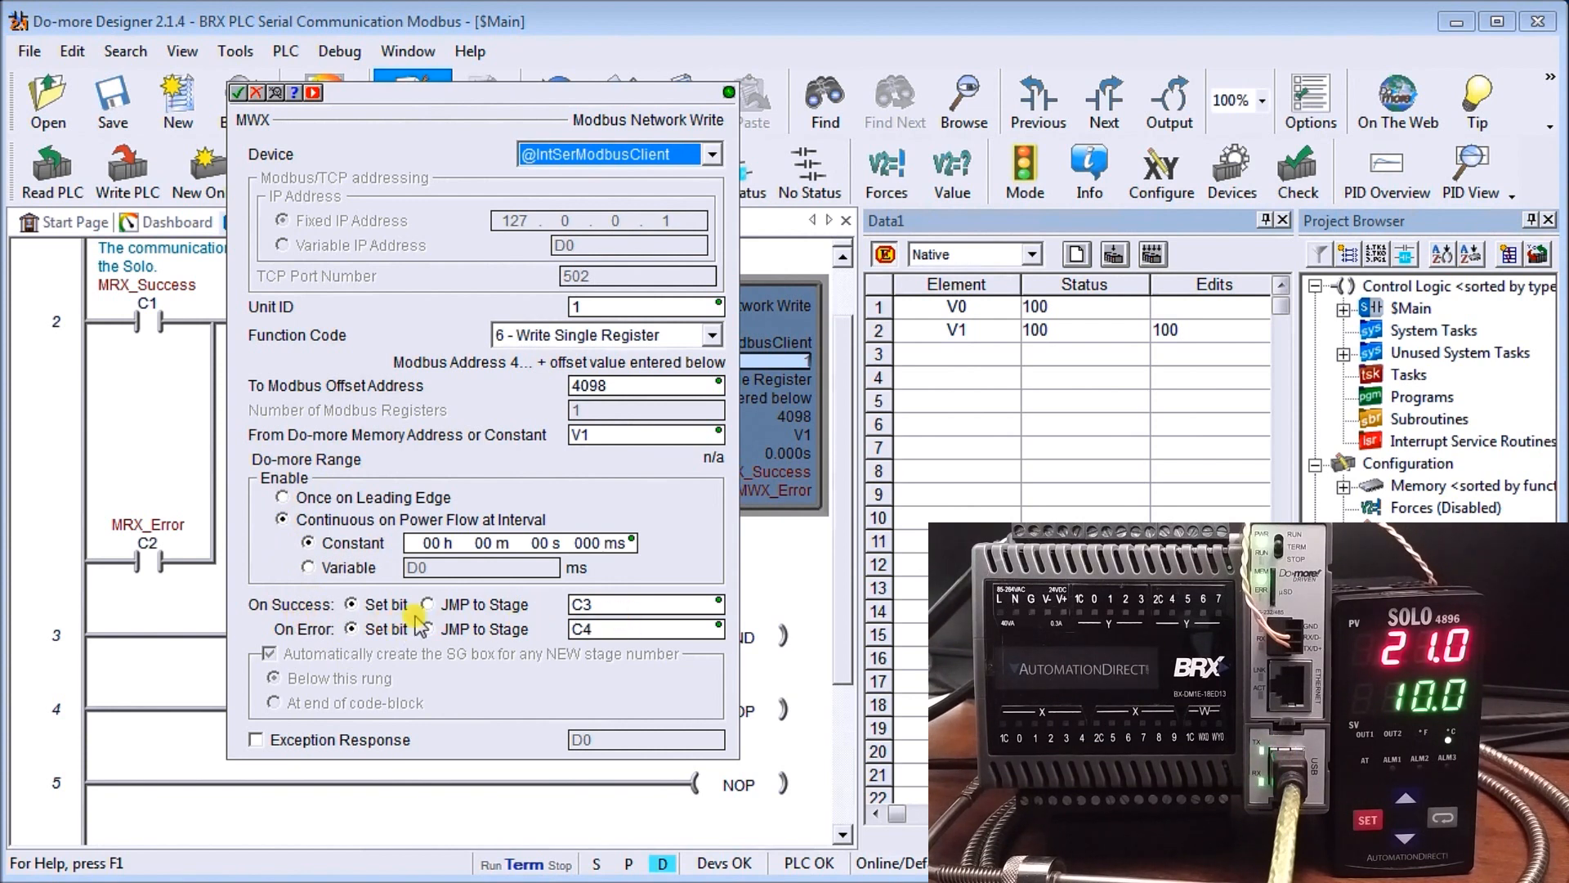
pyautogui.moveTo(452, 722)
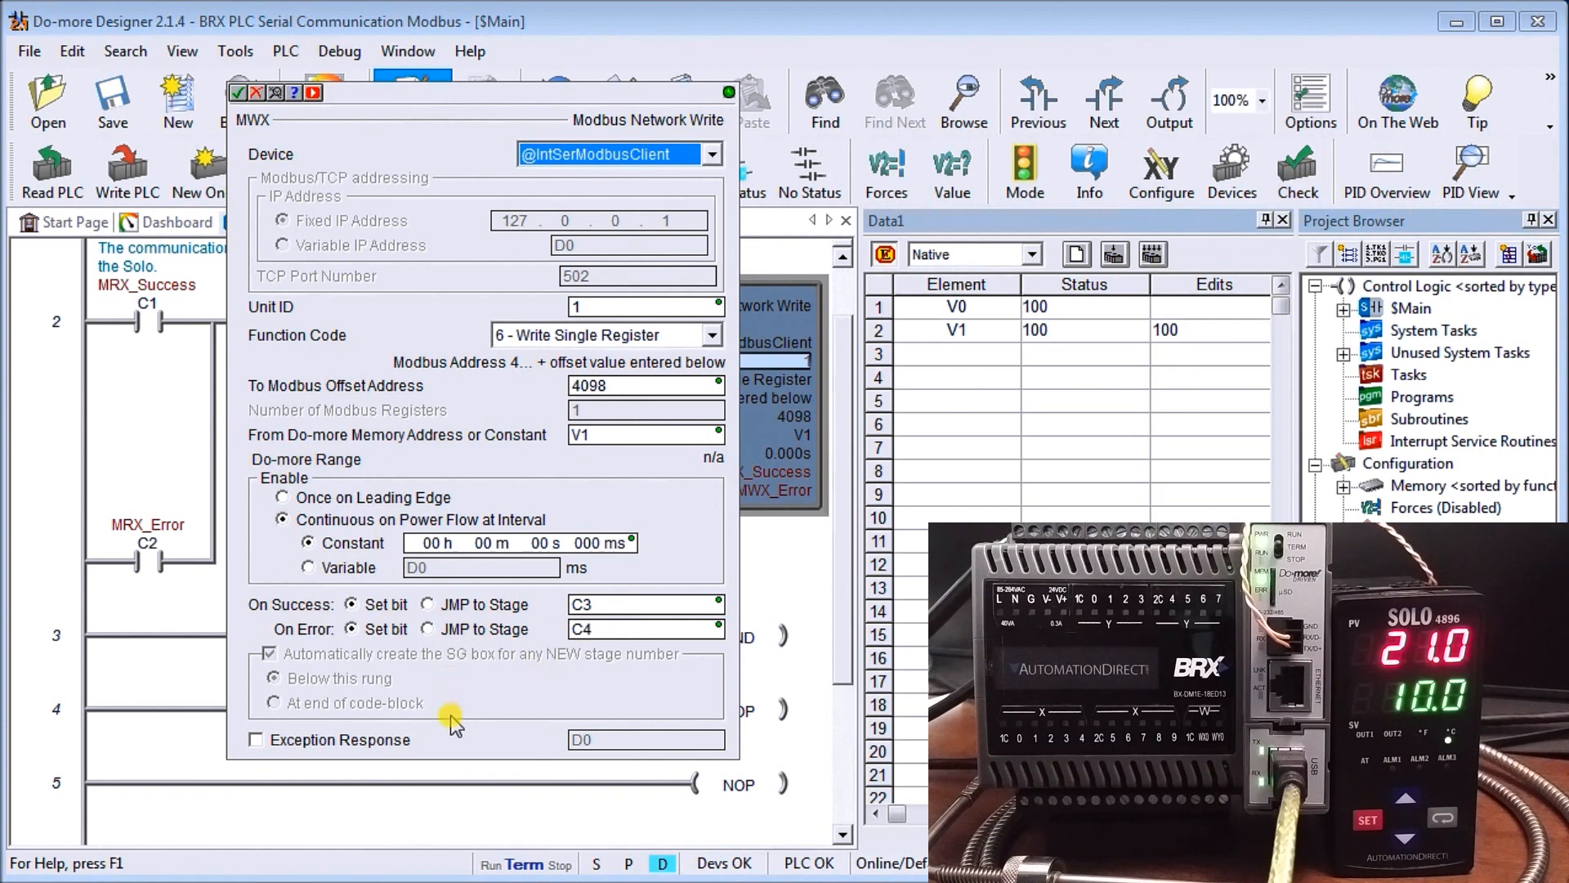
pyautogui.moveTo(351, 740)
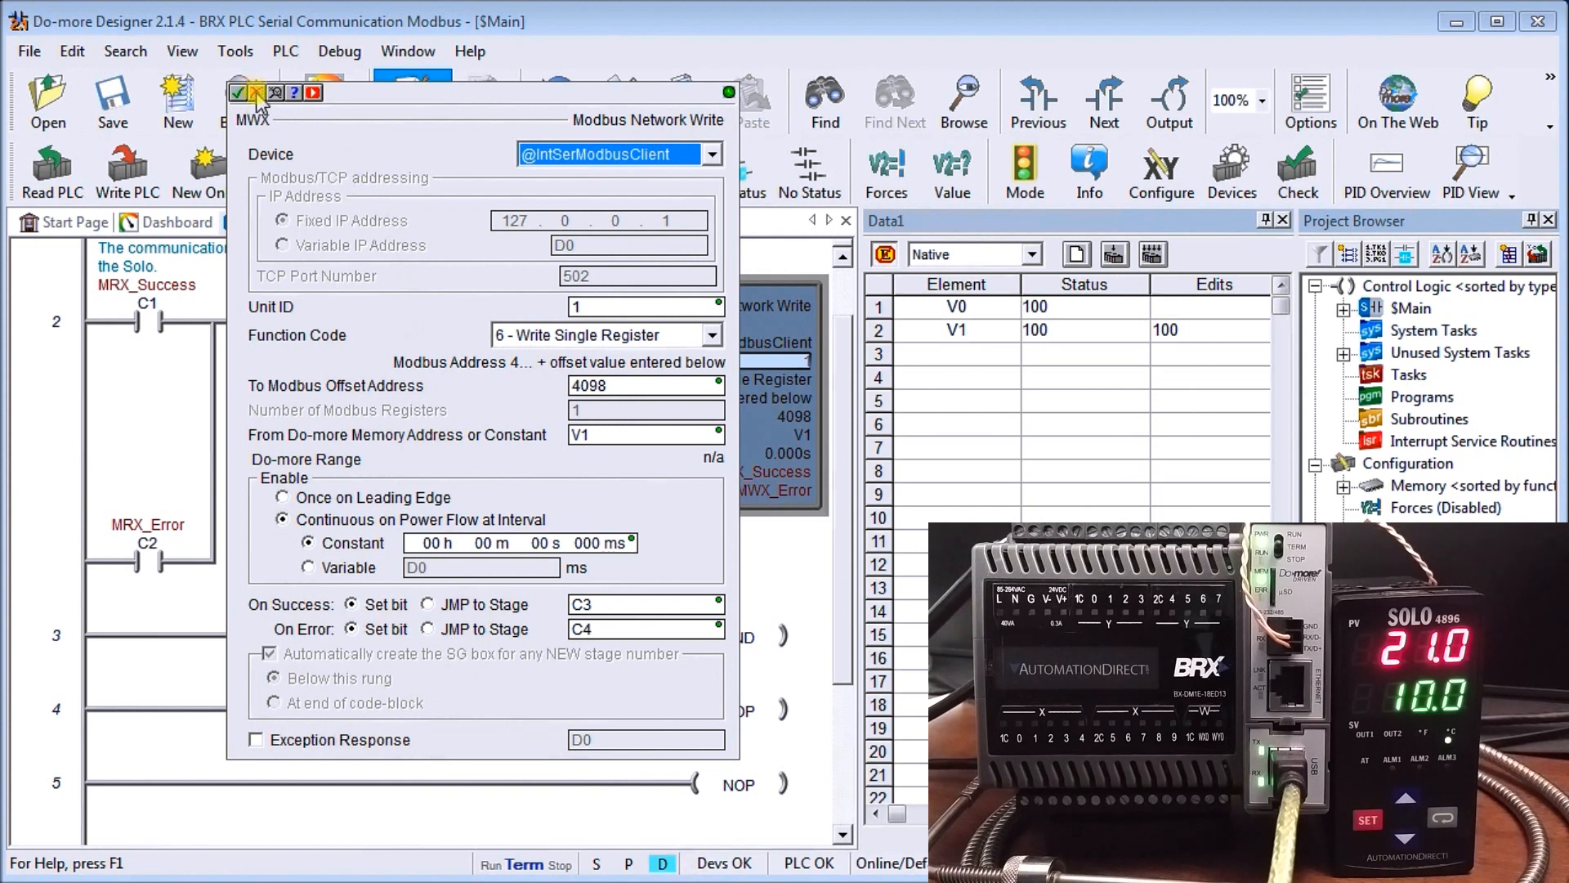
pyautogui.click(237, 93)
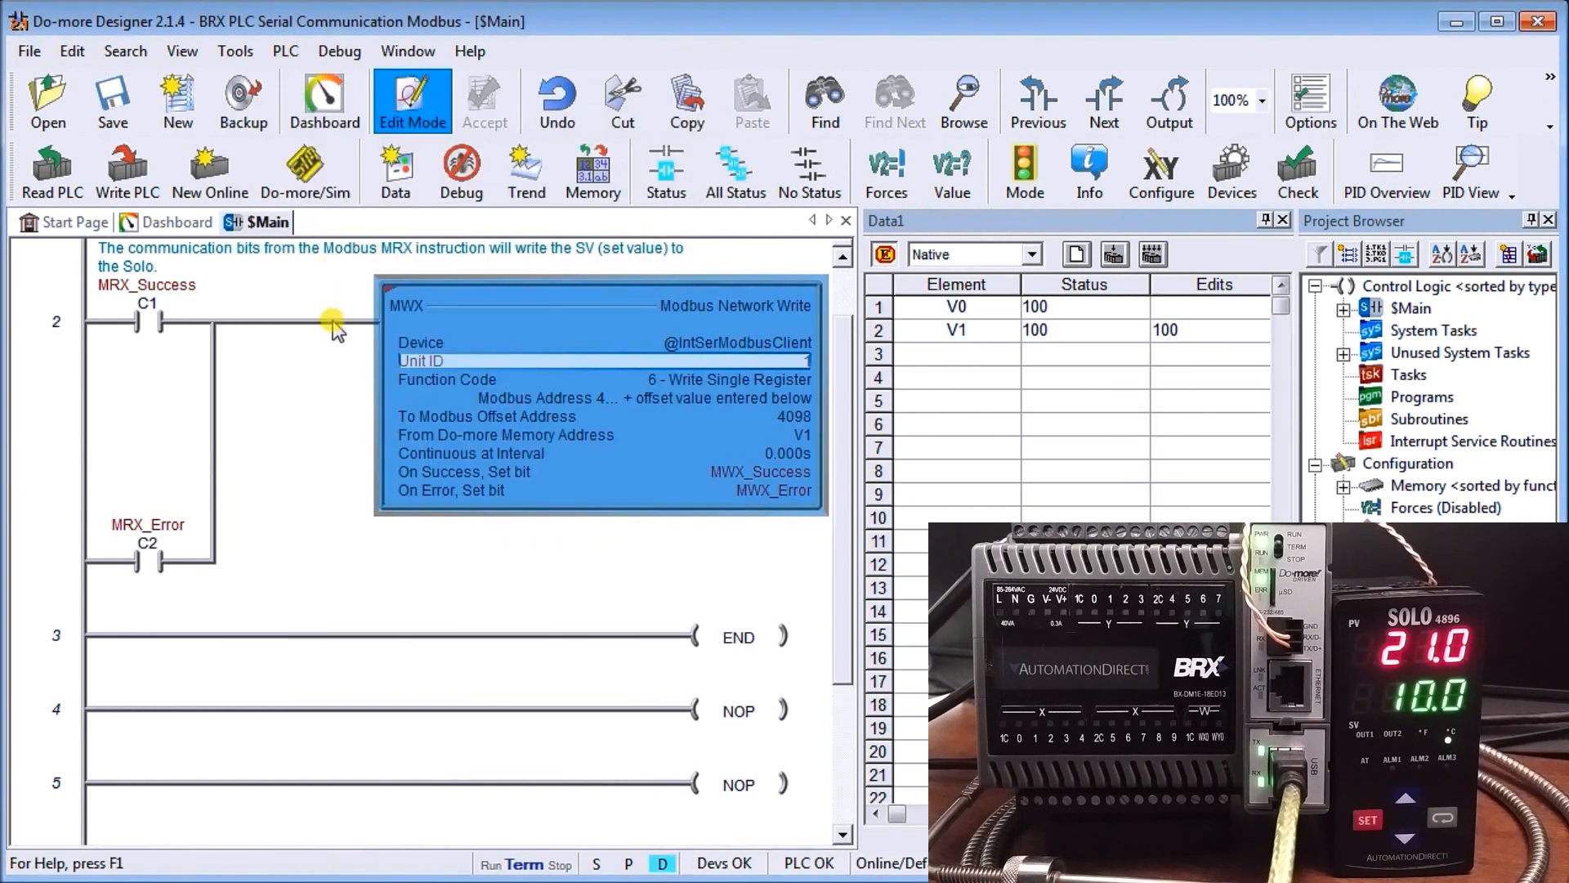
# Switch the PLC mode to Run so V0 reads the Solo's value 210
pyautogui.scroll(3)
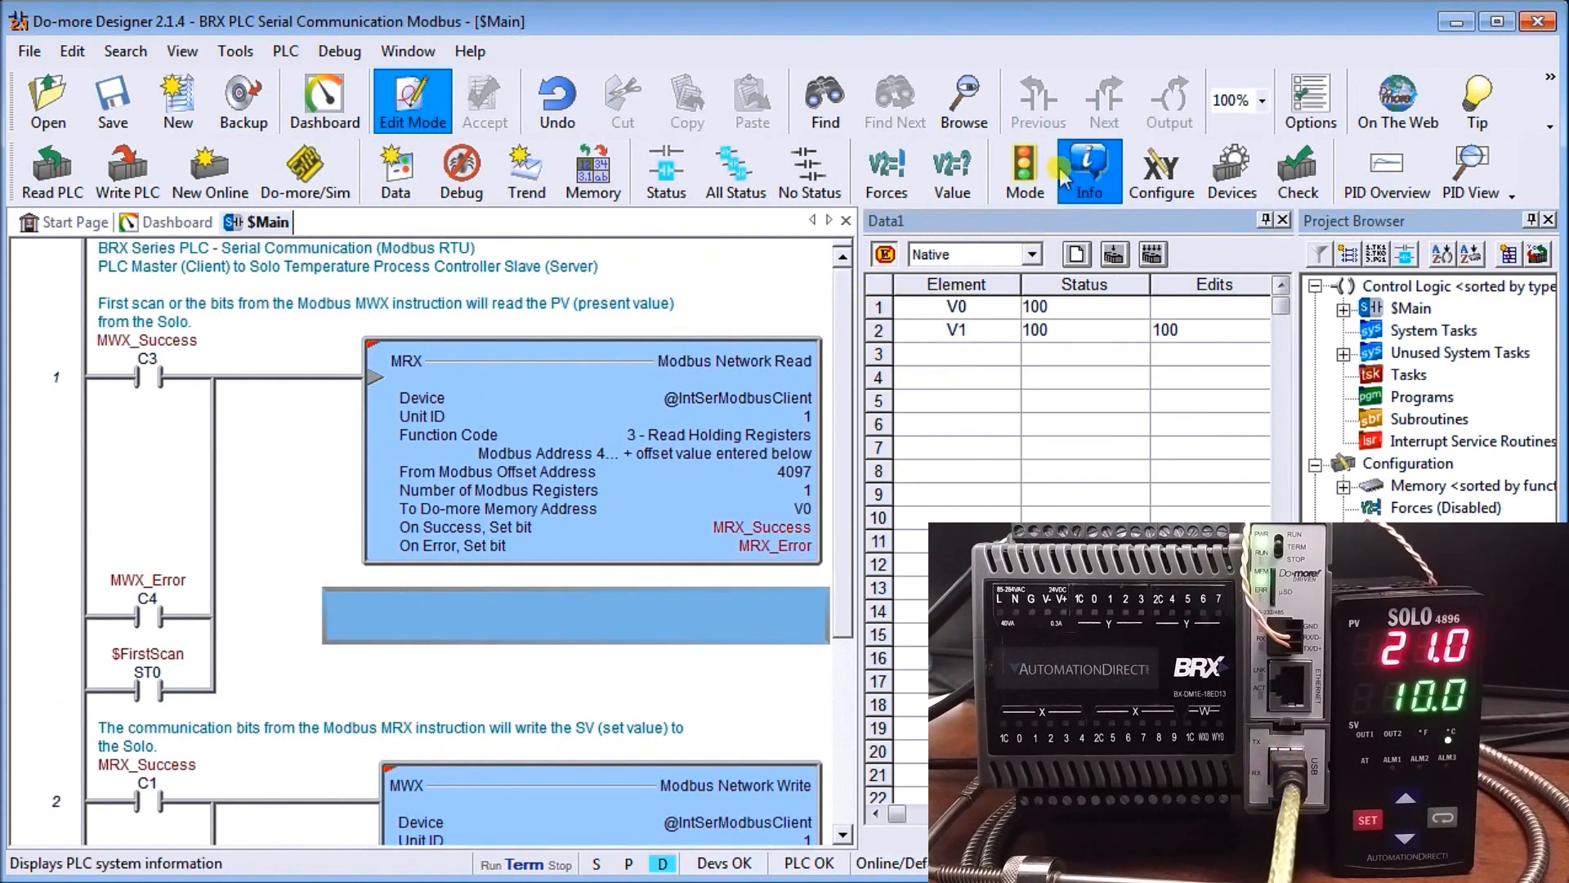
pyautogui.click(1022, 170)
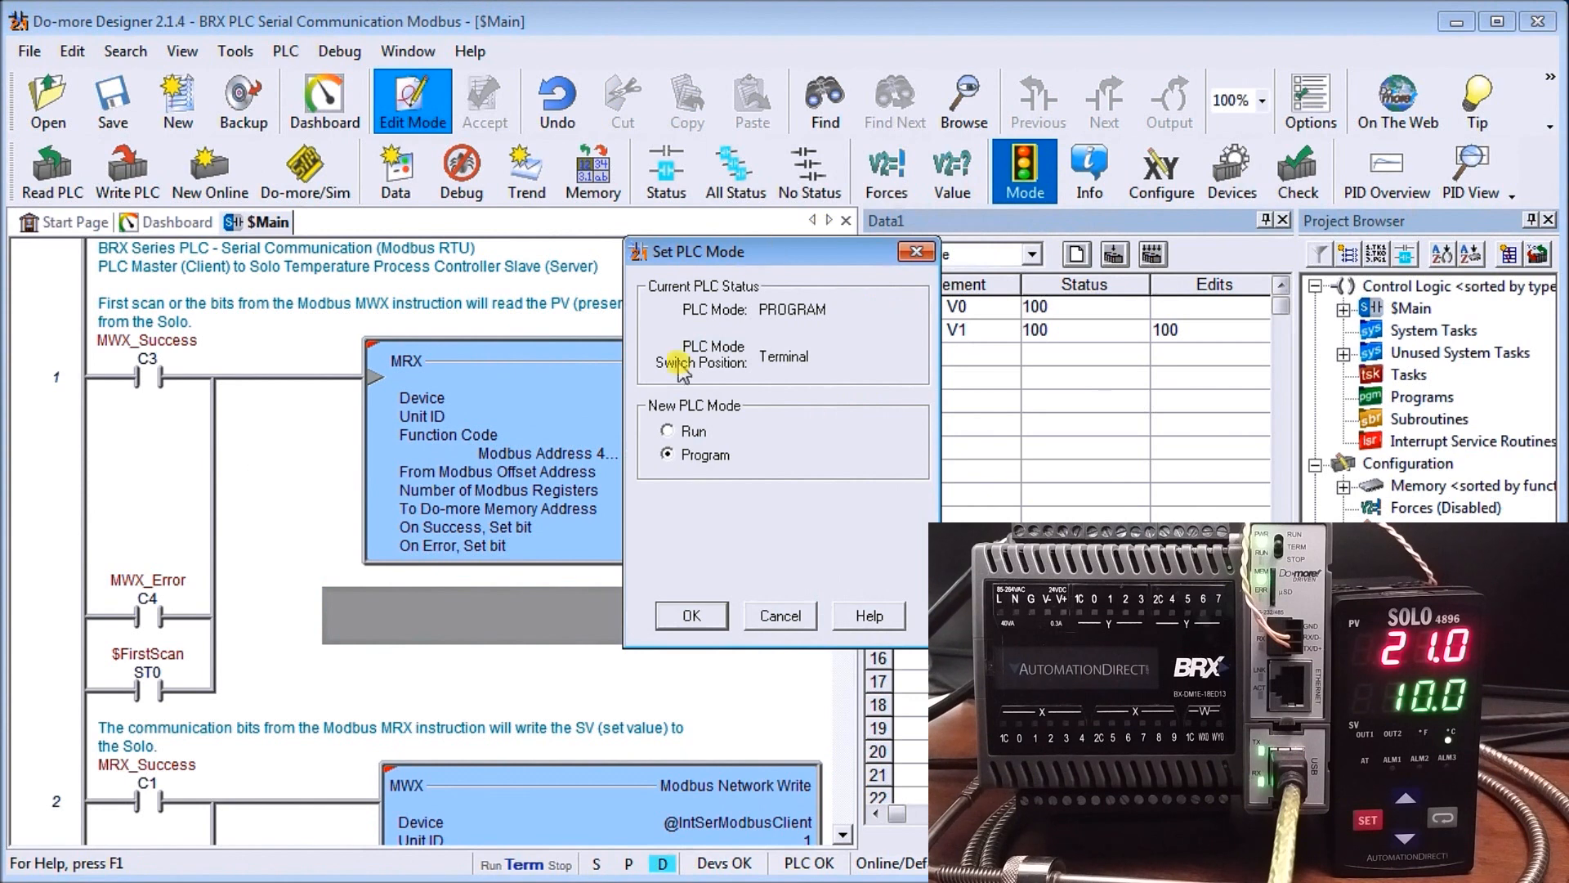
pyautogui.click(690, 615)
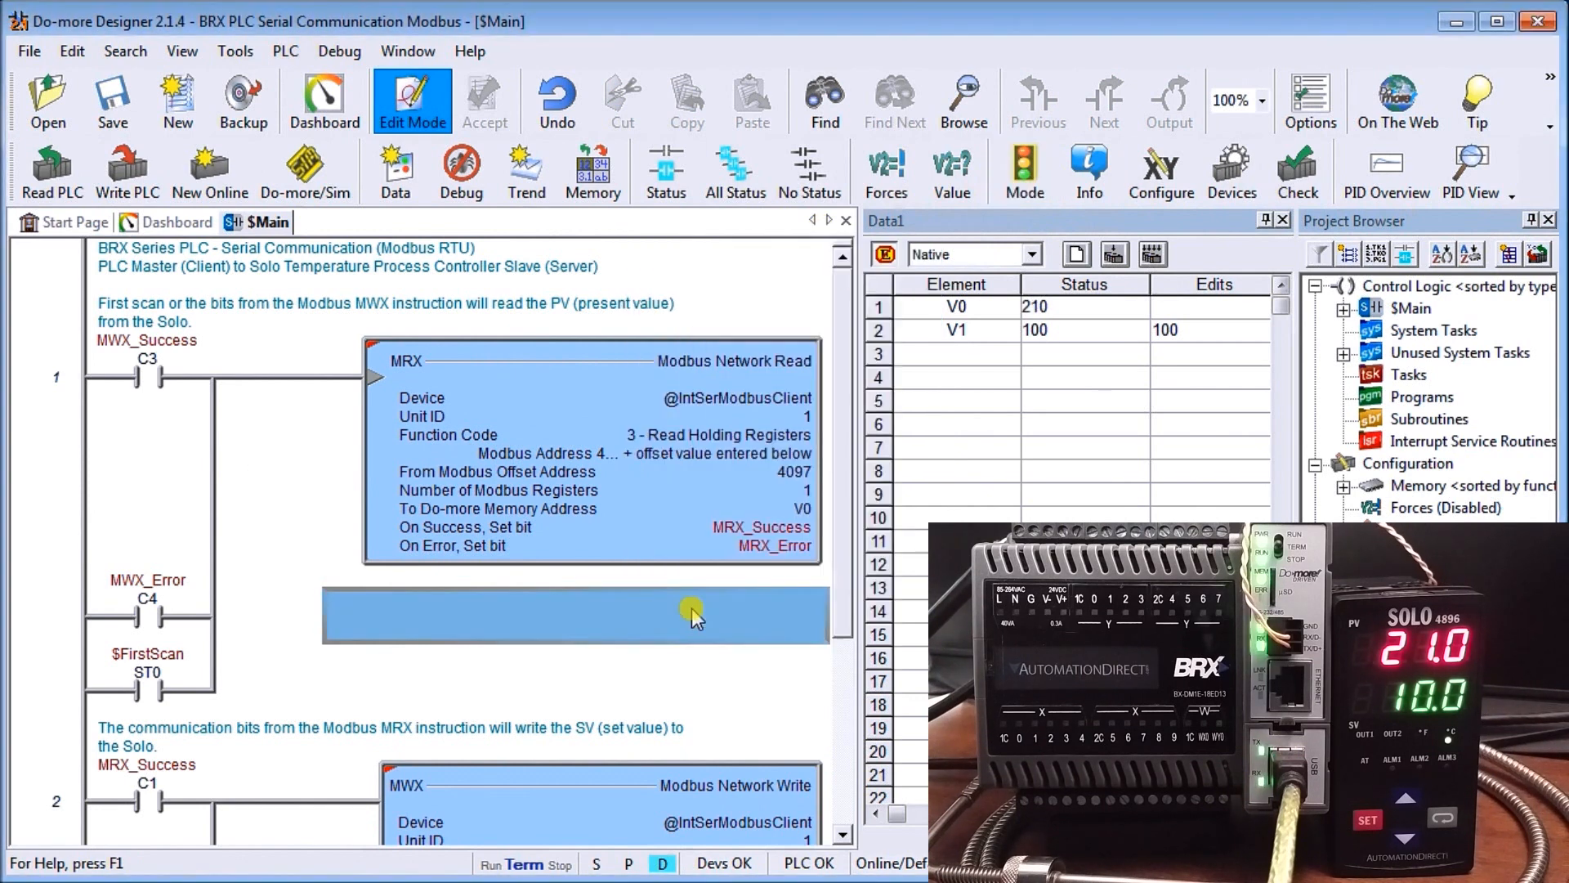
pyautogui.click(882, 307)
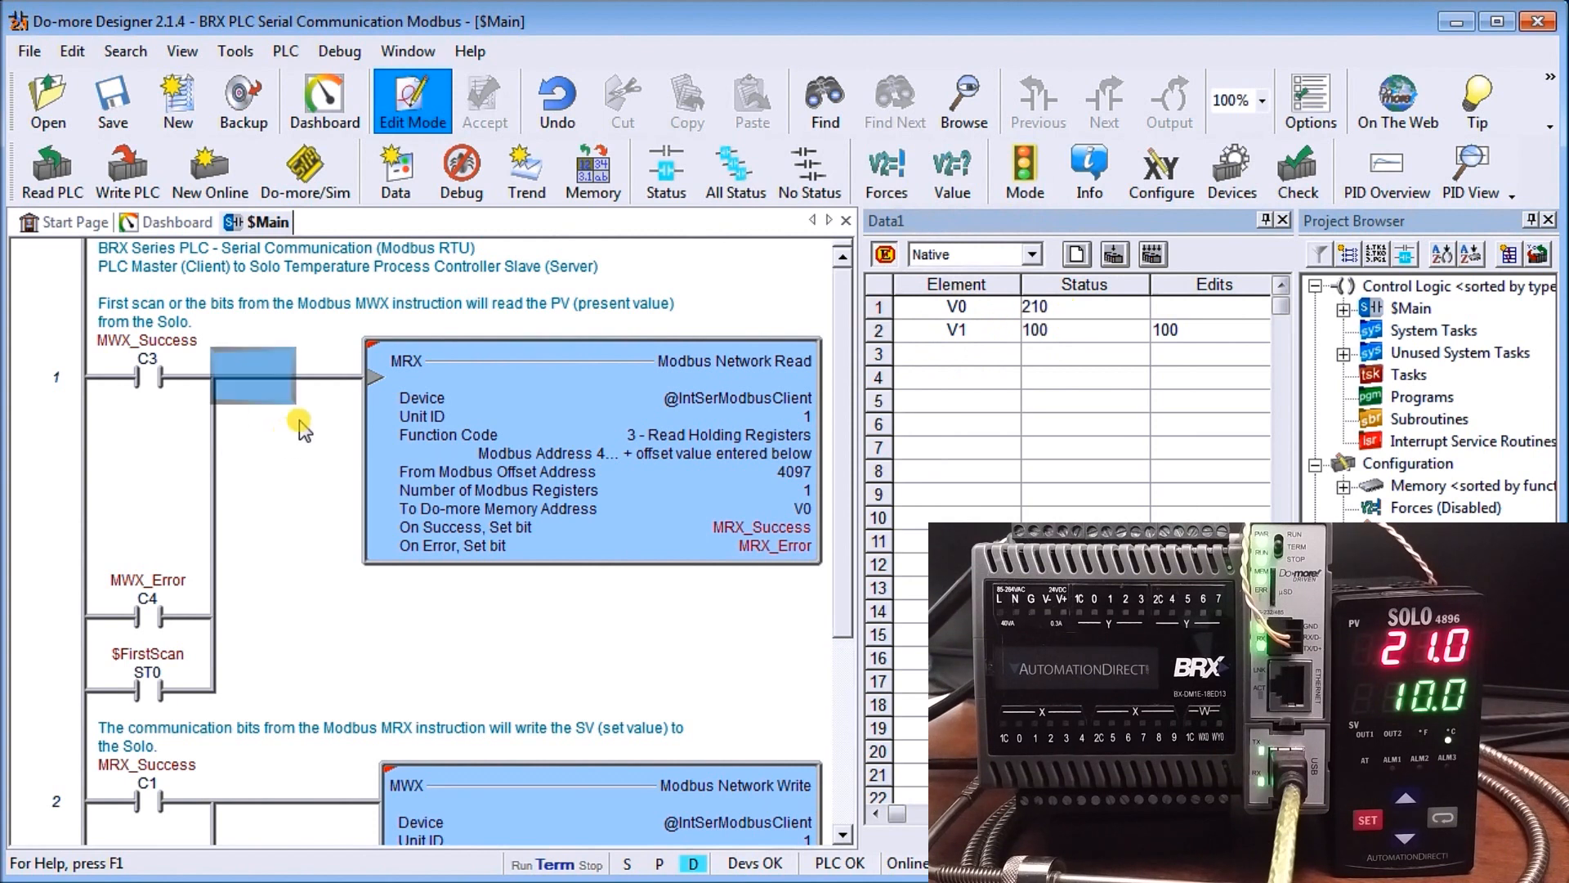
# Enable ladder status monitoring to watch the MRX read update V0 on rung 1
pyautogui.click(664, 171)
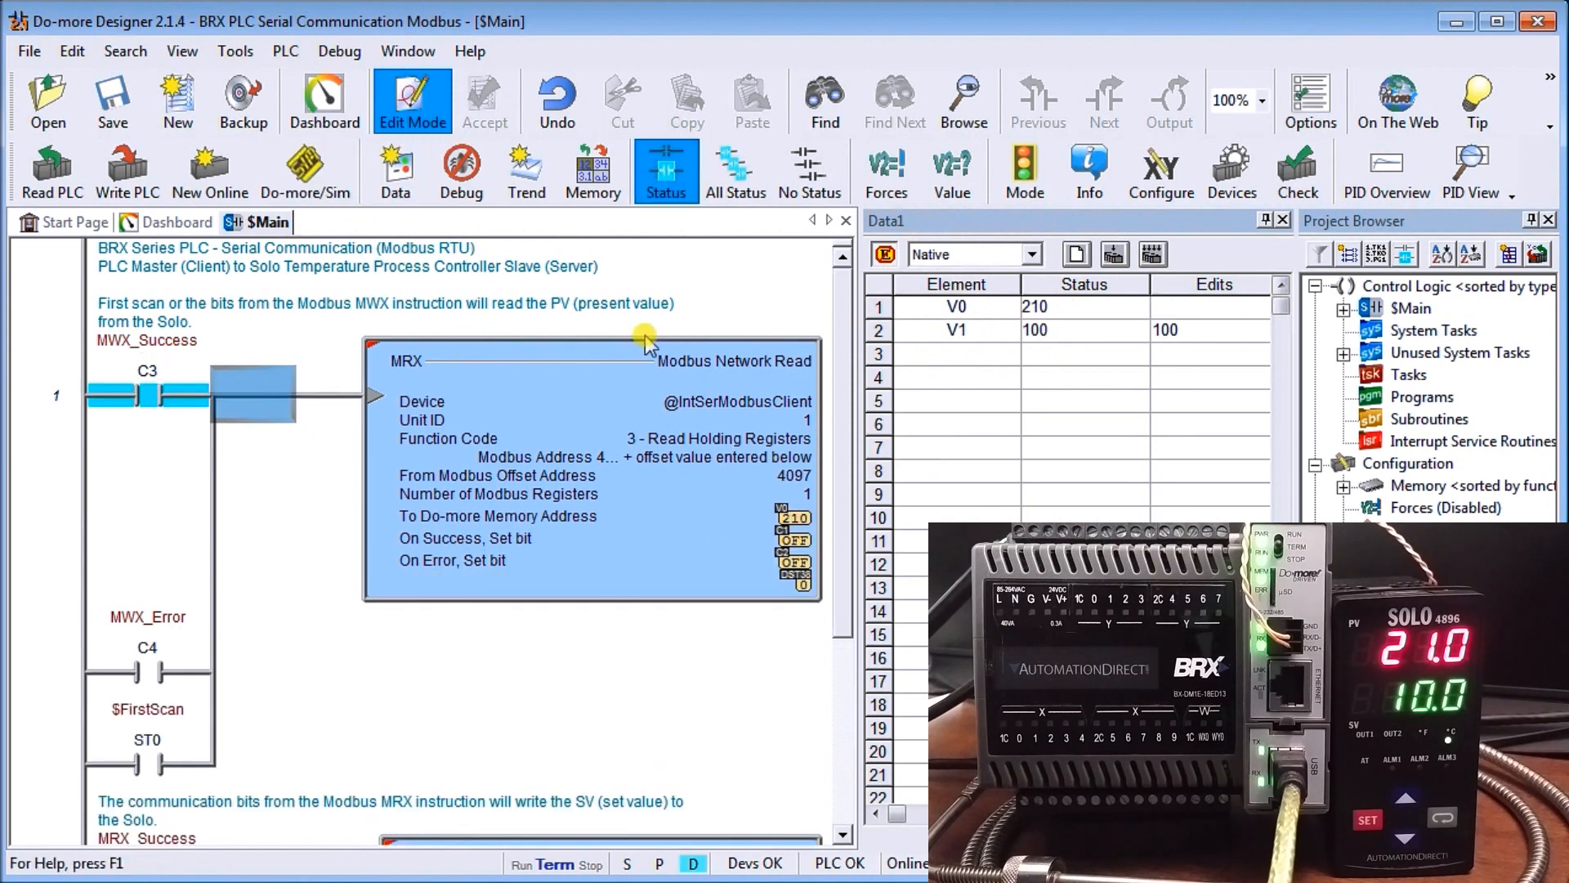
pyautogui.moveTo(530, 646)
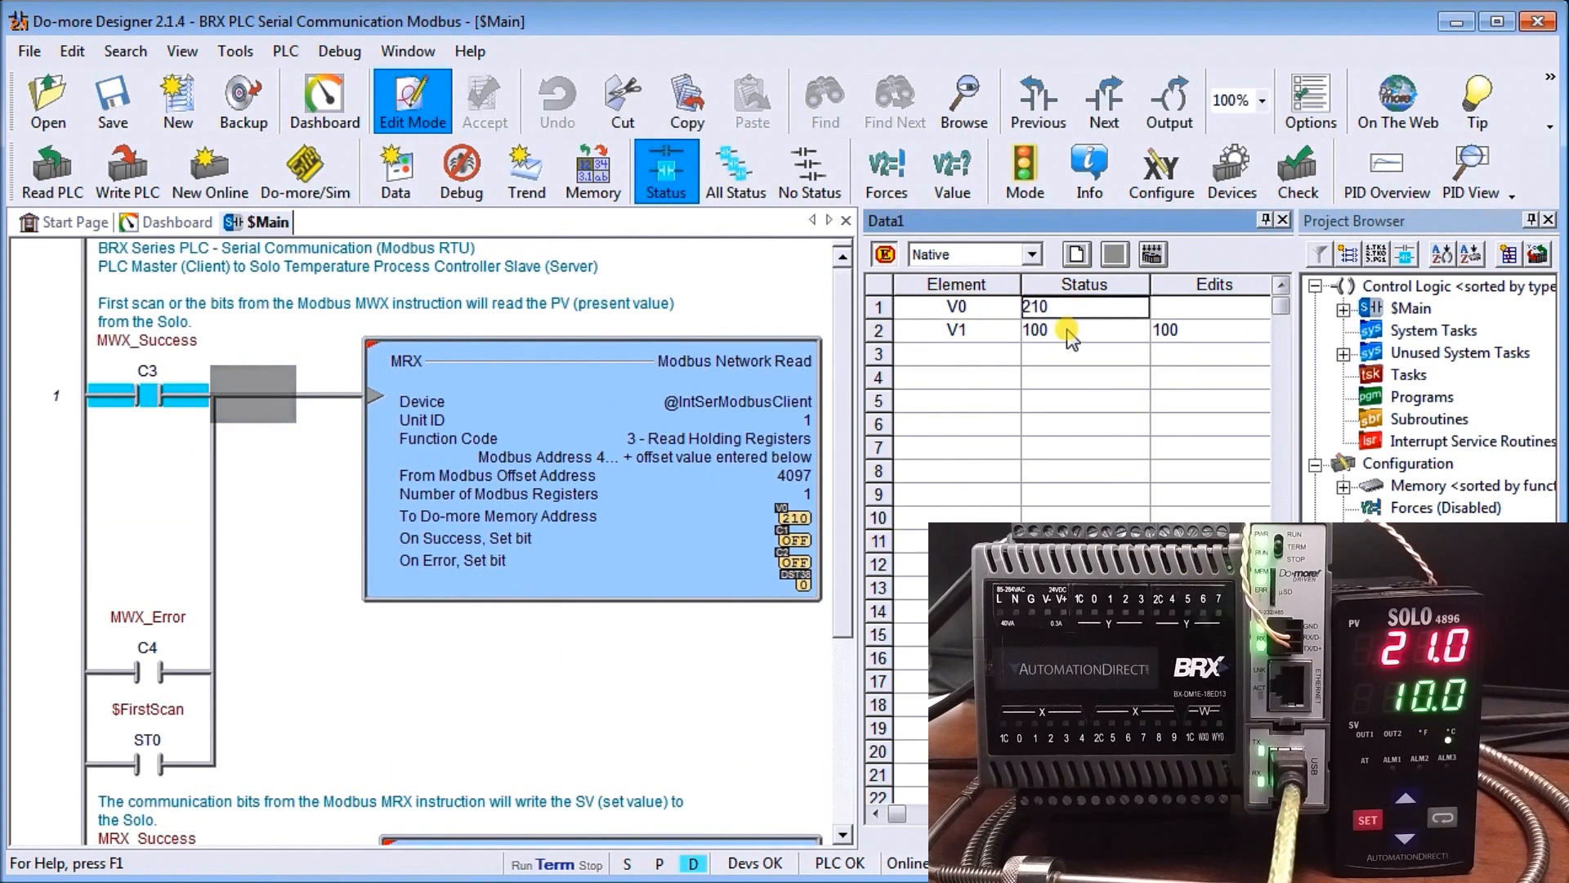
pyautogui.moveTo(1009, 335)
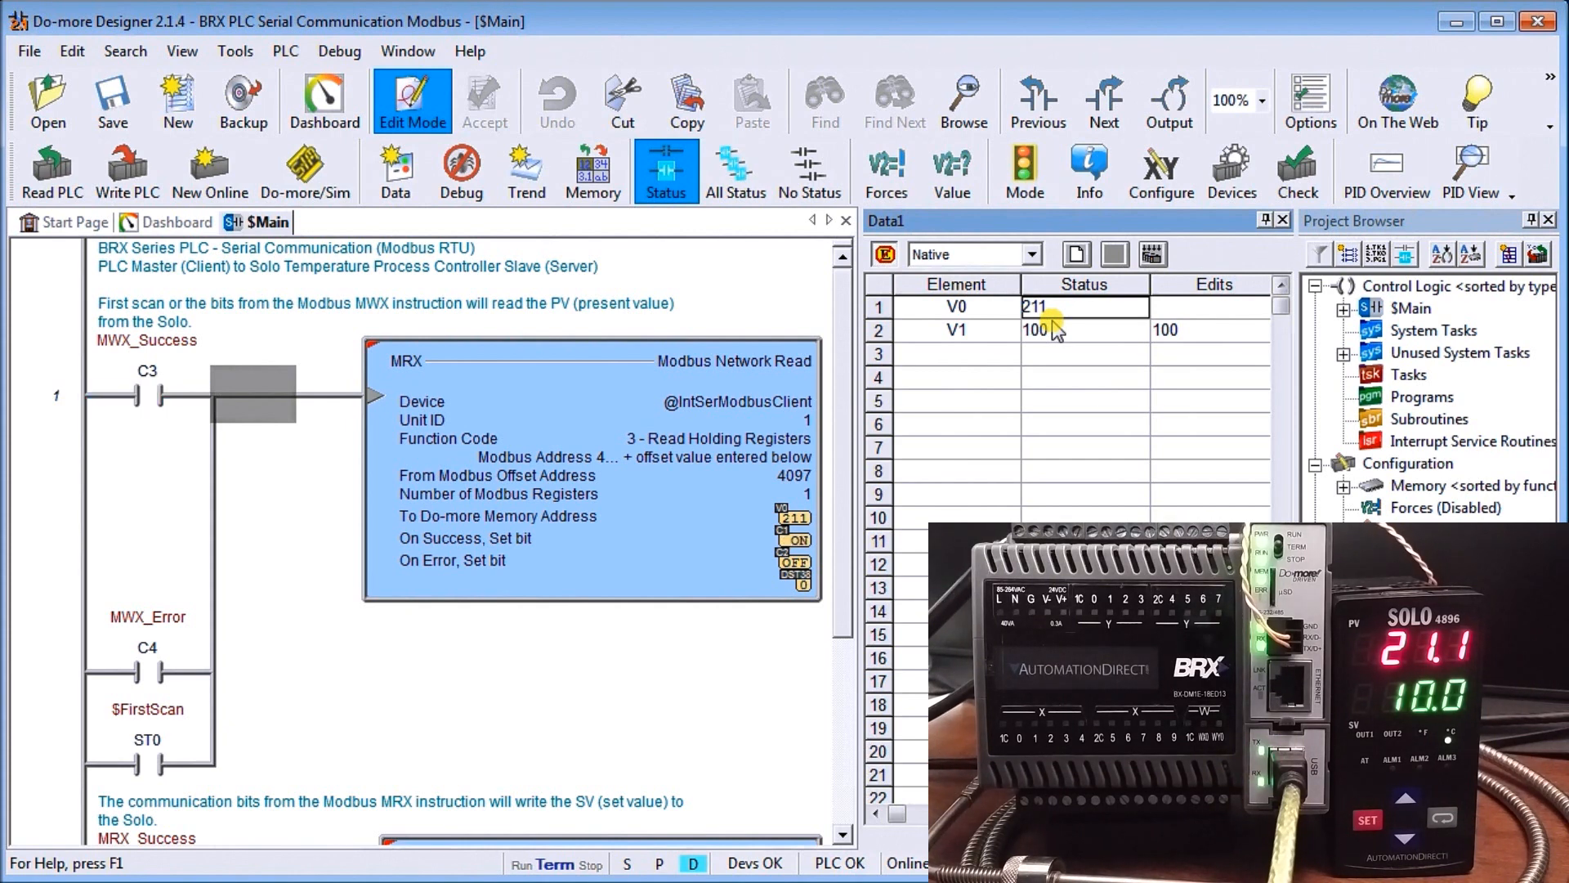
pyautogui.moveTo(1099, 344)
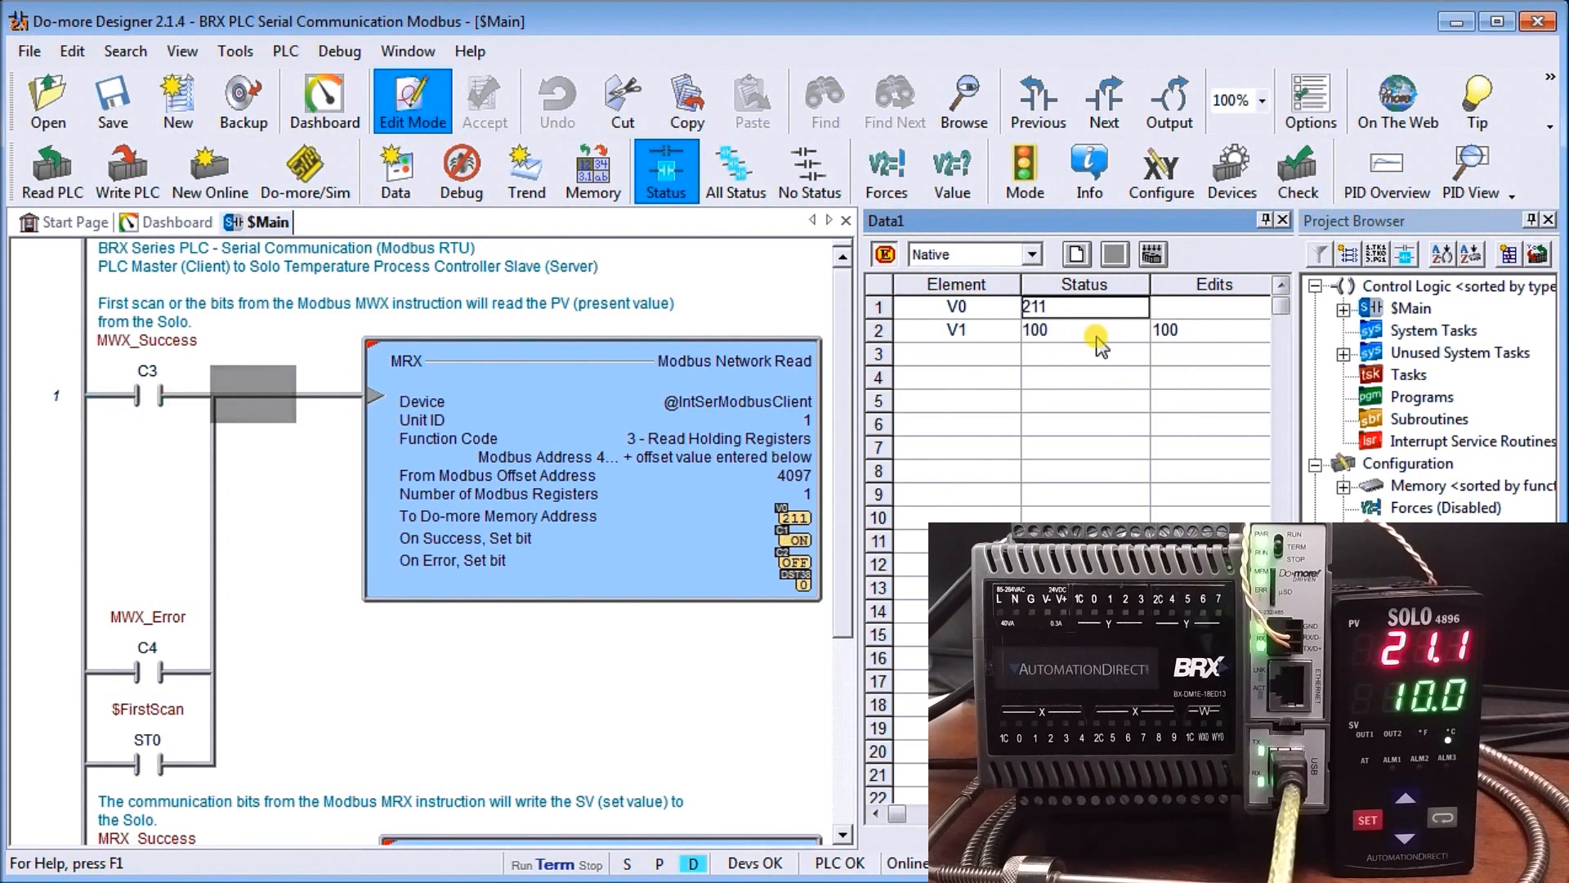